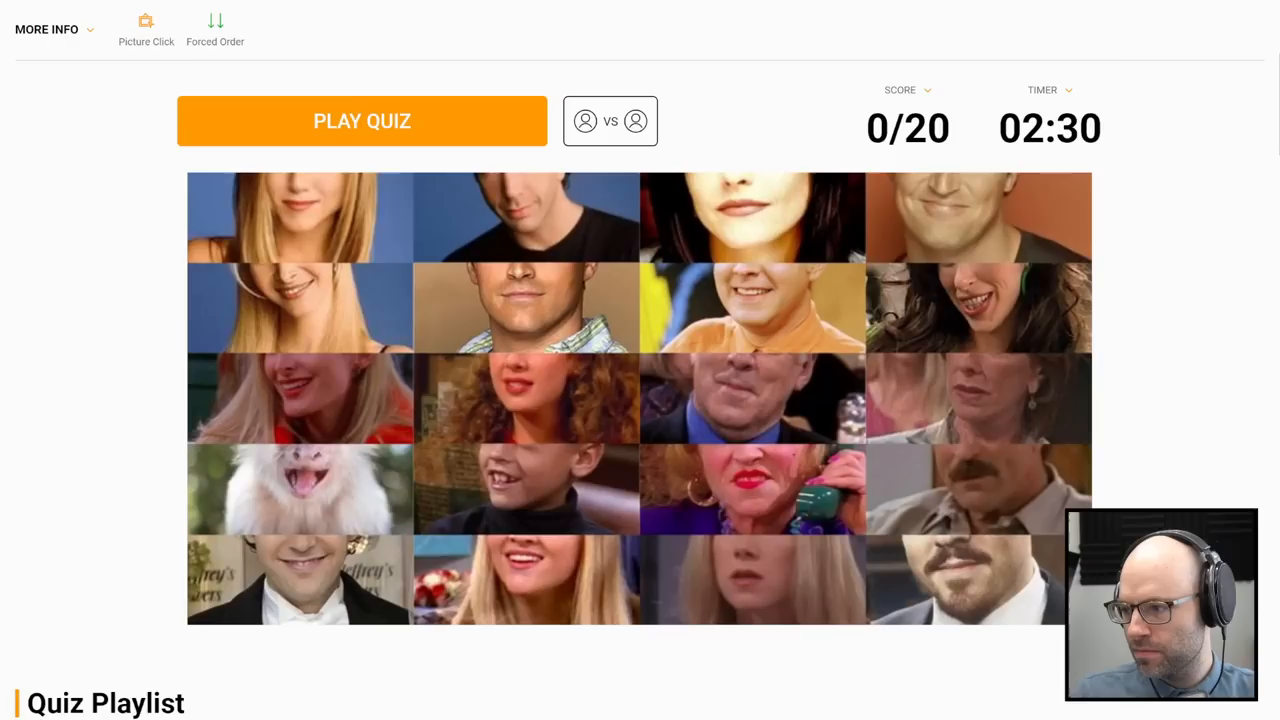
Step: Start the Game of Thrones character-mouth picture quiz
{"action": "left_click", "coordinate": [362, 120]}
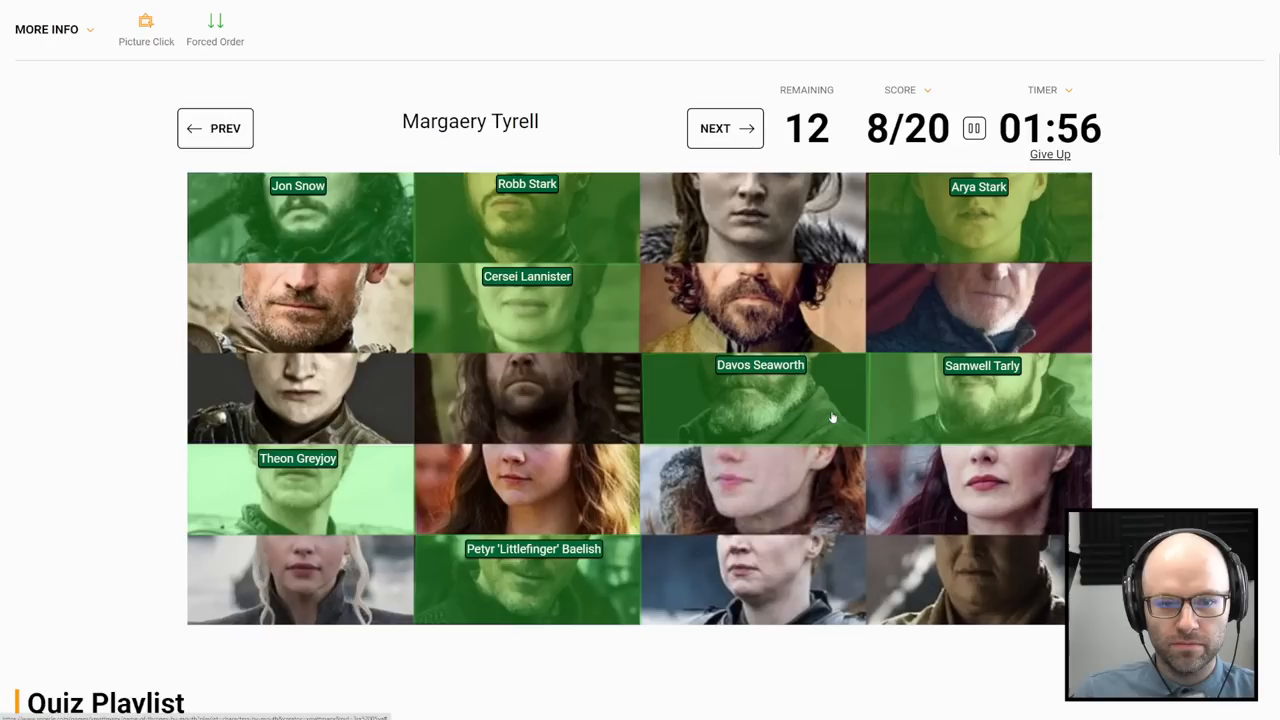
{"action": "mouse_move", "coordinate": [755, 442]}
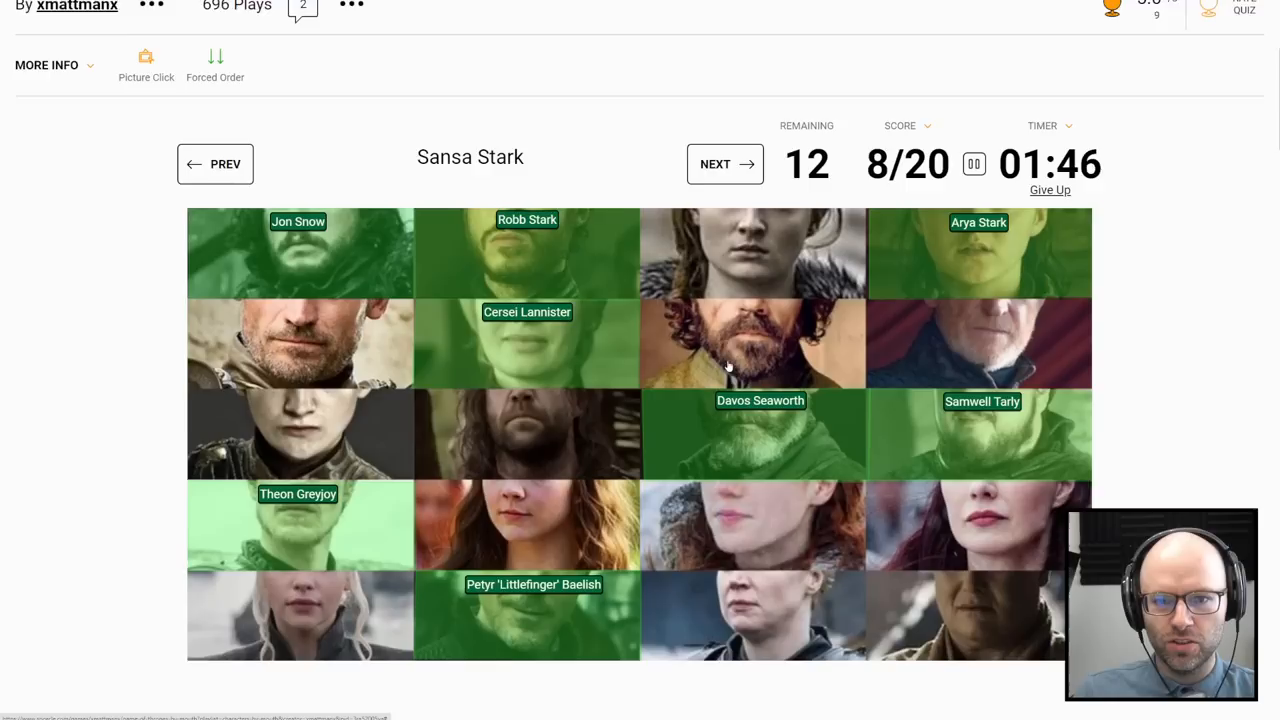
Step: Pick the mouth tile belonging to Sansa Stark
{"action": "left_click", "coordinate": [760, 253]}
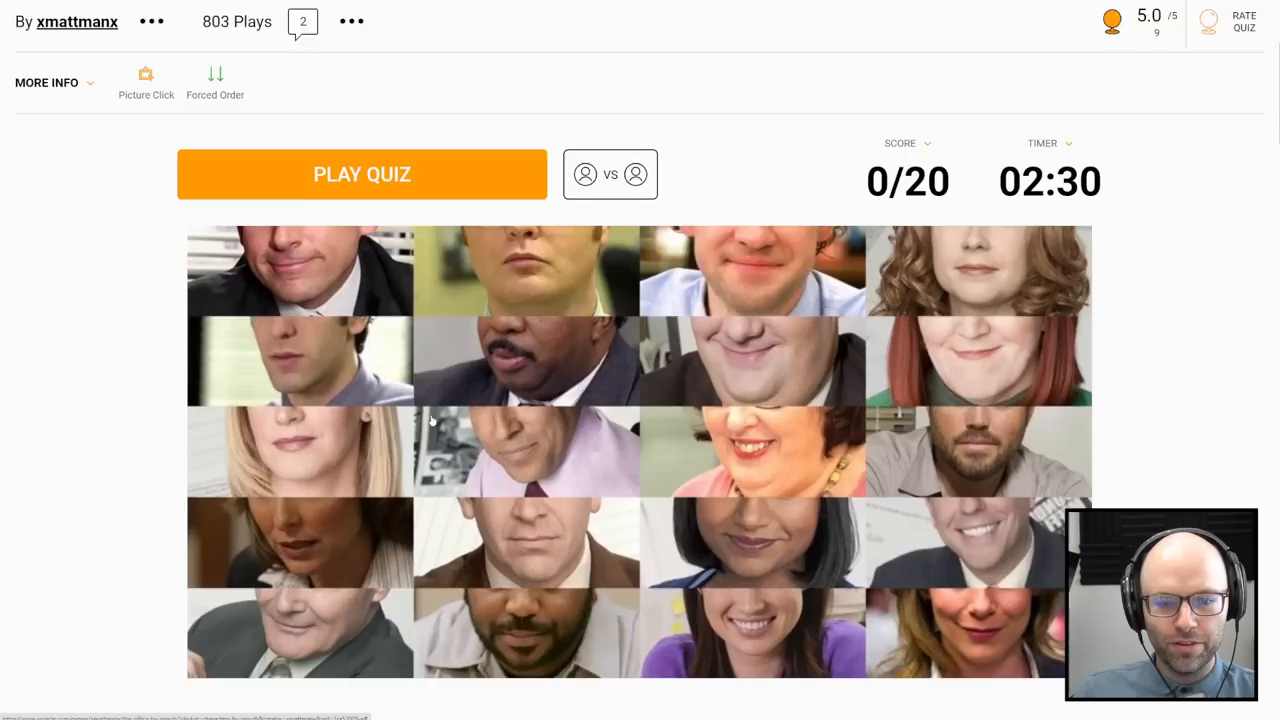
Step: Start the office-show mouth quiz and pick mouths for Holly Flax and Erin Hannon
{"action": "scroll", "scroll_direction": "down", "scroll_amount": 3}
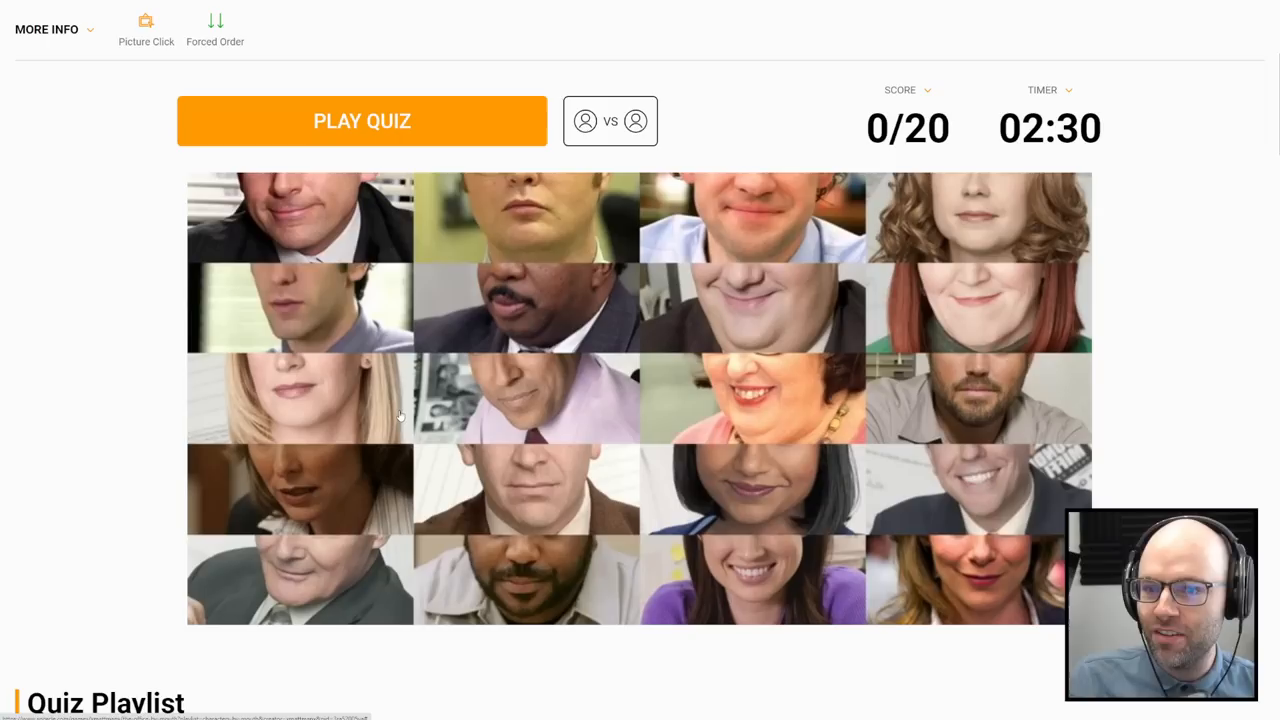
{"action": "left_click", "coordinate": [361, 120]}
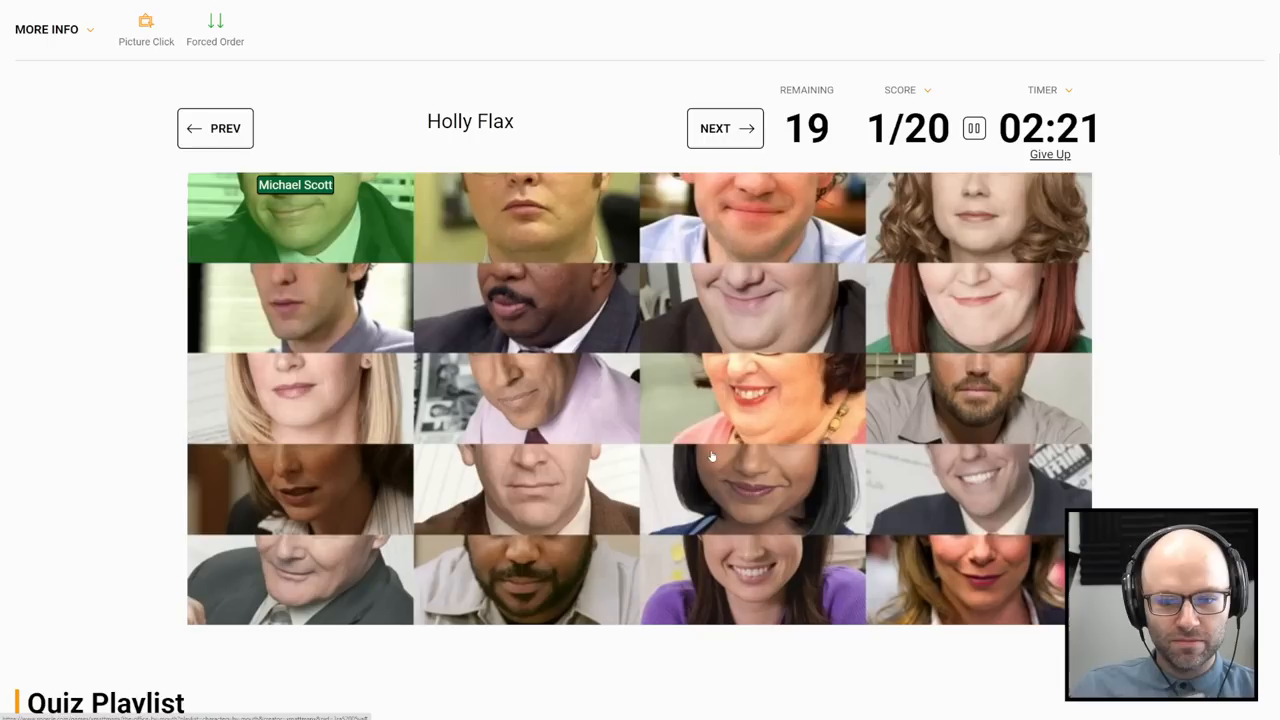
{"action": "left_click", "coordinate": [960, 595]}
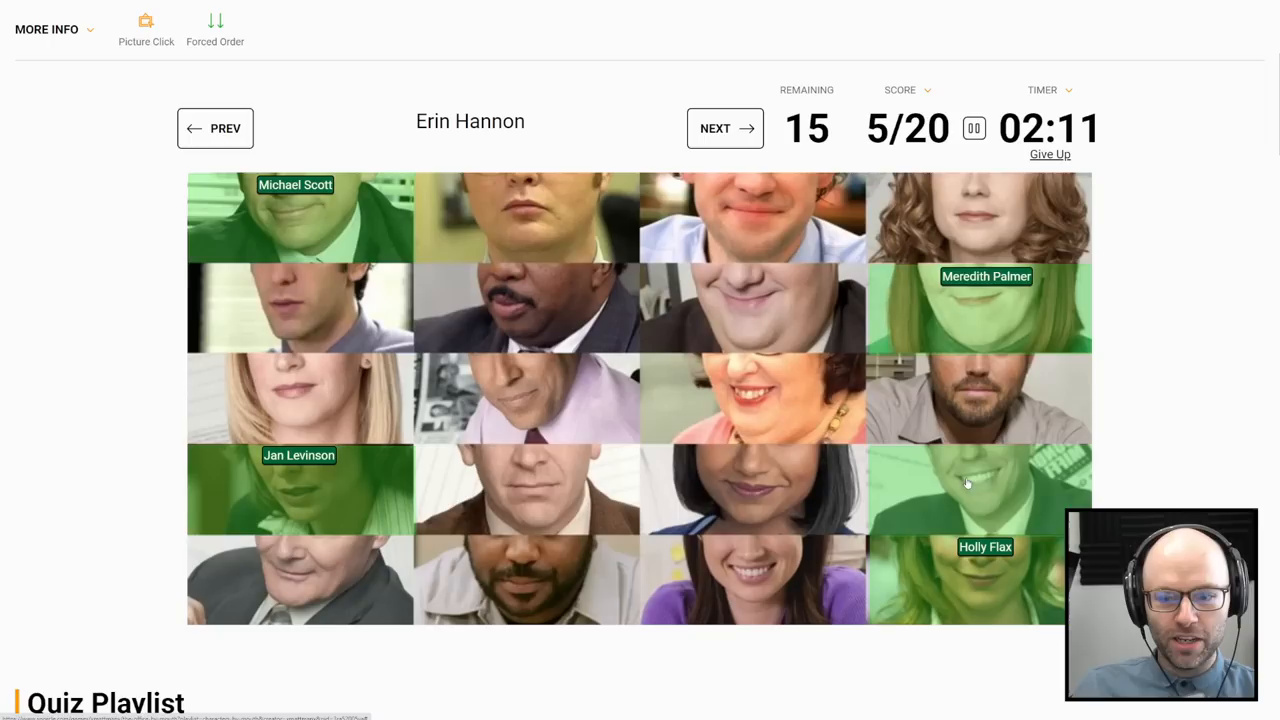
{"action": "left_click", "coordinate": [968, 484]}
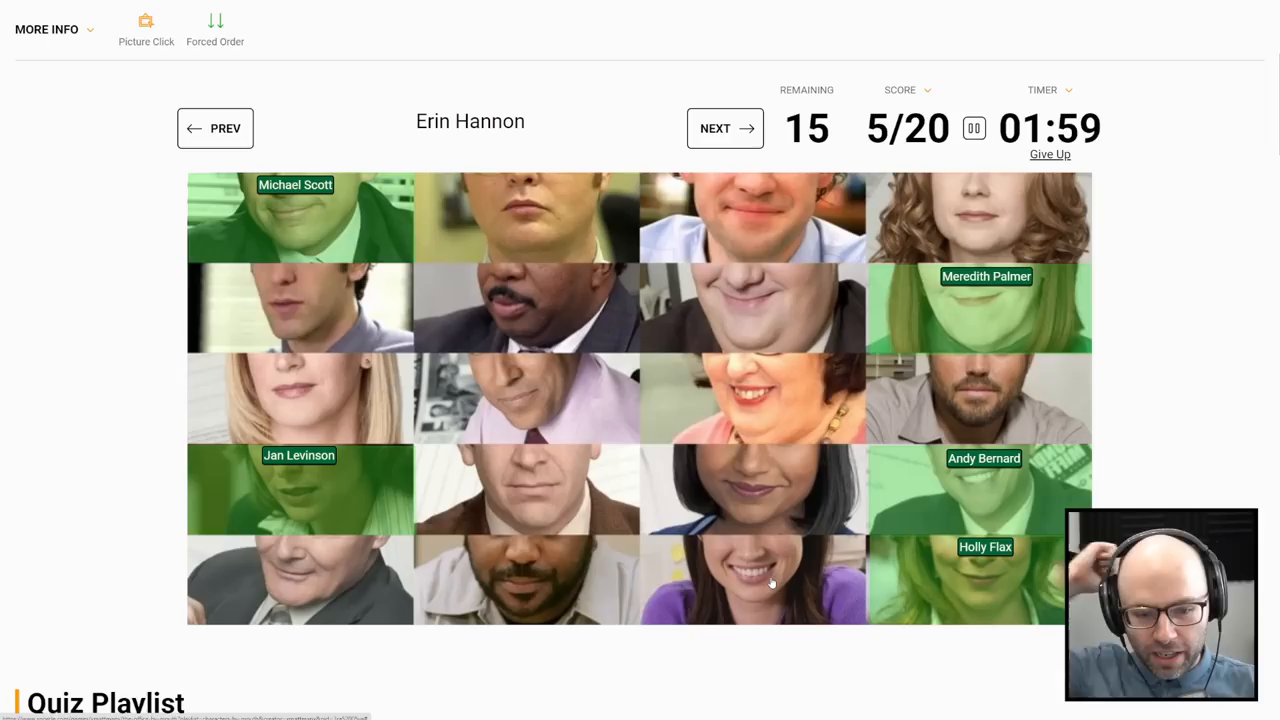
{"action": "left_click", "coordinate": [755, 580]}
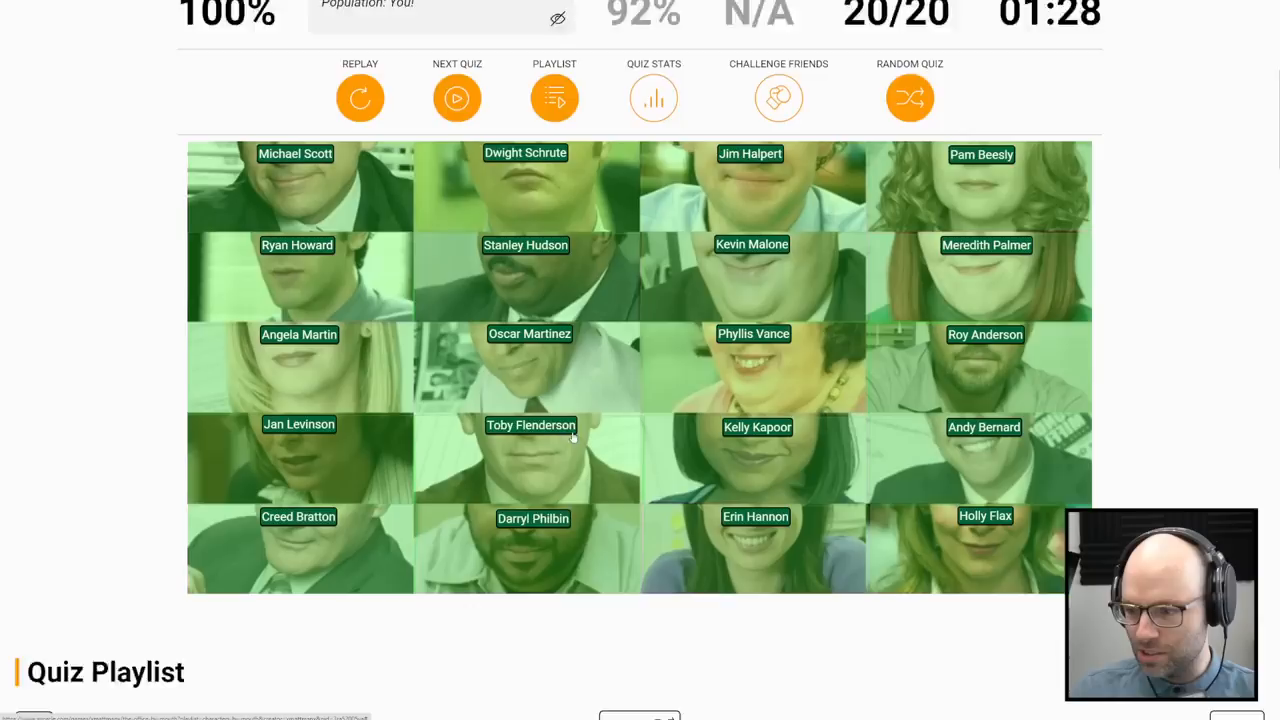
Step: Scroll down to The Big Bang Theory by Mouth quiz and start playing it
{"action": "scroll", "scroll_direction": "down", "scroll_amount": 3}
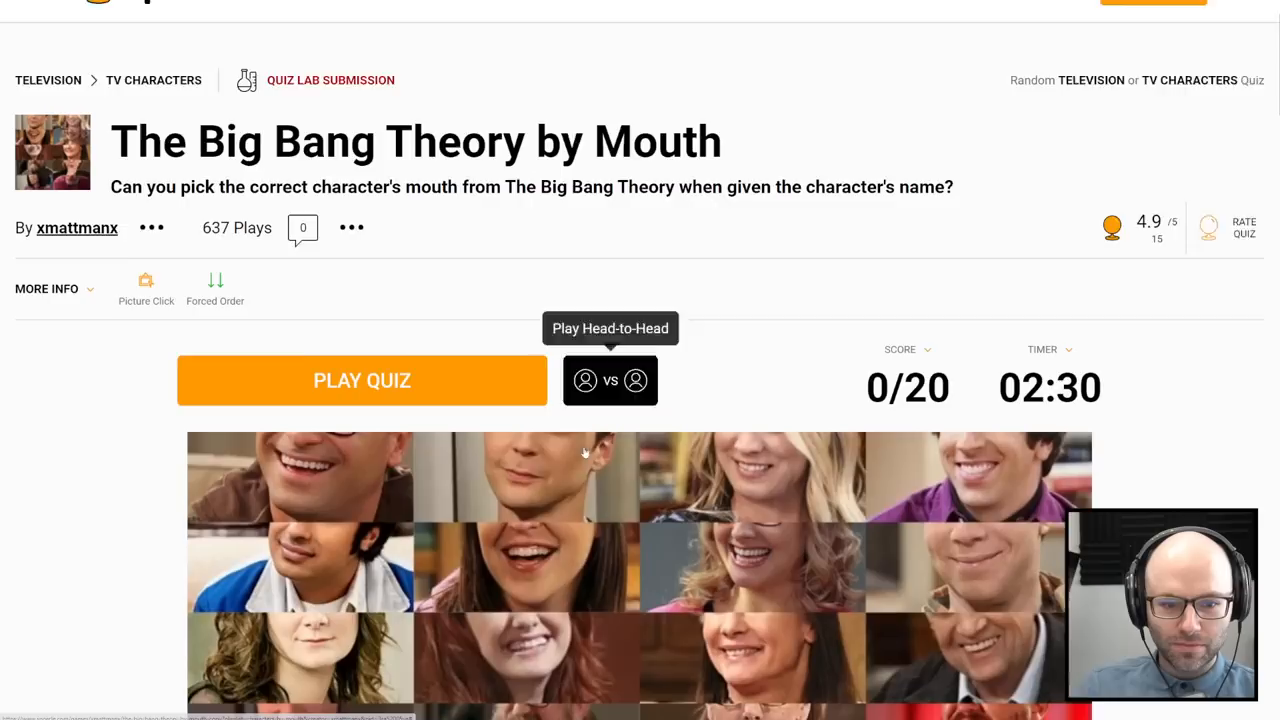
{"action": "scroll", "scroll_direction": "down", "scroll_amount": 3}
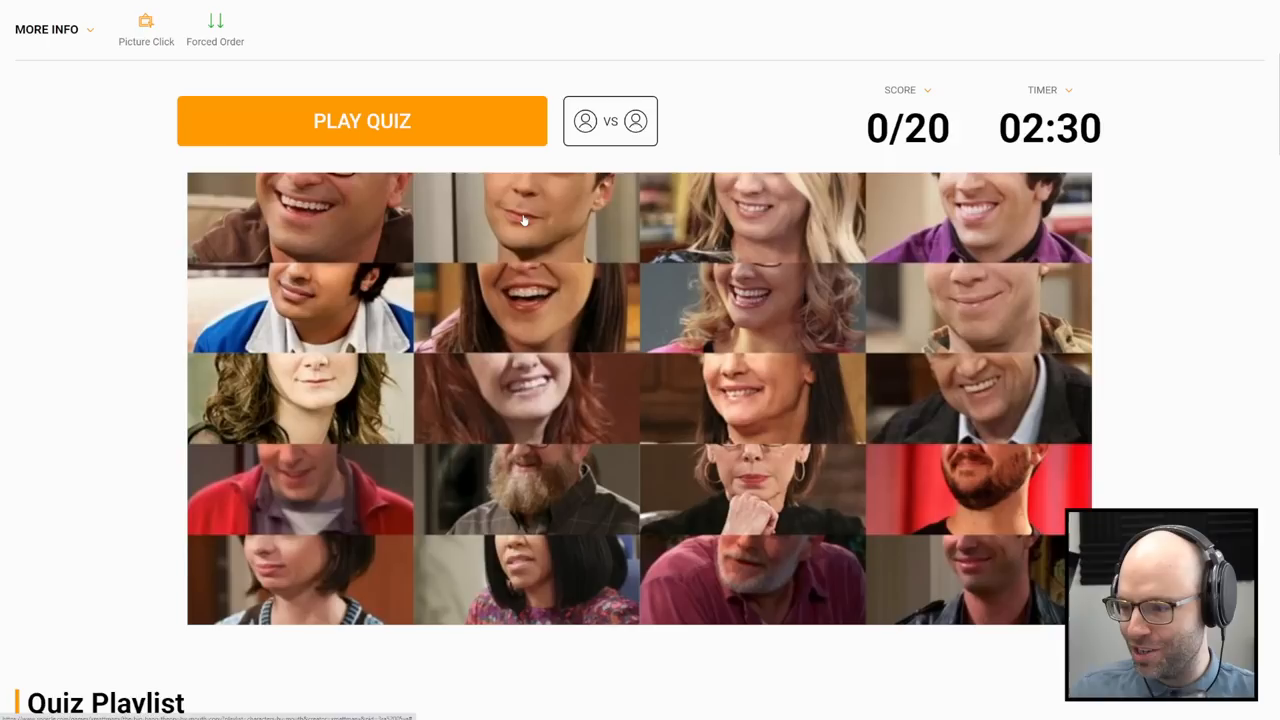
{"action": "left_click", "coordinate": [362, 120]}
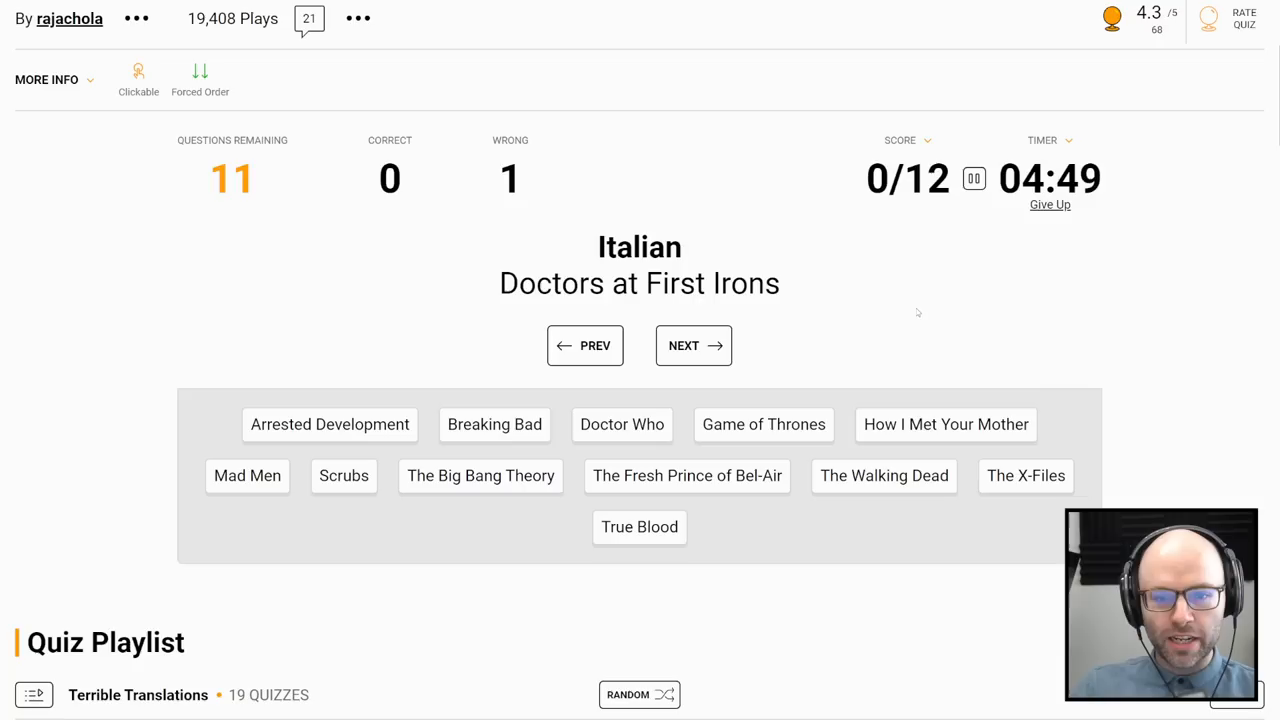
Step: Answer Scrubs, Doctor Who, Game of Thrones, The X-Files and Arrested Development
{"action": "left_click", "coordinate": [343, 476]}
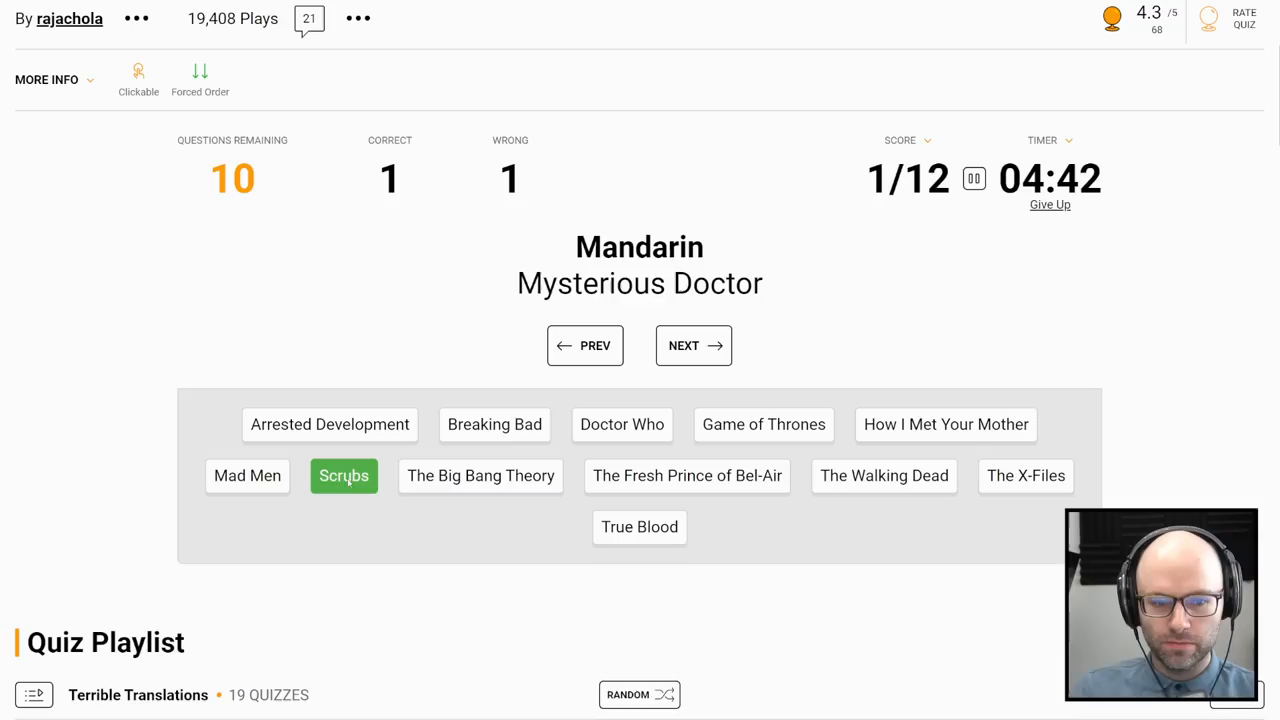
{"action": "left_click", "coordinate": [622, 425]}
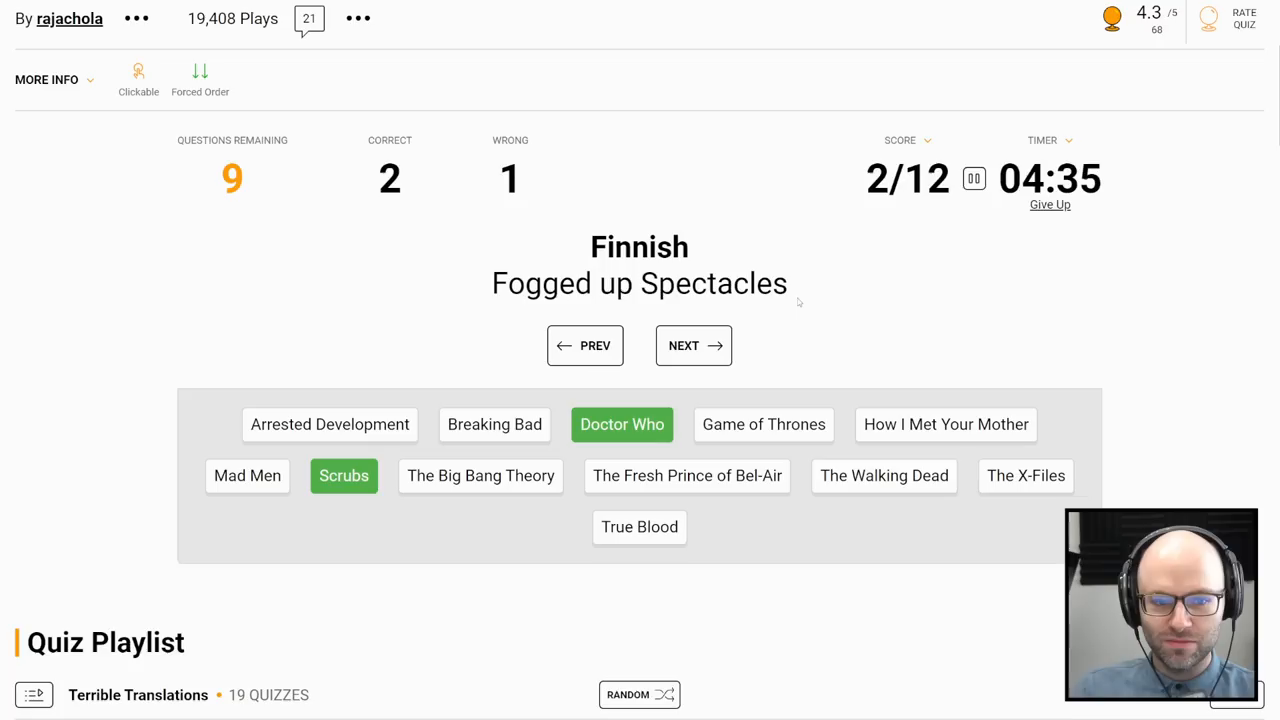
{"action": "mouse_move", "coordinate": [709, 345]}
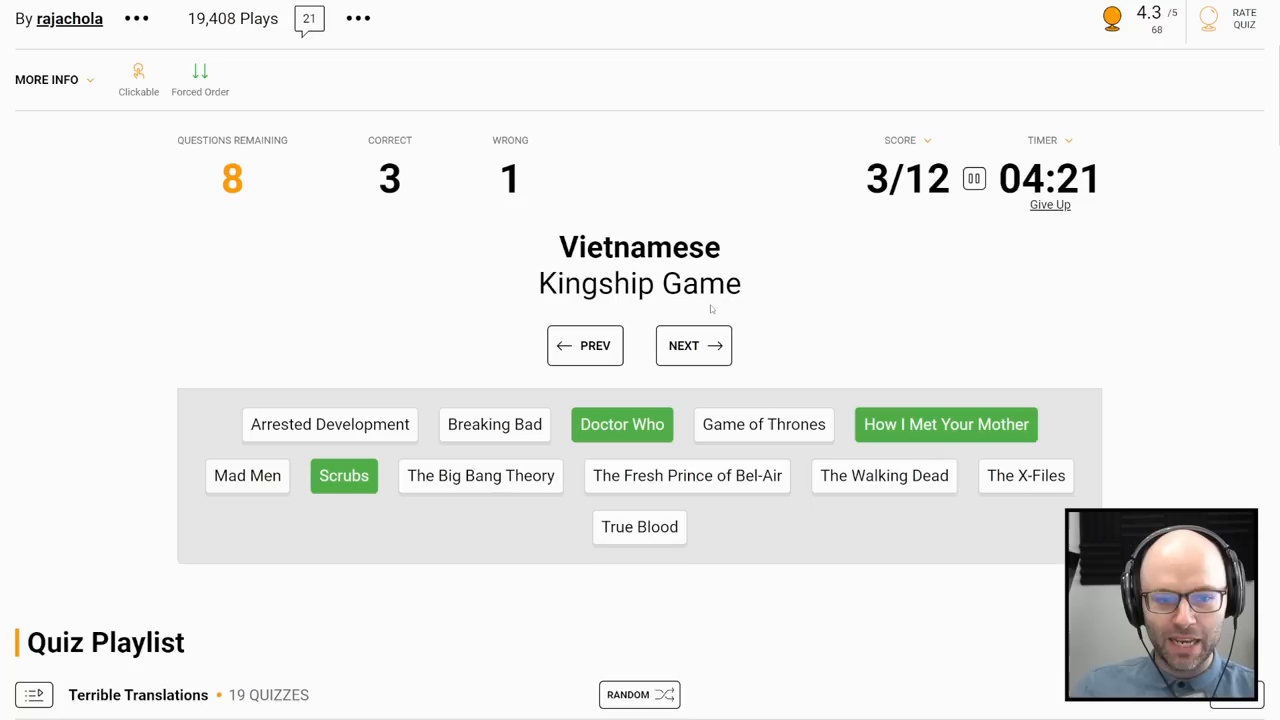
{"action": "left_click", "coordinate": [763, 424]}
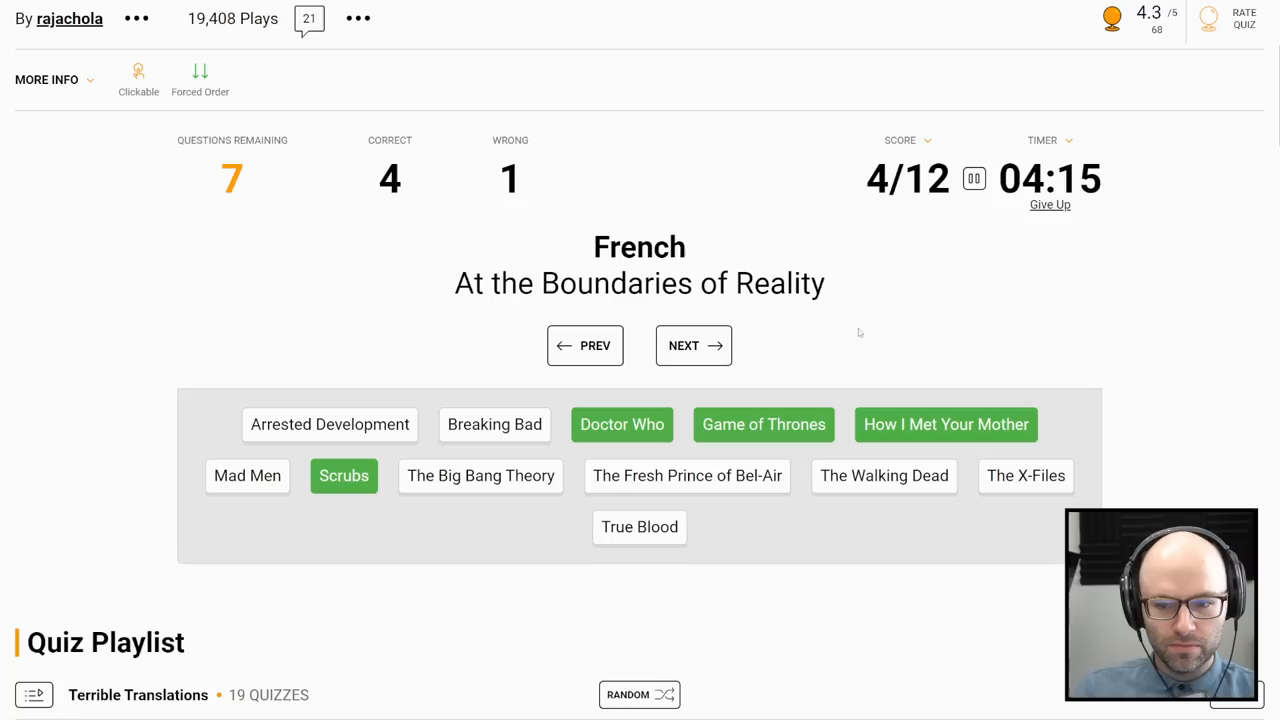
{"action": "left_click", "coordinate": [1025, 476]}
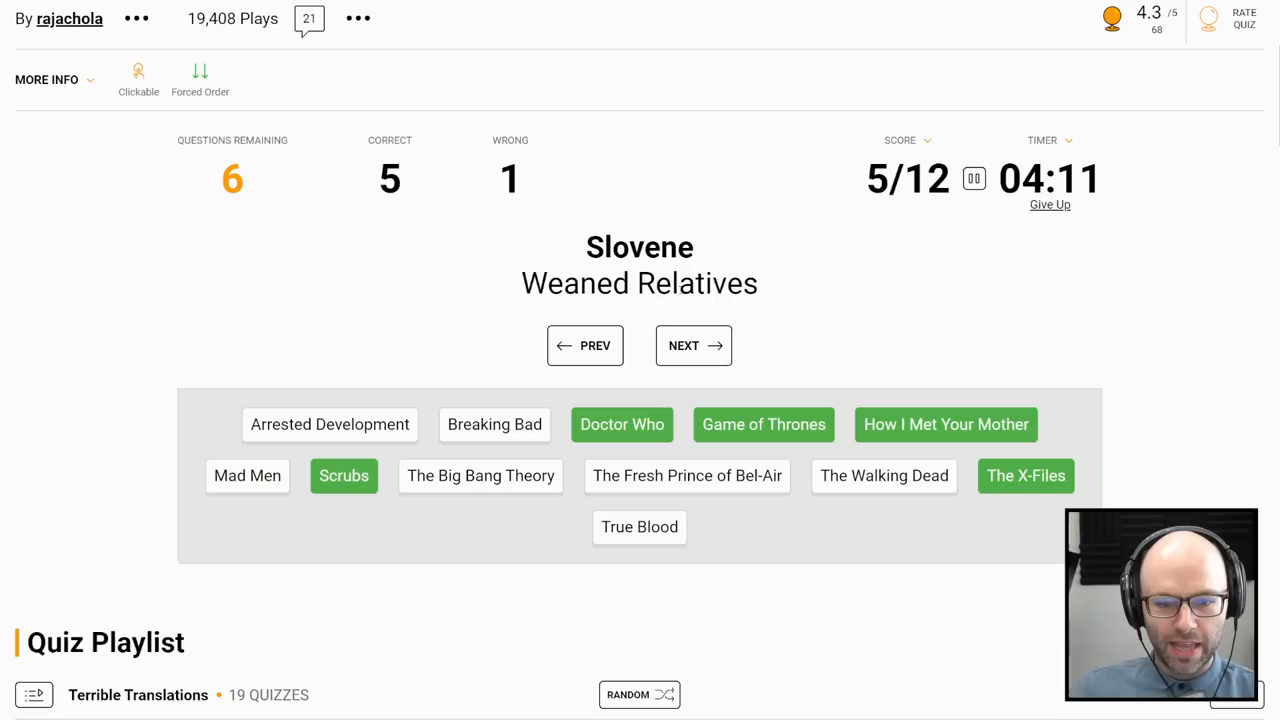
{"action": "left_click", "coordinate": [329, 424]}
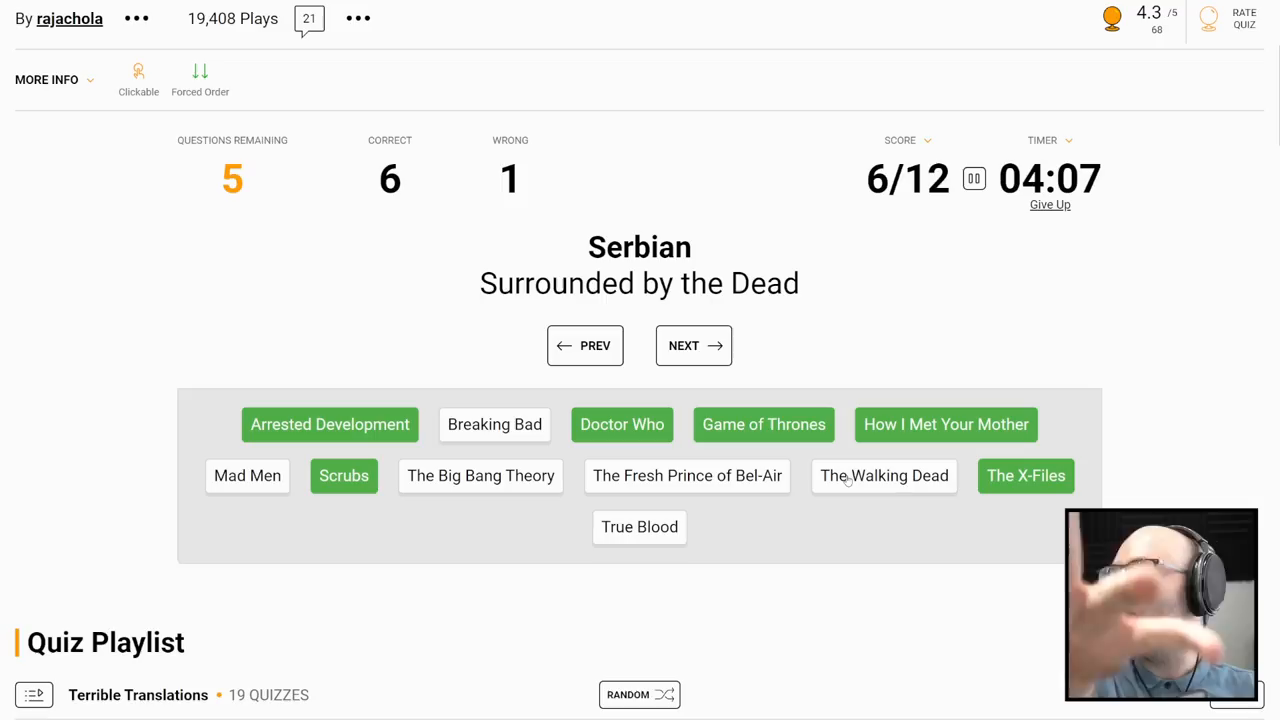
Step: Answer The Walking Dead and the Hungarian title, skip the Russian clue, then give up
{"action": "left_click", "coordinate": [884, 476]}
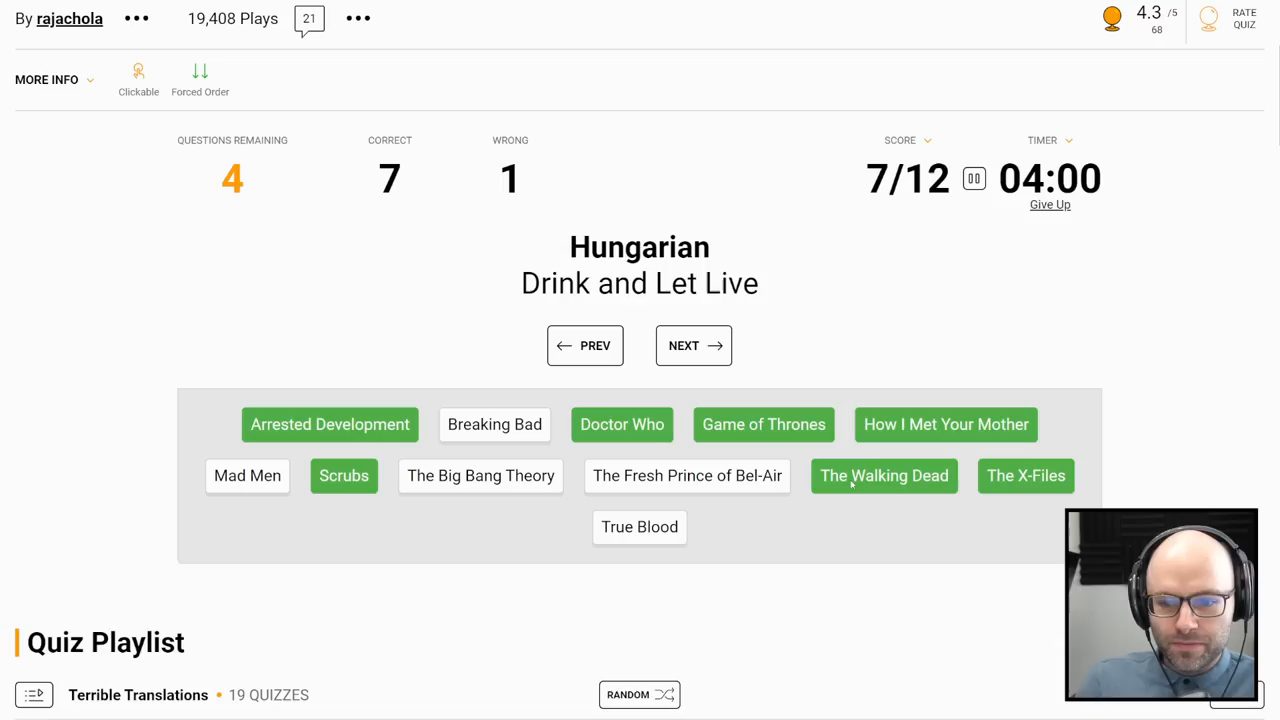
{"action": "left_click", "coordinate": [639, 527]}
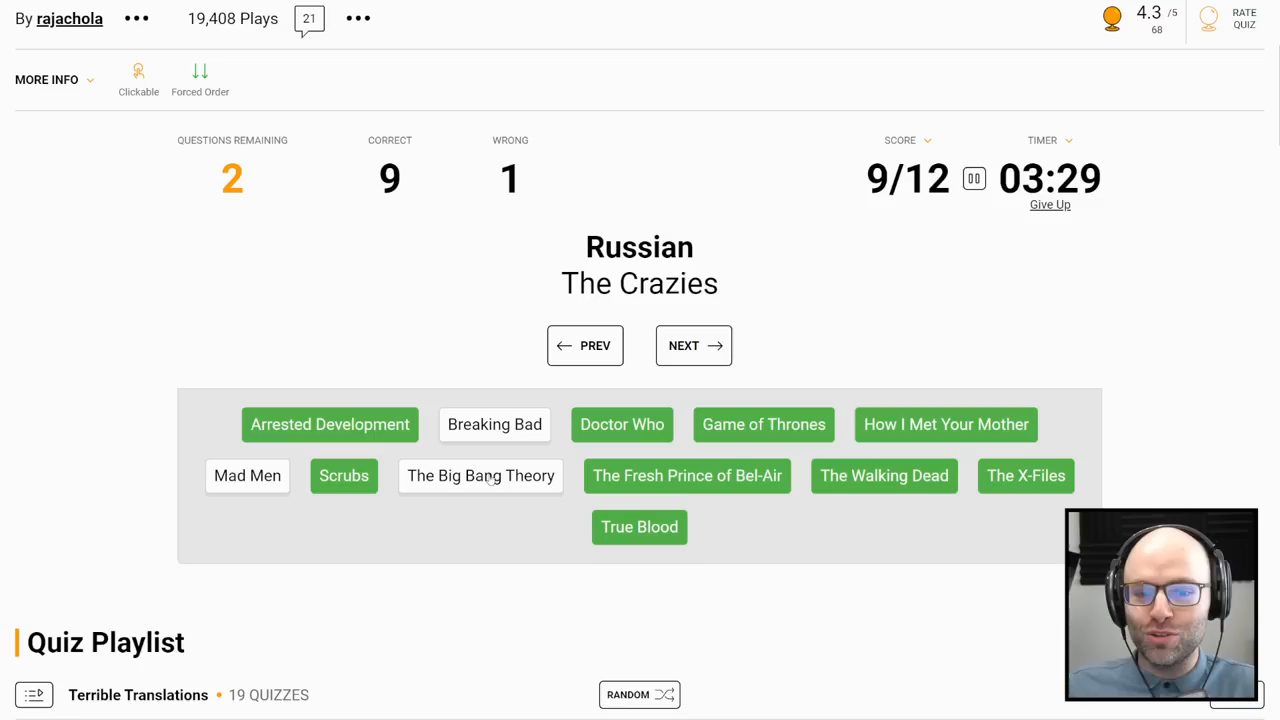
{"action": "left_click", "coordinate": [693, 345]}
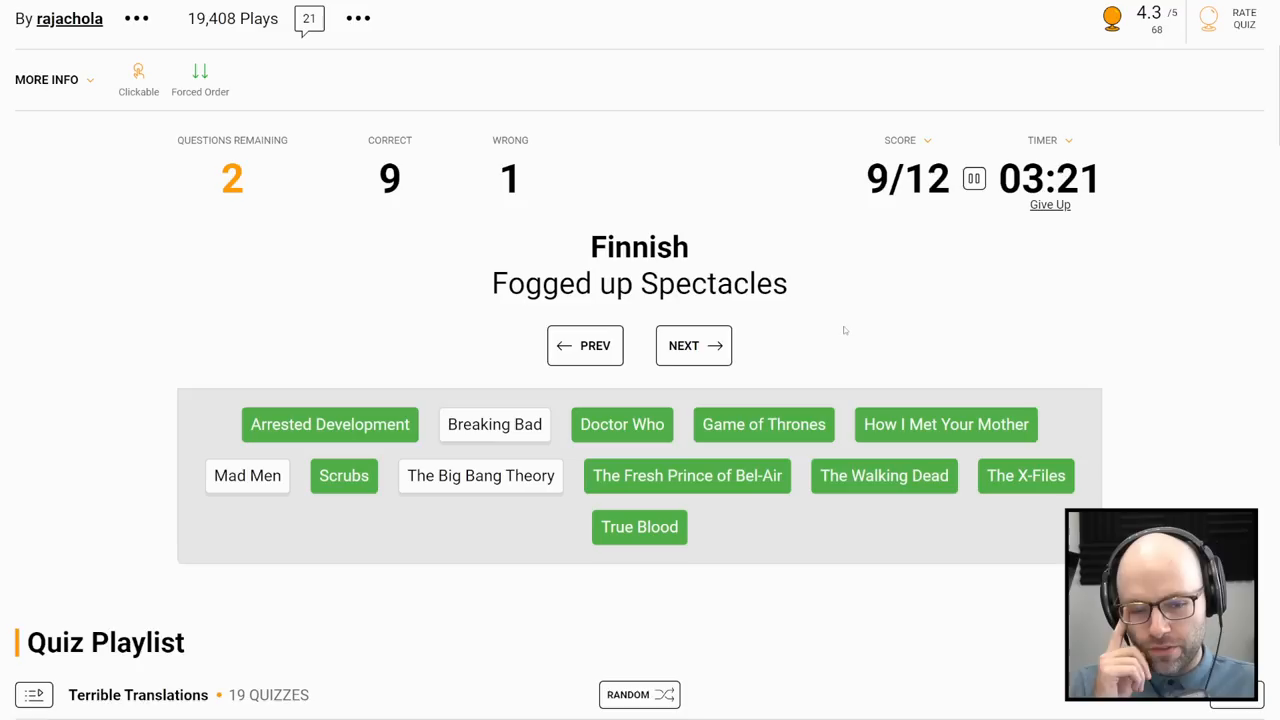
{"action": "left_click", "coordinate": [494, 425]}
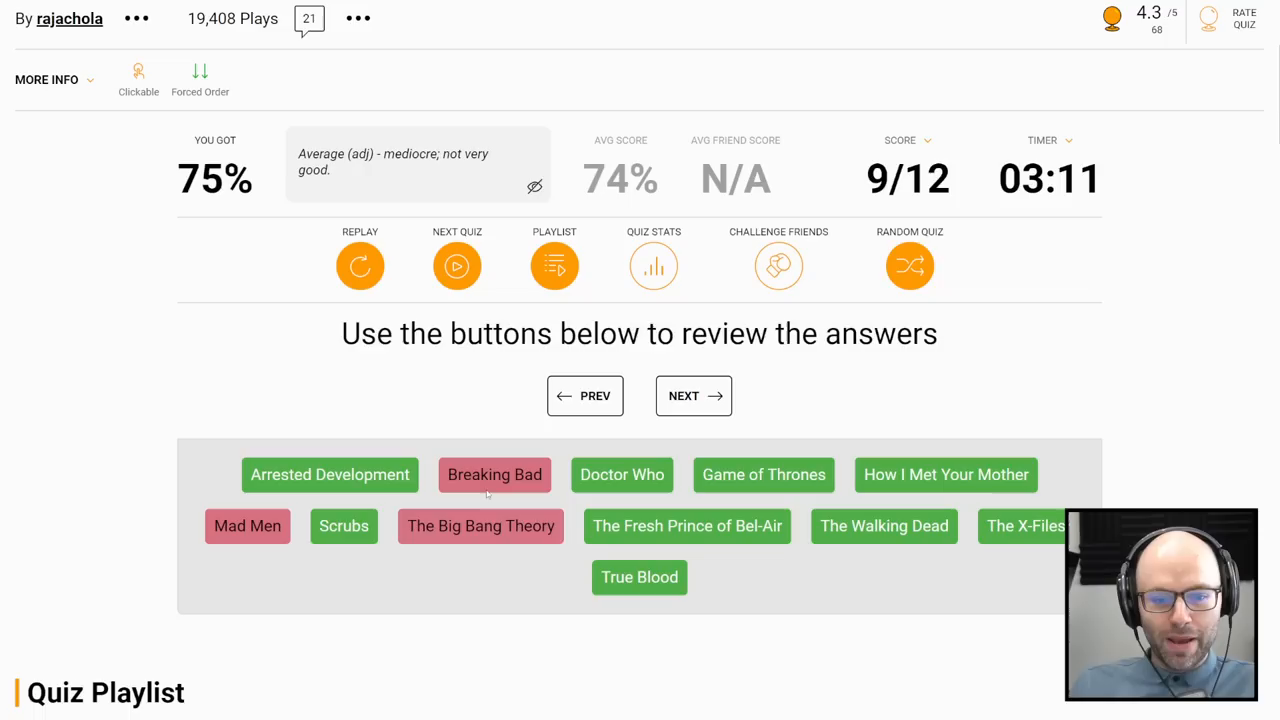
Step: Step through the answer review to see the missed titles' correct shows
{"action": "left_click", "coordinate": [494, 475]}
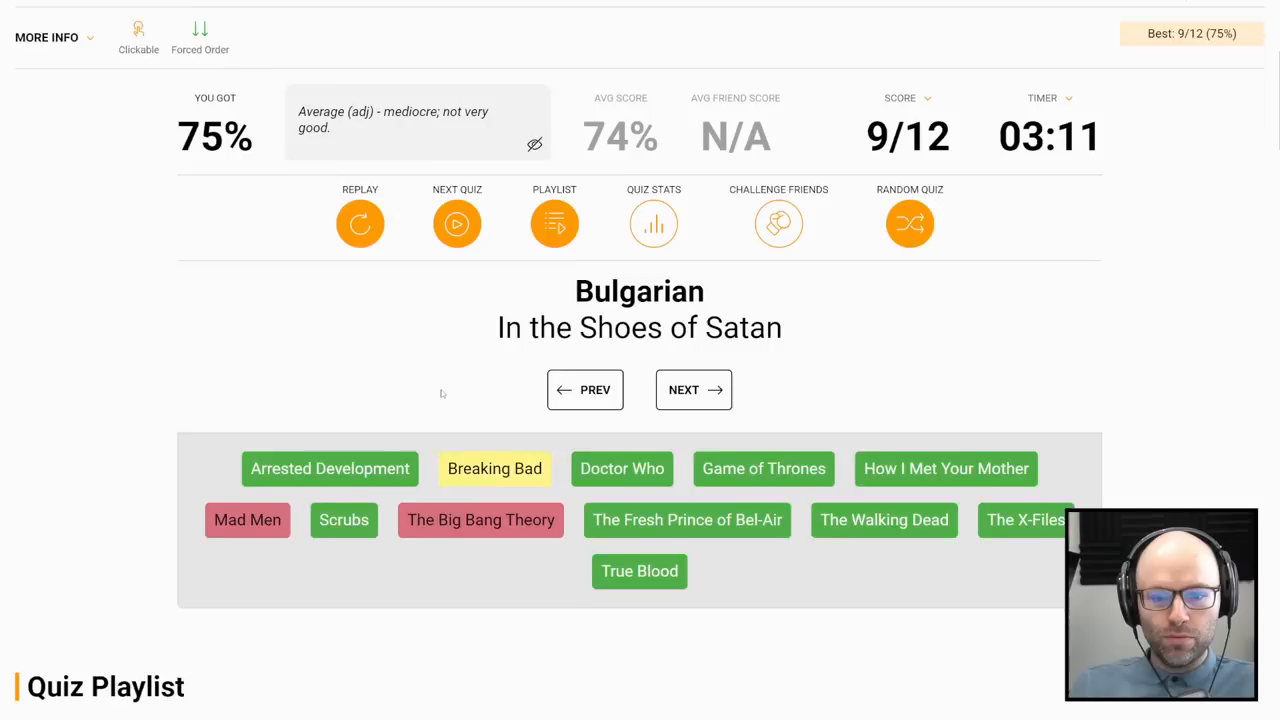
{"action": "left_click", "coordinate": [693, 389]}
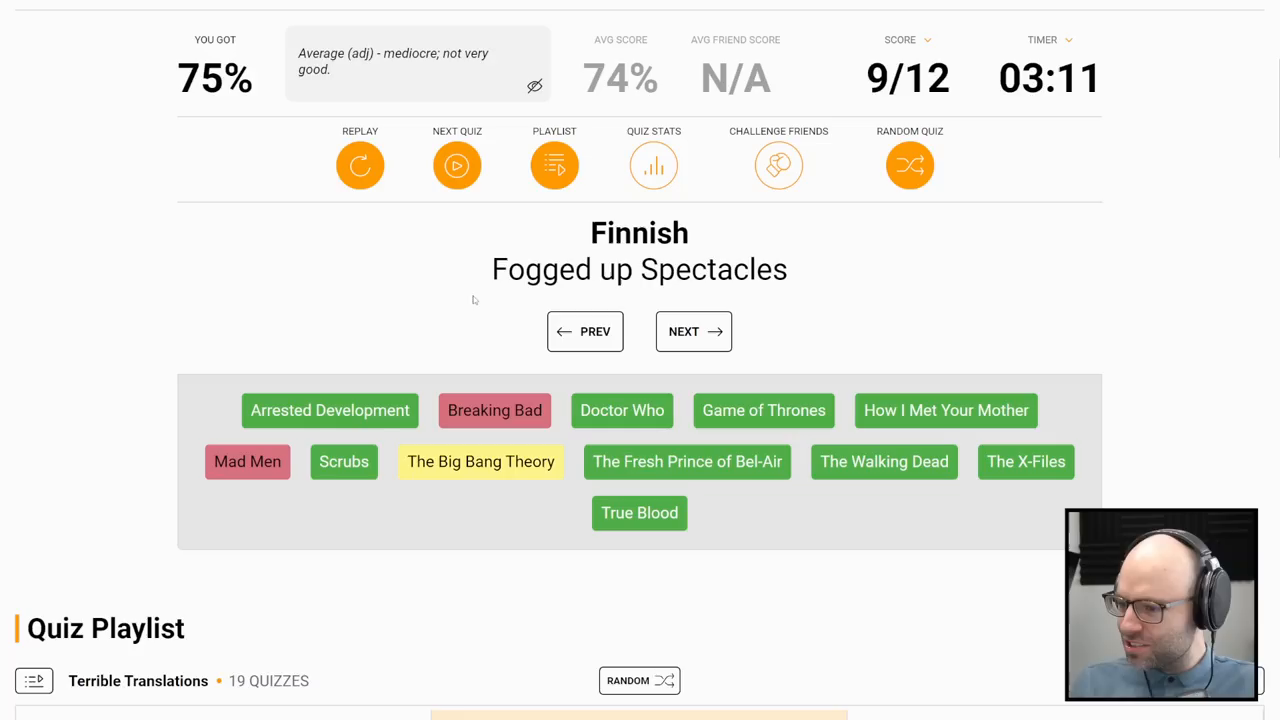
{"action": "mouse_move", "coordinate": [330, 402]}
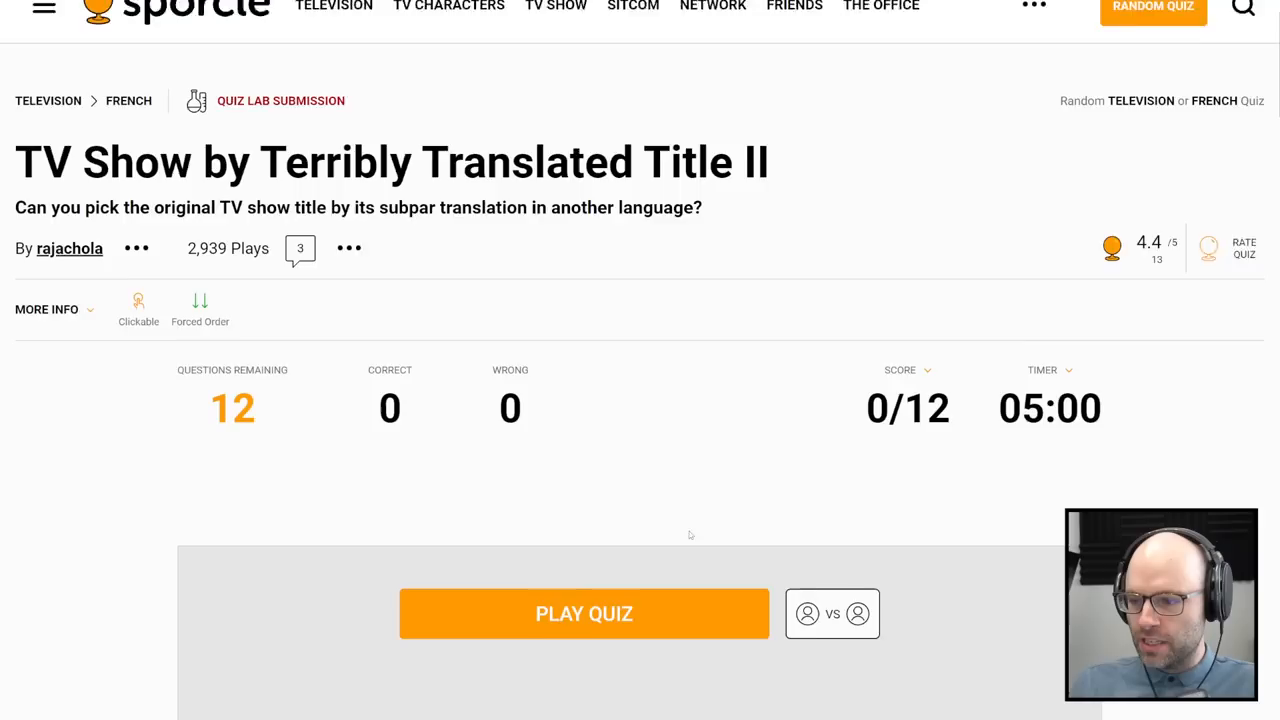
Step: Start Terribly Translated Title II, skip the Hungarian clue, match 30 Rock and Boardwalk Empire
{"action": "left_click", "coordinate": [584, 613]}
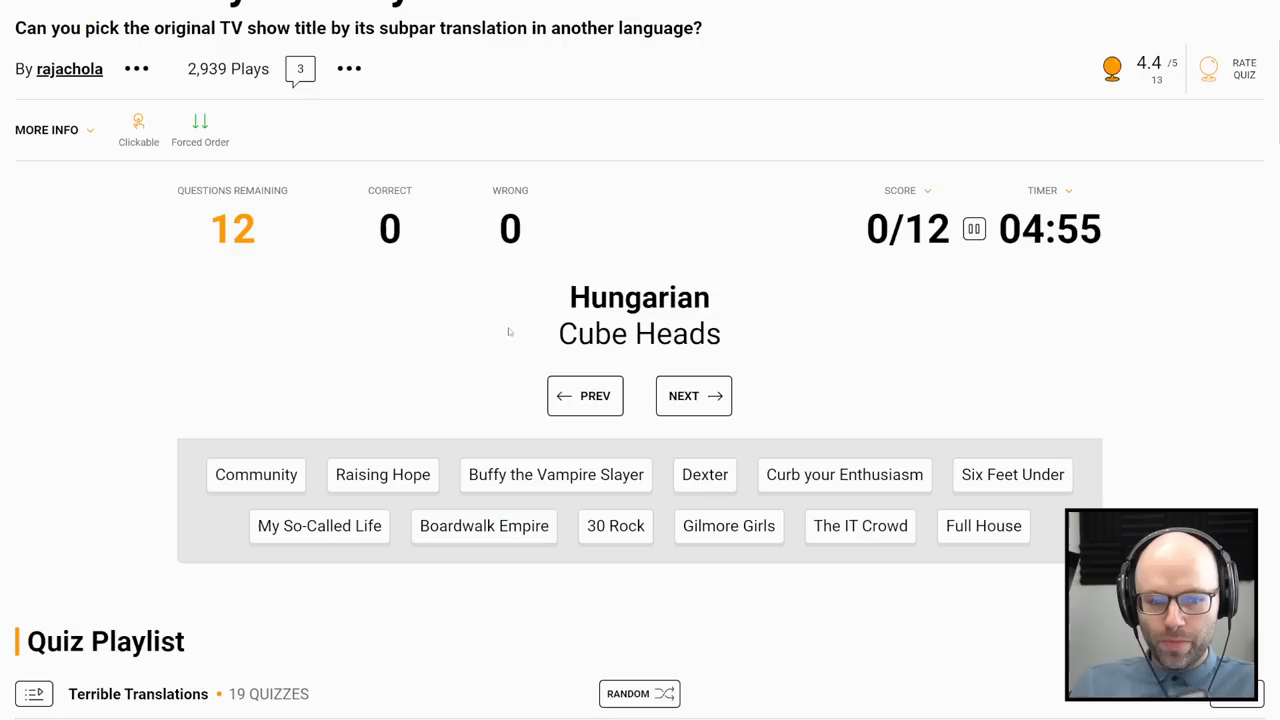
{"action": "mouse_move", "coordinate": [888, 489]}
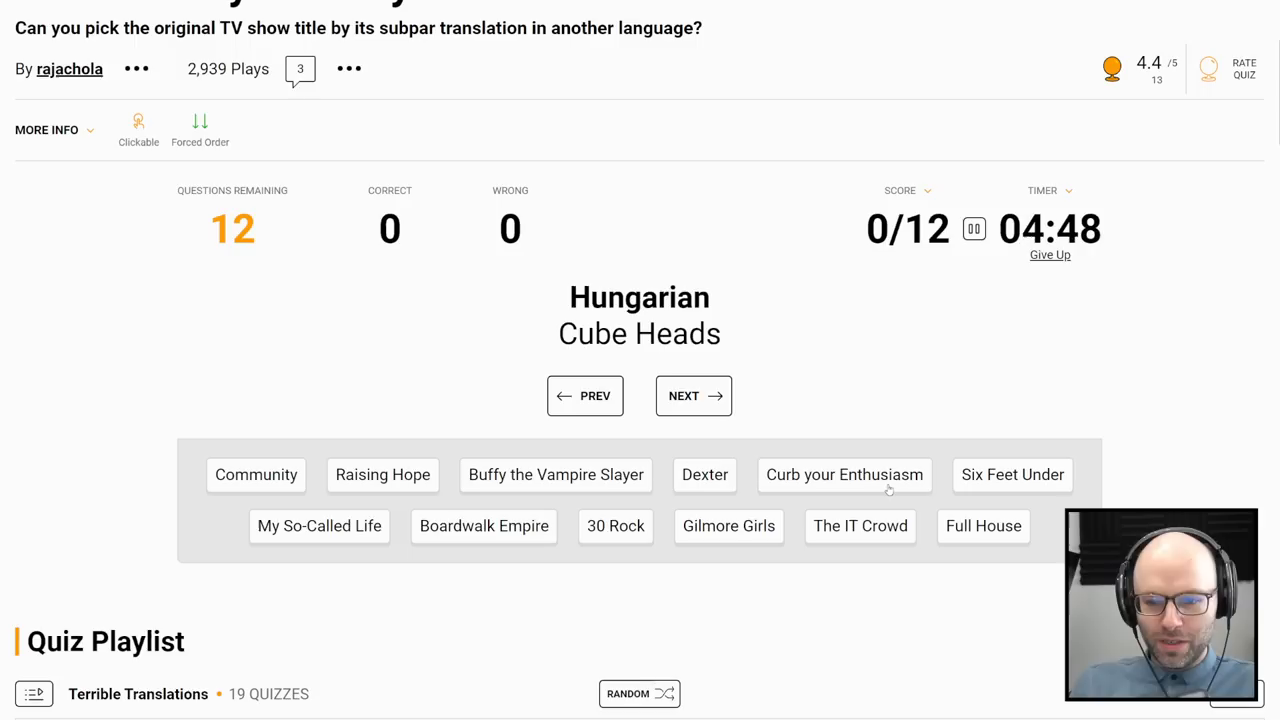
{"action": "left_click", "coordinate": [693, 395]}
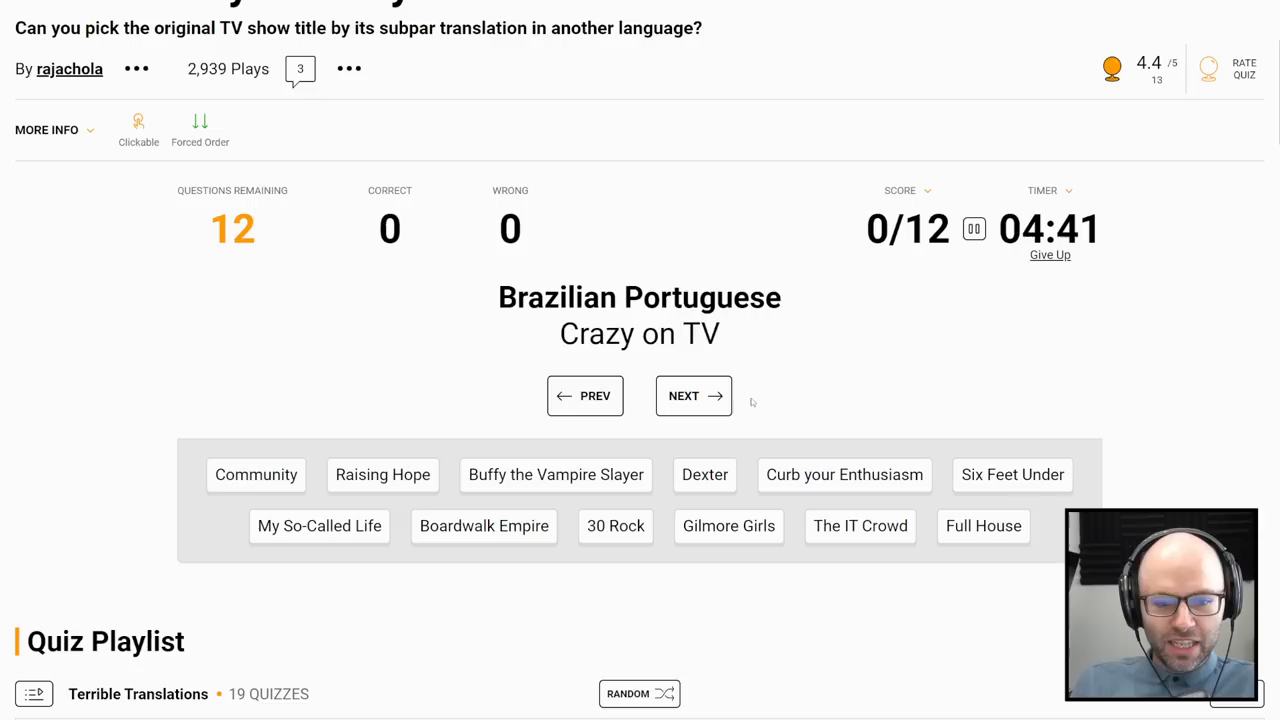
{"action": "left_click", "coordinate": [615, 526]}
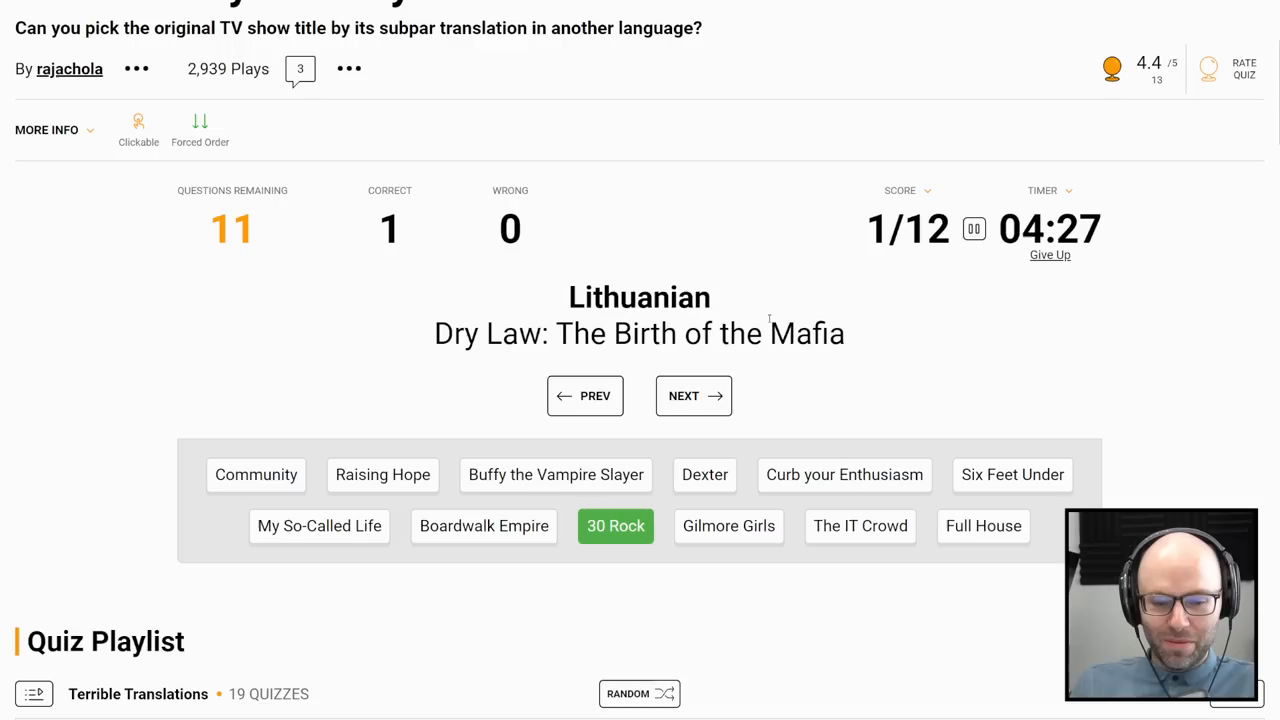
{"action": "left_click", "coordinate": [483, 526]}
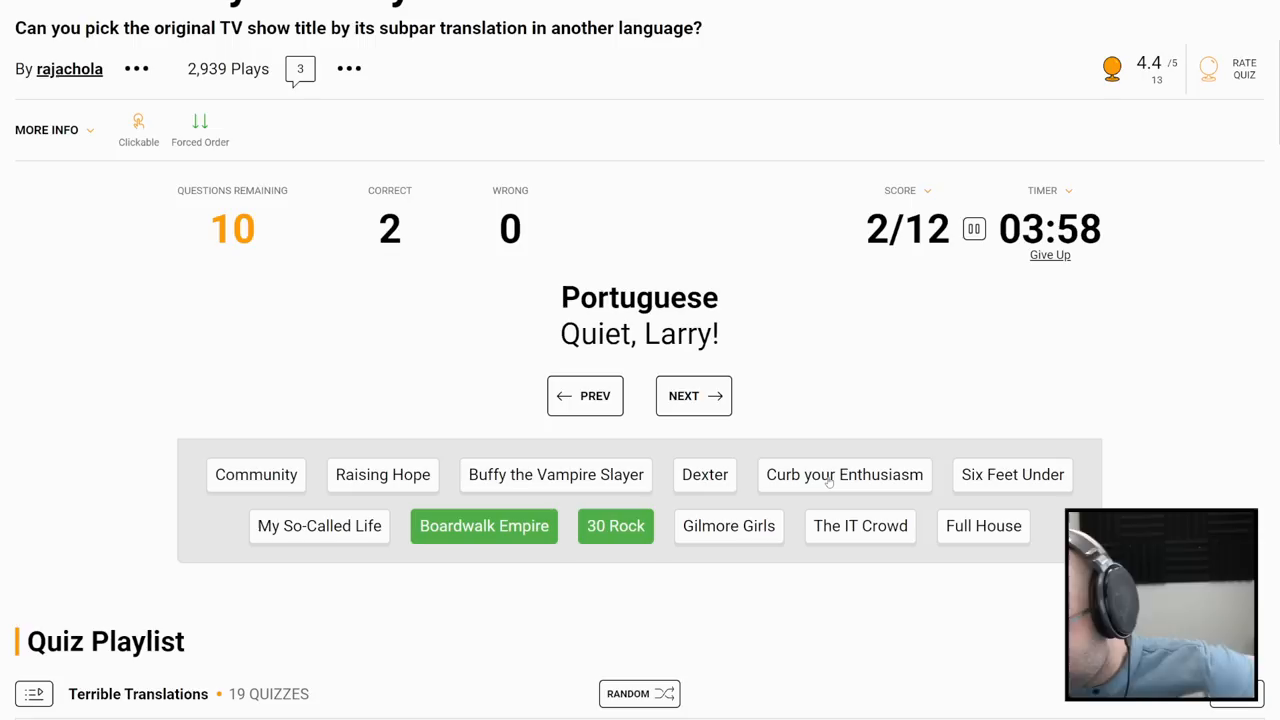
Step: Match Curb Your Enthusiasm, Community, Buffy, Six Feet Under, Dexter and the Croatian title, skipping the Estonian one
{"action": "left_click", "coordinate": [844, 475]}
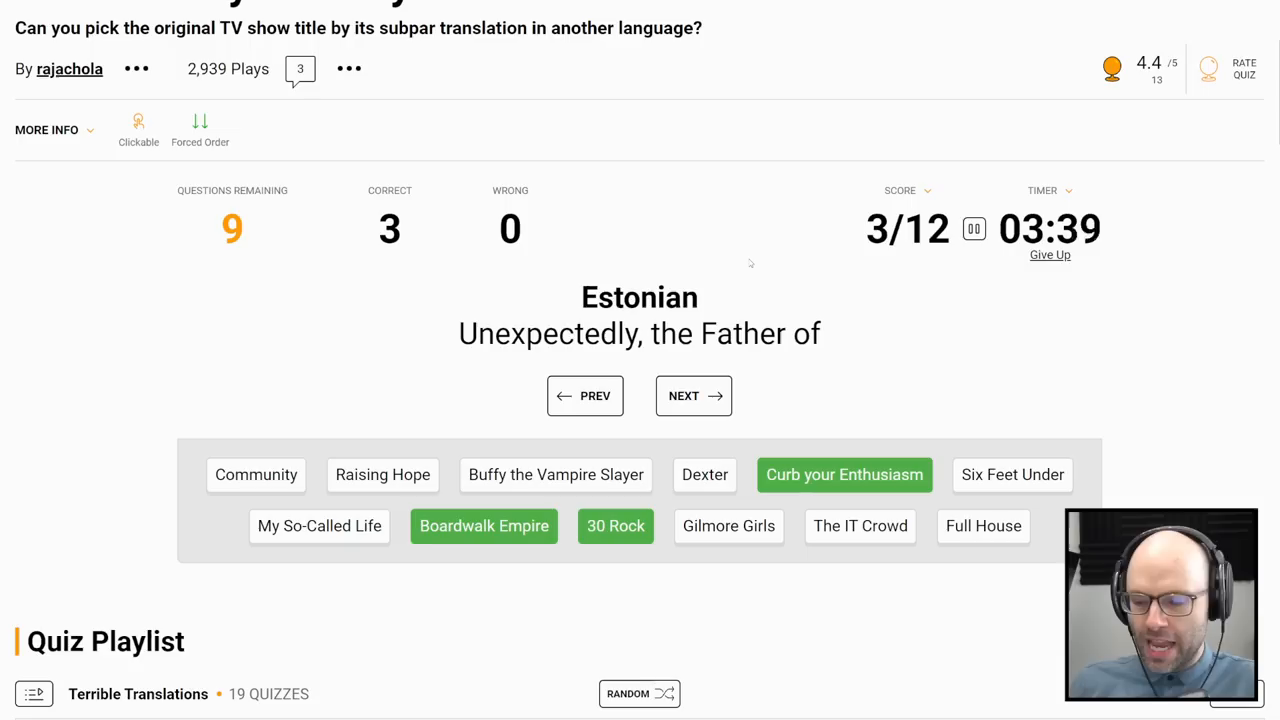
{"action": "left_click", "coordinate": [693, 395]}
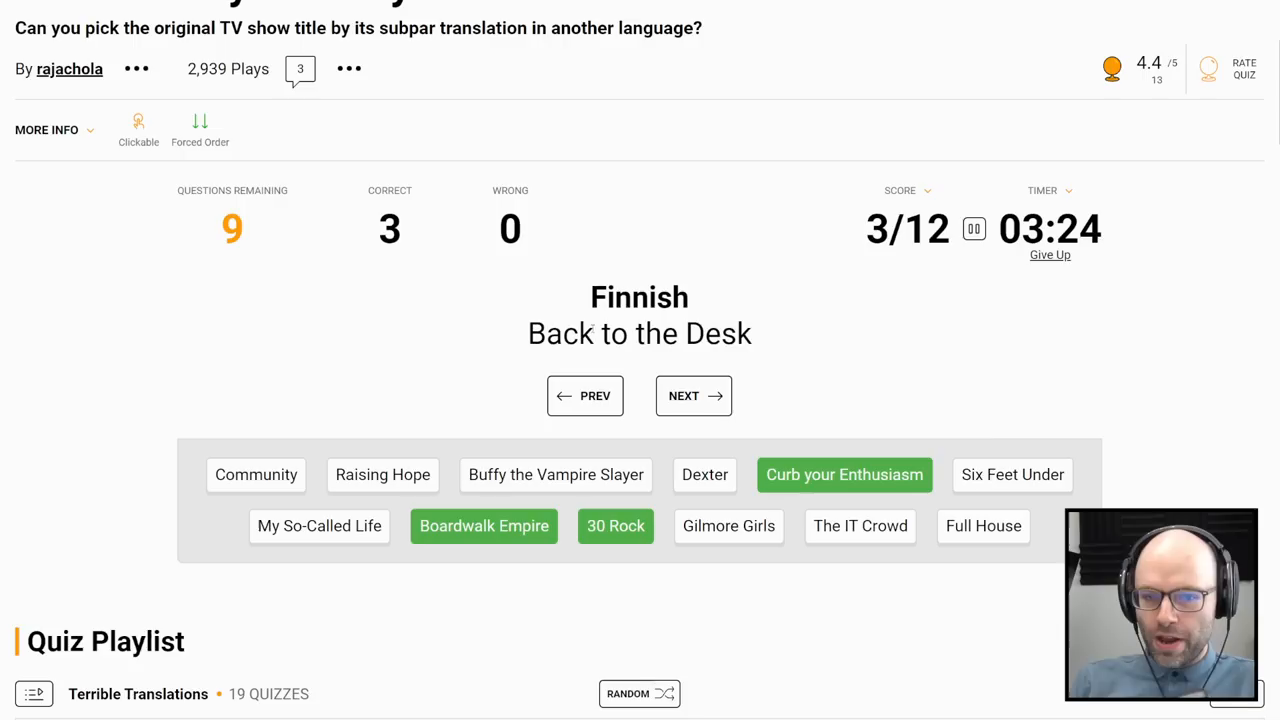
{"action": "left_click", "coordinate": [256, 475]}
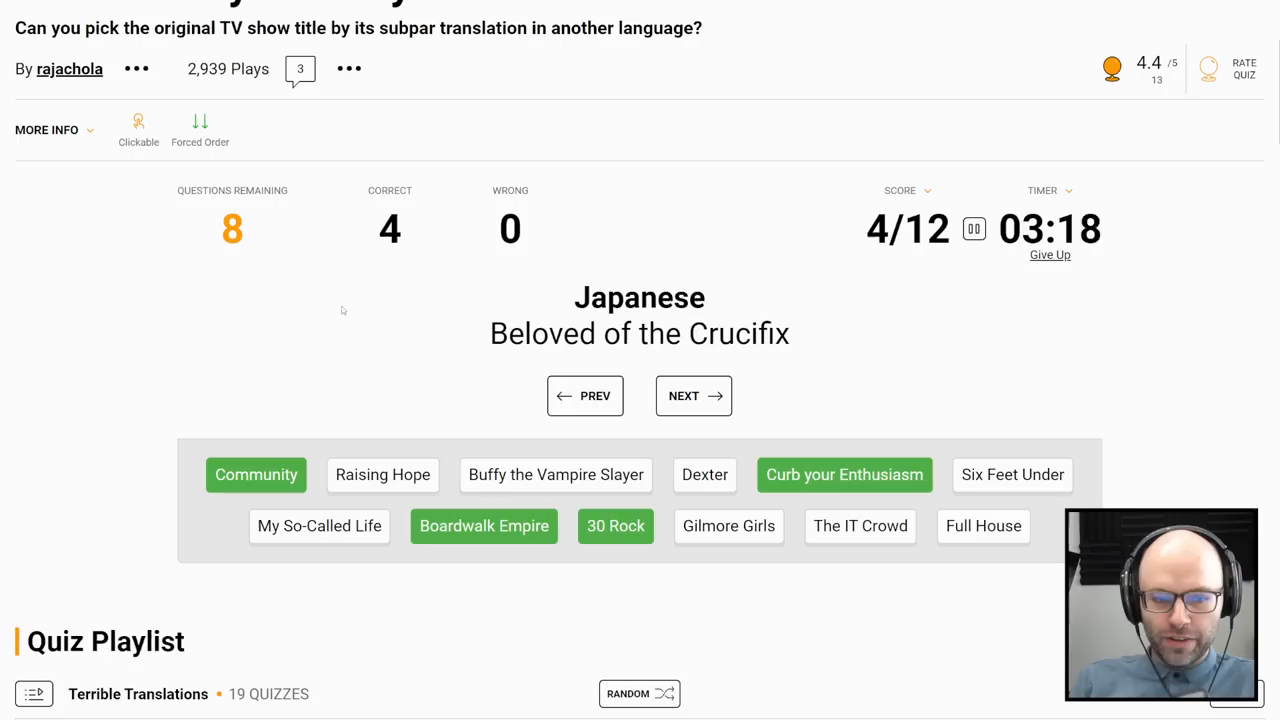
{"action": "left_click", "coordinate": [555, 475]}
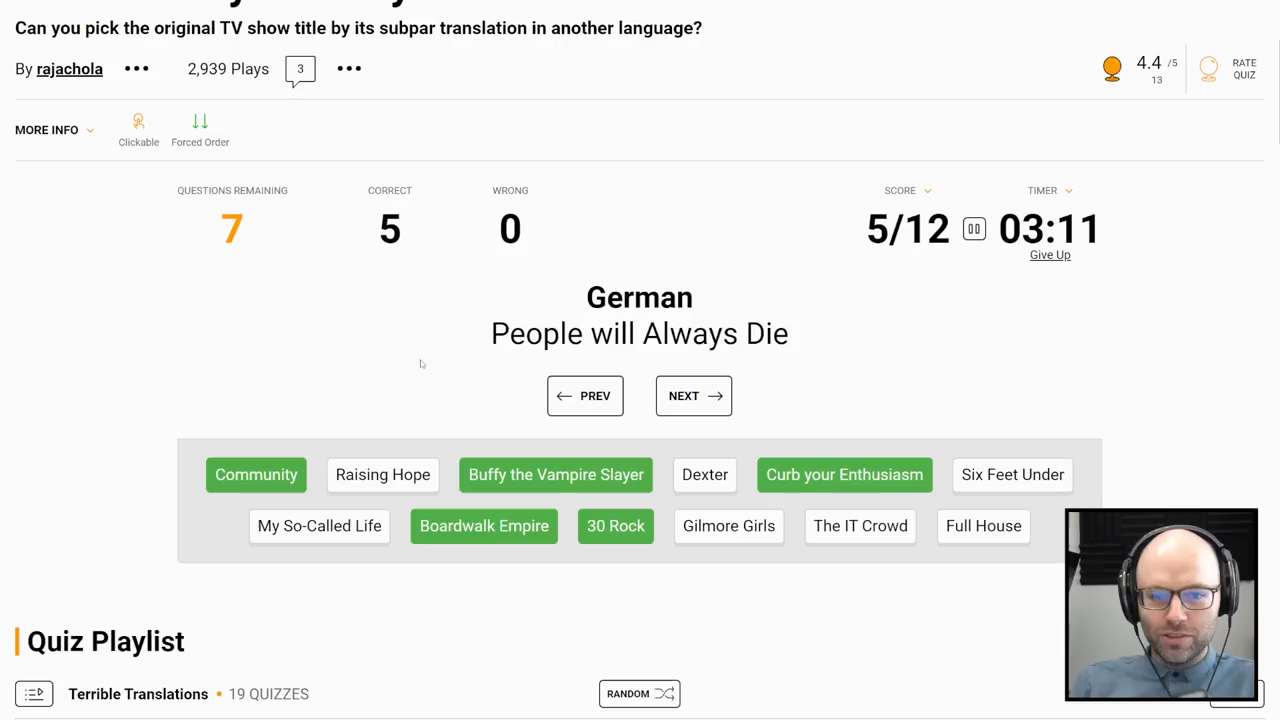
{"action": "left_click", "coordinate": [1012, 475]}
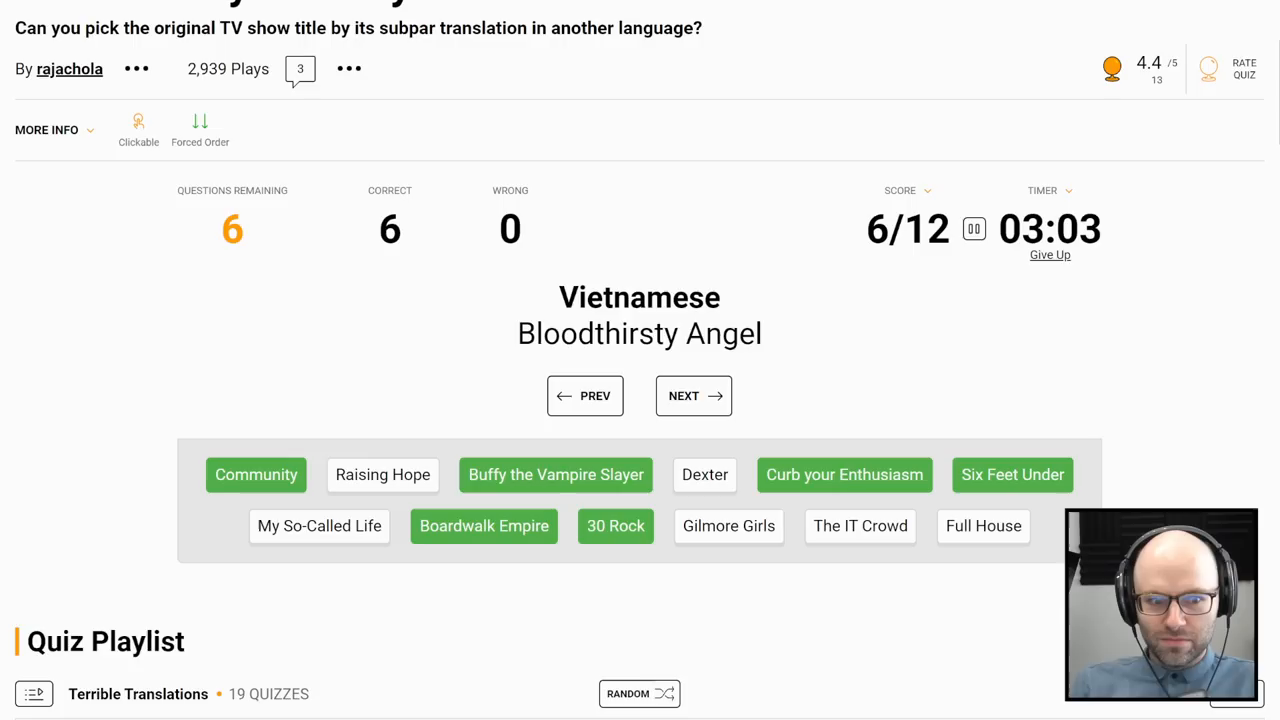
{"action": "left_click", "coordinate": [704, 475]}
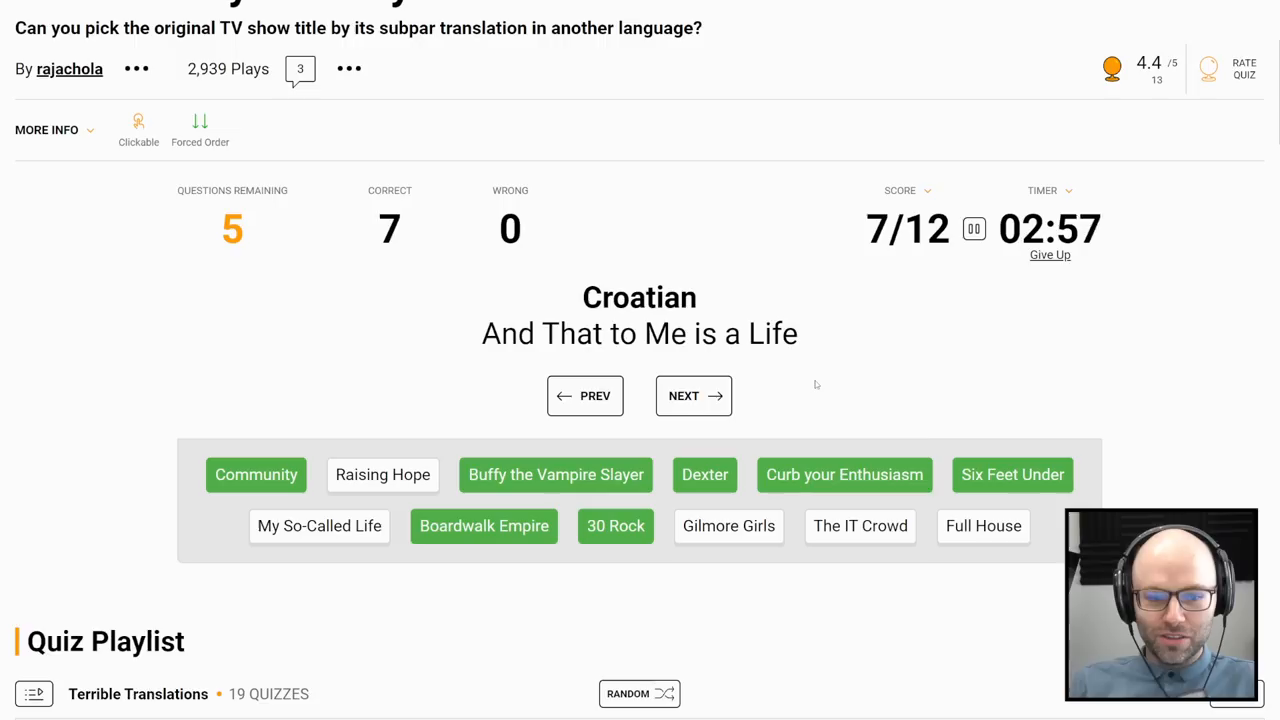
{"action": "left_click", "coordinate": [319, 526]}
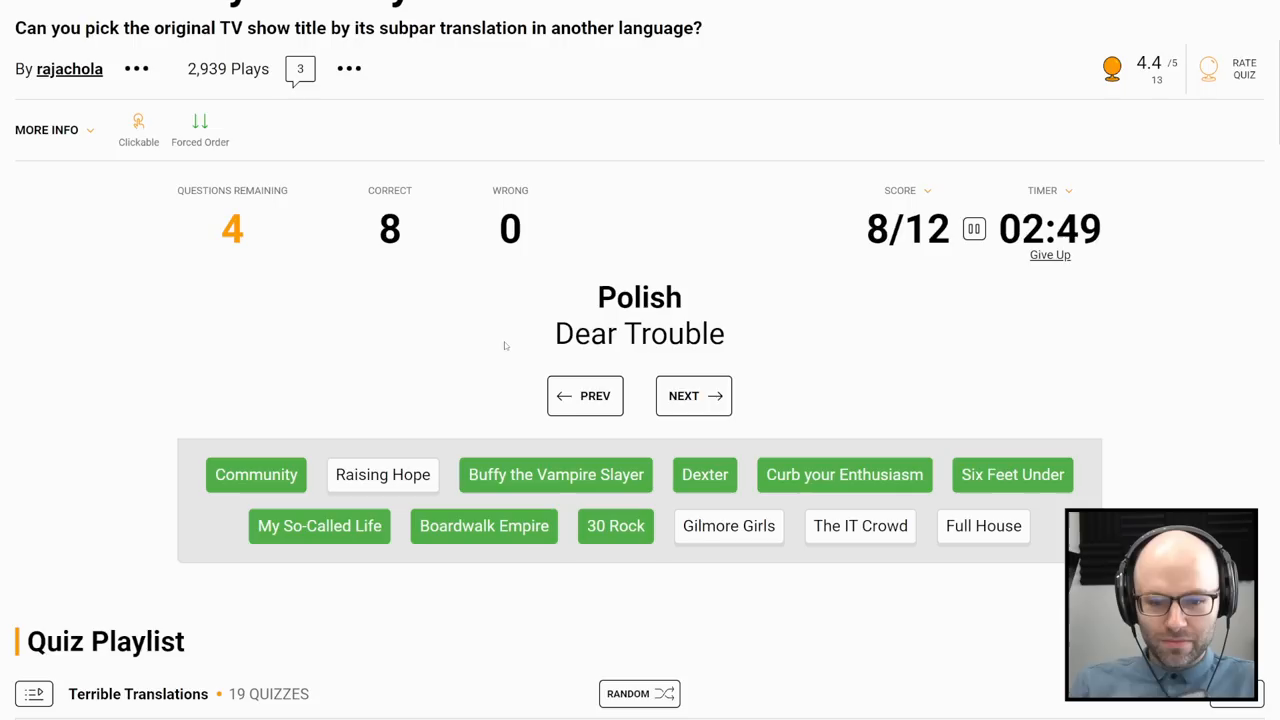
{"action": "left_click", "coordinate": [729, 526]}
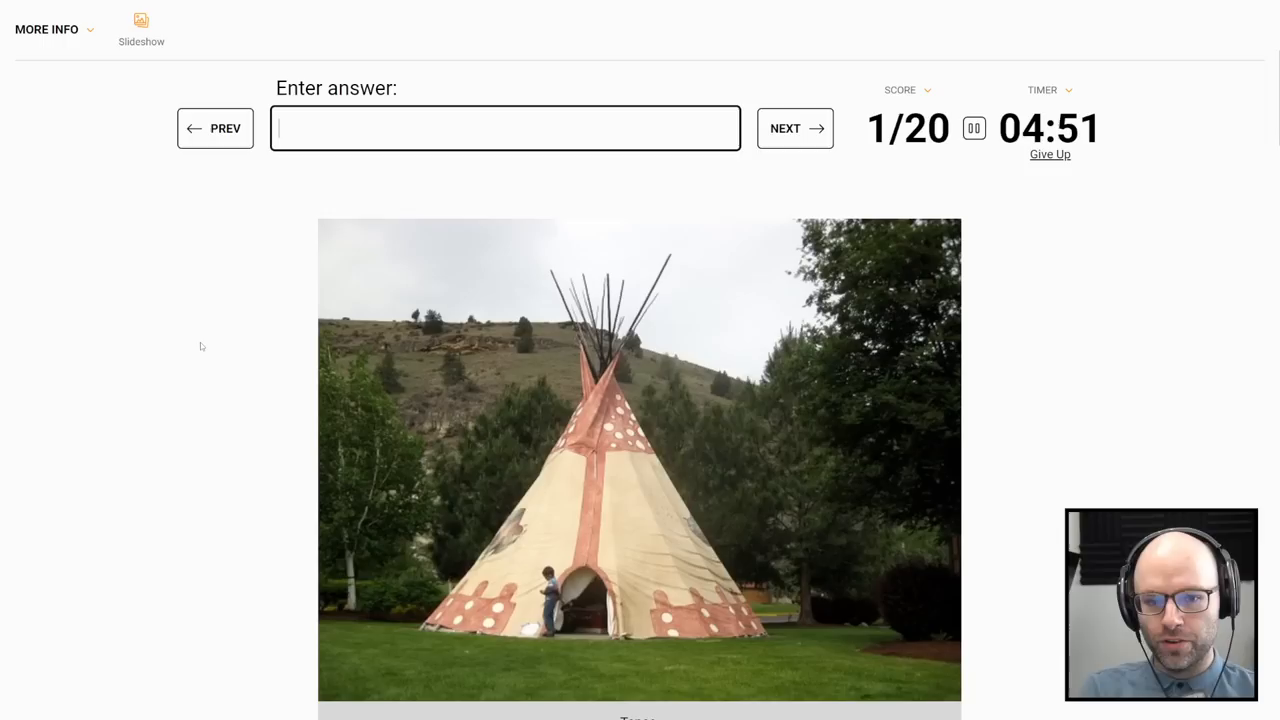
Step: Type answers like 'the unit' and 'german' for house photos, skipping ahead with Next
{"action": "type", "text": "the unit"}
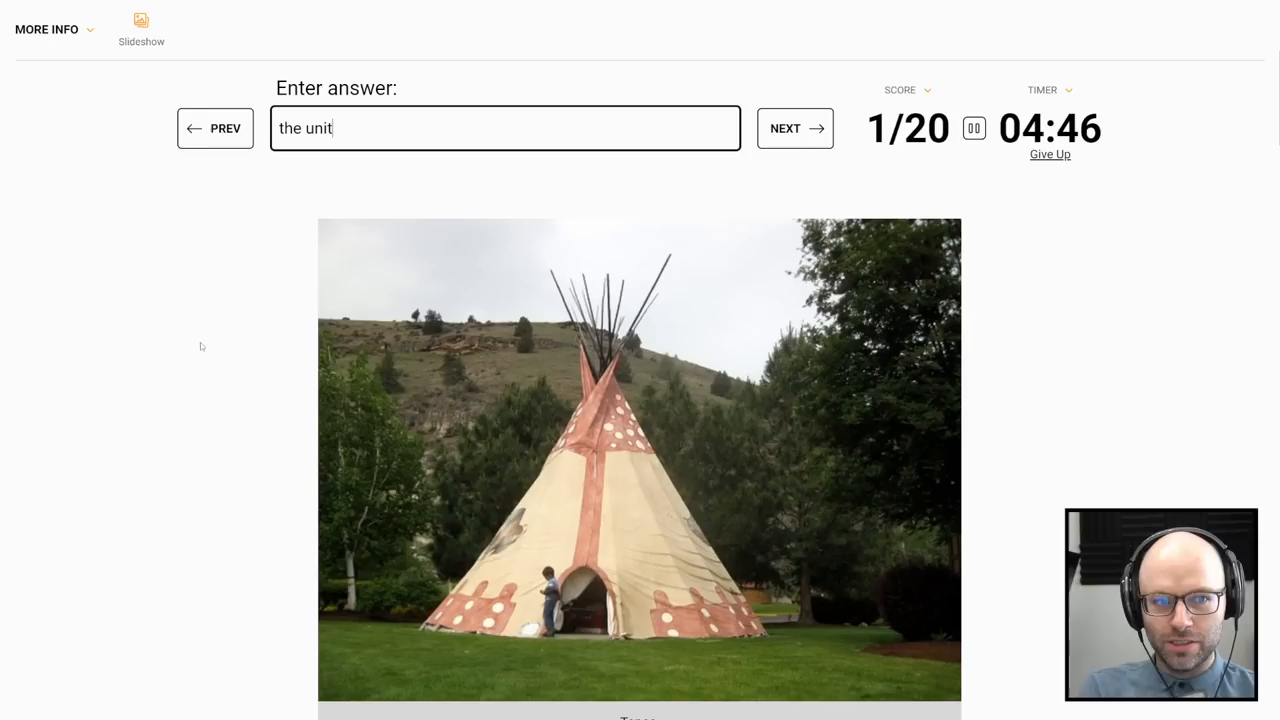
{"action": "left_click", "coordinate": [795, 128]}
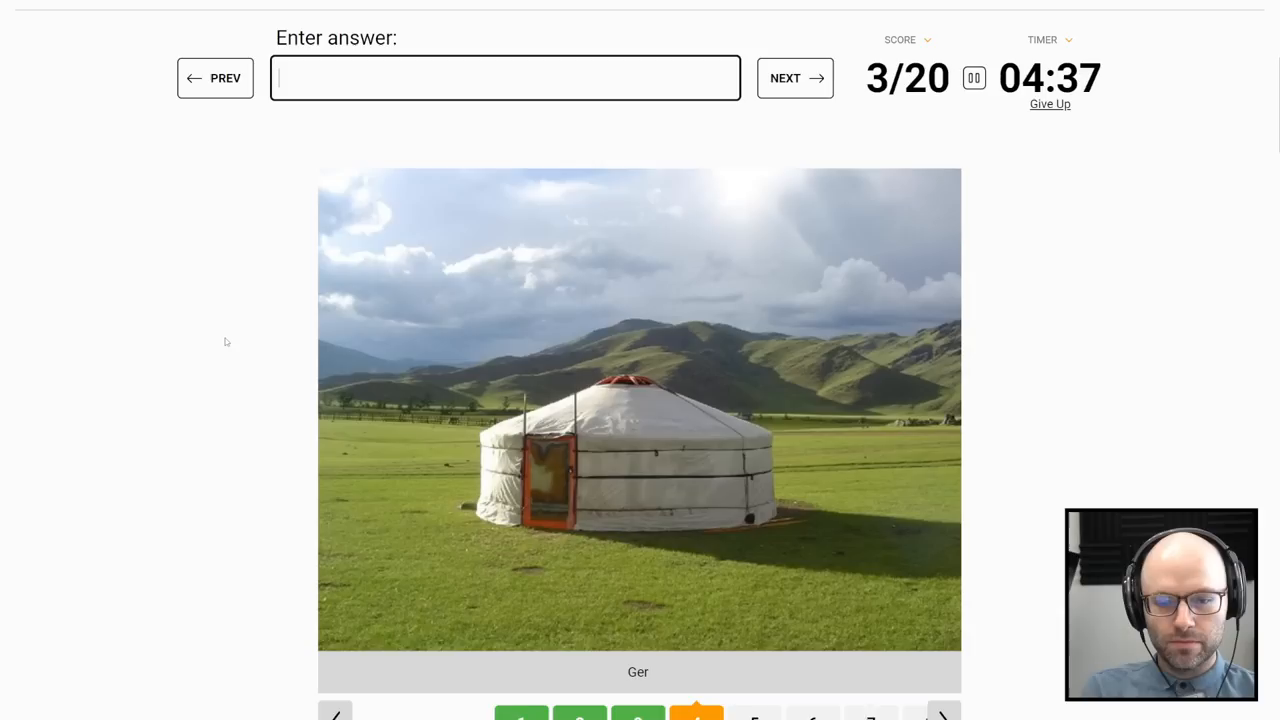
{"action": "left_click", "coordinate": [794, 78]}
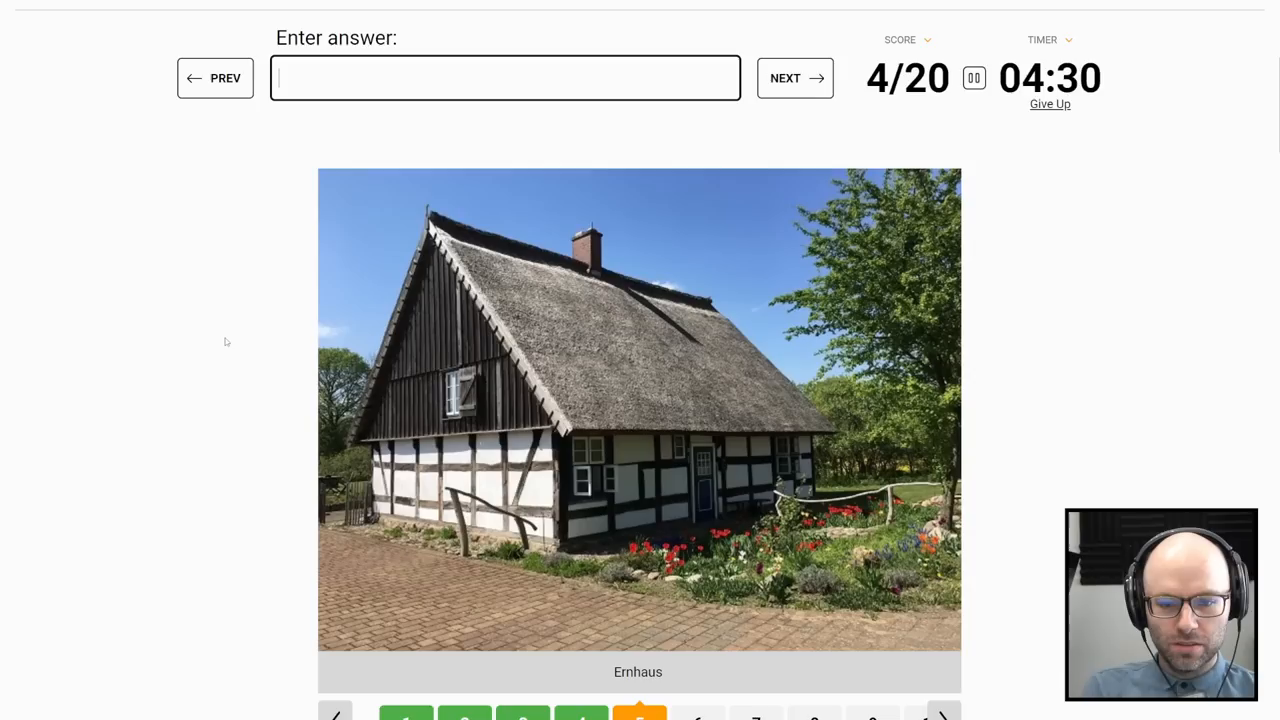
{"action": "type", "text": "german"}
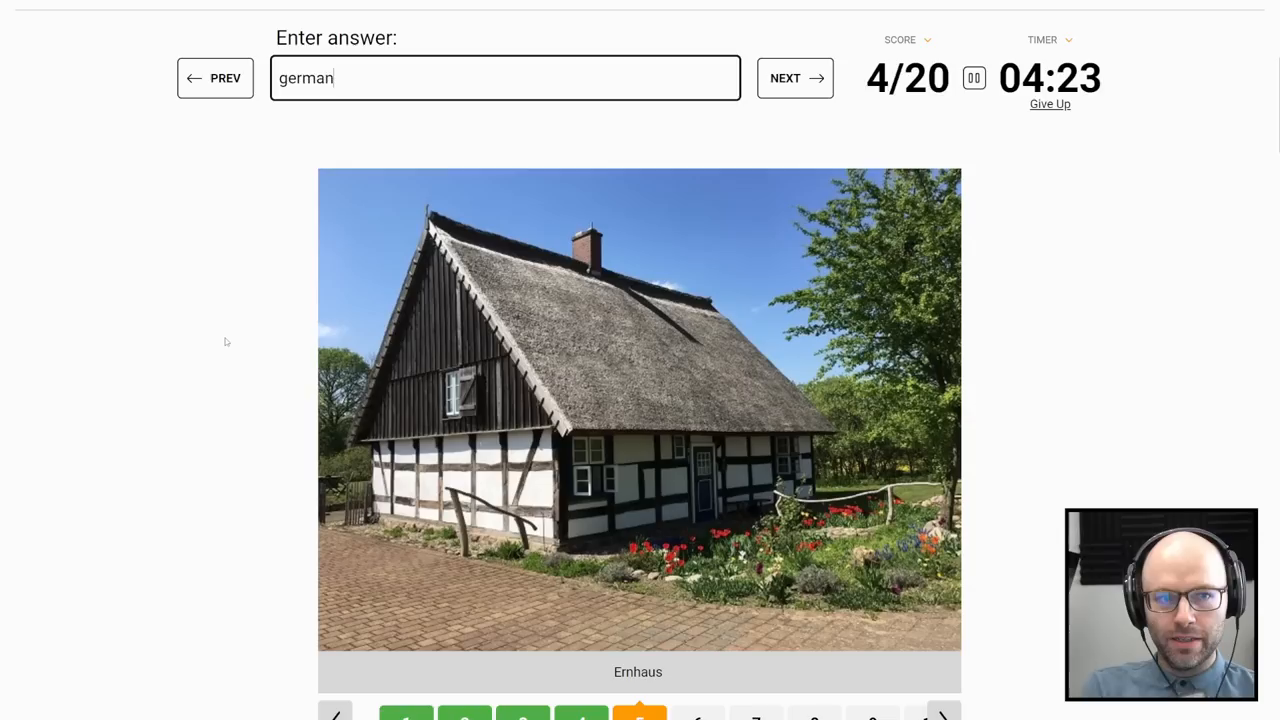
{"action": "left_click", "coordinate": [794, 78]}
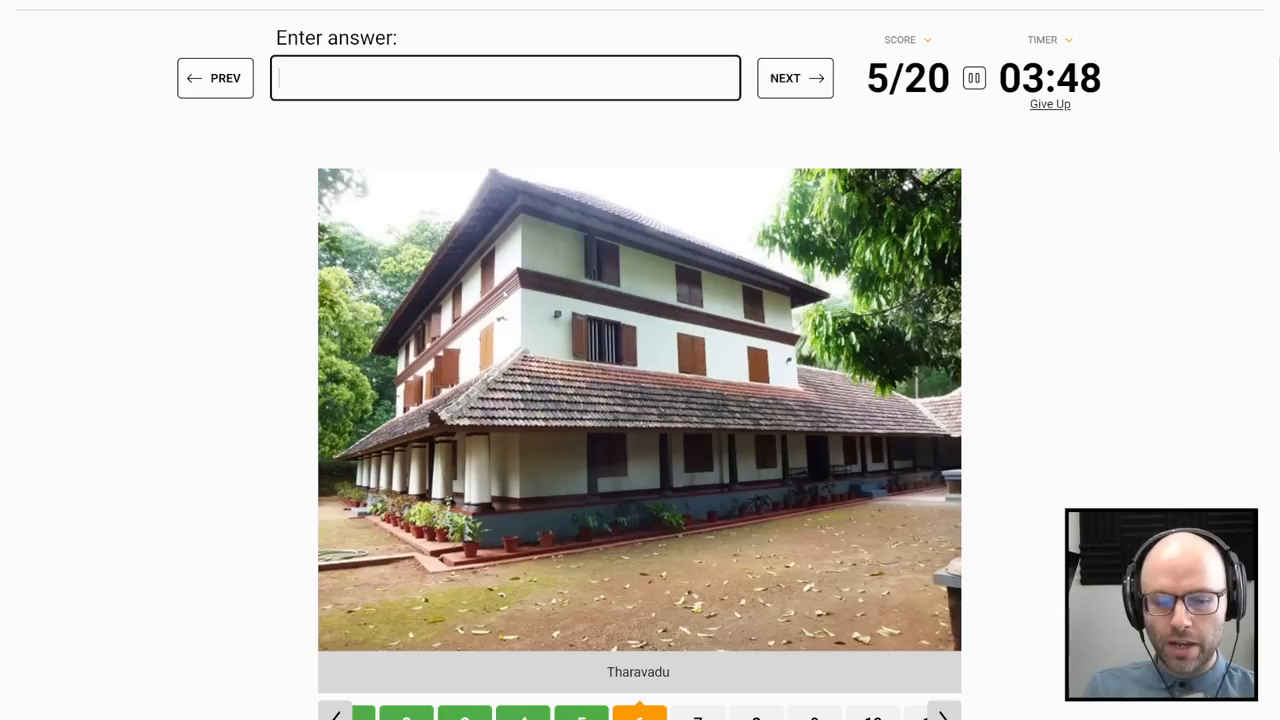
Step: Skip the Tharavadu picture and try New Zealand and Papua New Guinea for Tongkonan
{"action": "left_click", "coordinate": [794, 78]}
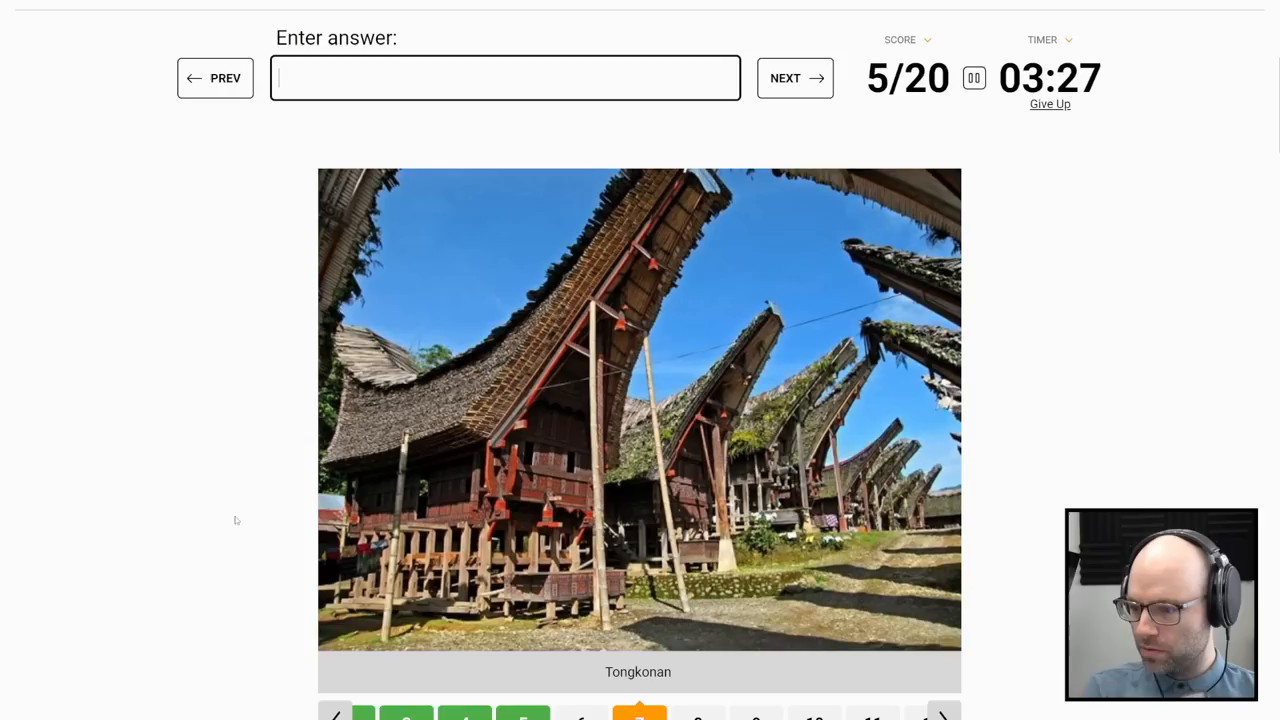
{"action": "type", "text": "new zeala"}
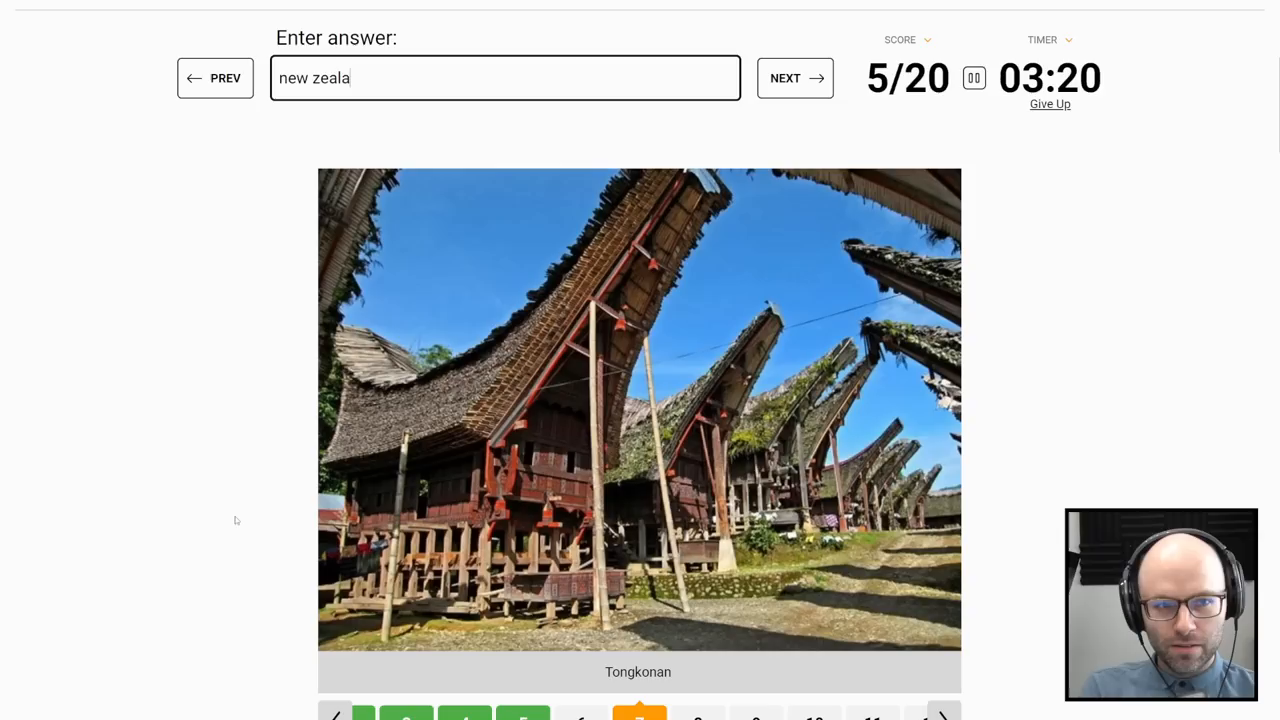
{"action": "type", "text": "papua new guine"}
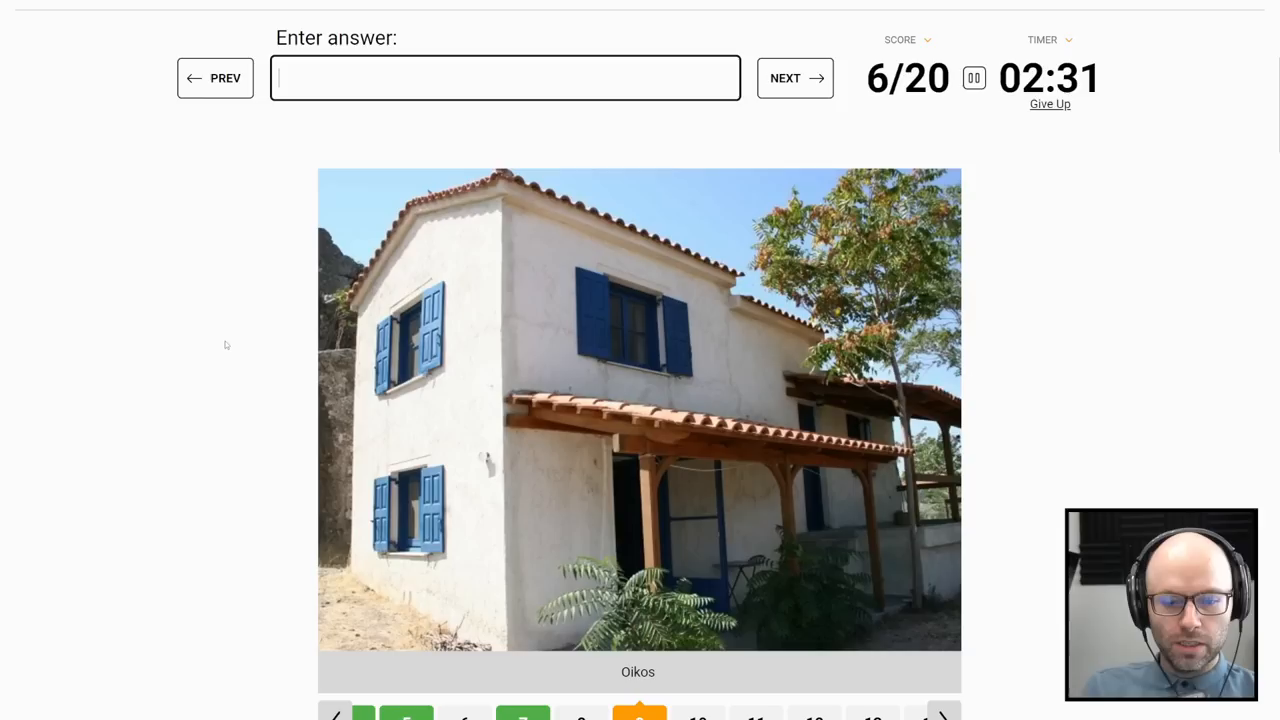
Step: Move past Oikos and answer house photos with New Zealand and Switzerland, reaching 16/20
{"action": "left_click", "coordinate": [794, 78]}
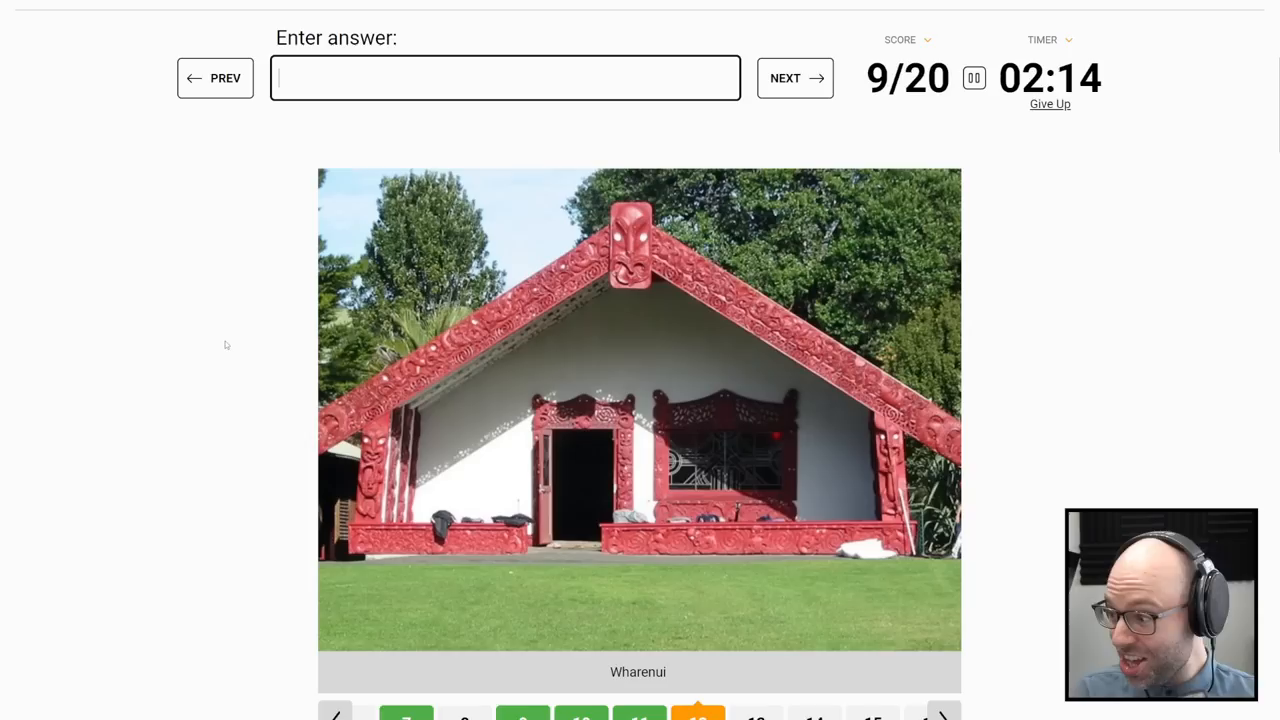
{"action": "type", "text": "new zeala"}
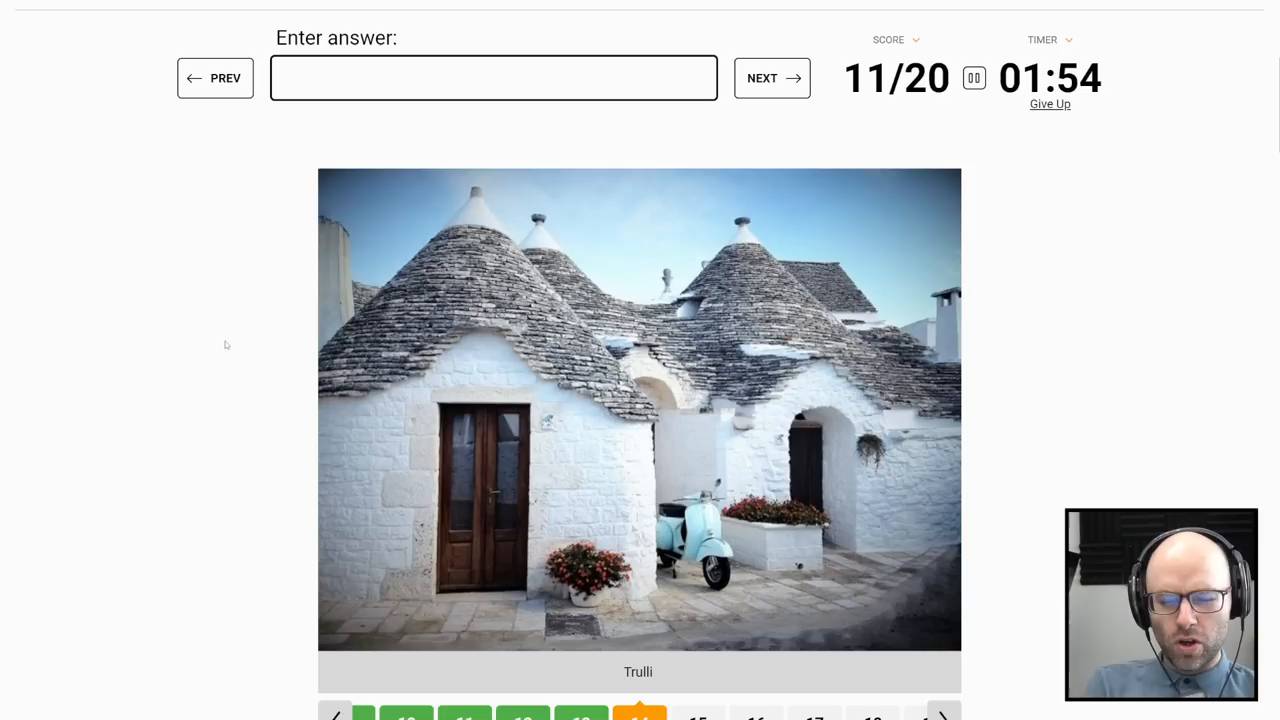
{"action": "type", "text": "swit"}
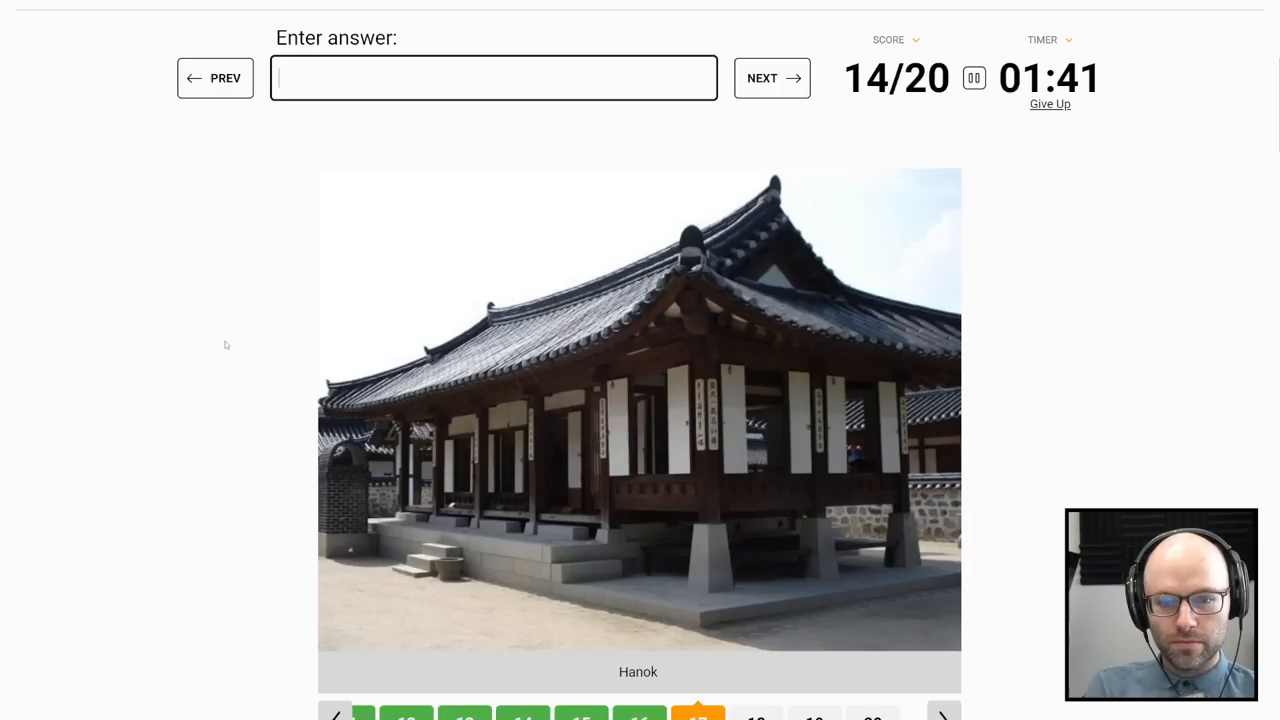
{"action": "left_click", "coordinate": [771, 78]}
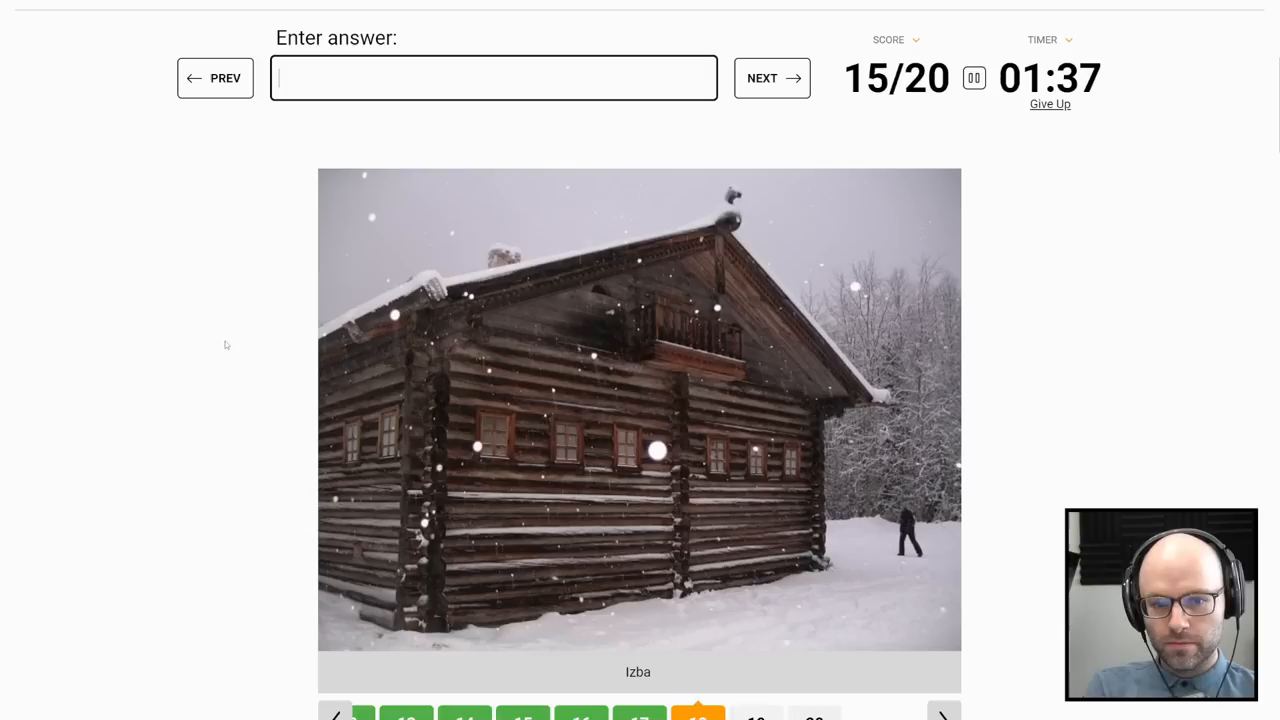
{"action": "left_click", "coordinate": [771, 78]}
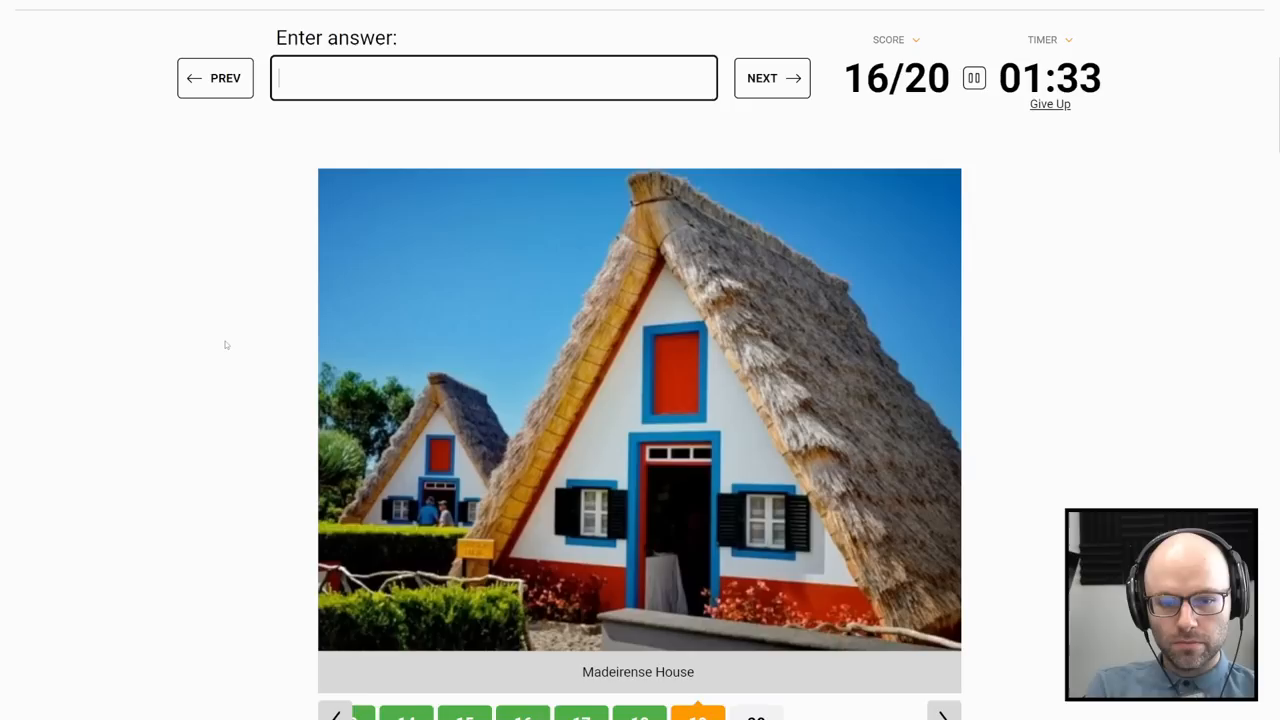
Step: Try Finland, Luxembourg and France guesses, then skip the Madeirense House question
{"action": "type", "text": "b"}
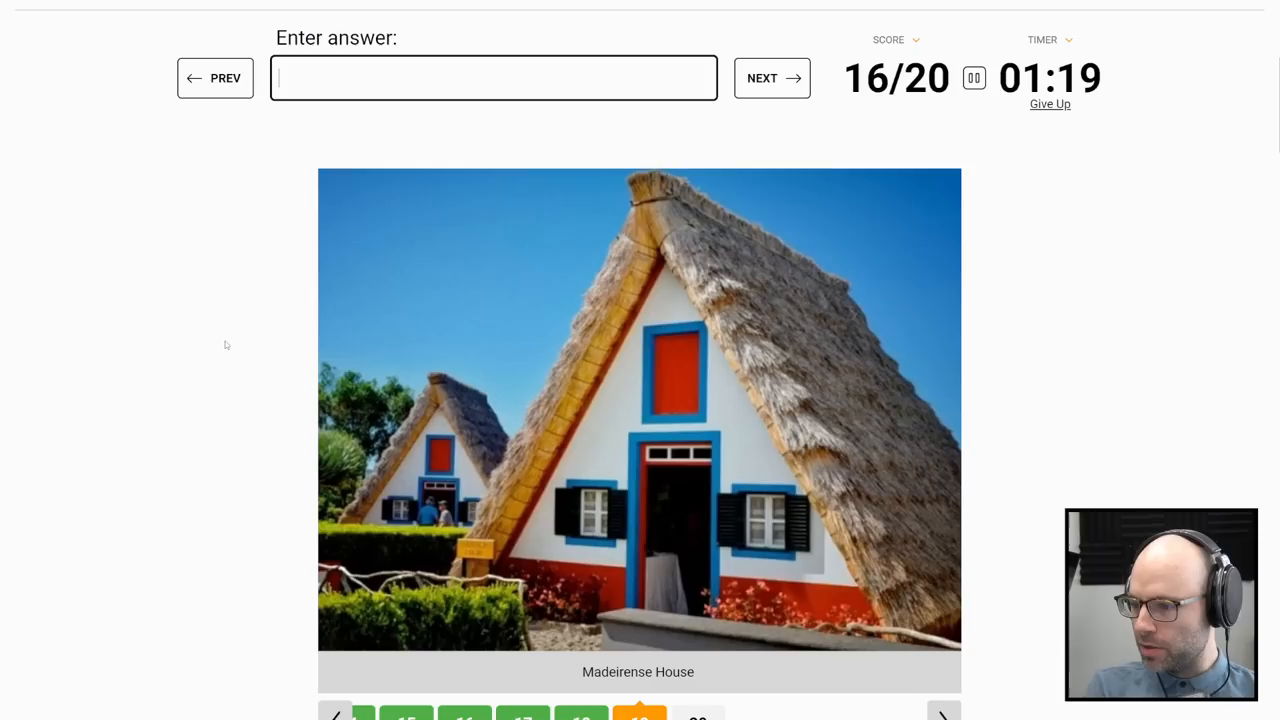
{"action": "type", "text": "fin"}
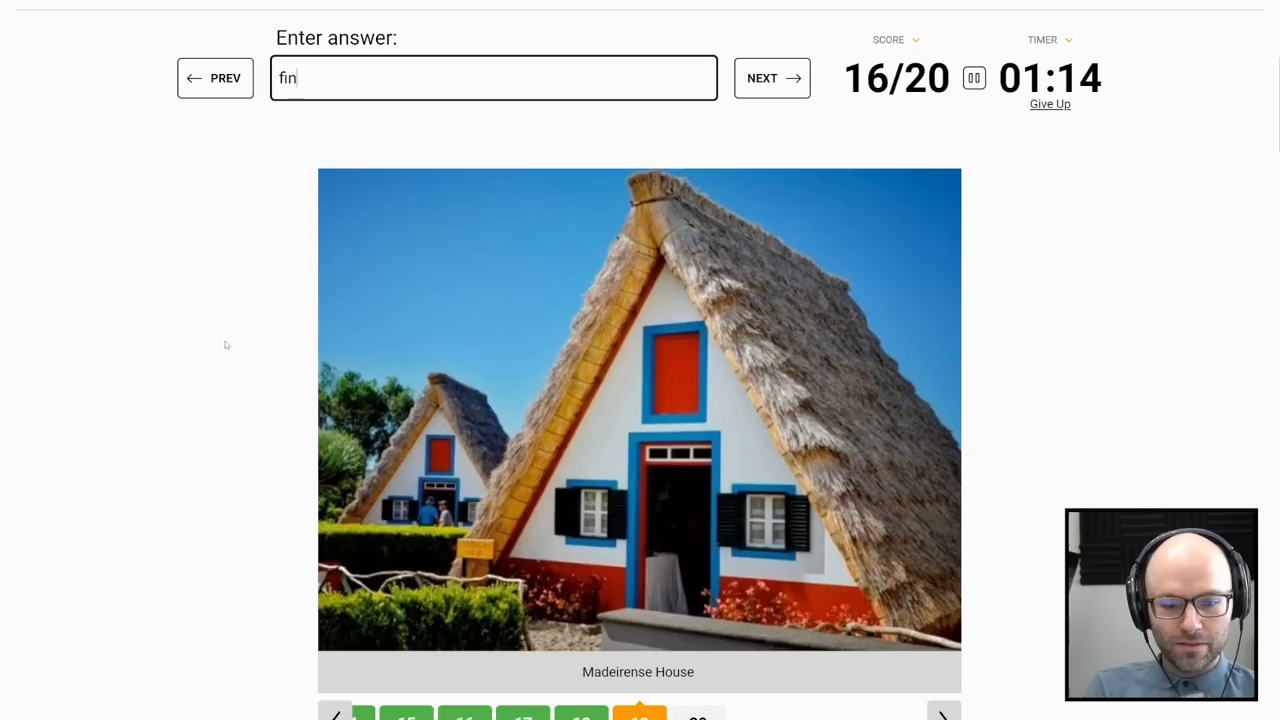
{"action": "type", "text": "luxembourg"}
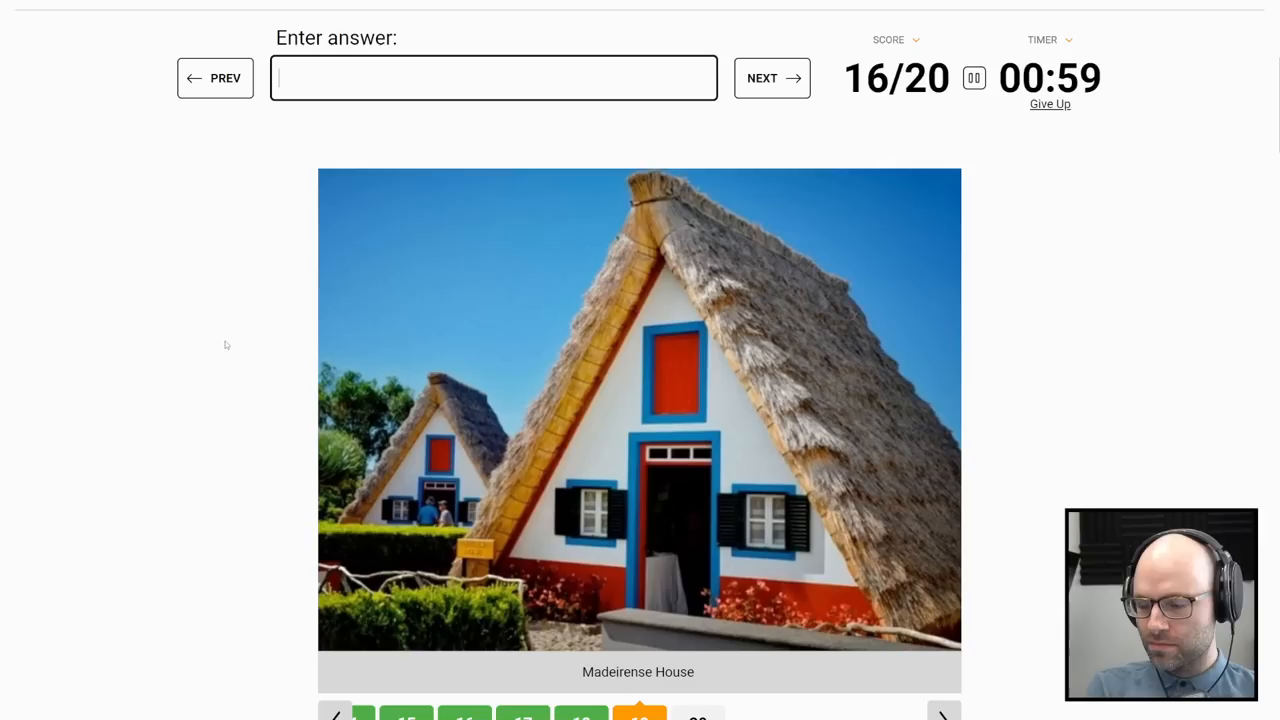
{"action": "type", "text": "franc"}
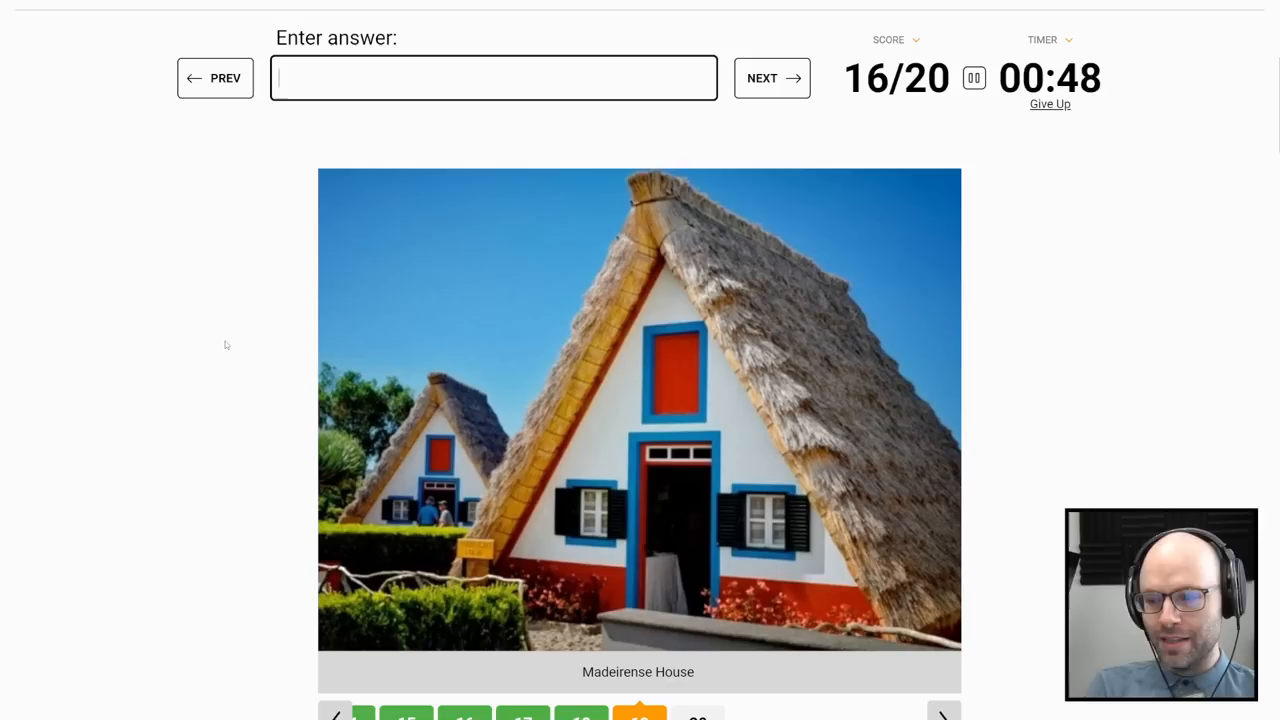
{"action": "left_click", "coordinate": [771, 78]}
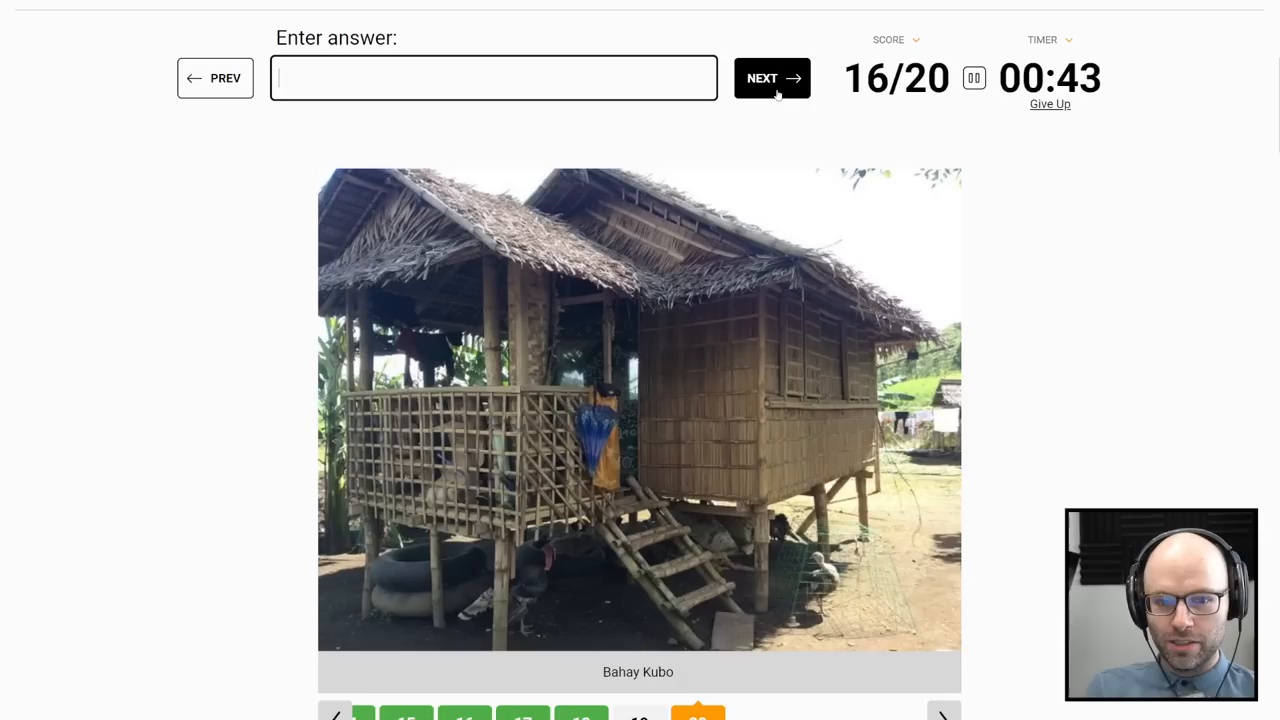
{"action": "mouse_move", "coordinate": [205, 302]}
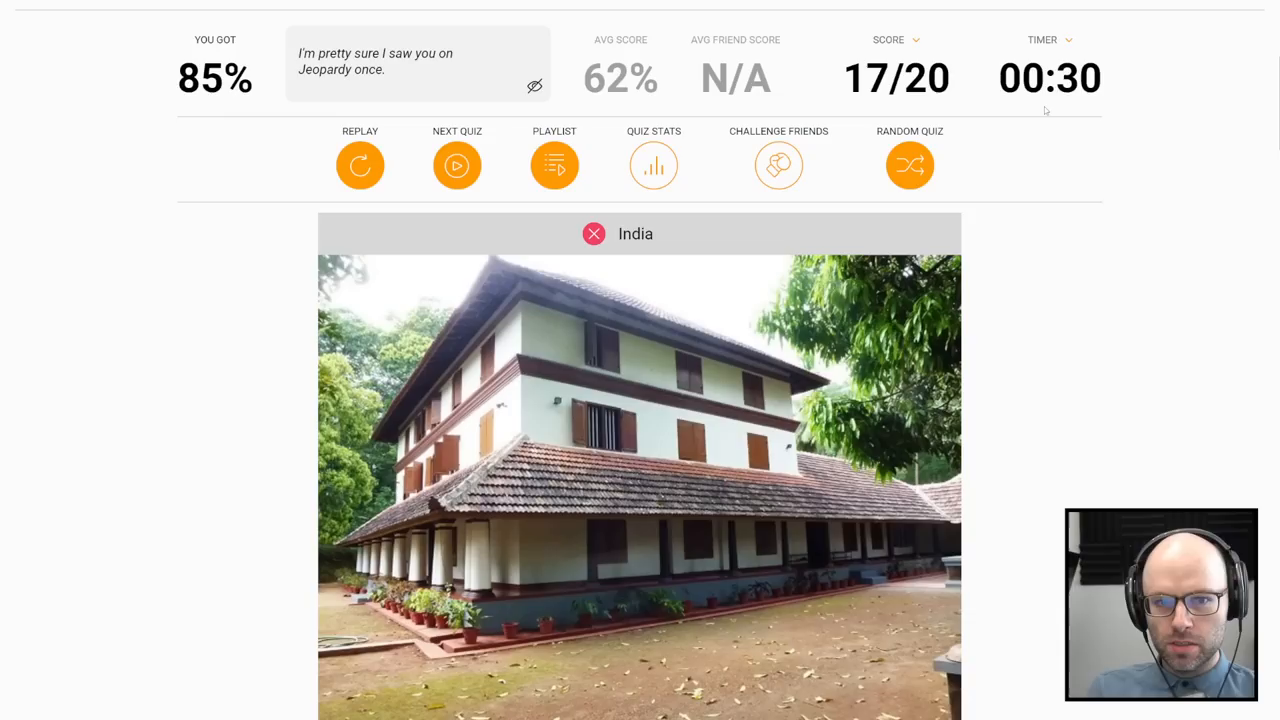
Step: Scroll down the house quiz results page toward the next quiz
{"action": "scroll", "scroll_direction": "down", "scroll_amount": 3}
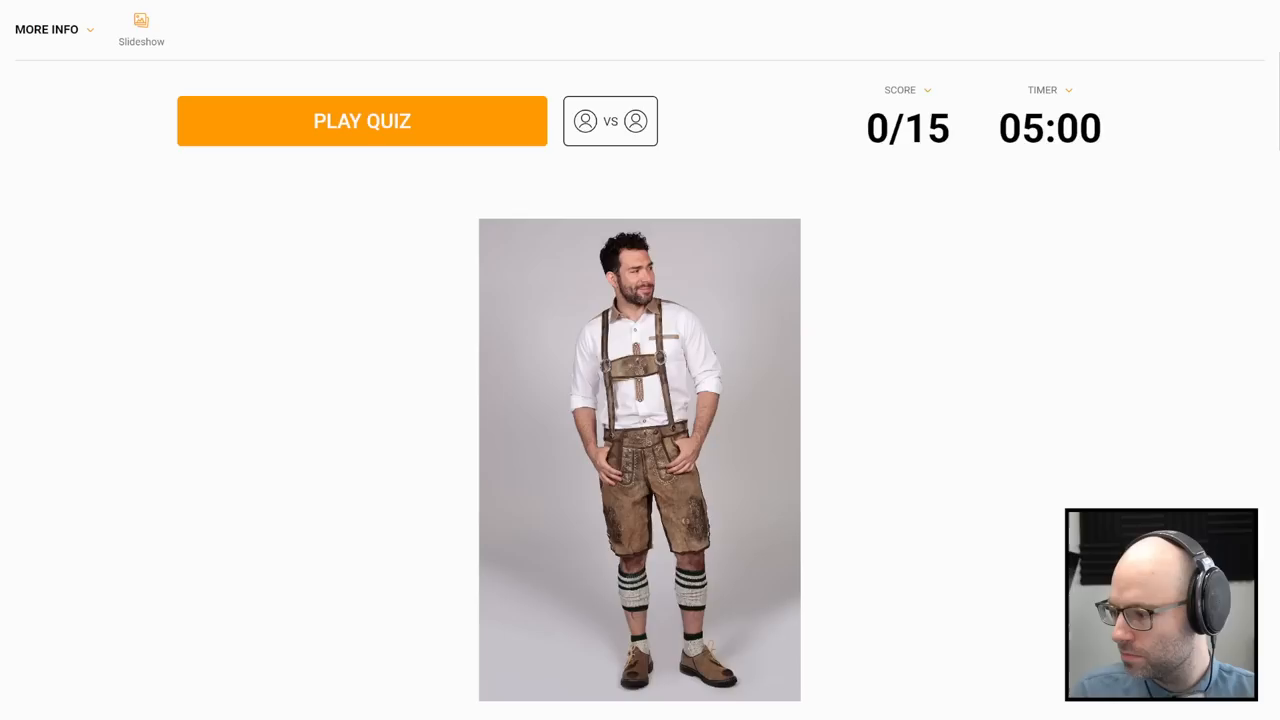
Step: Start the clothing quiz, guess Spain and Morocco, and skip Batik Sarong and Fustanella
{"action": "left_click", "coordinate": [362, 120]}
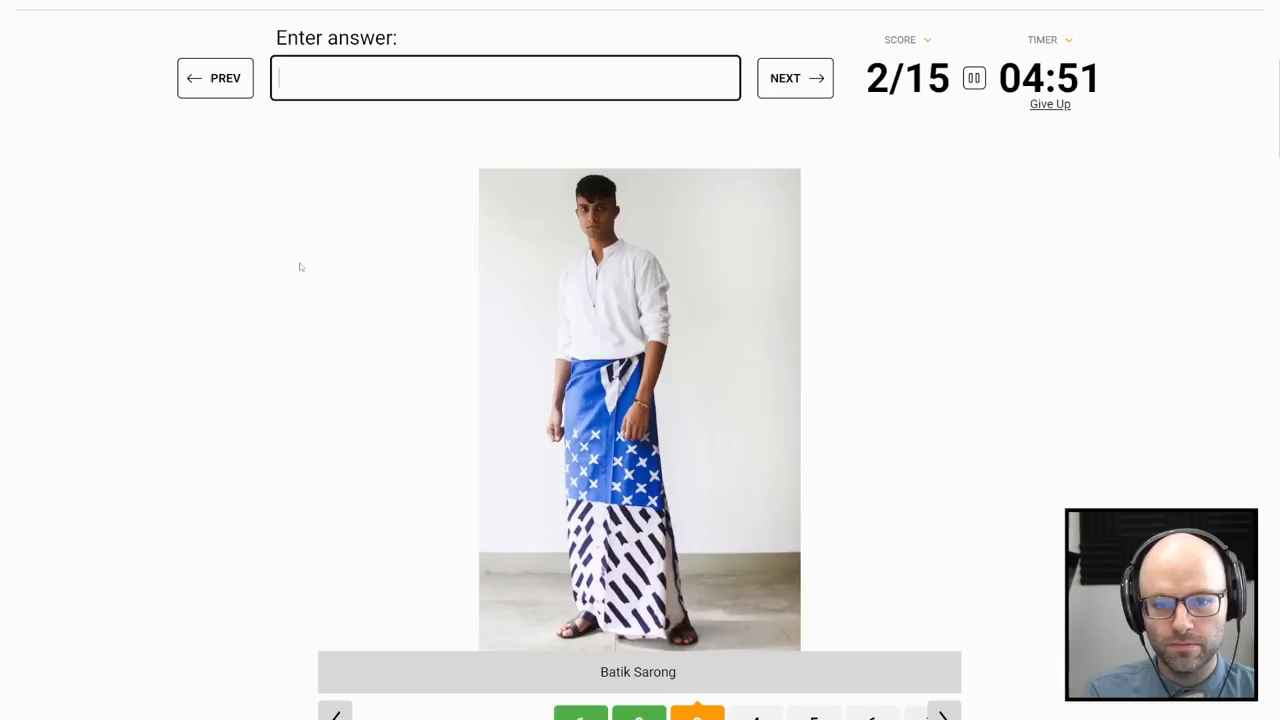
{"action": "type", "text": "in"}
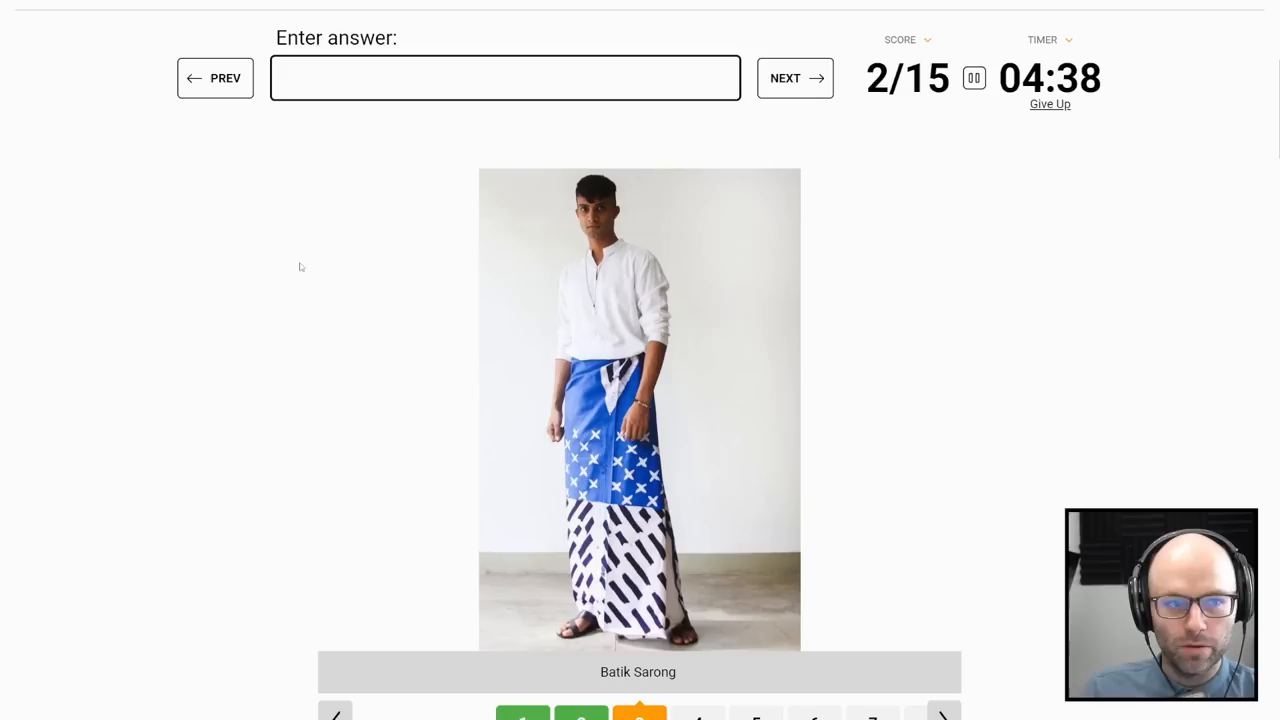
{"action": "left_click", "coordinate": [794, 78]}
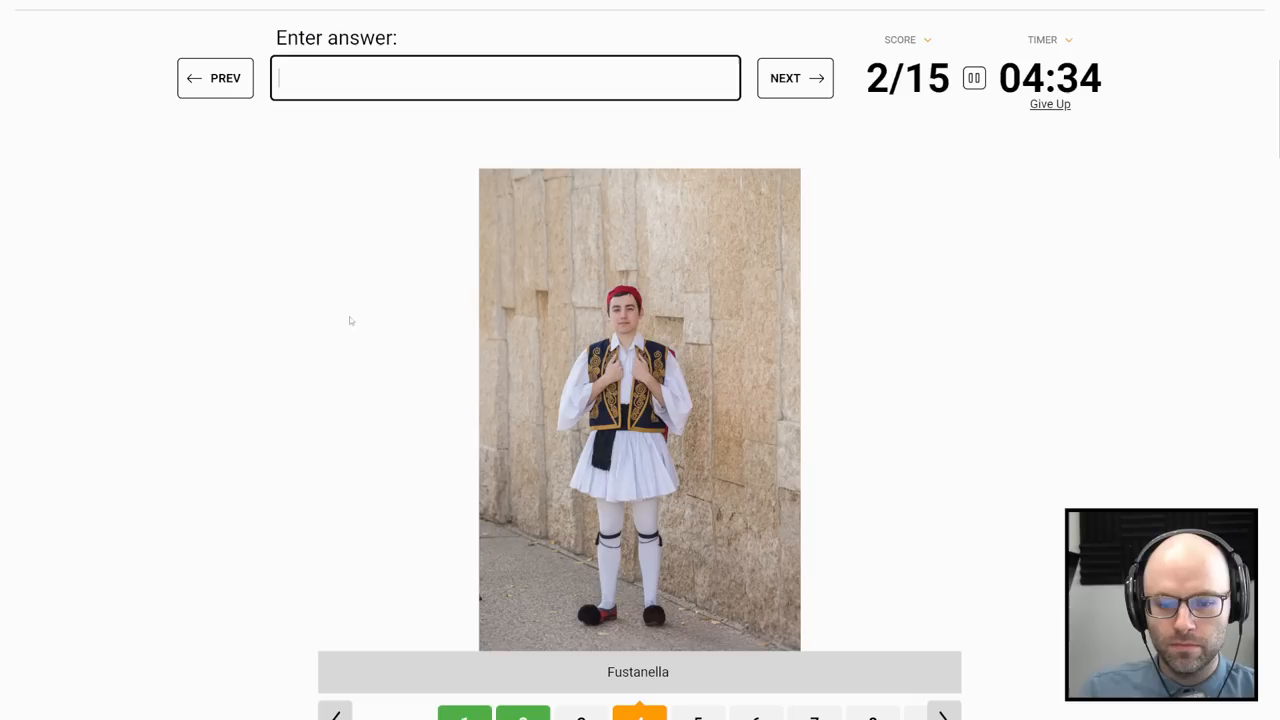
{"action": "type", "text": "spain"}
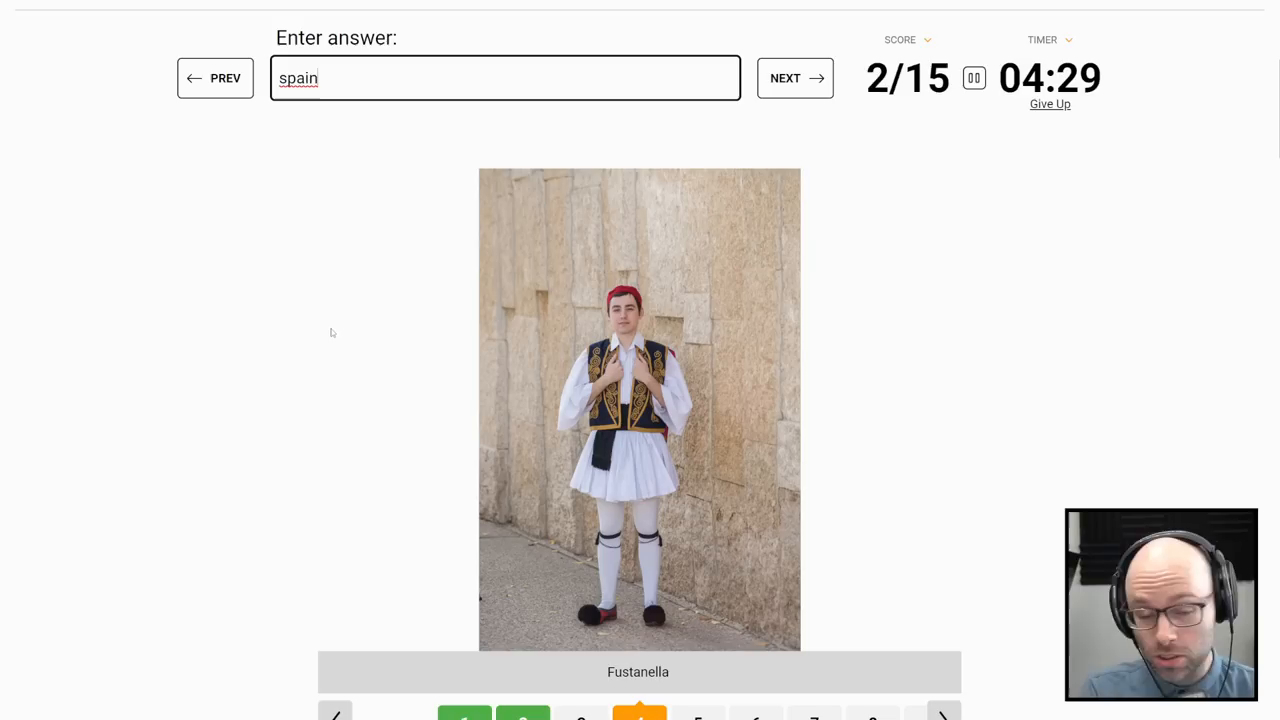
{"action": "type", "text": "moroc"}
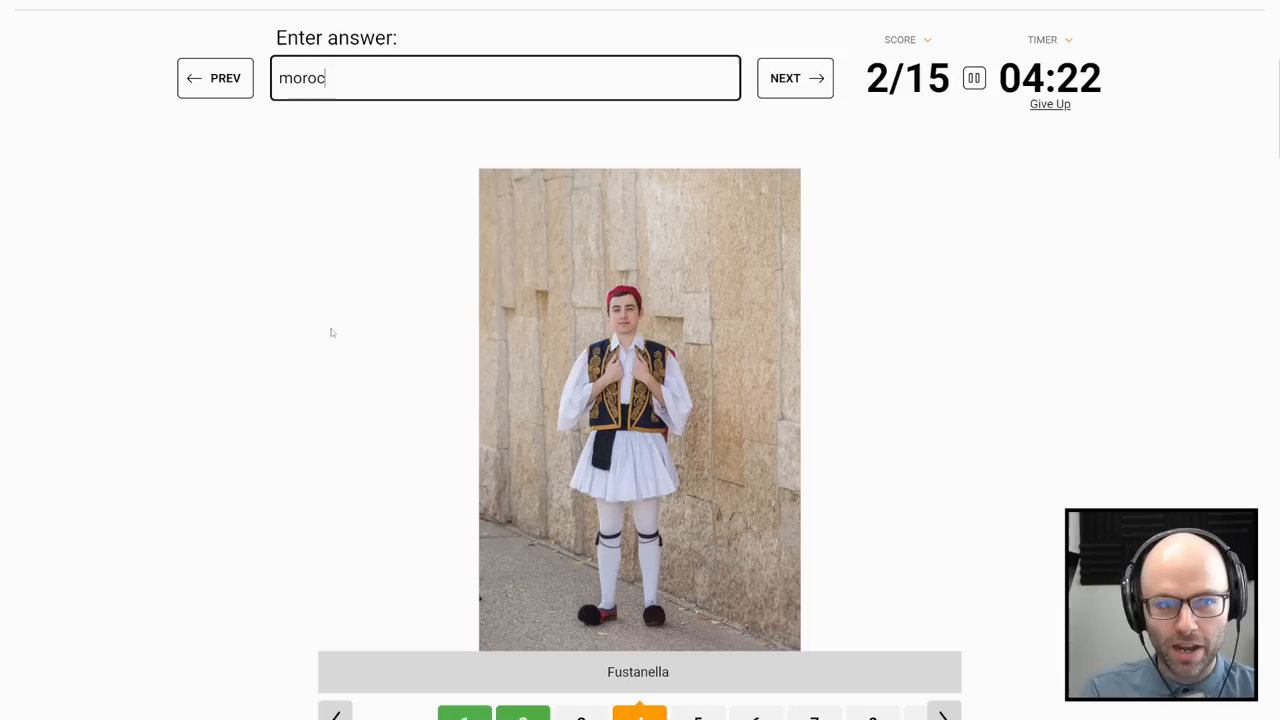
{"action": "left_click", "coordinate": [794, 78]}
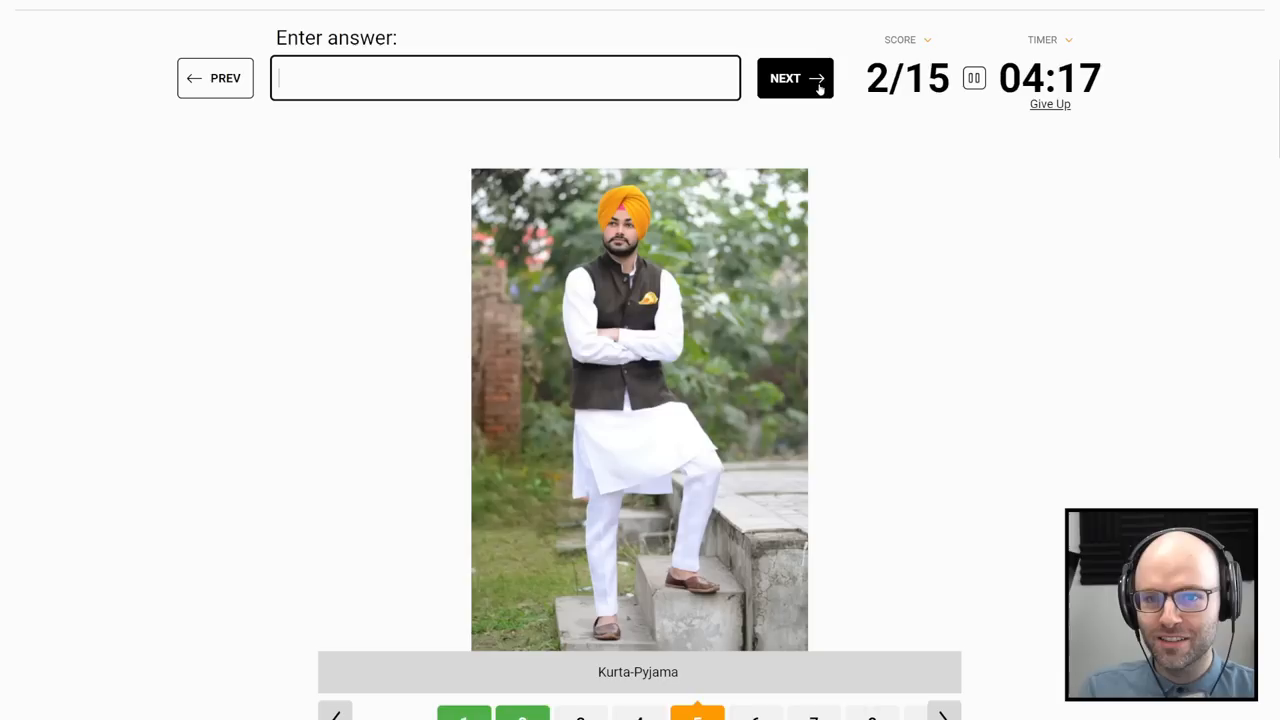
Step: Skip Kurta-Pyjama, Sakan Pinalantupan and Gakti, moving on after the kilt to reach Hanbok
{"action": "left_click", "coordinate": [794, 78]}
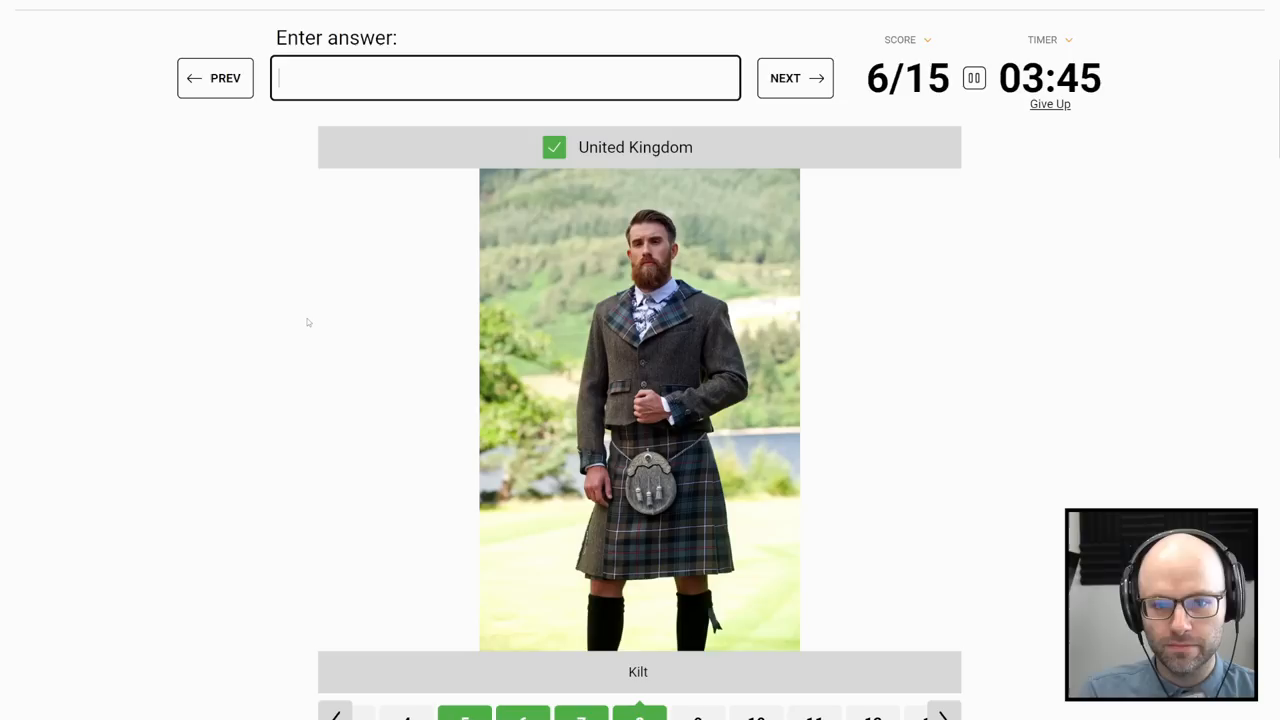
{"action": "left_click", "coordinate": [794, 78]}
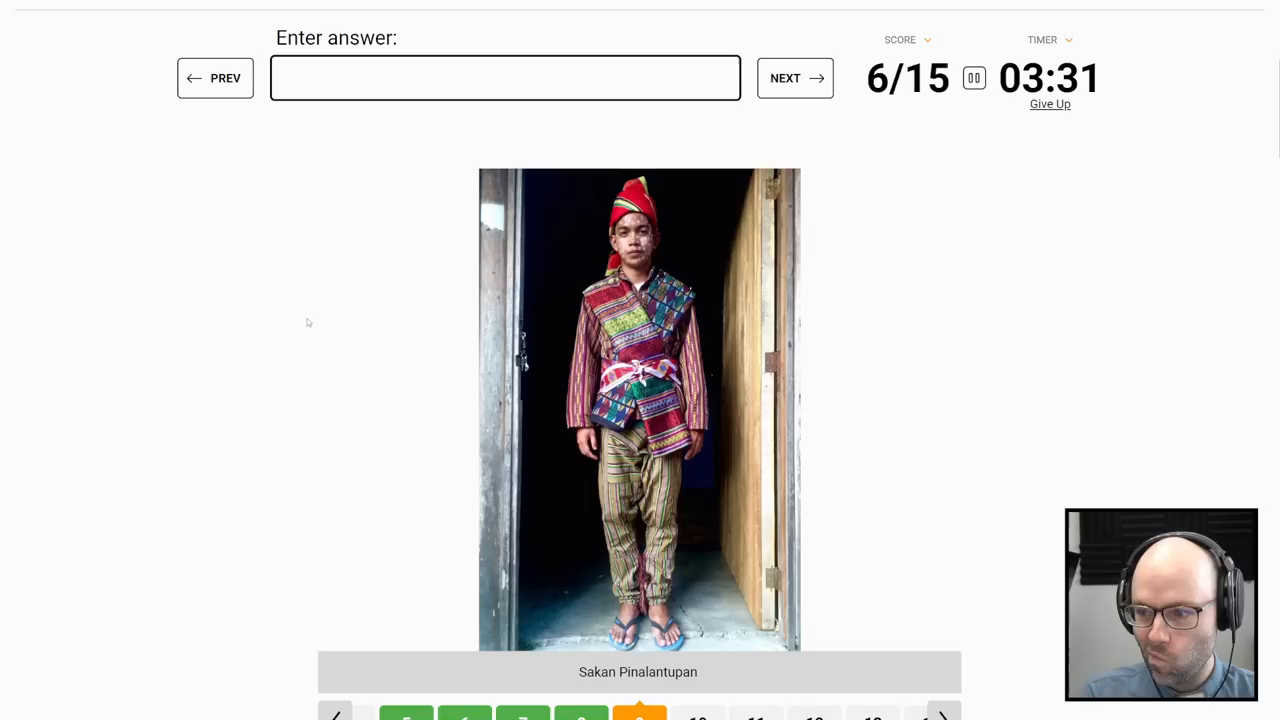
{"action": "left_click", "coordinate": [794, 78]}
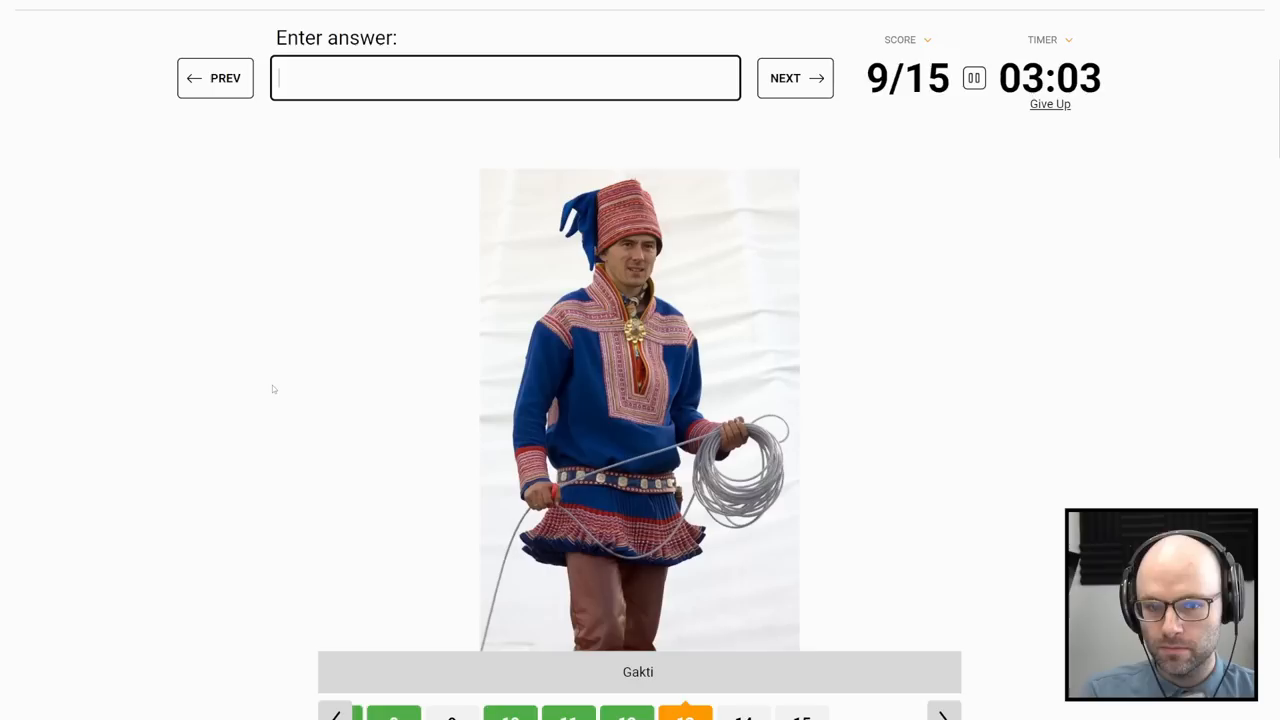
{"action": "type", "text": "ce"}
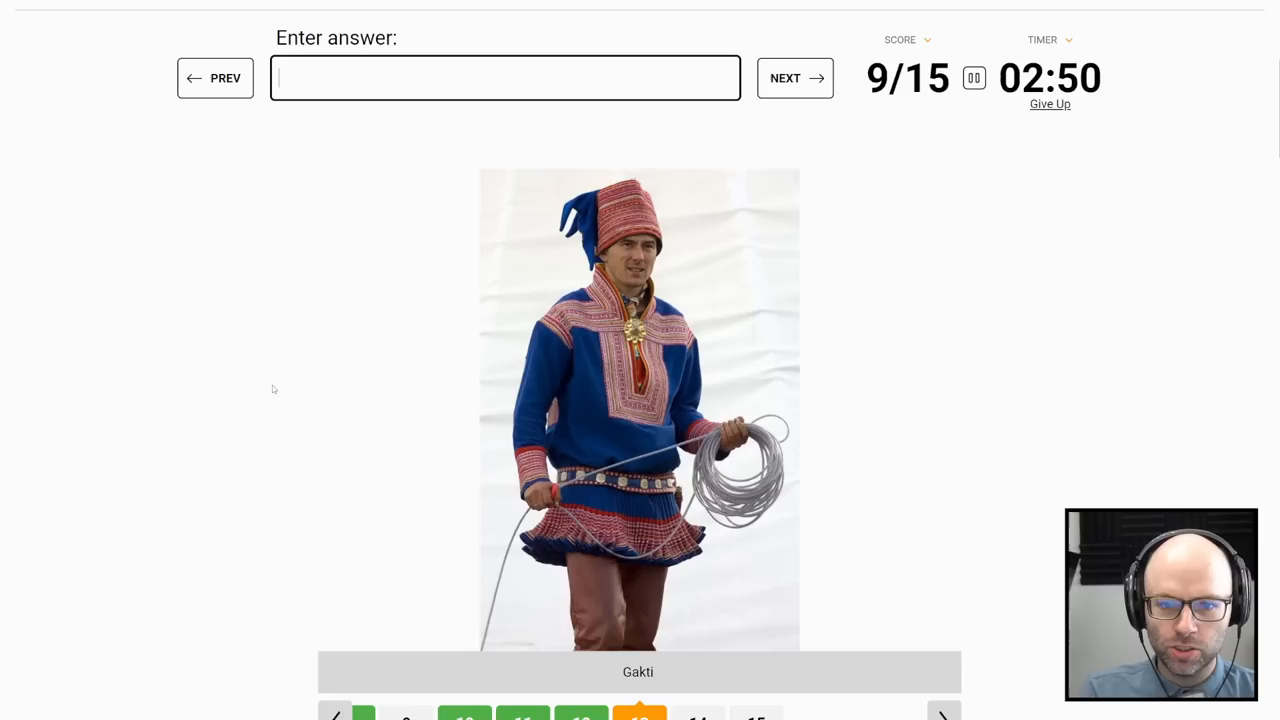
{"action": "left_click", "coordinate": [795, 78]}
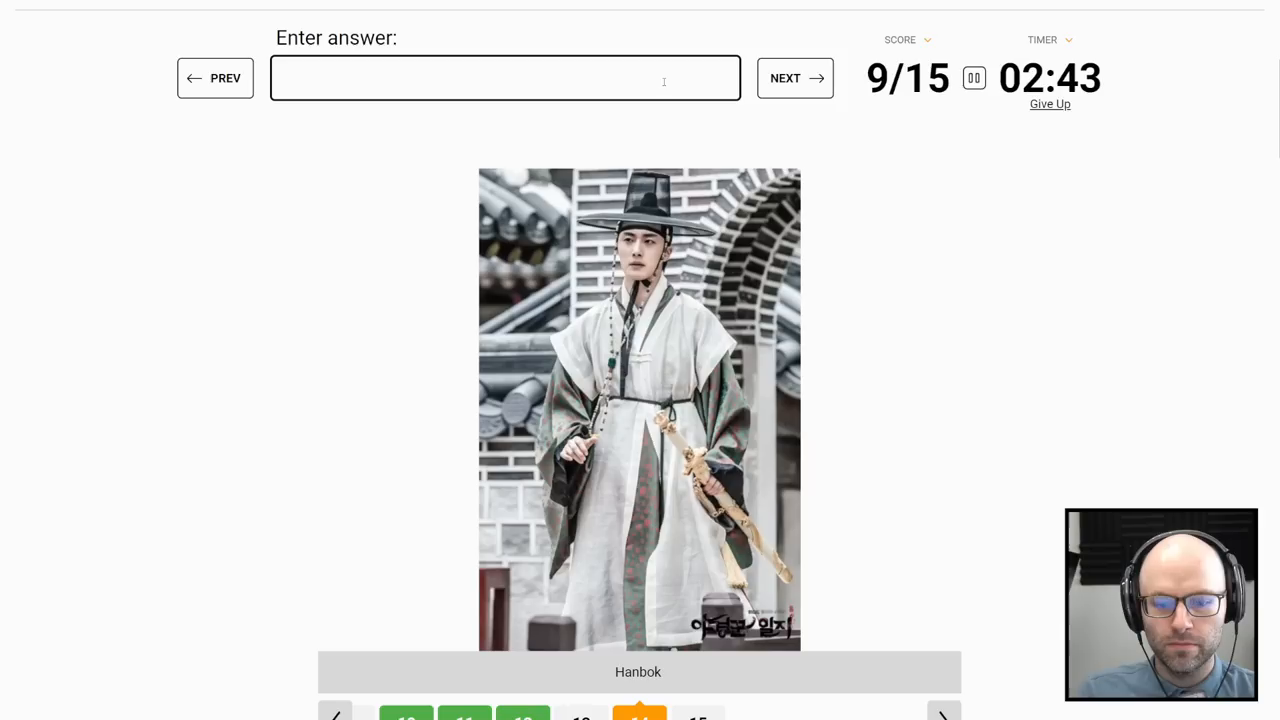
{"action": "left_click", "coordinate": [793, 78]}
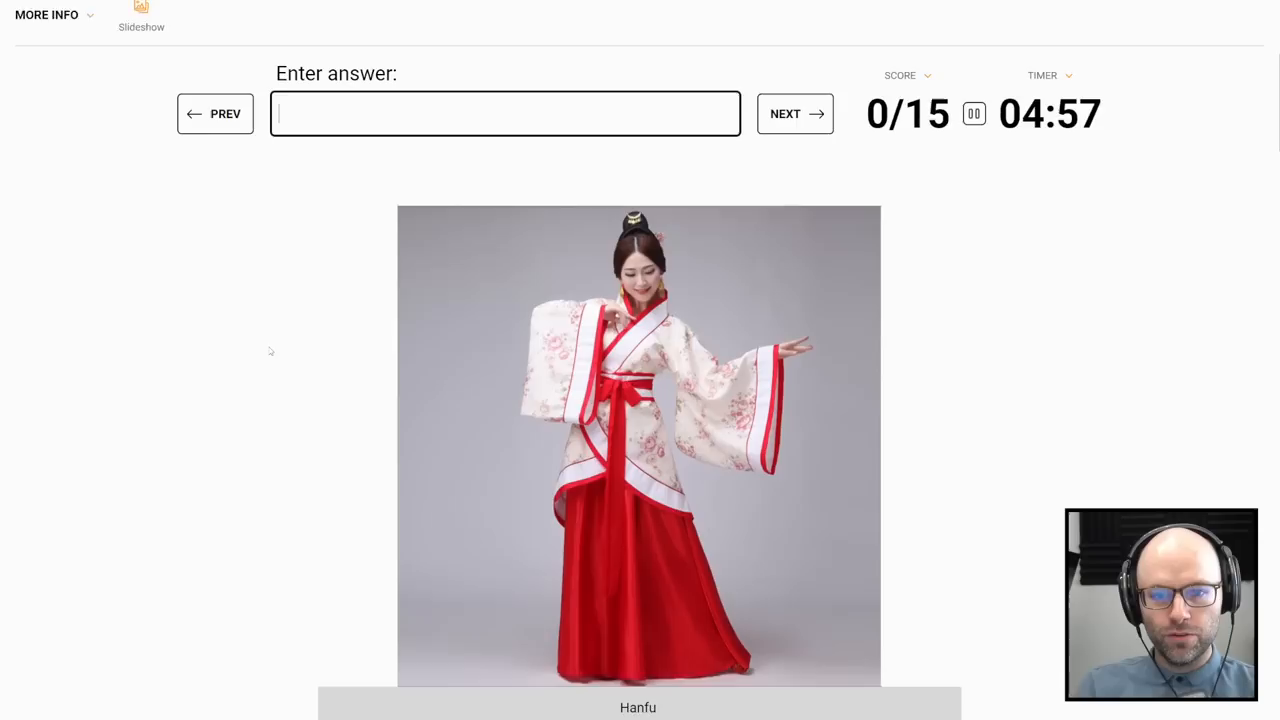
Step: Guess Xhosa, Norway and Poland for costumes, moving past Kanga to reach 9 of 15
{"action": "left_click", "coordinate": [795, 113]}
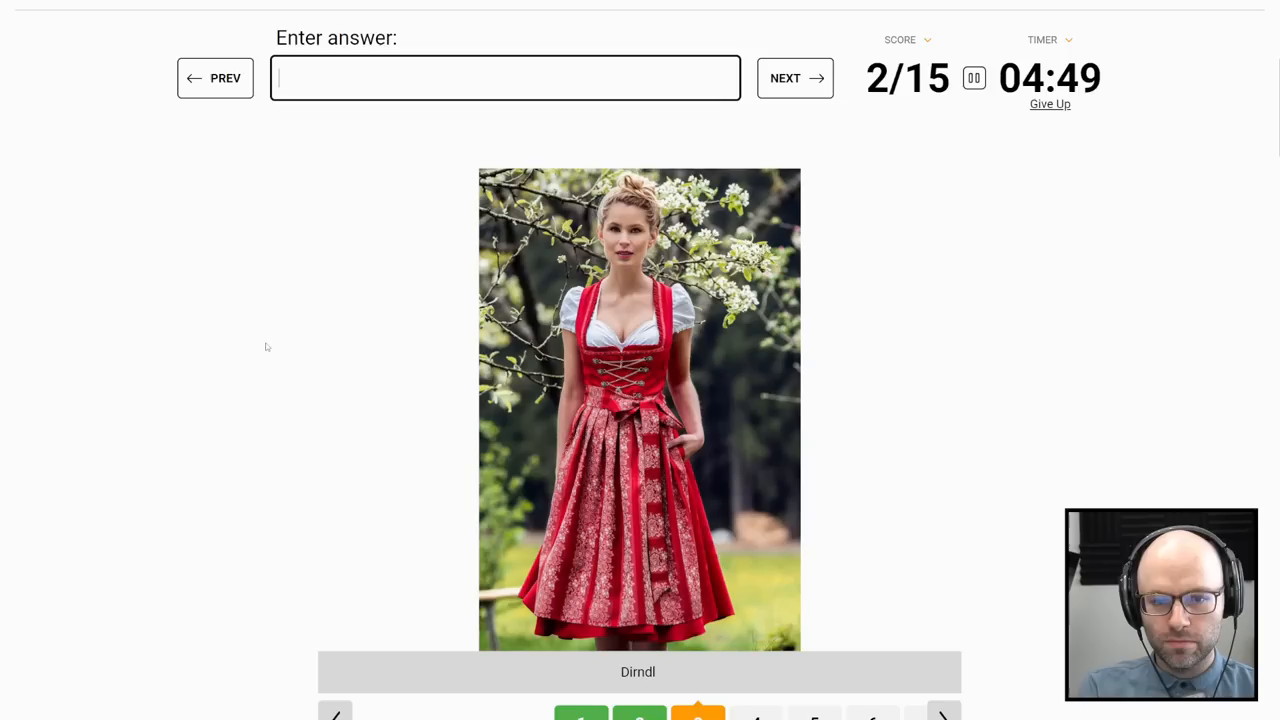
{"action": "type", "text": "xhos"}
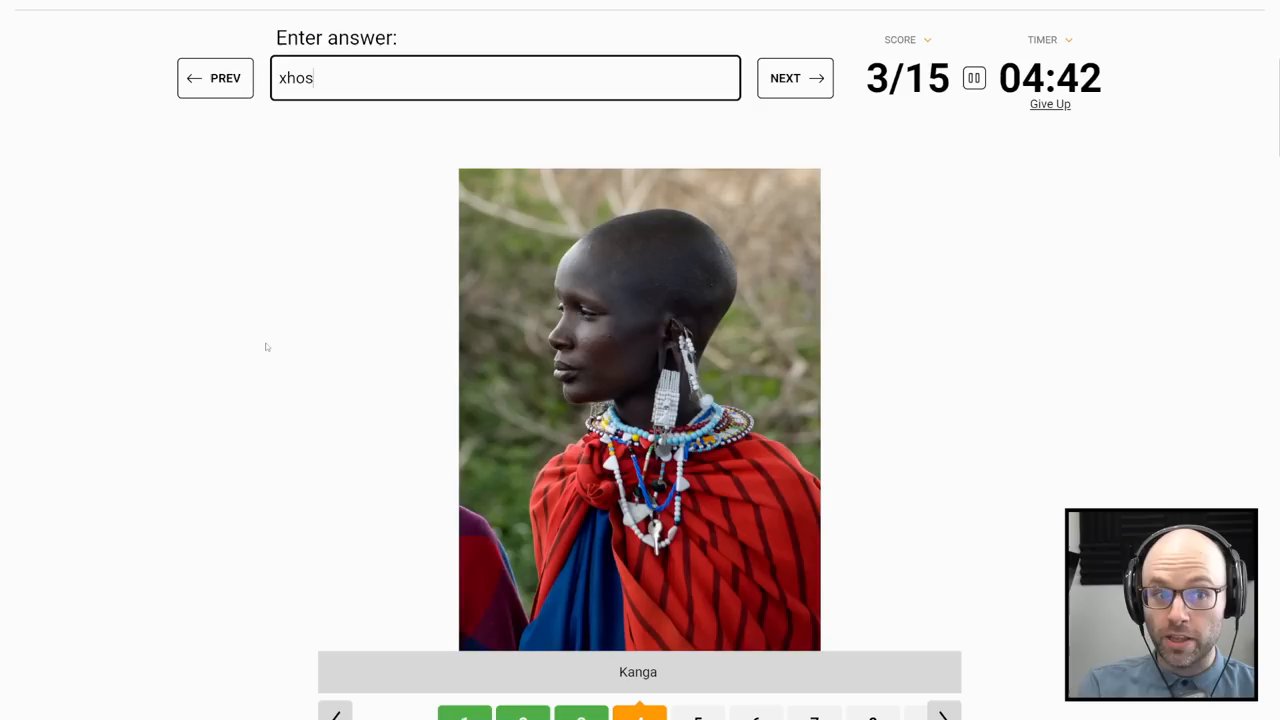
{"action": "left_click", "coordinate": [794, 78]}
{"action": "type", "text": "swede"}
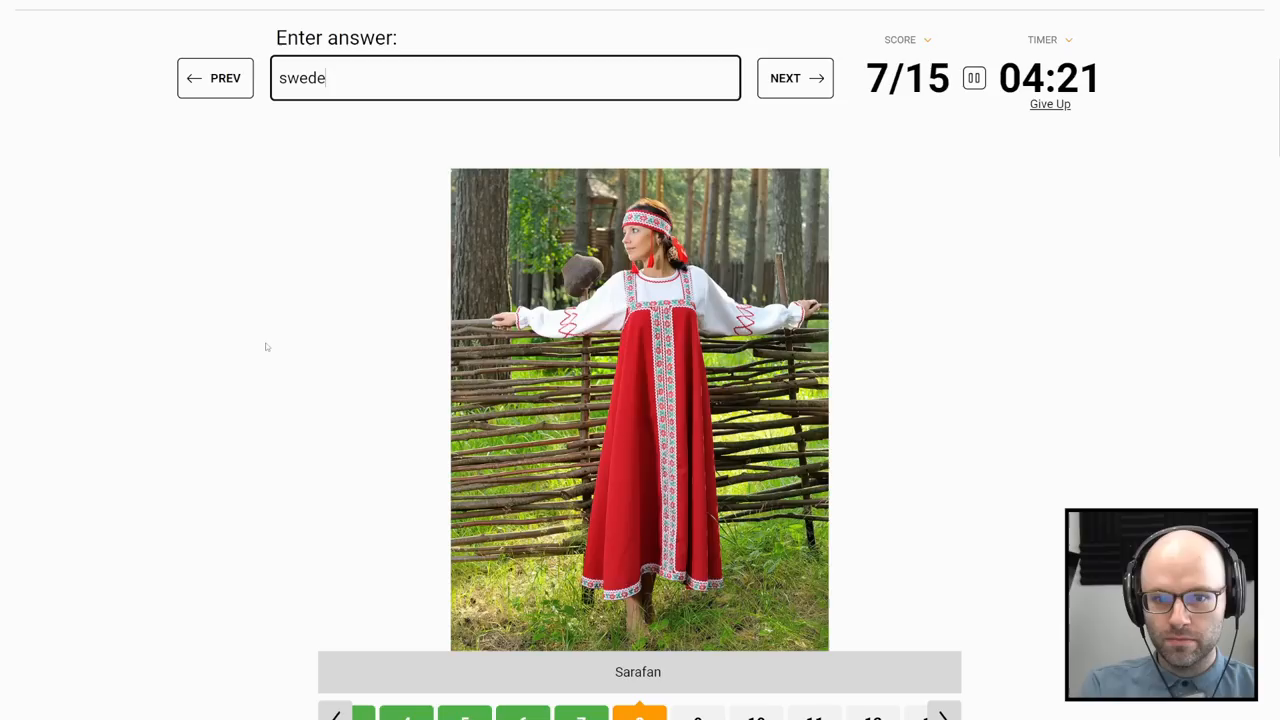
{"action": "type", "text": "norwa"}
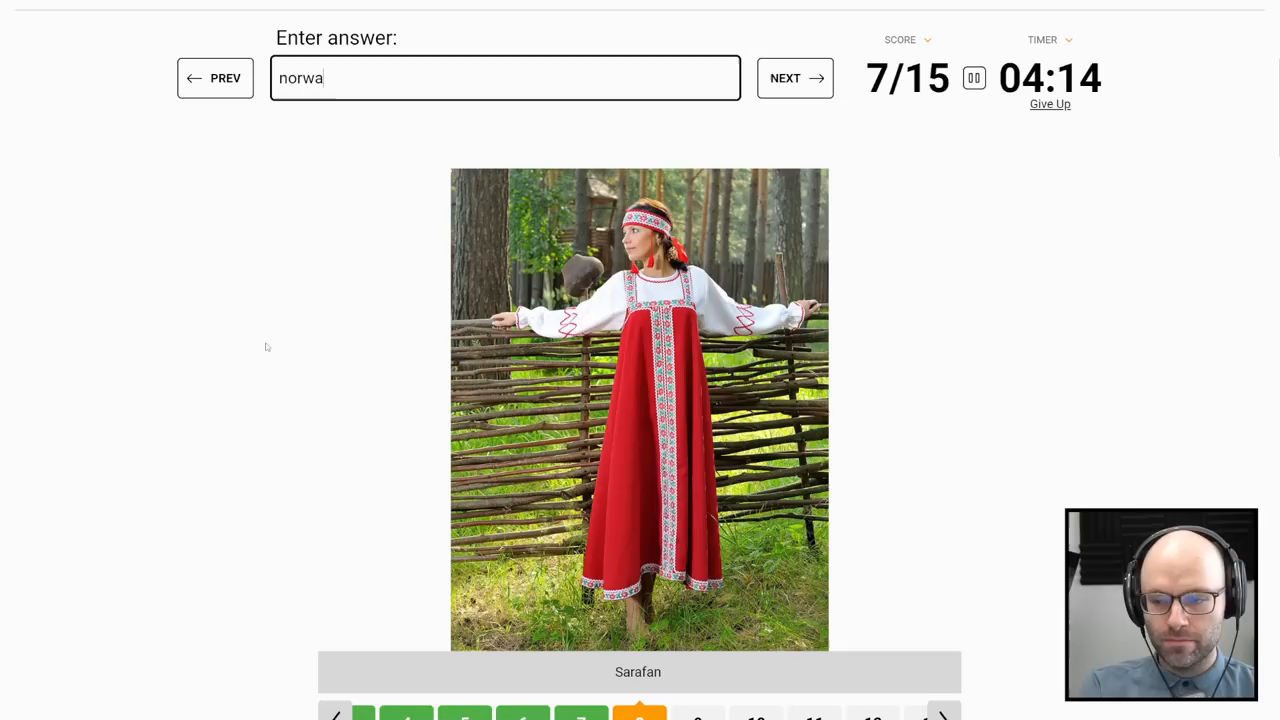
{"action": "type", "text": "polan"}
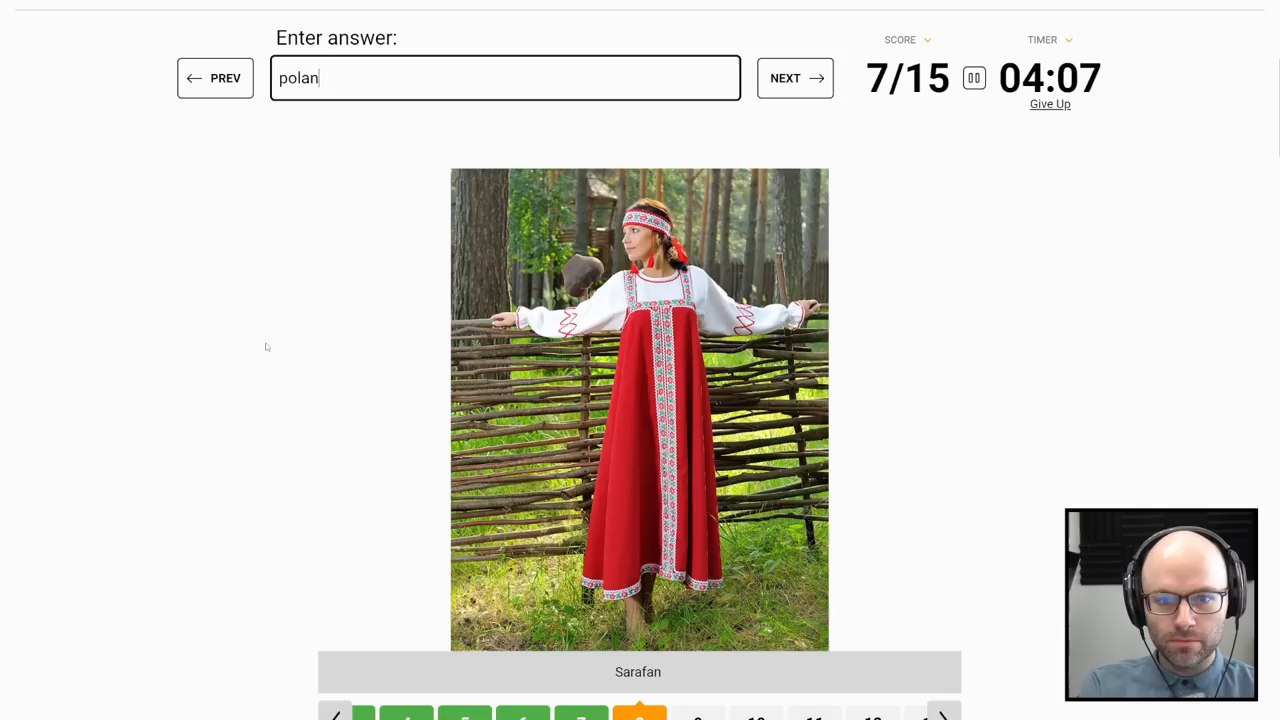
{"action": "type", "text": "li"}
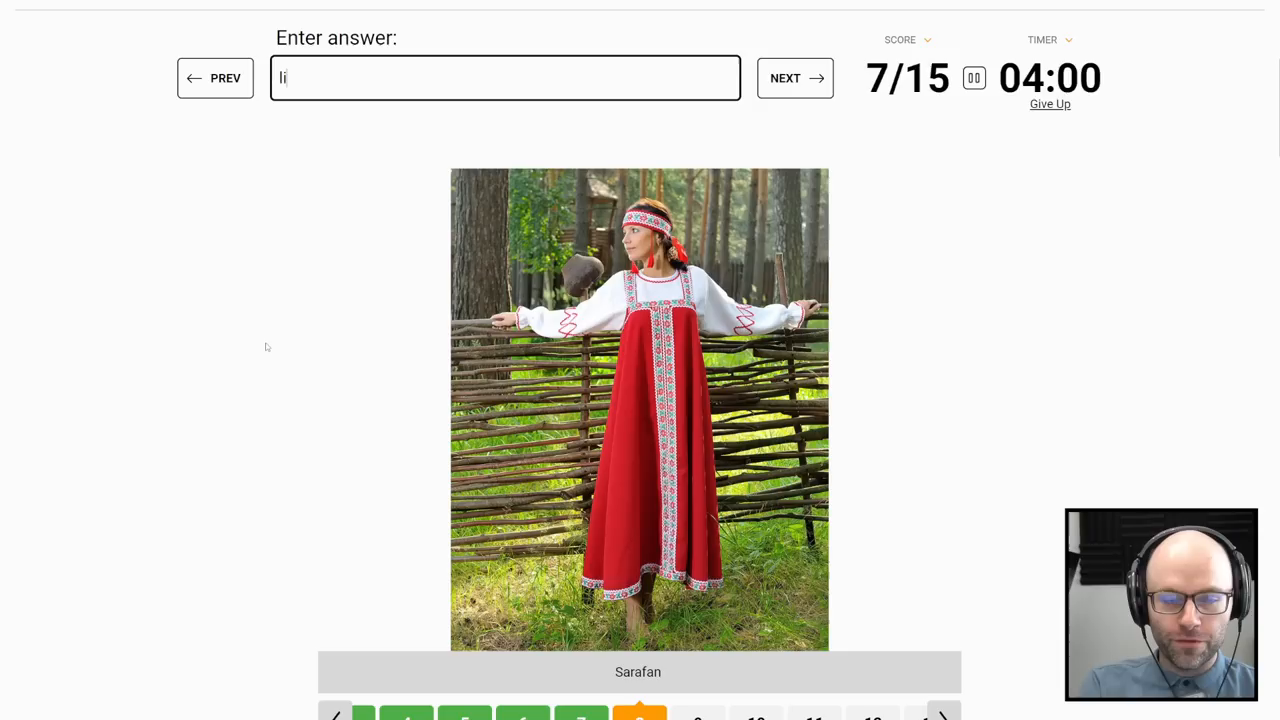
{"action": "left_click", "coordinate": [795, 78]}
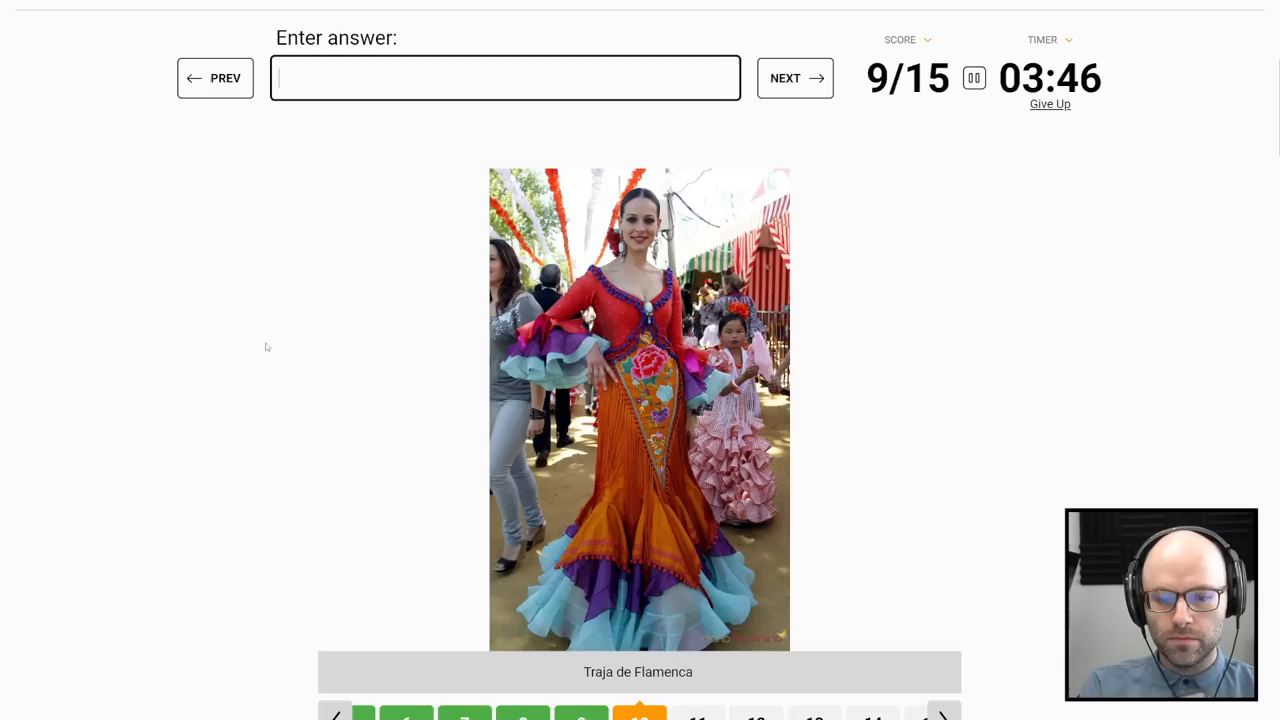
Step: Answer Greece and Arabian costumes, then return to the skipped Shalvar question
{"action": "left_click", "coordinate": [785, 78]}
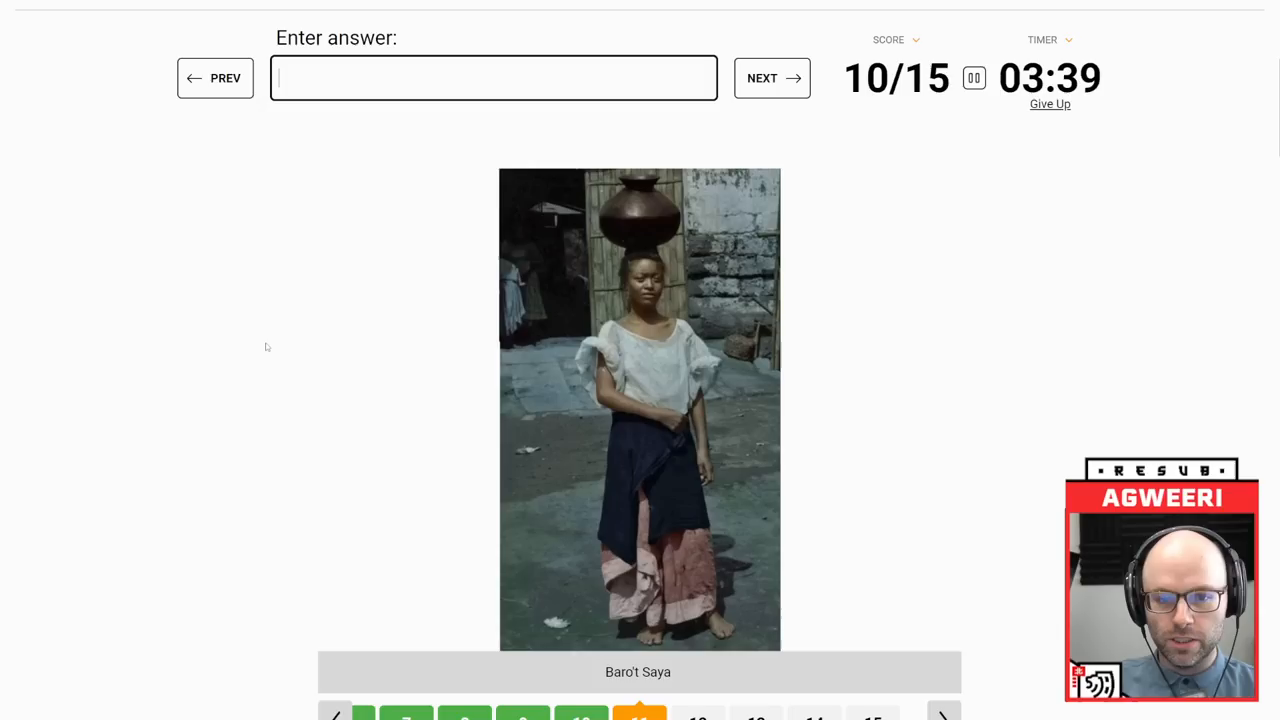
{"action": "left_click", "coordinate": [771, 78]}
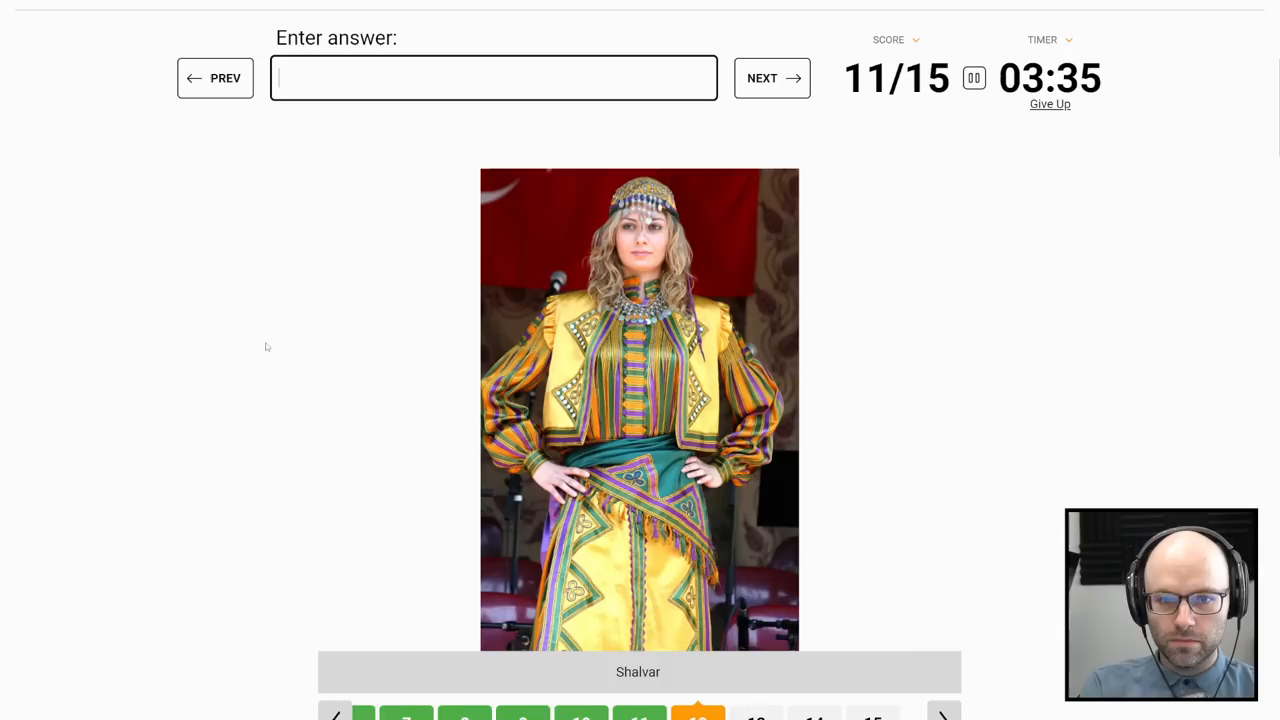
{"action": "type", "text": "gre"}
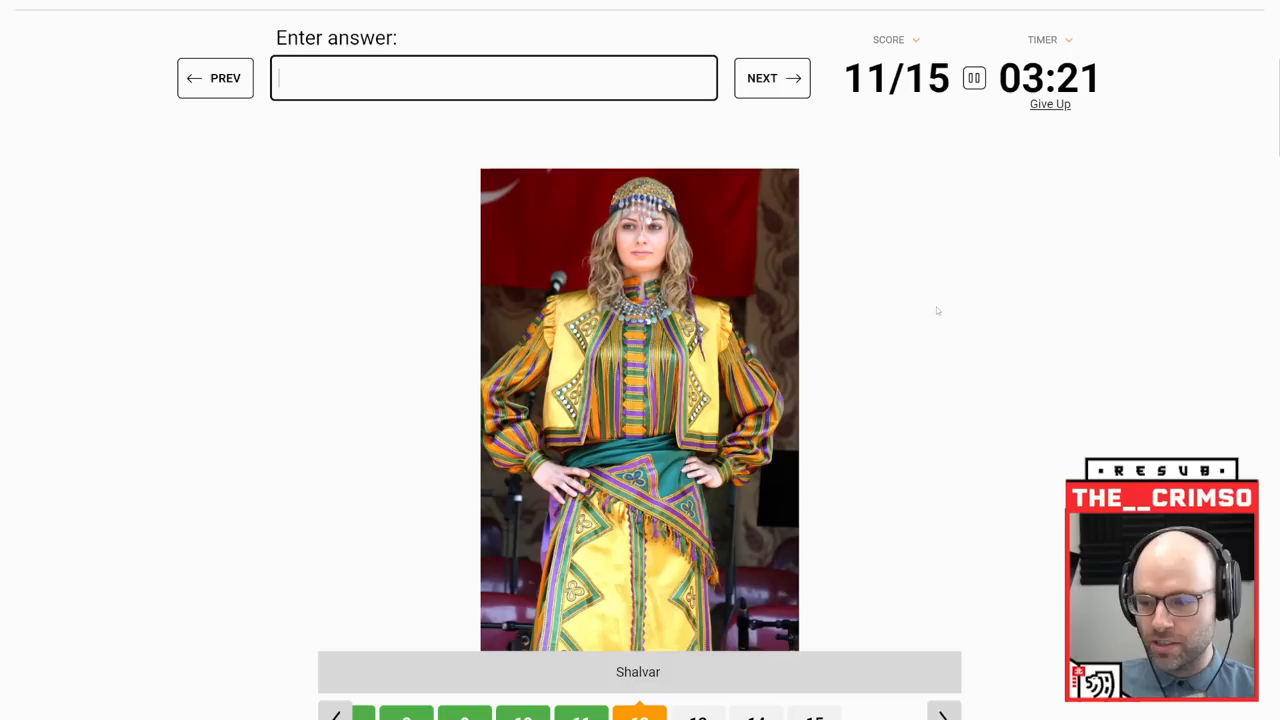
{"action": "type", "text": "arabian"}
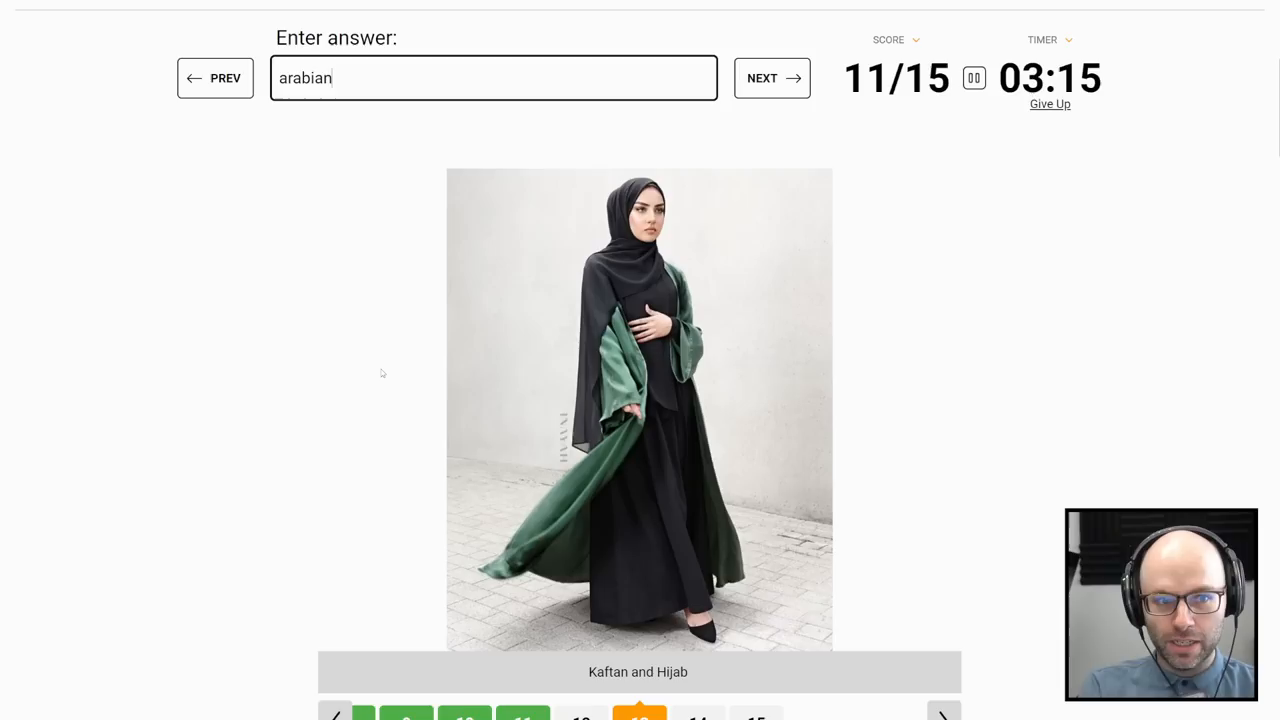
{"action": "left_click", "coordinate": [771, 78]}
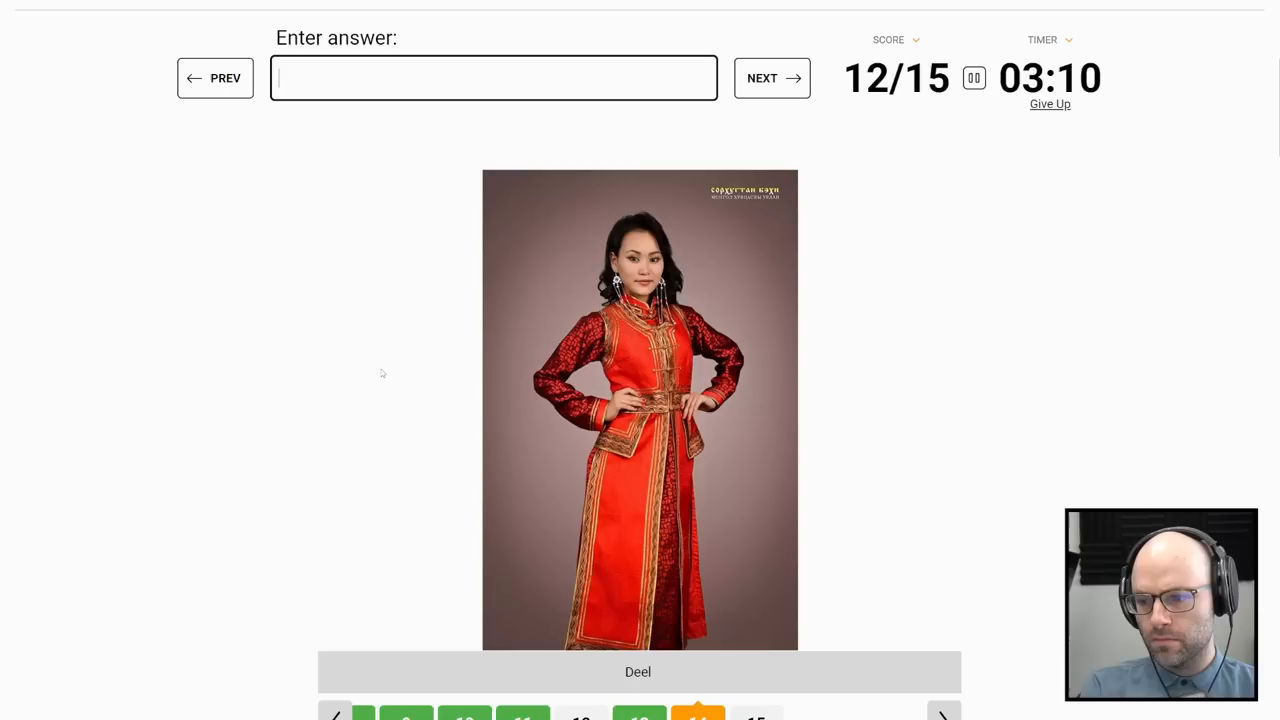
{"action": "left_click", "coordinate": [771, 78]}
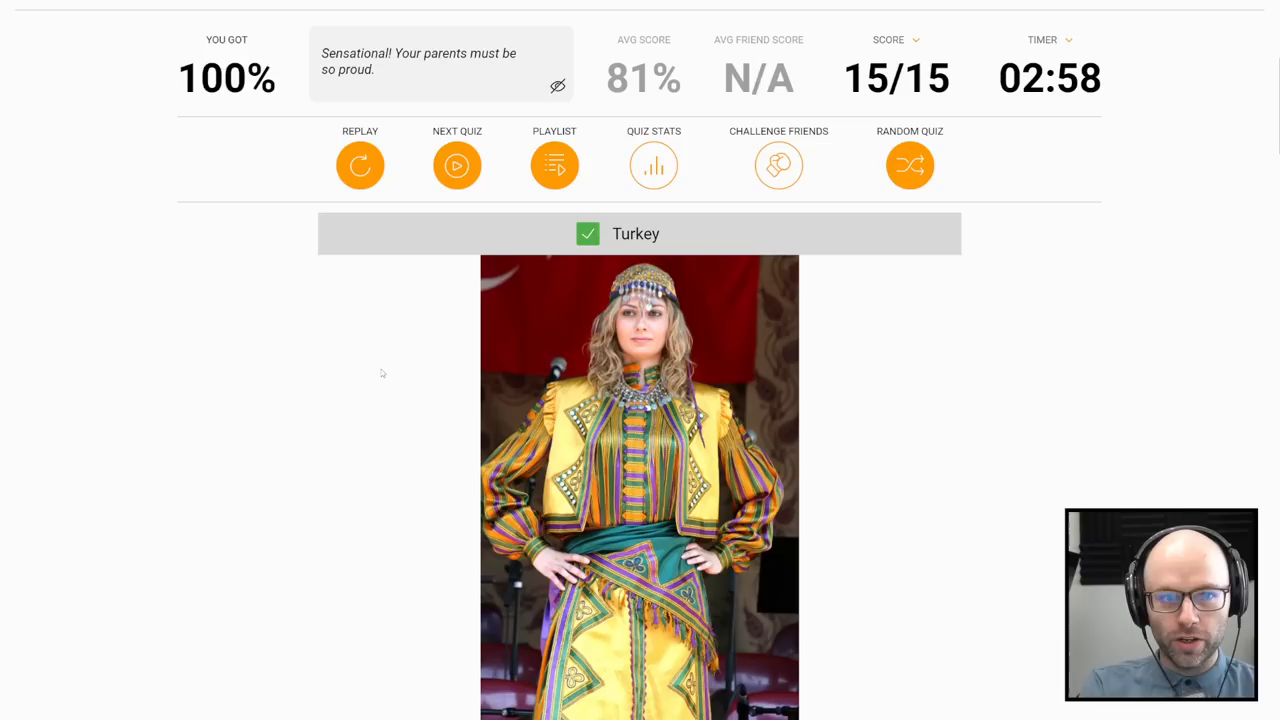
Step: Scroll down the clothing quiz results page to reach Next Quiz
{"action": "scroll", "scroll_direction": "down", "scroll_amount": 3}
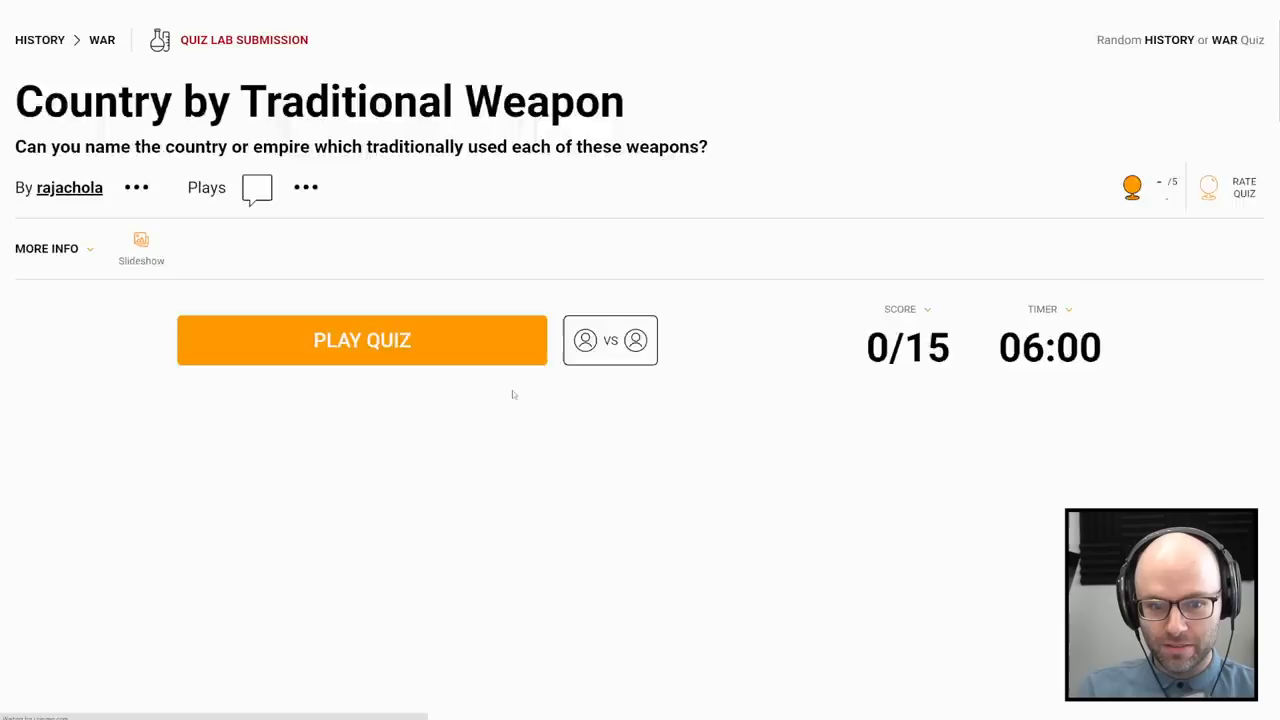
Step: Start the weapon quiz and answer the first weapons, including 'Sengoku period'
{"action": "left_click", "coordinate": [362, 340]}
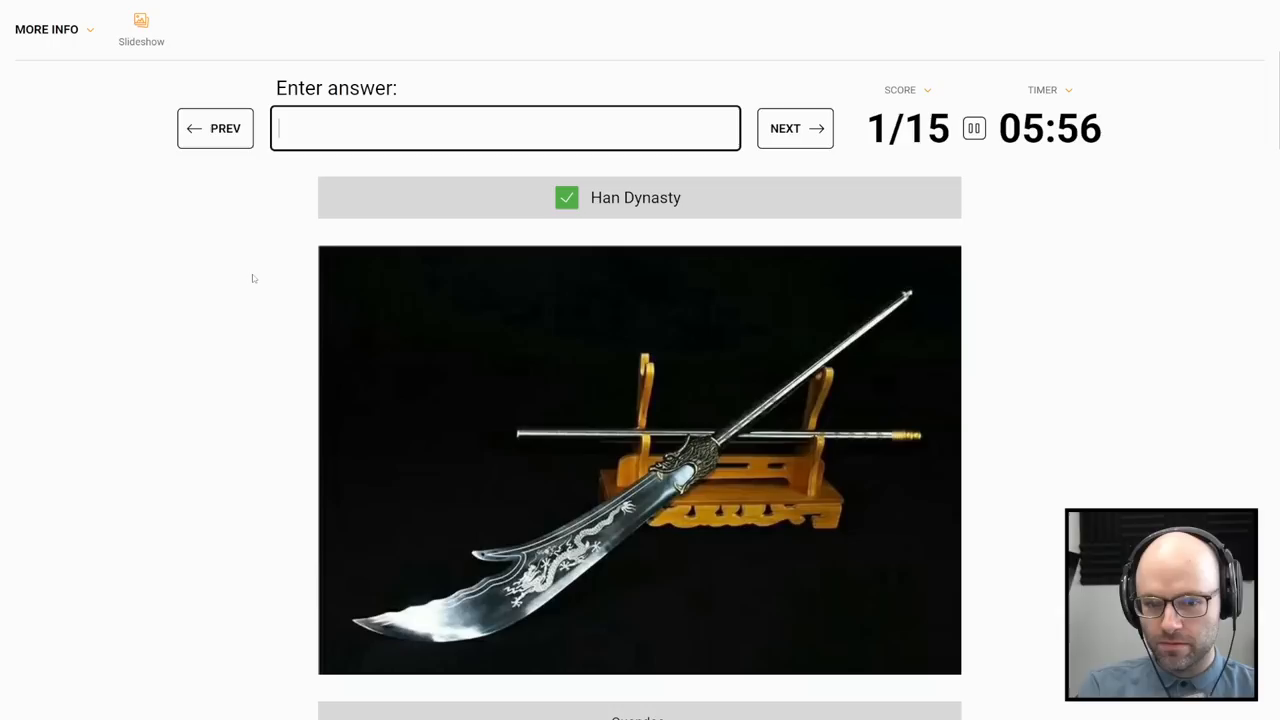
{"action": "left_click", "coordinate": [795, 128]}
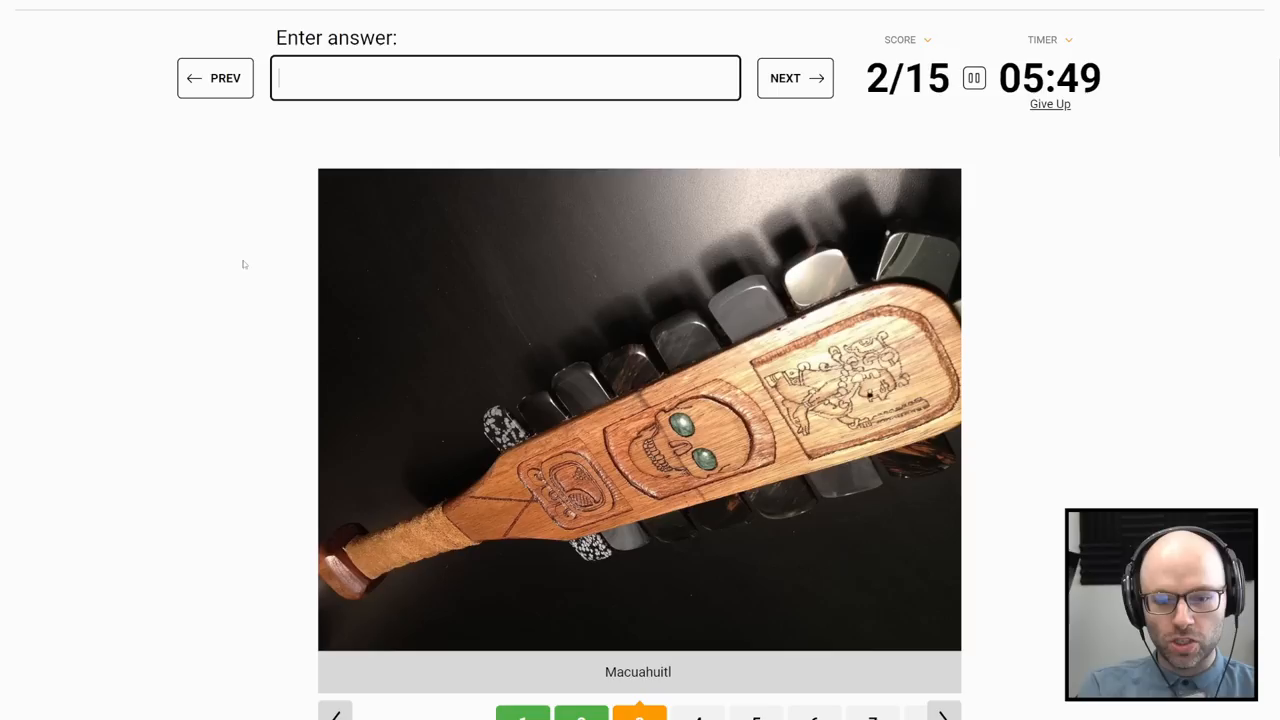
{"action": "left_click", "coordinate": [794, 78]}
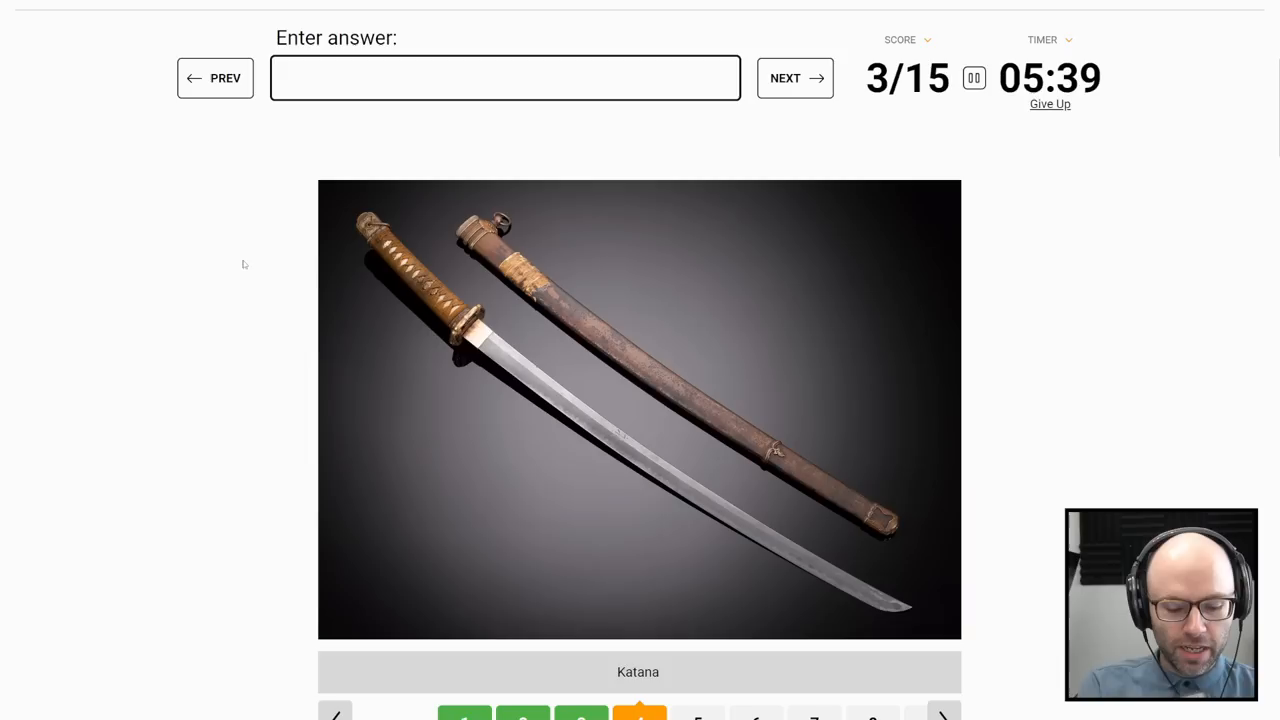
{"action": "type", "text": "sengoku perio"}
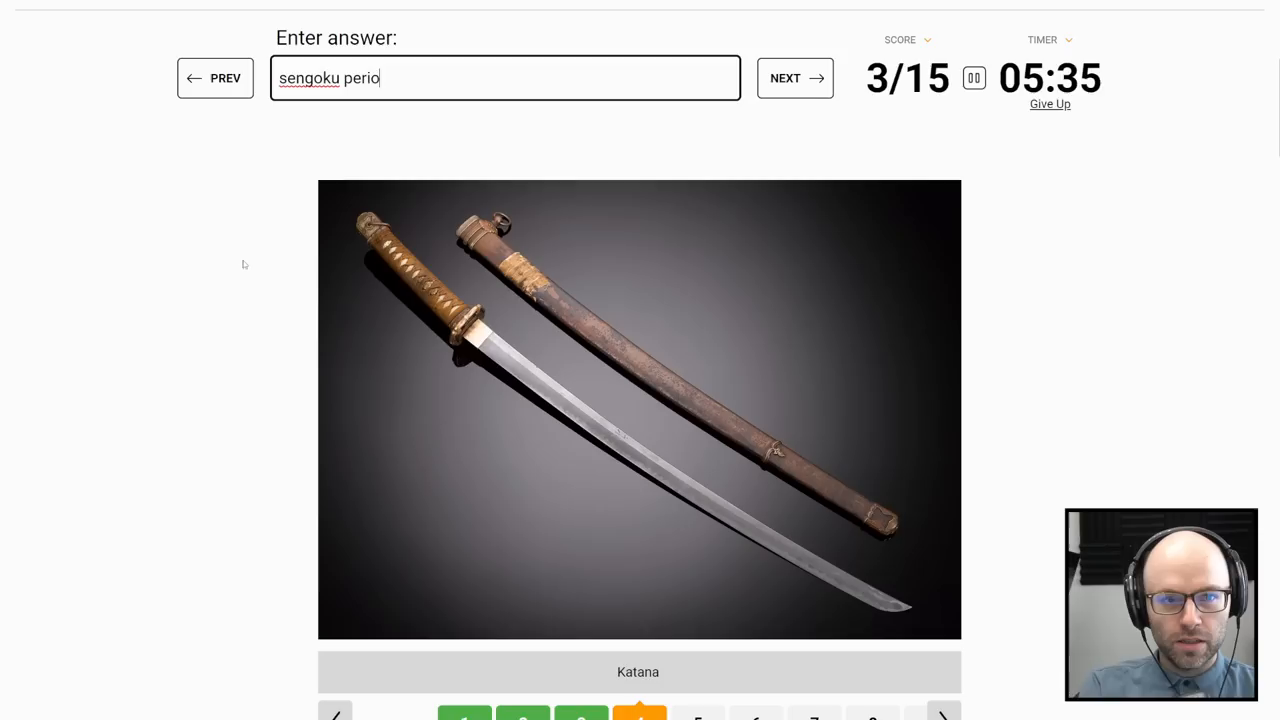
Step: Skip Urumi and other unknown weapons, guessing Philippines, reaching Scimitar at 10 of 15
{"action": "left_click", "coordinate": [794, 78]}
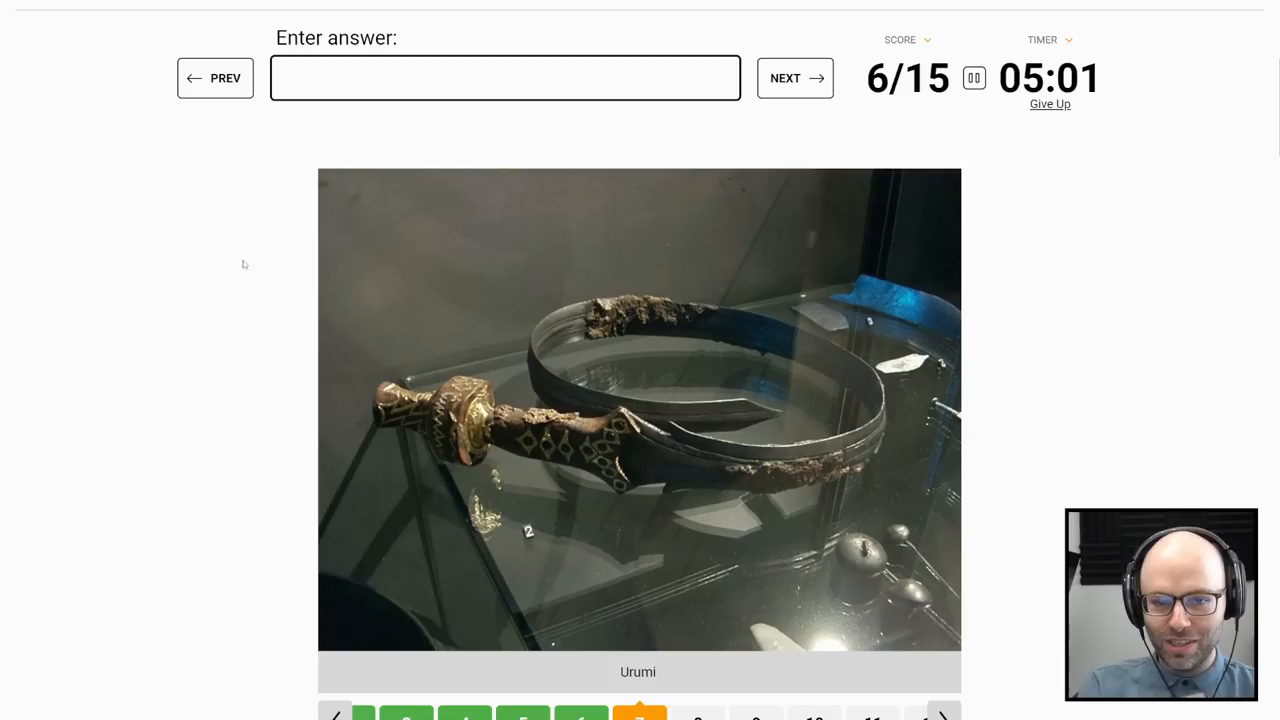
{"action": "left_click", "coordinate": [794, 78]}
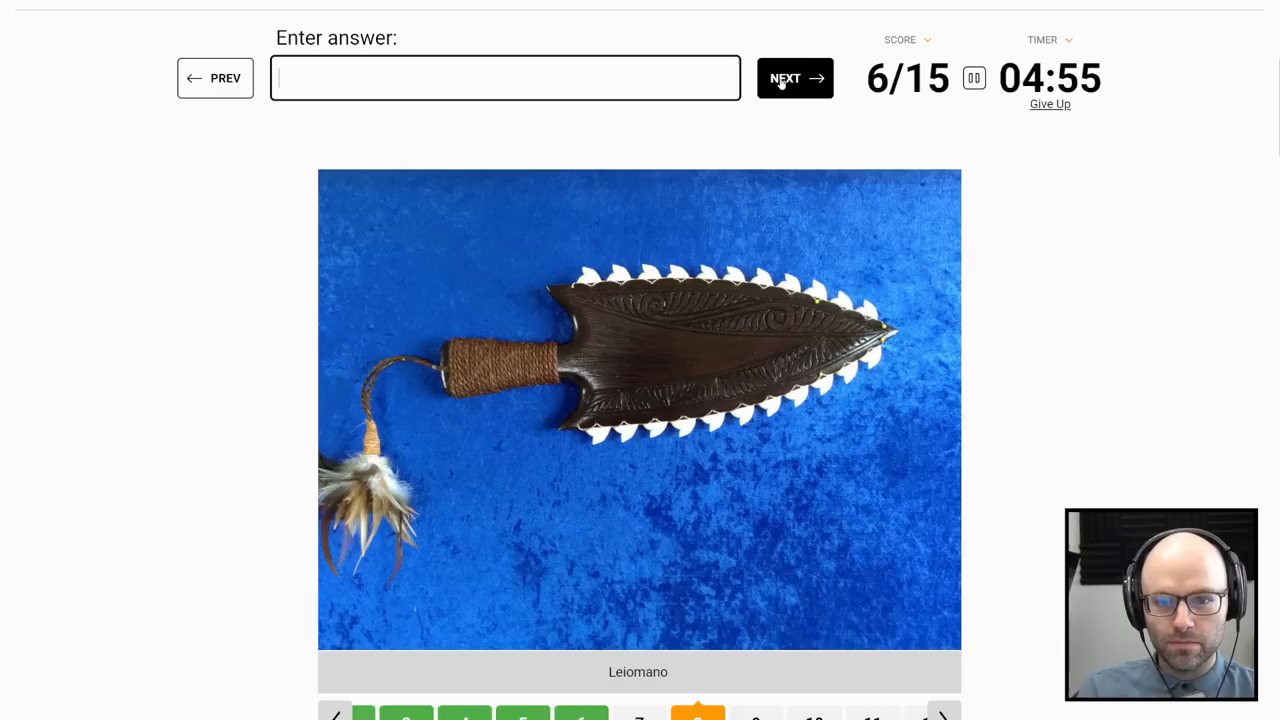
{"action": "type", "text": "ne"}
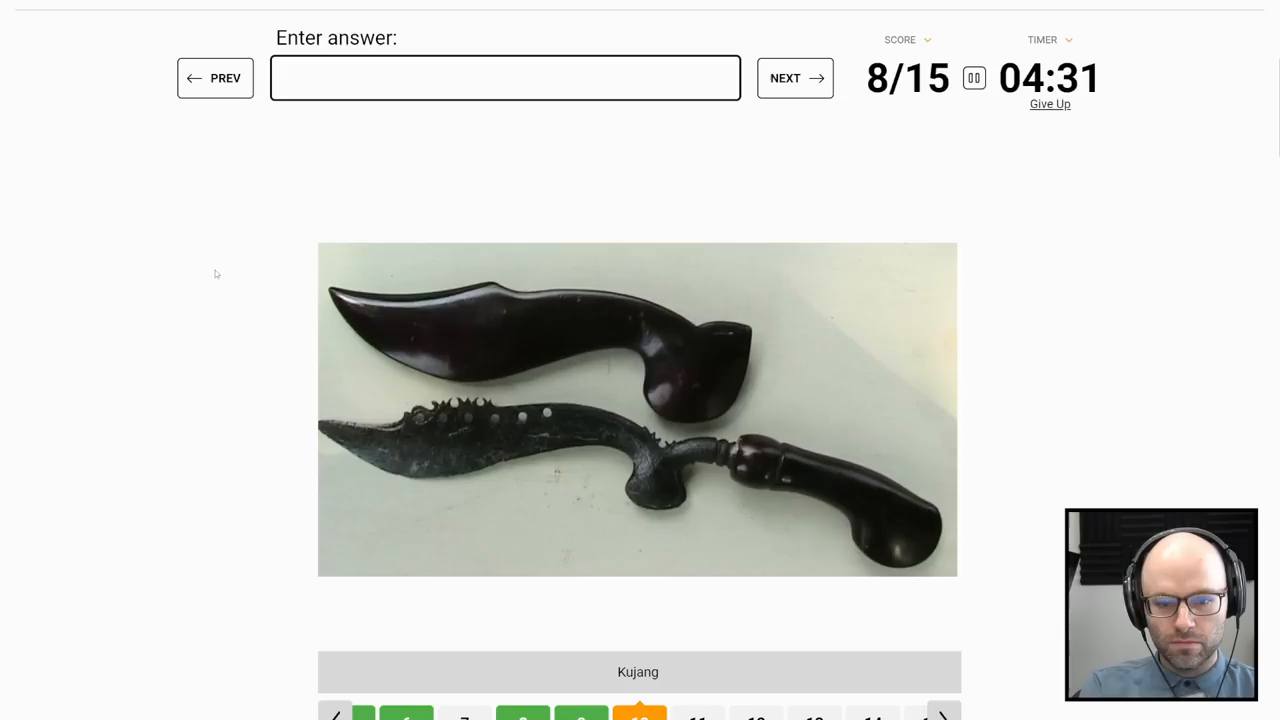
{"action": "type", "text": "phili"}
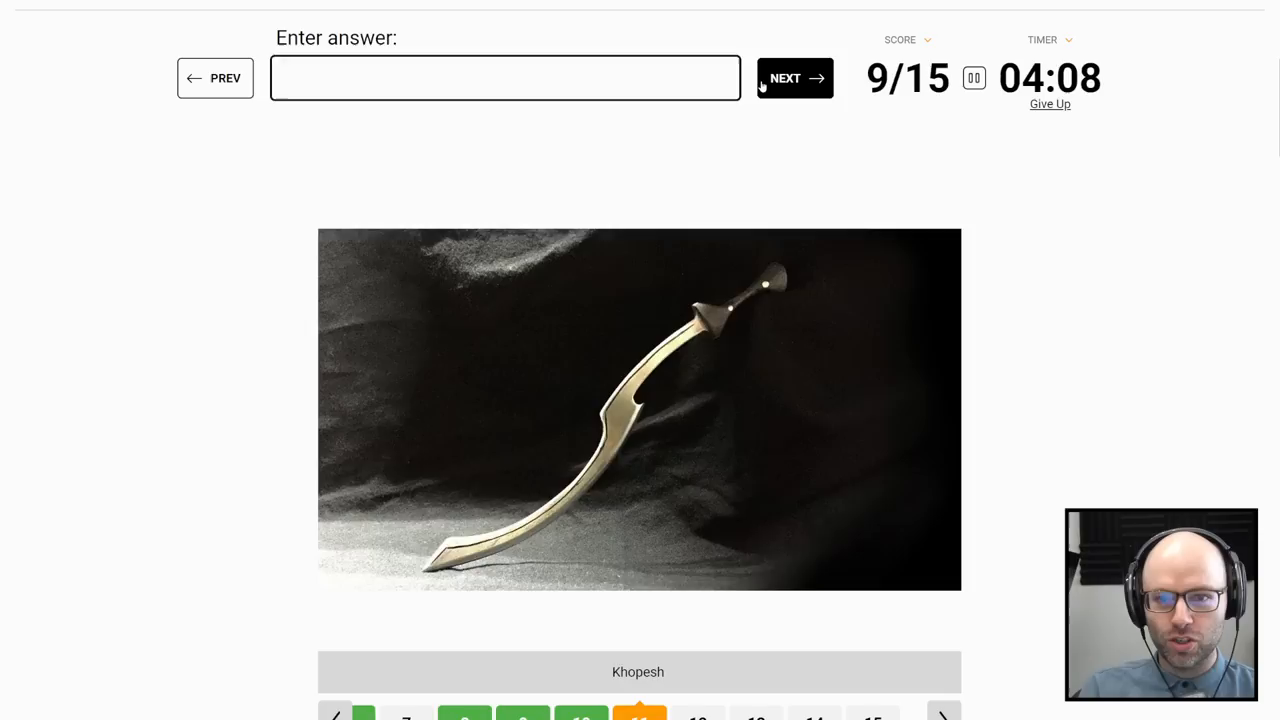
{"action": "left_click", "coordinate": [795, 78]}
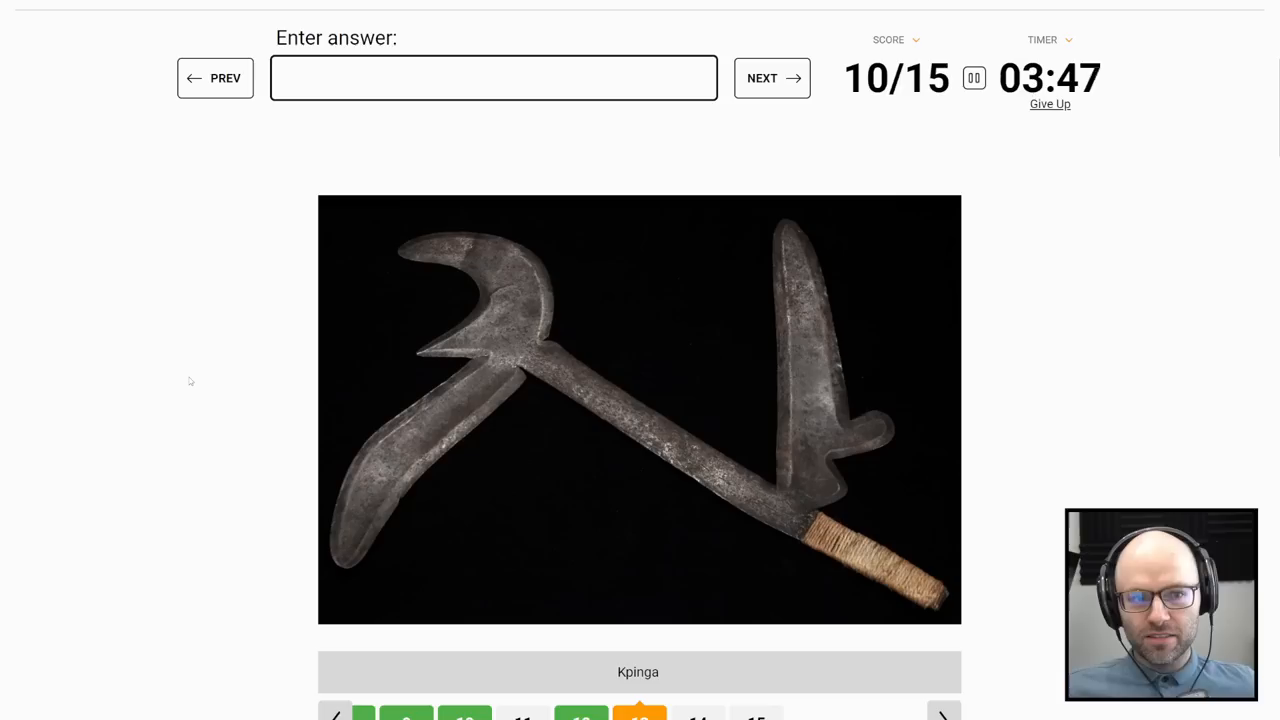
{"action": "left_click", "coordinate": [771, 78]}
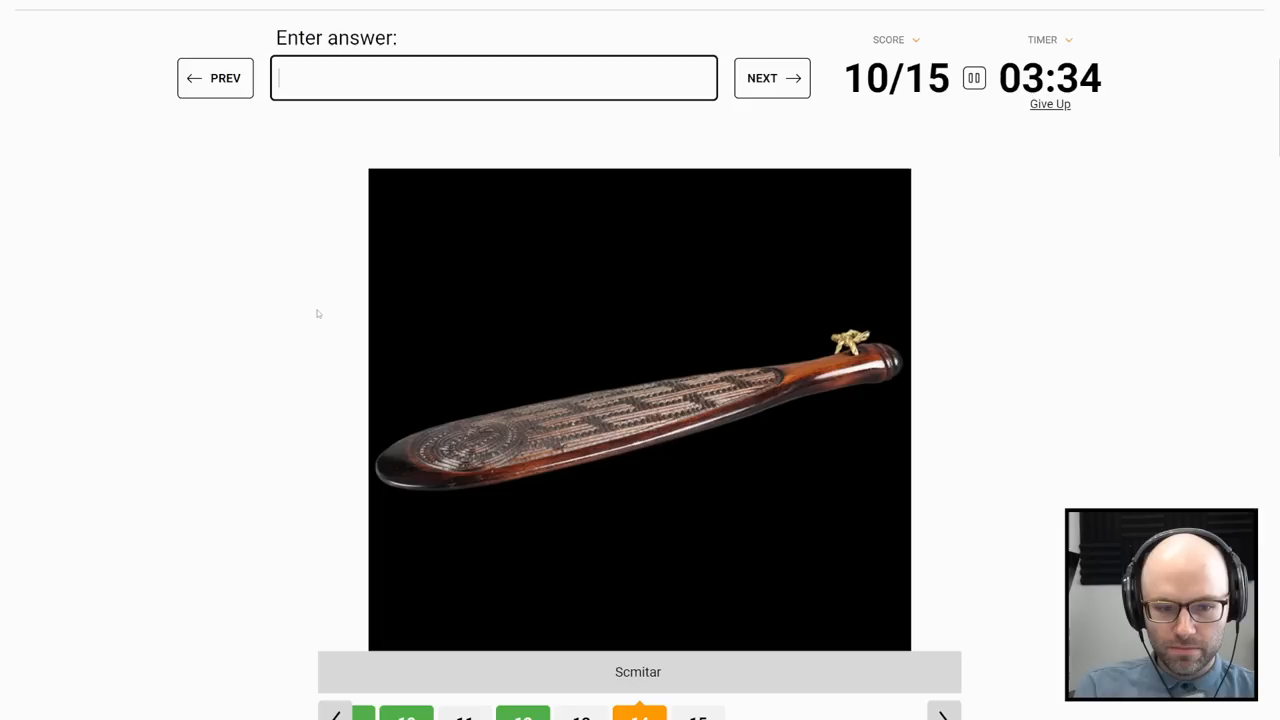
Step: Revisit an earlier weapon question, guess 'spain', then give up at 10/15 (67%)
{"action": "left_click", "coordinate": [771, 78]}
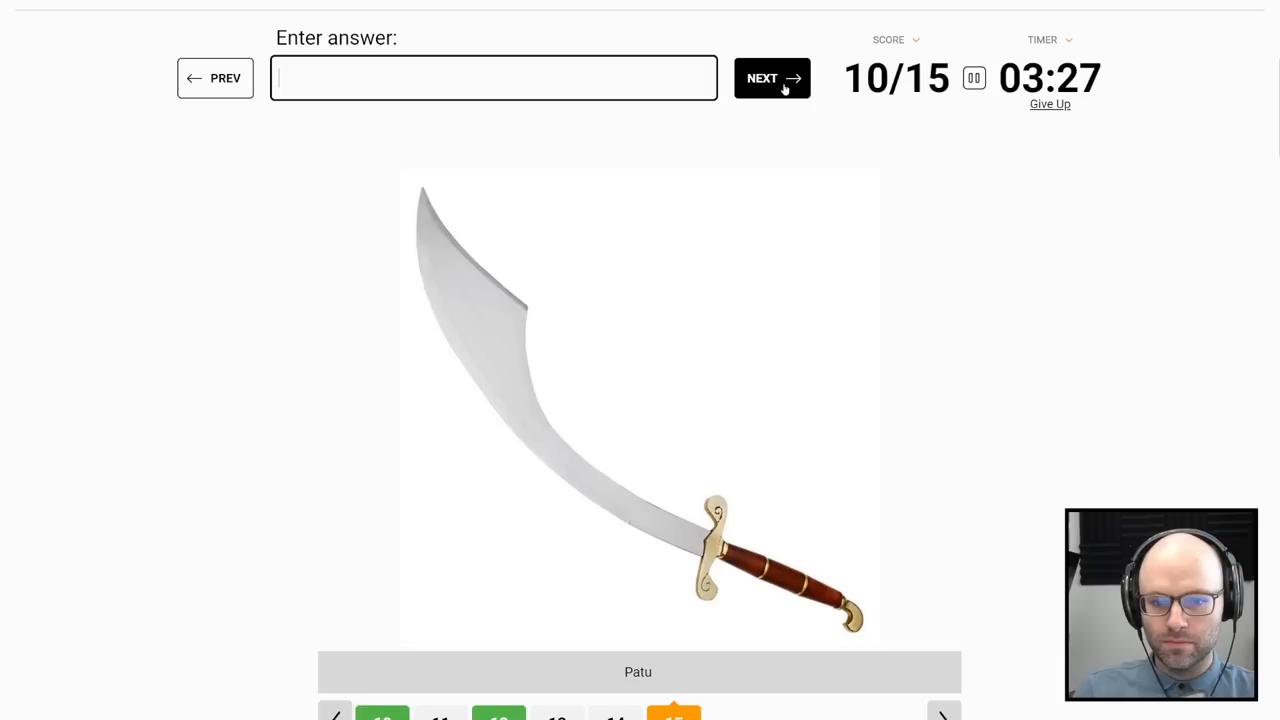
{"action": "left_click", "coordinate": [215, 78]}
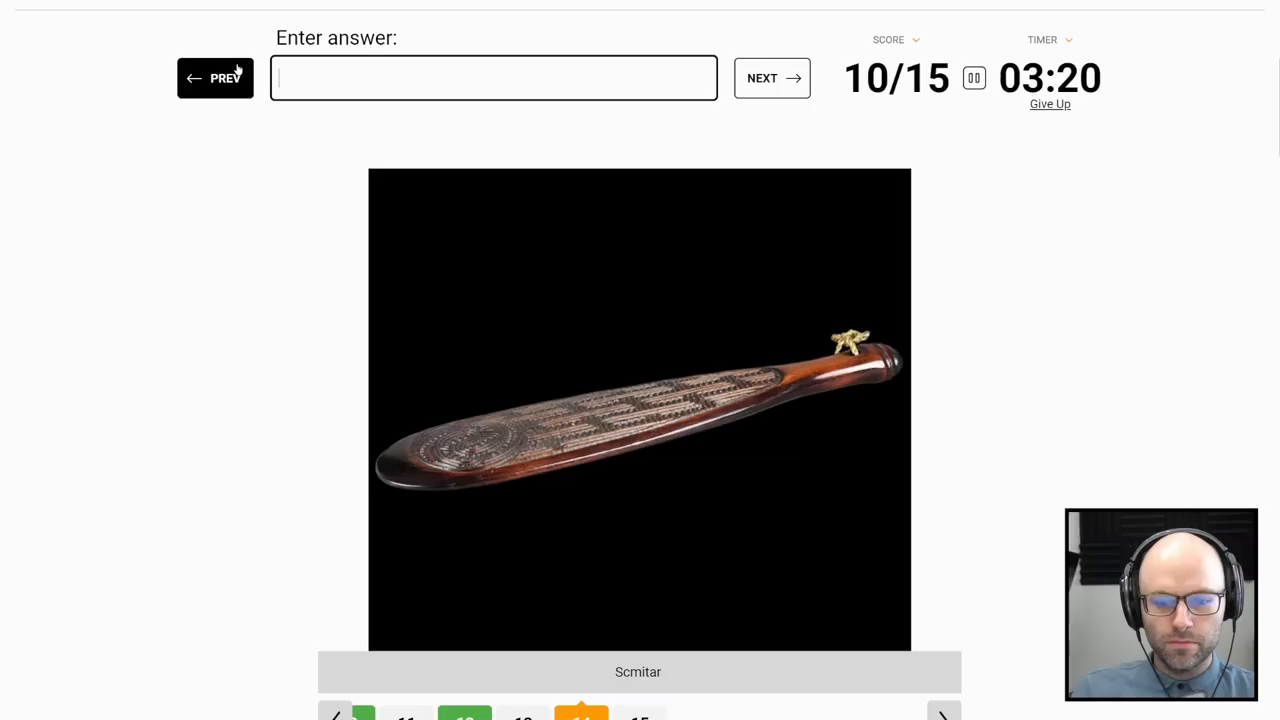
{"action": "type", "text": "spain"}
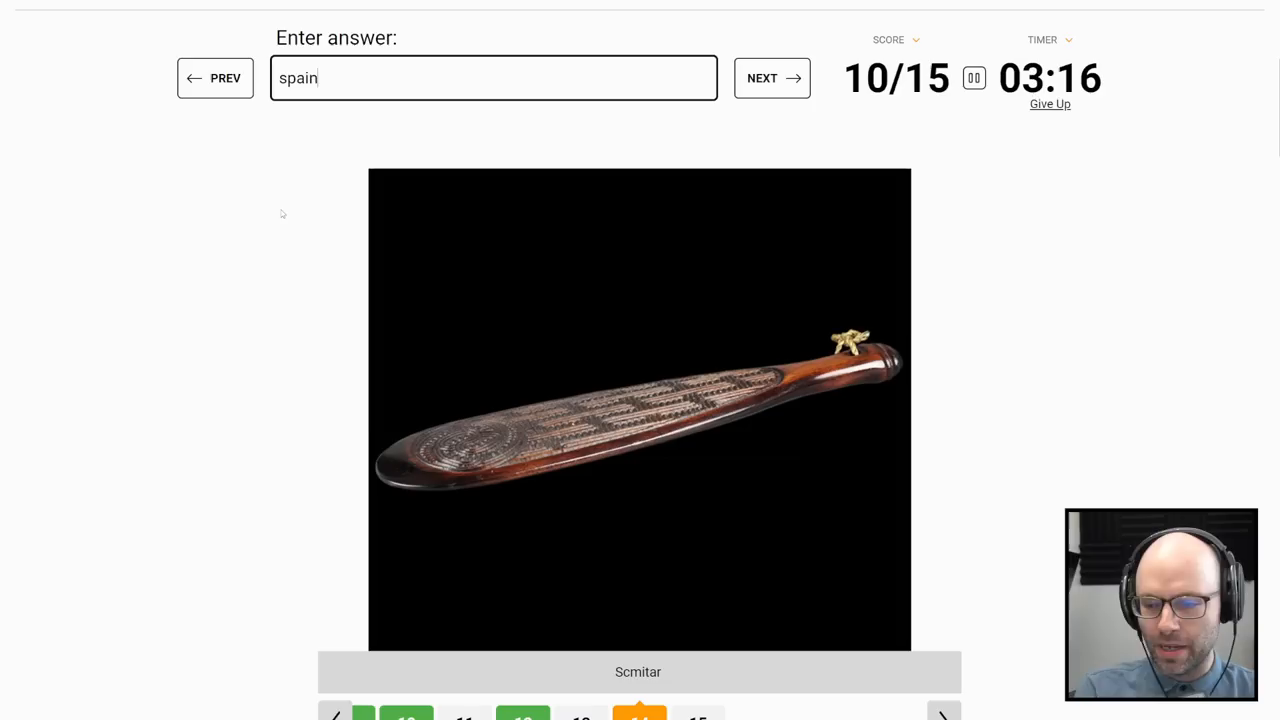
{"action": "left_click", "coordinate": [771, 78]}
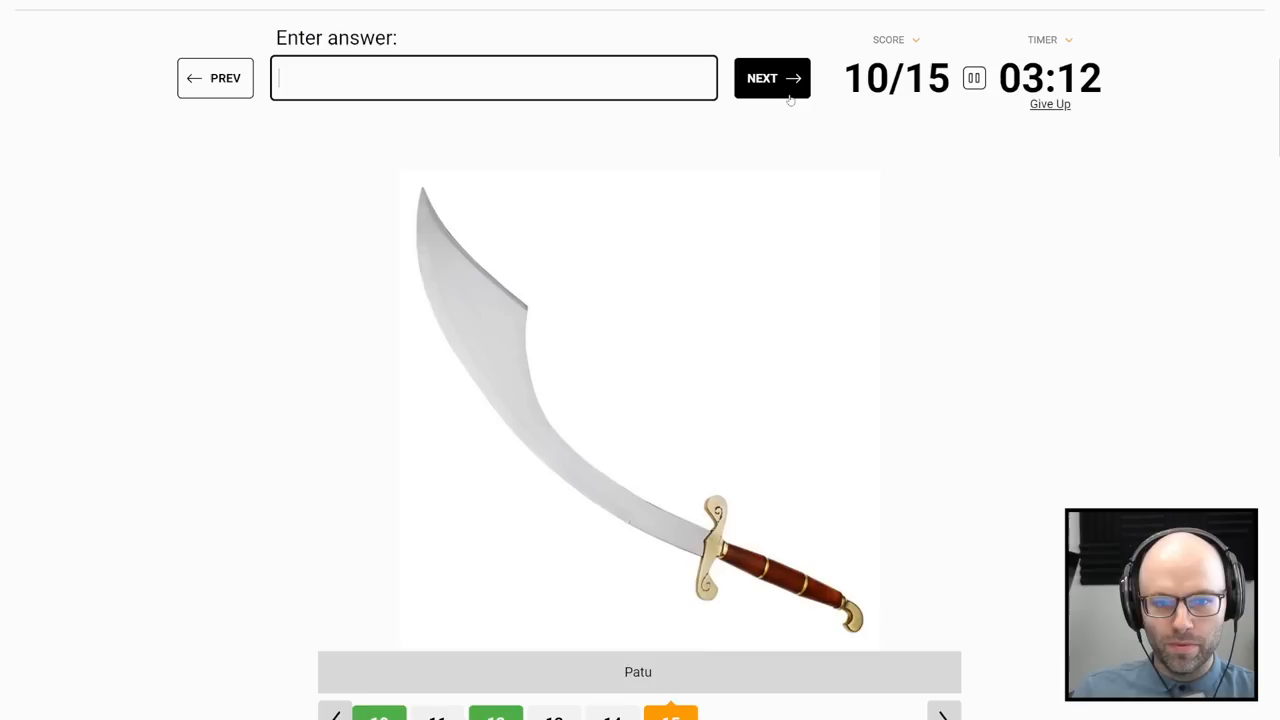
{"action": "left_click", "coordinate": [771, 78]}
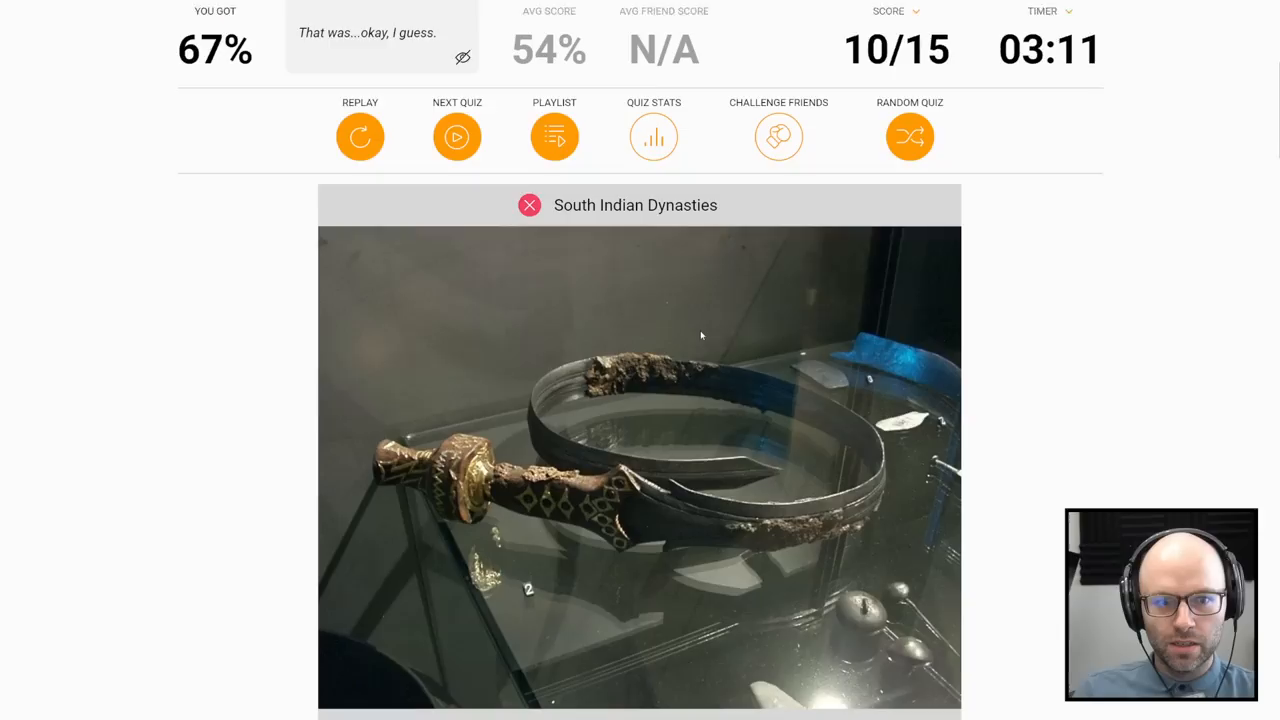
{"action": "scroll", "scroll_direction": "down", "scroll_amount": 3}
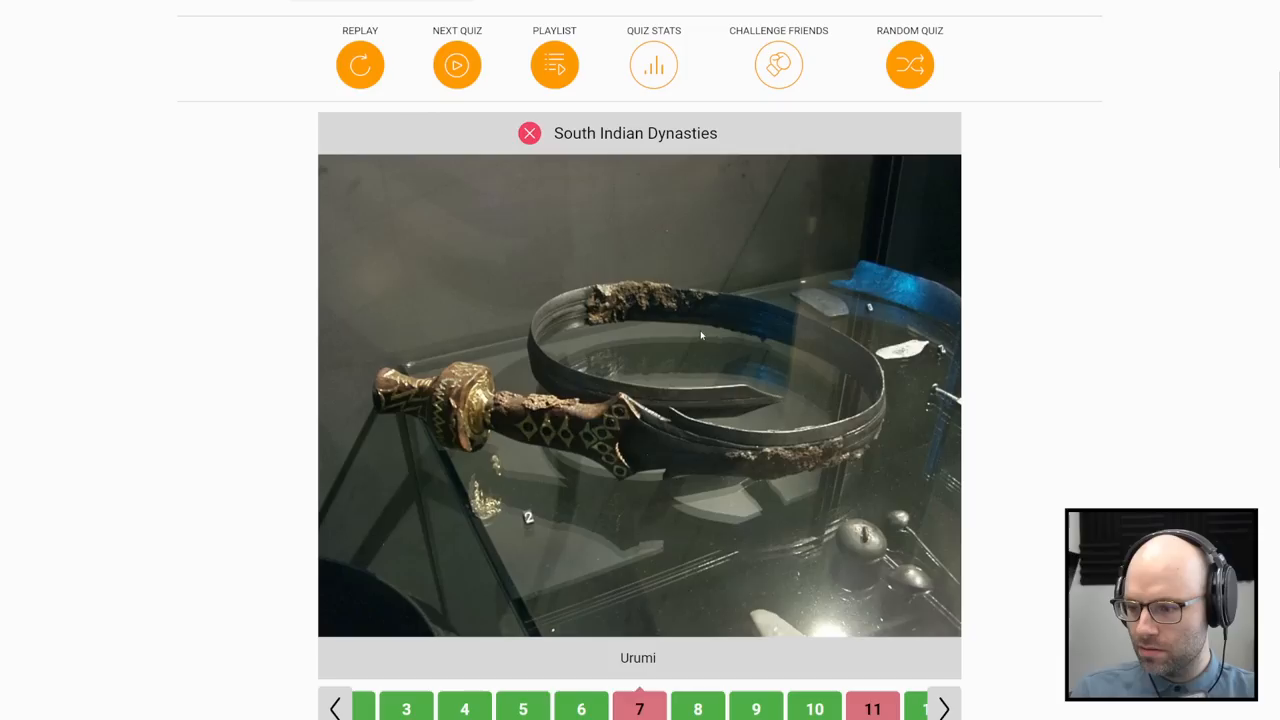
{"action": "mouse_move", "coordinate": [680, 361]}
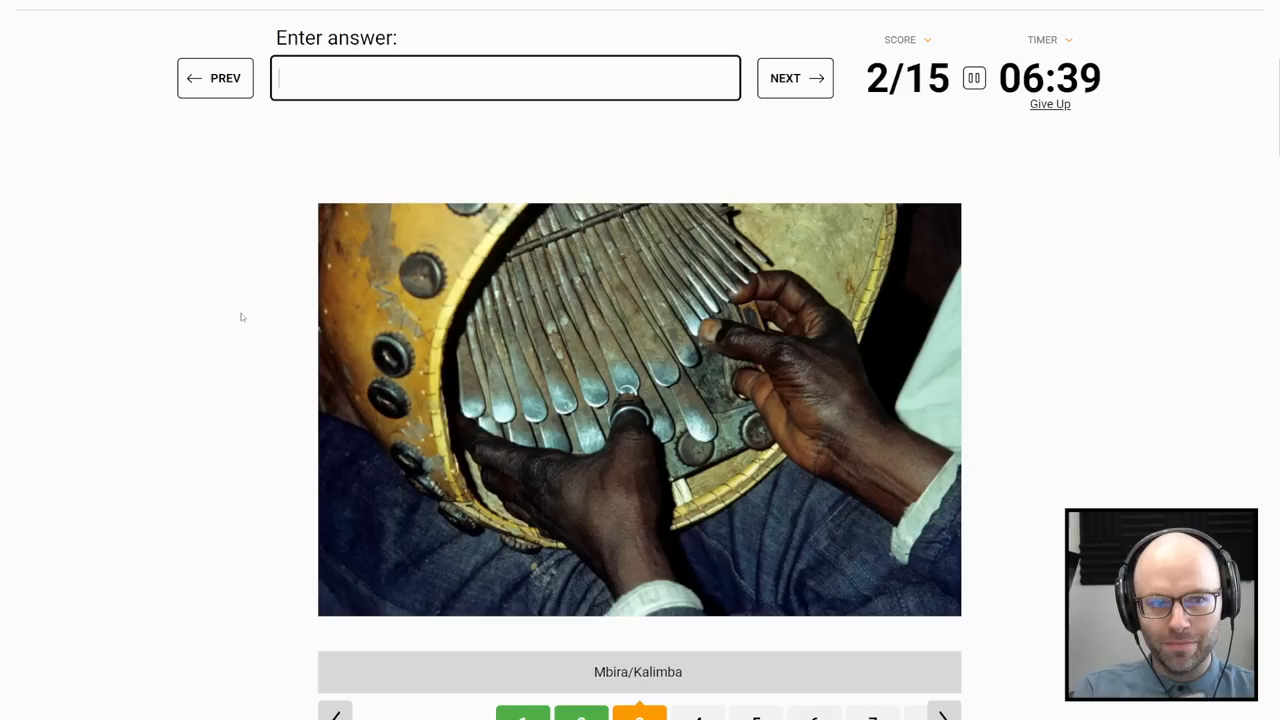
Step: Skip through several instrument questions and try Peru and Chile as answers
{"action": "left_click", "coordinate": [795, 78]}
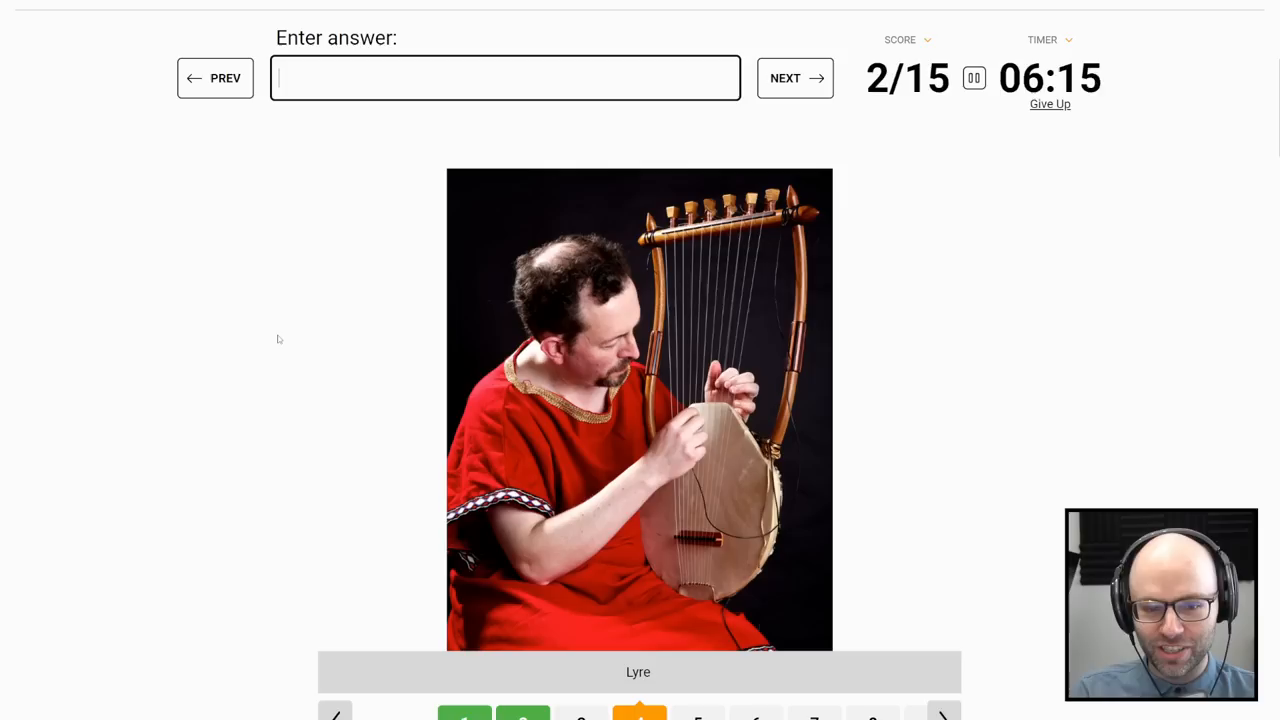
{"action": "left_click", "coordinate": [794, 78]}
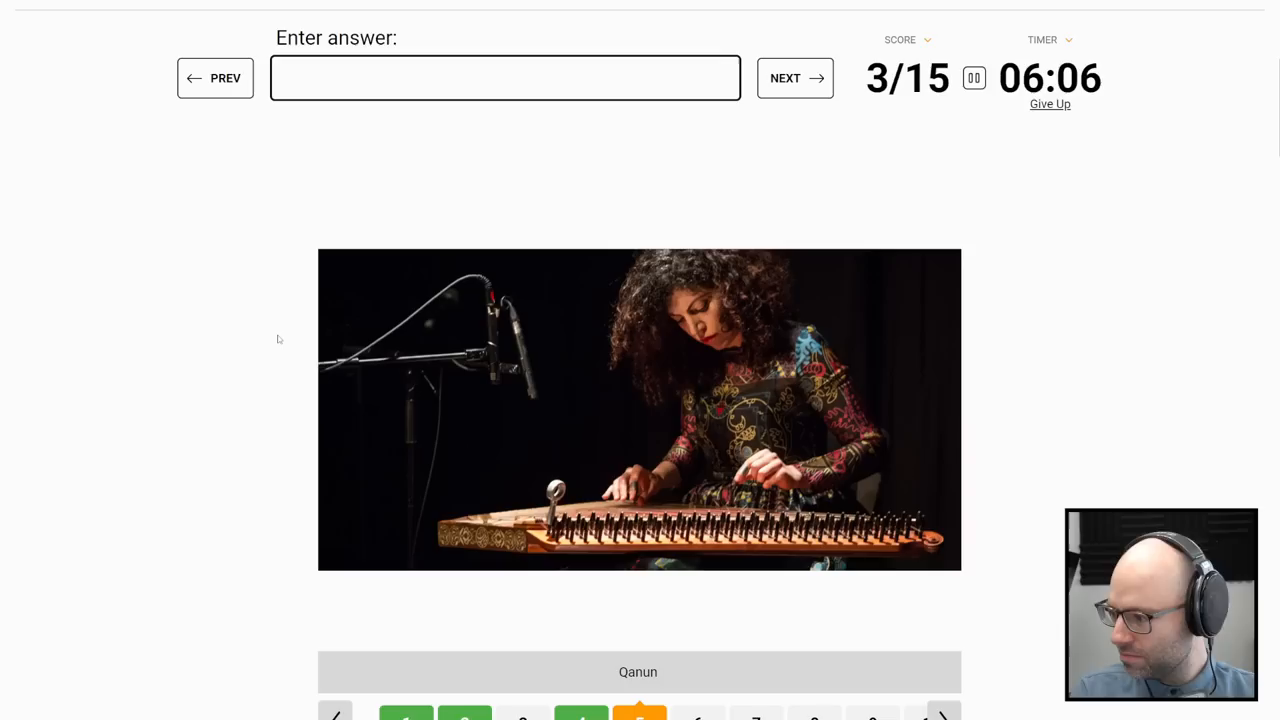
{"action": "left_click", "coordinate": [794, 78]}
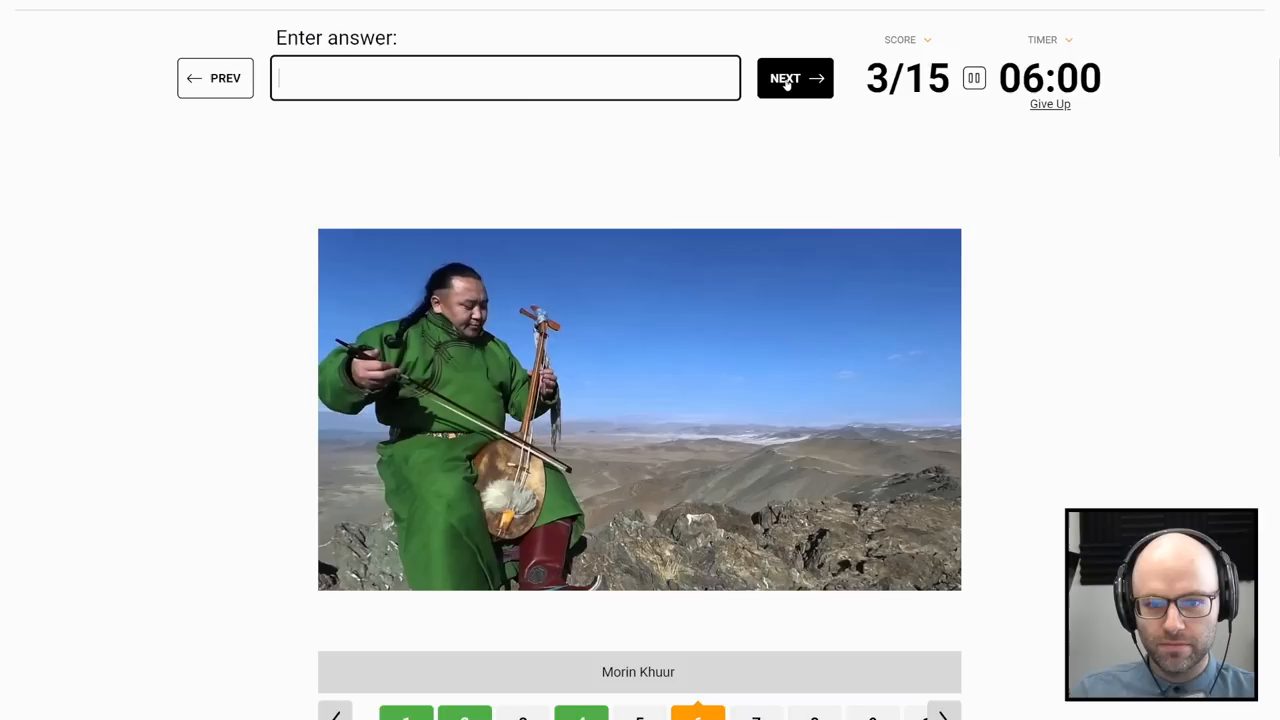
{"action": "left_click", "coordinate": [794, 78]}
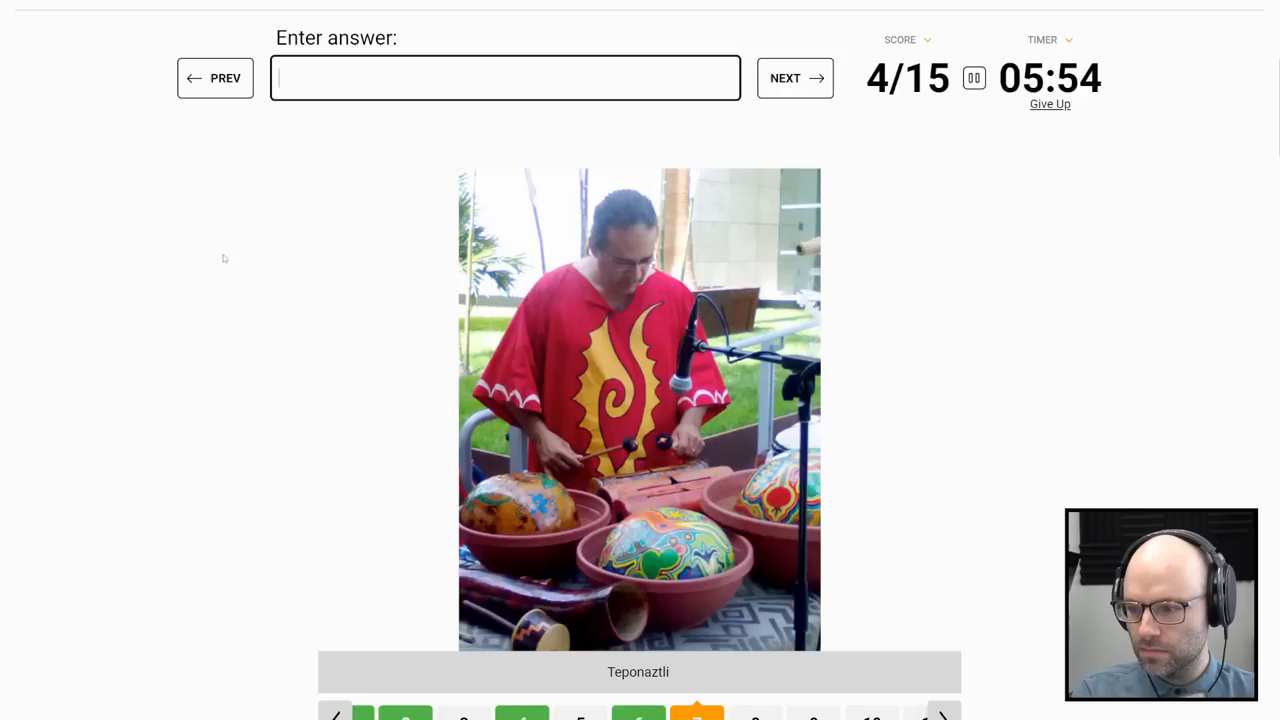
{"action": "type", "text": "per"}
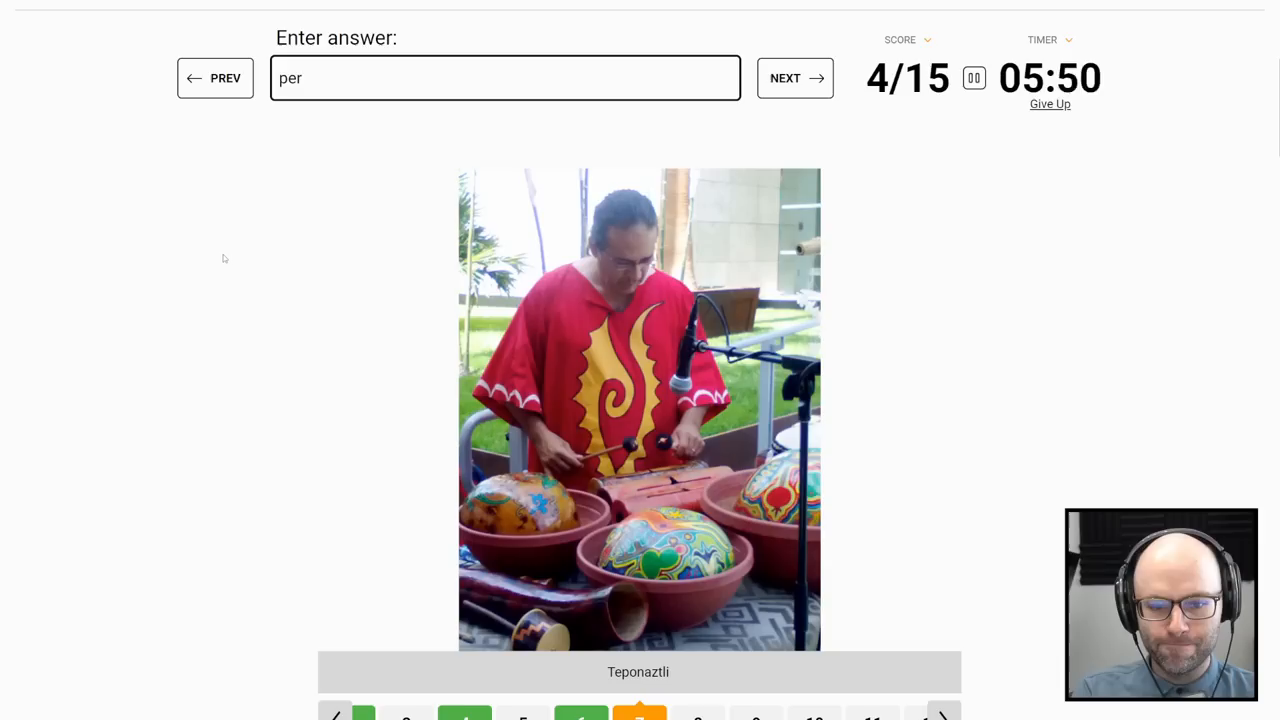
{"action": "type", "text": "chil"}
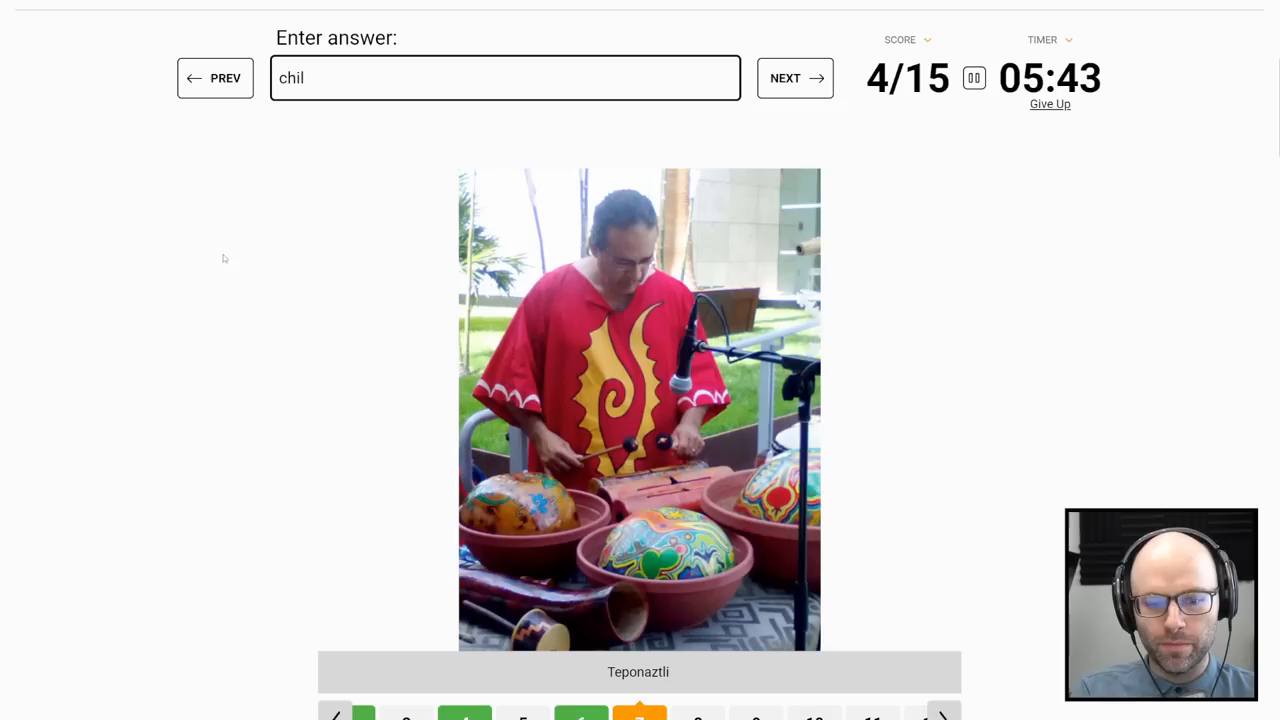
{"action": "left_click", "coordinate": [795, 78]}
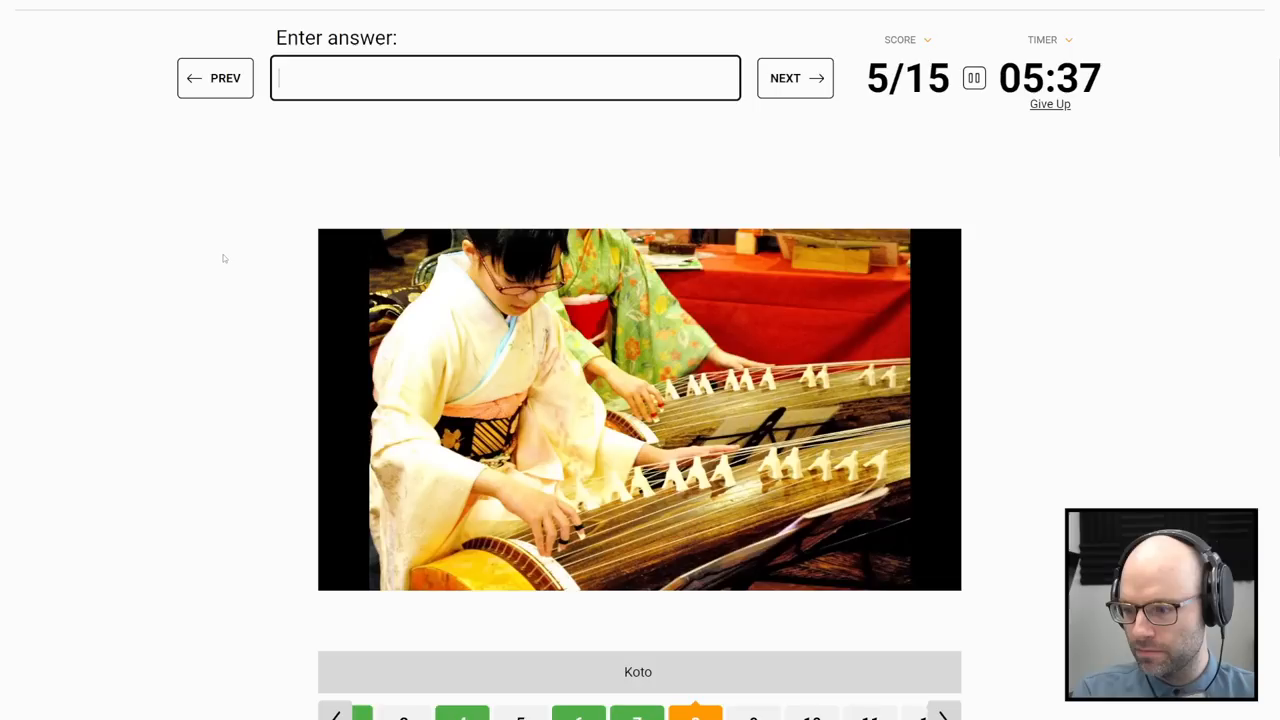
Step: Enter Europe, Switzerland, Philippines and Colombia guesses for the next instrument photos
{"action": "left_click", "coordinate": [794, 78]}
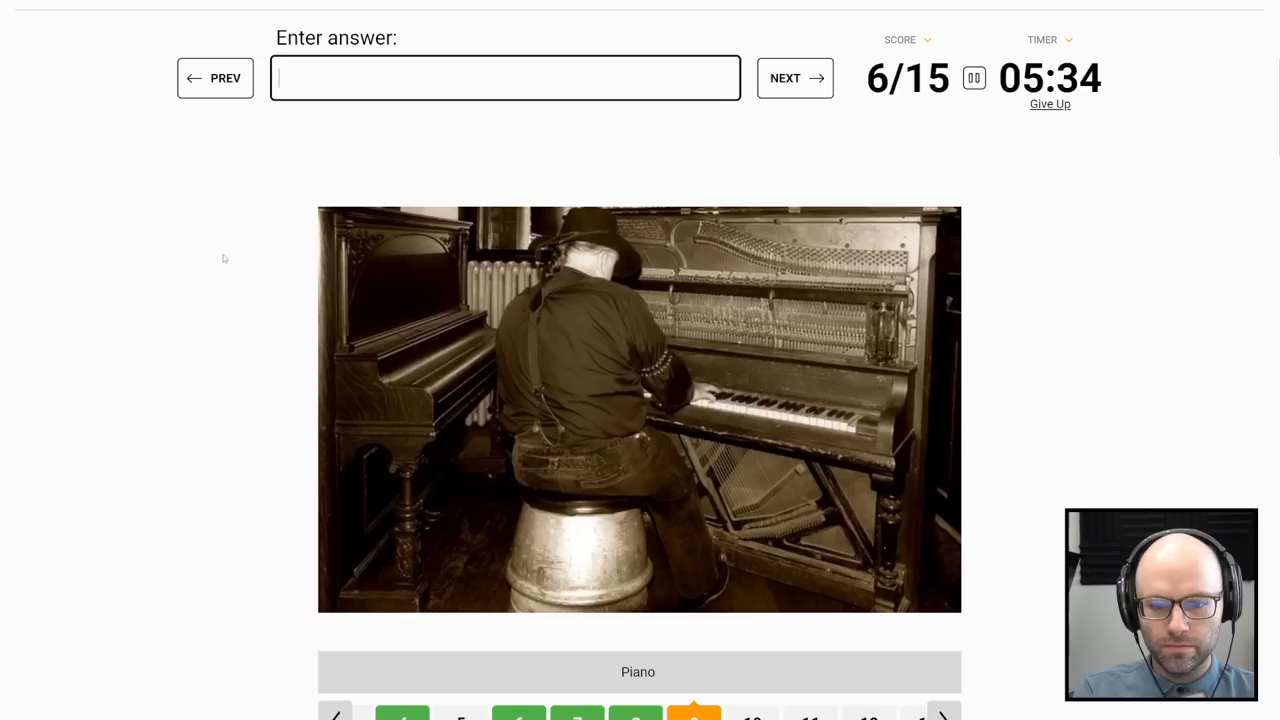
{"action": "type", "text": "eur"}
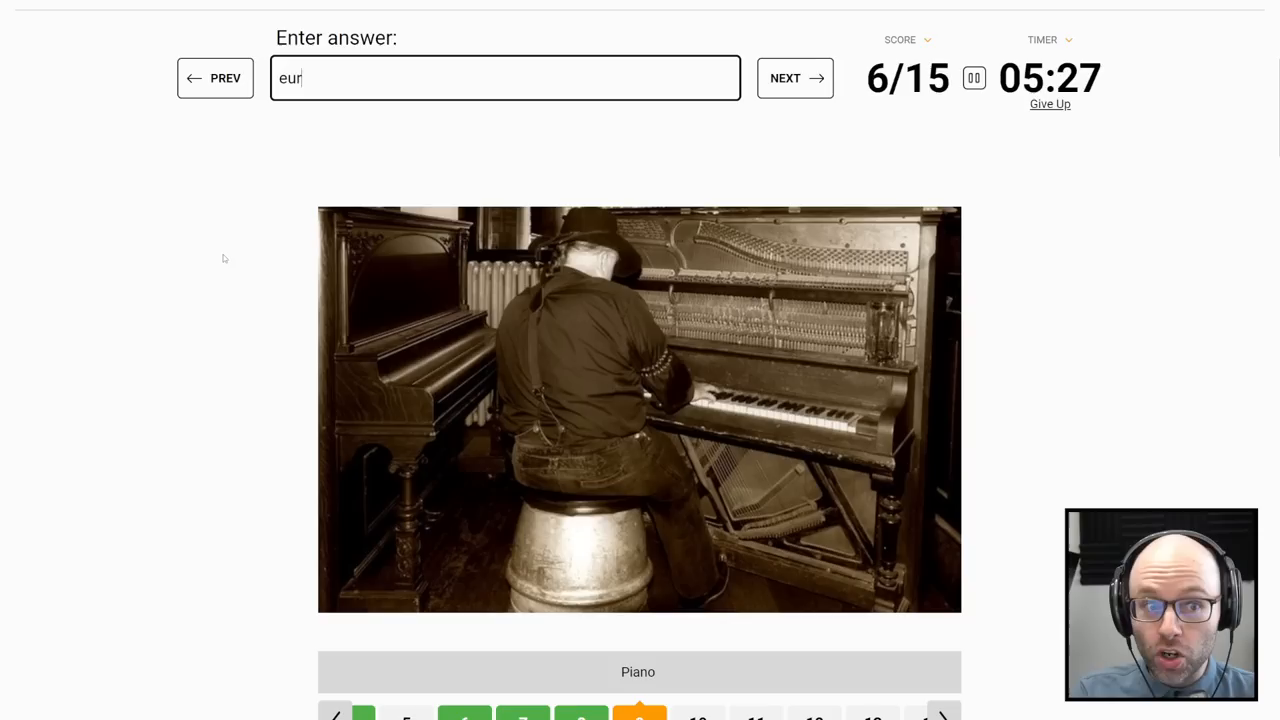
{"action": "type", "text": "switz"}
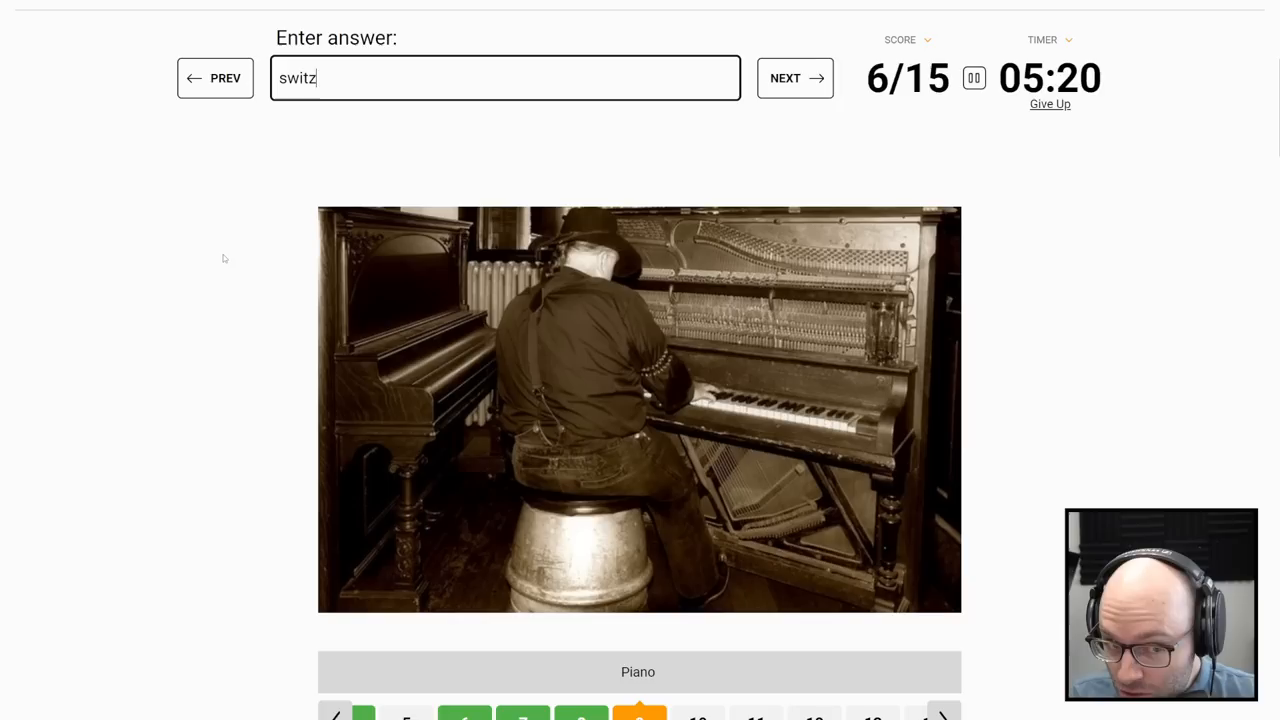
{"action": "left_click", "coordinate": [794, 78]}
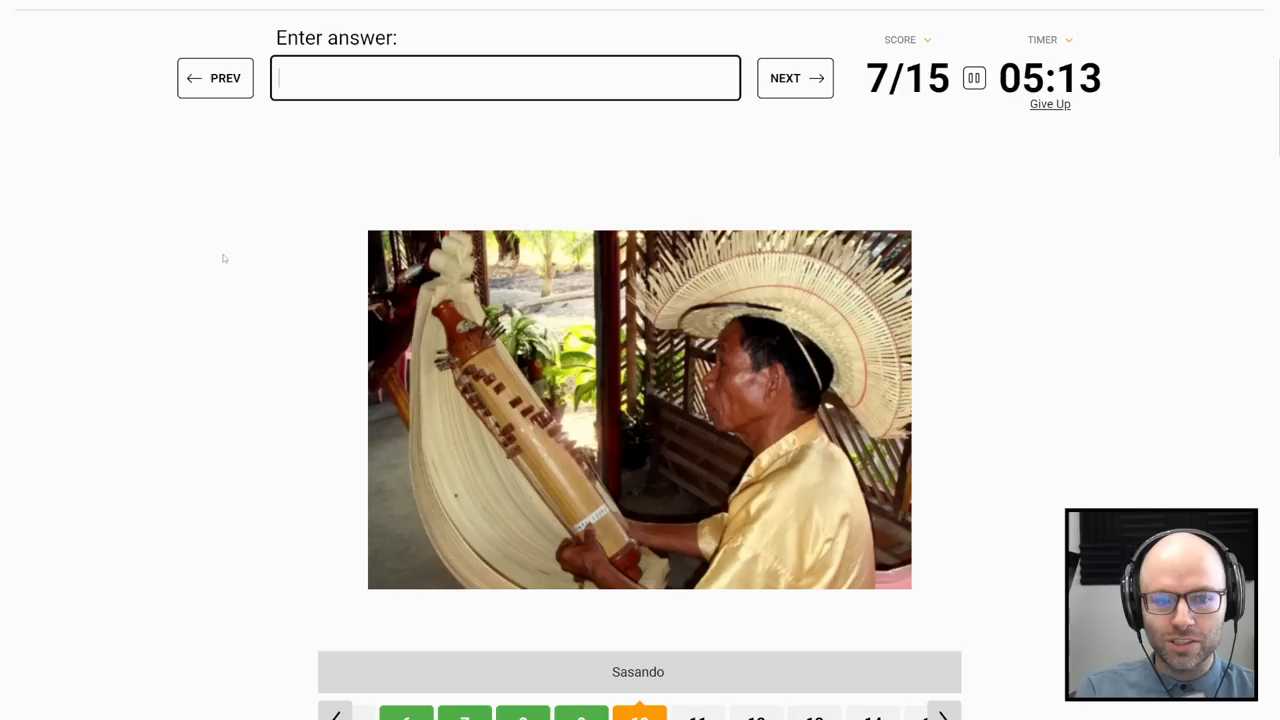
{"action": "type", "text": "phil"}
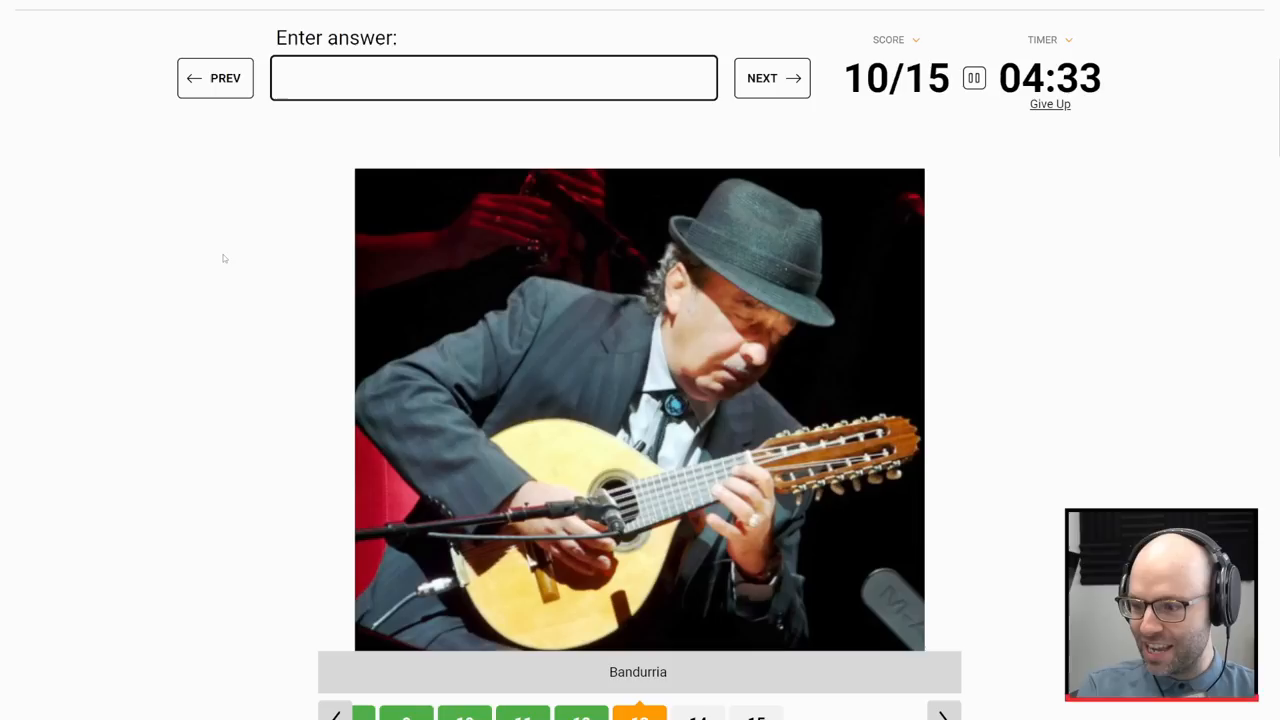
{"action": "type", "text": "colombi"}
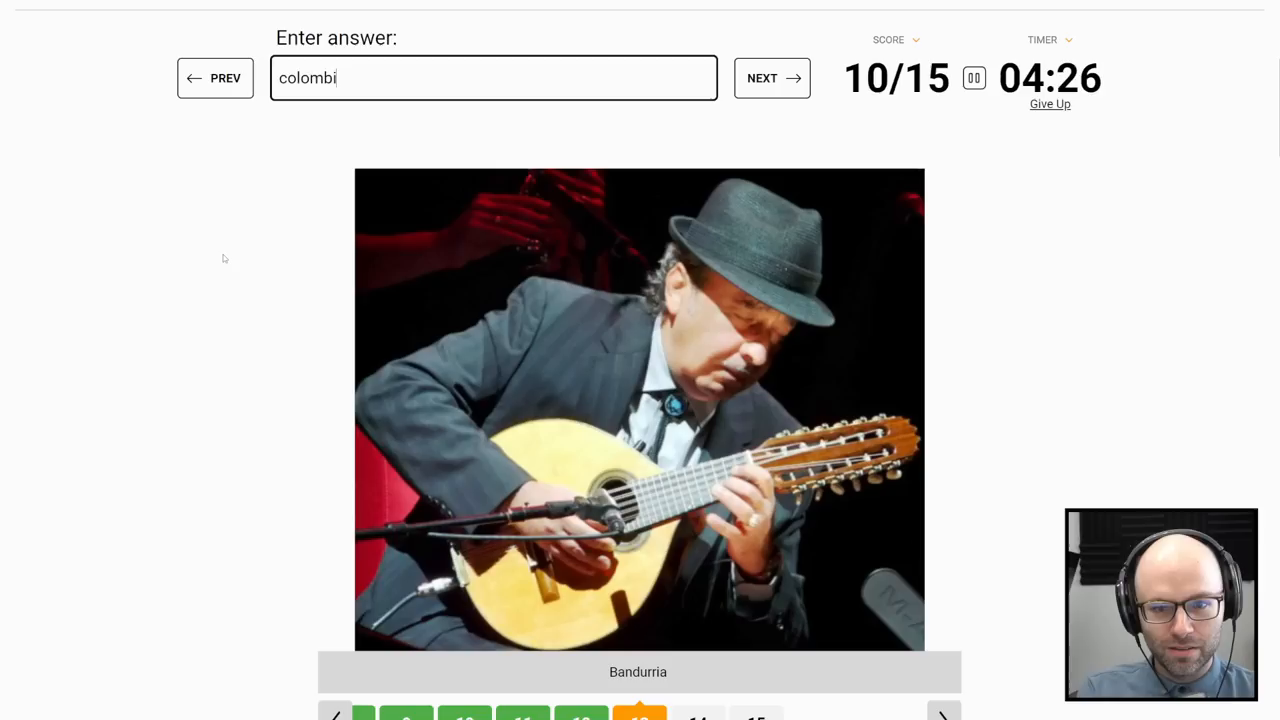
Step: Try Poland and Switzerland, then skip the Garmon question for now
{"action": "left_click", "coordinate": [771, 78]}
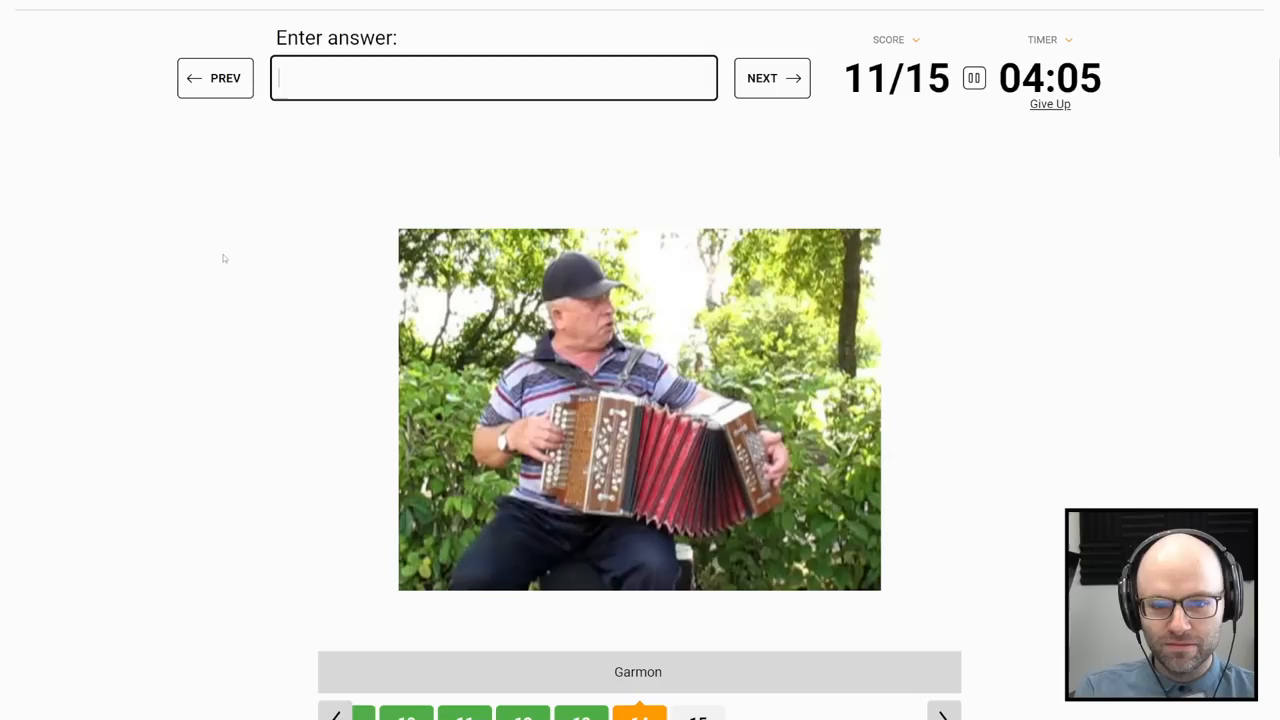
{"action": "type", "text": "polan"}
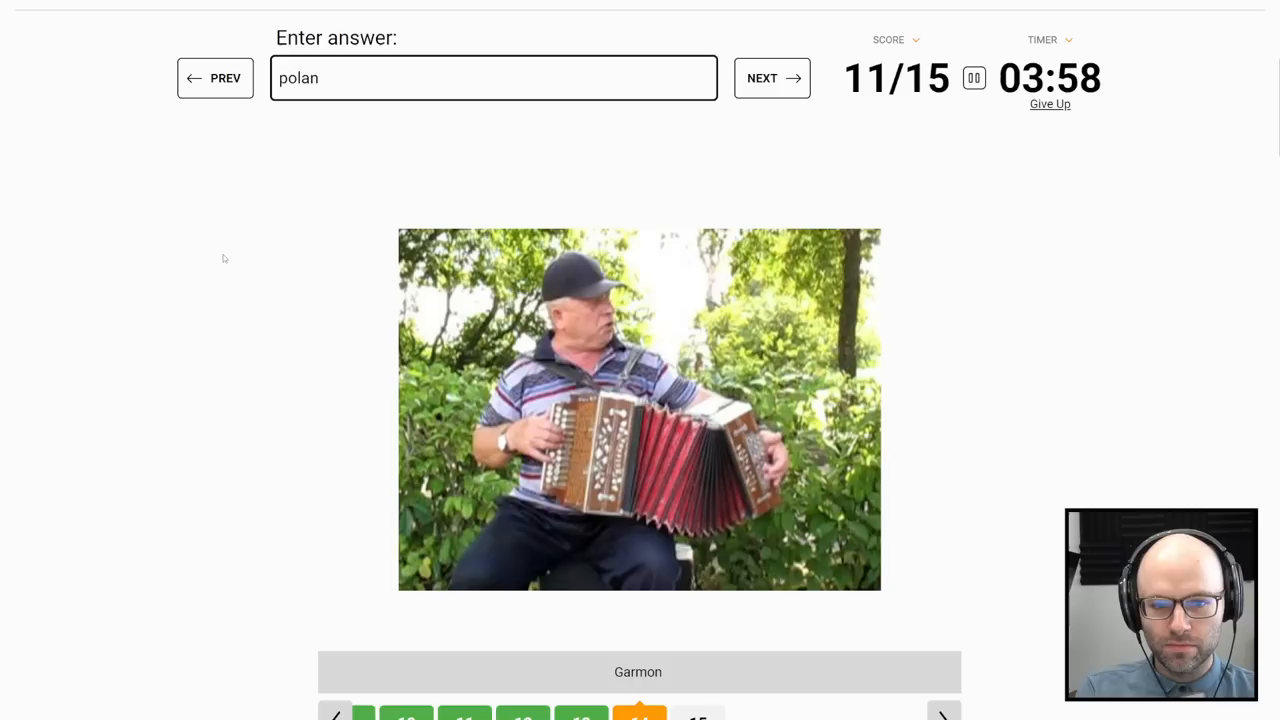
{"action": "type", "text": "switzrla"}
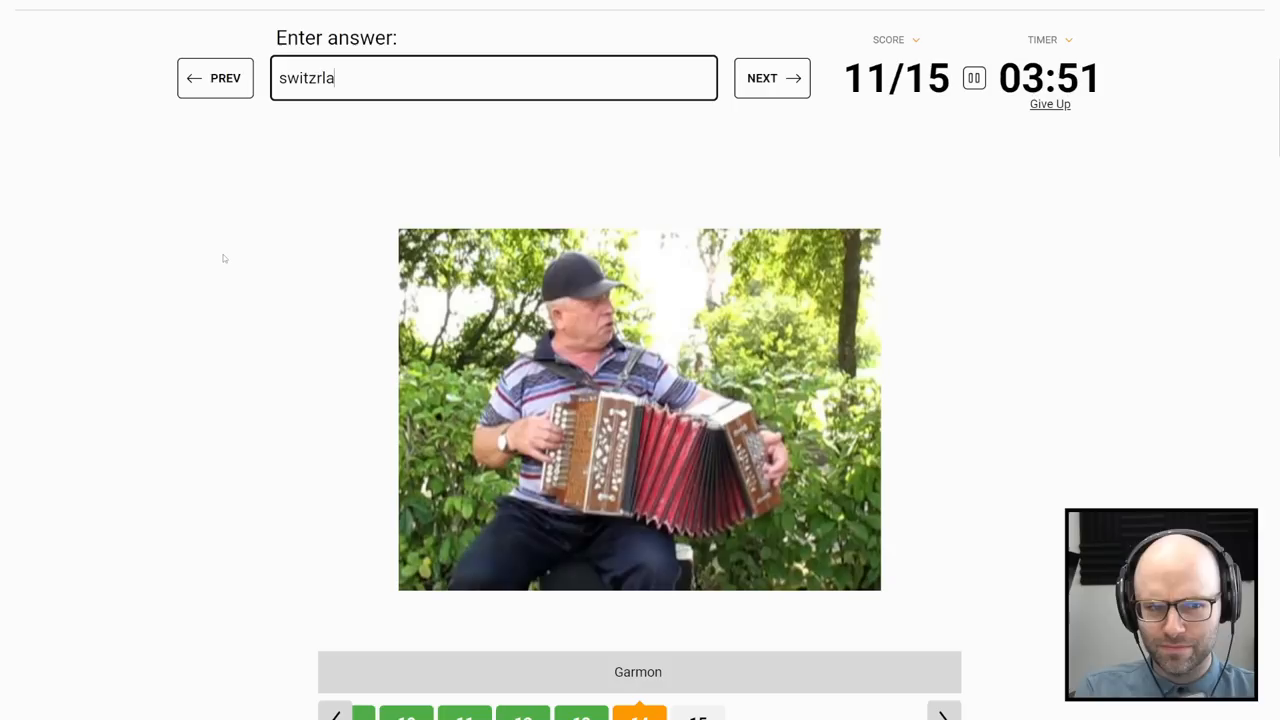
{"action": "left_click", "coordinate": [771, 78]}
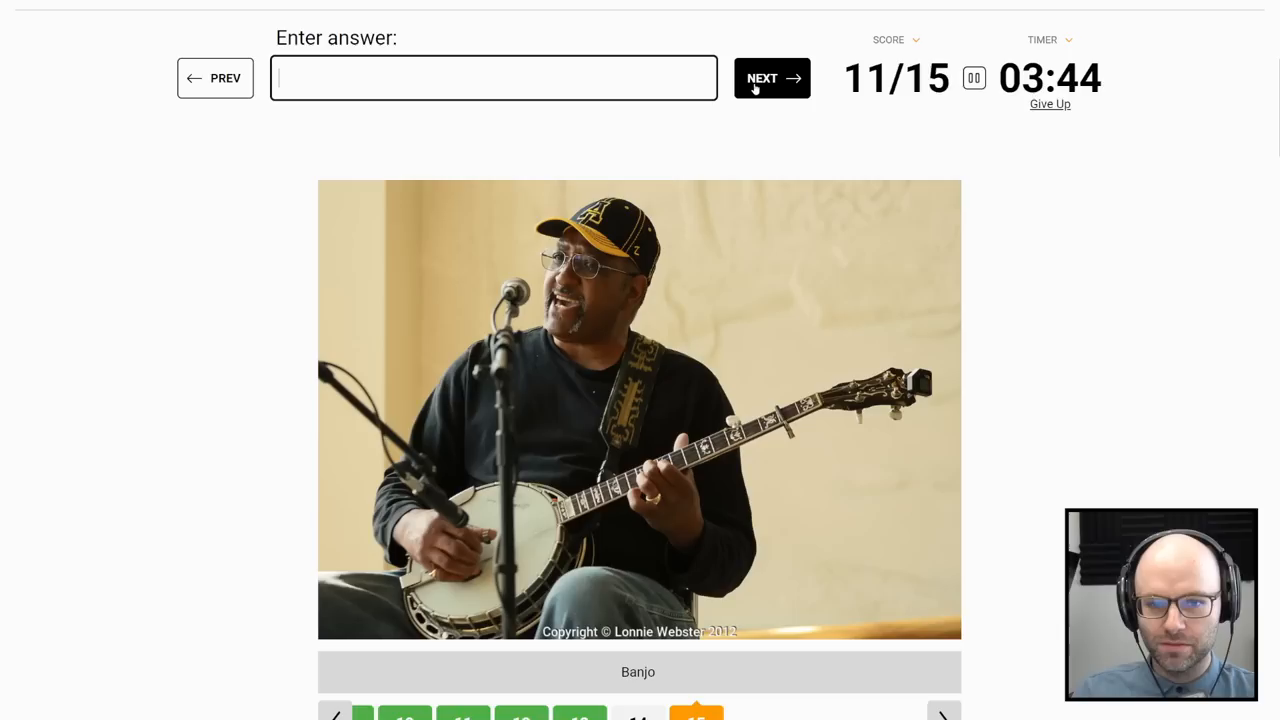
Step: Move past the last question to end the quiz, revealing Russia for Garmon
{"action": "left_click", "coordinate": [771, 78]}
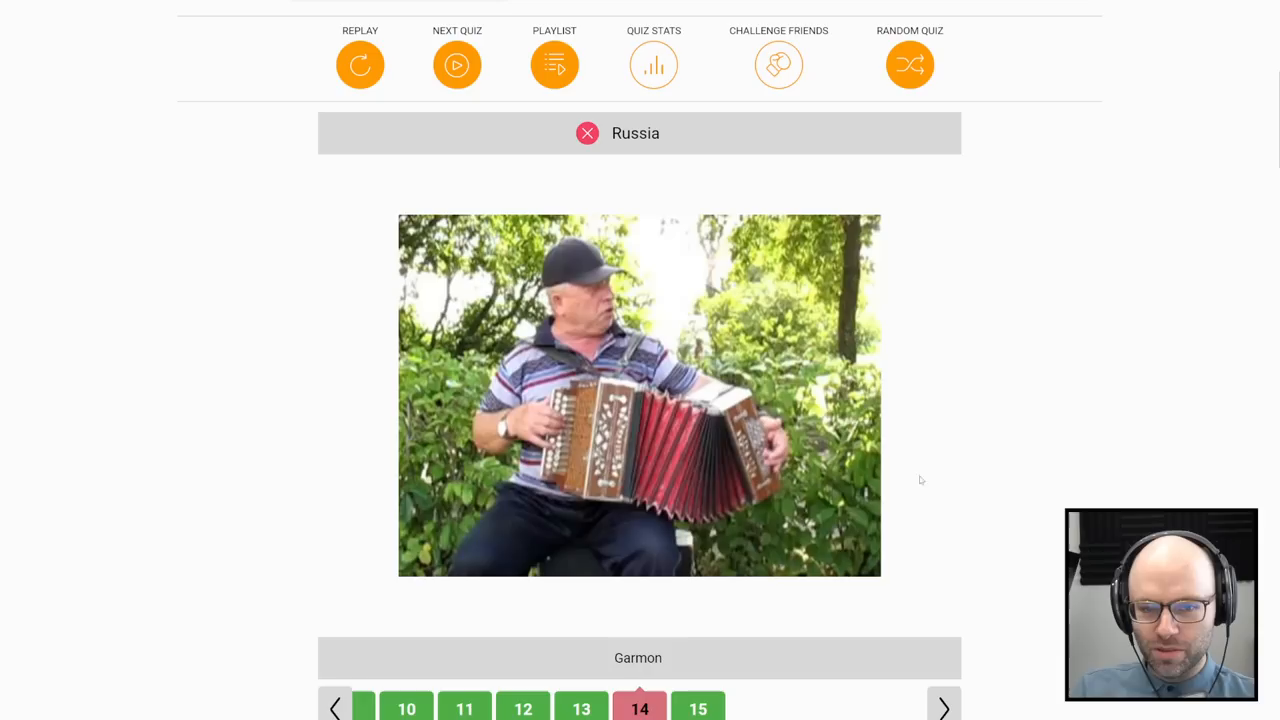
{"action": "mouse_move", "coordinate": [998, 363]}
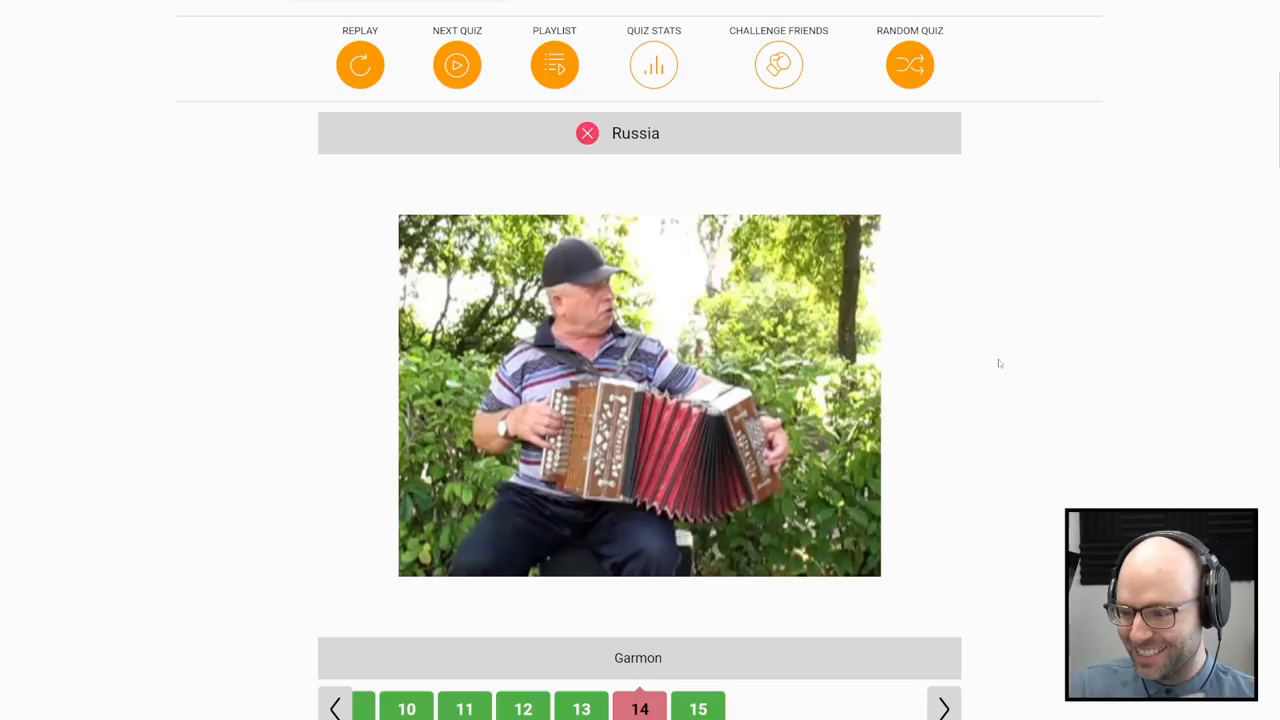
{"action": "mouse_move", "coordinate": [975, 410]}
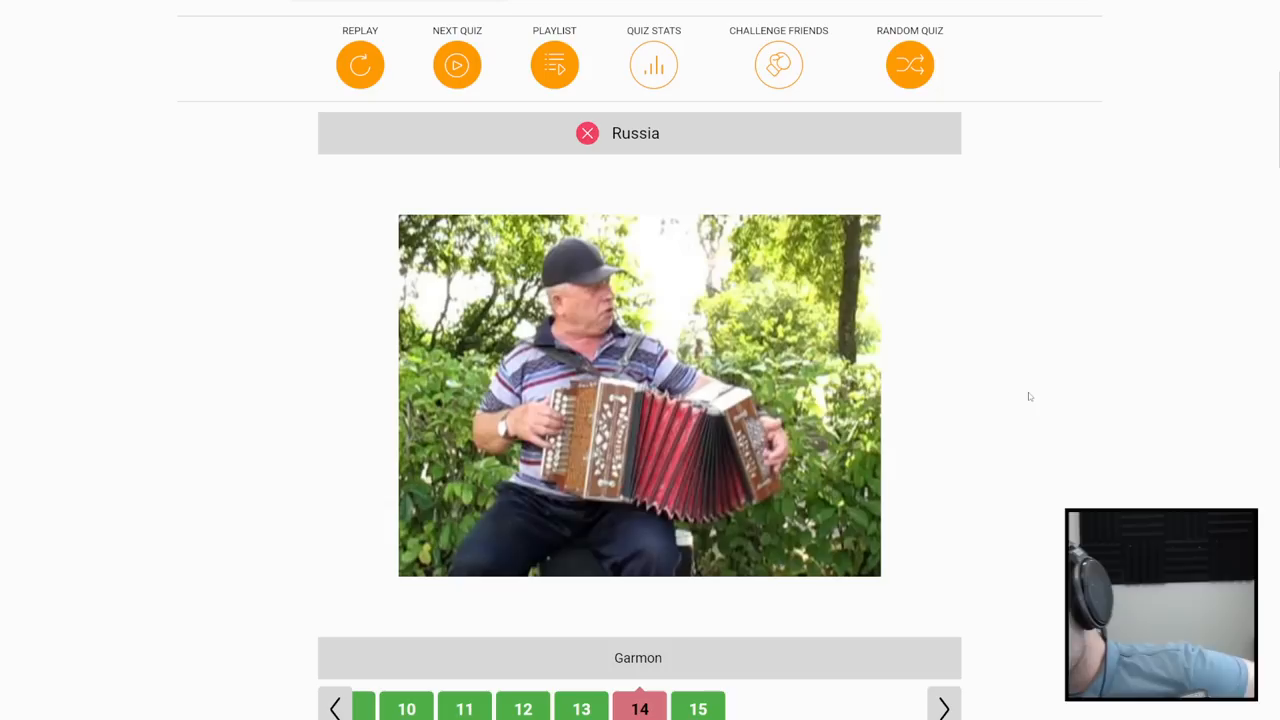
Step: Pick Asian Country by Food from the Countries quiz playlist
{"action": "scroll", "scroll_direction": "down", "scroll_amount": 3}
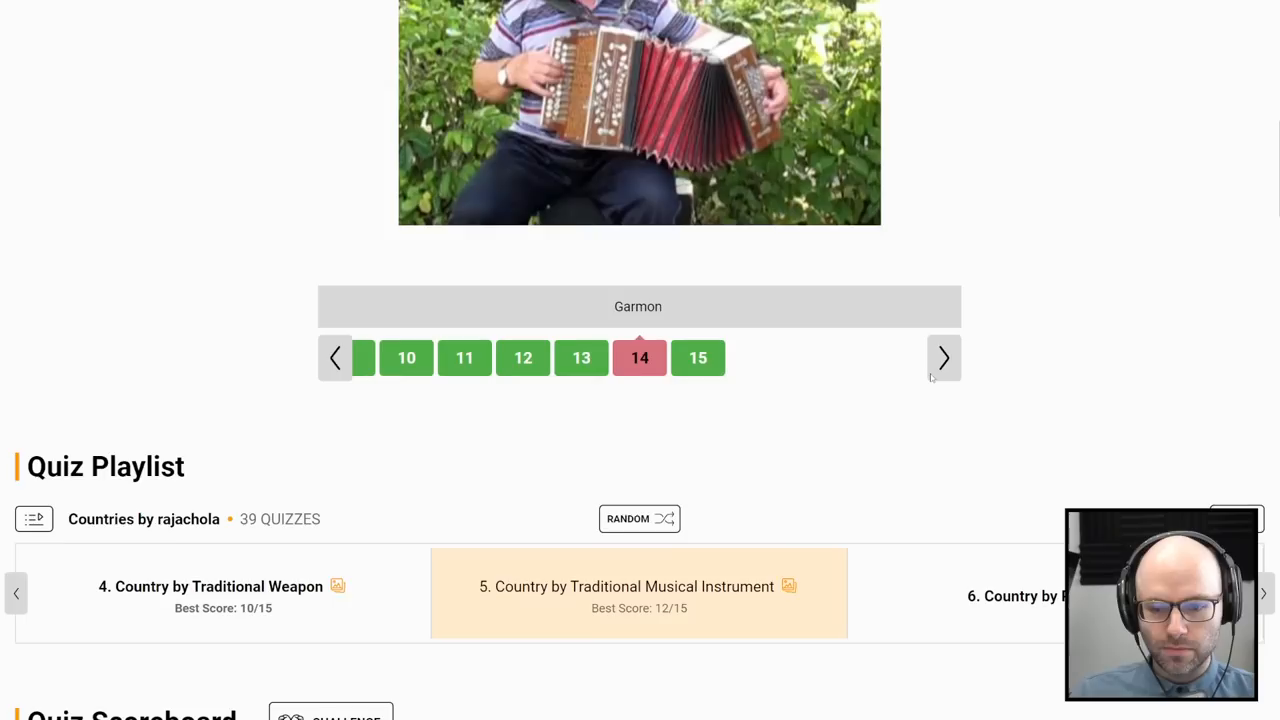
{"action": "left_click", "coordinate": [1264, 593]}
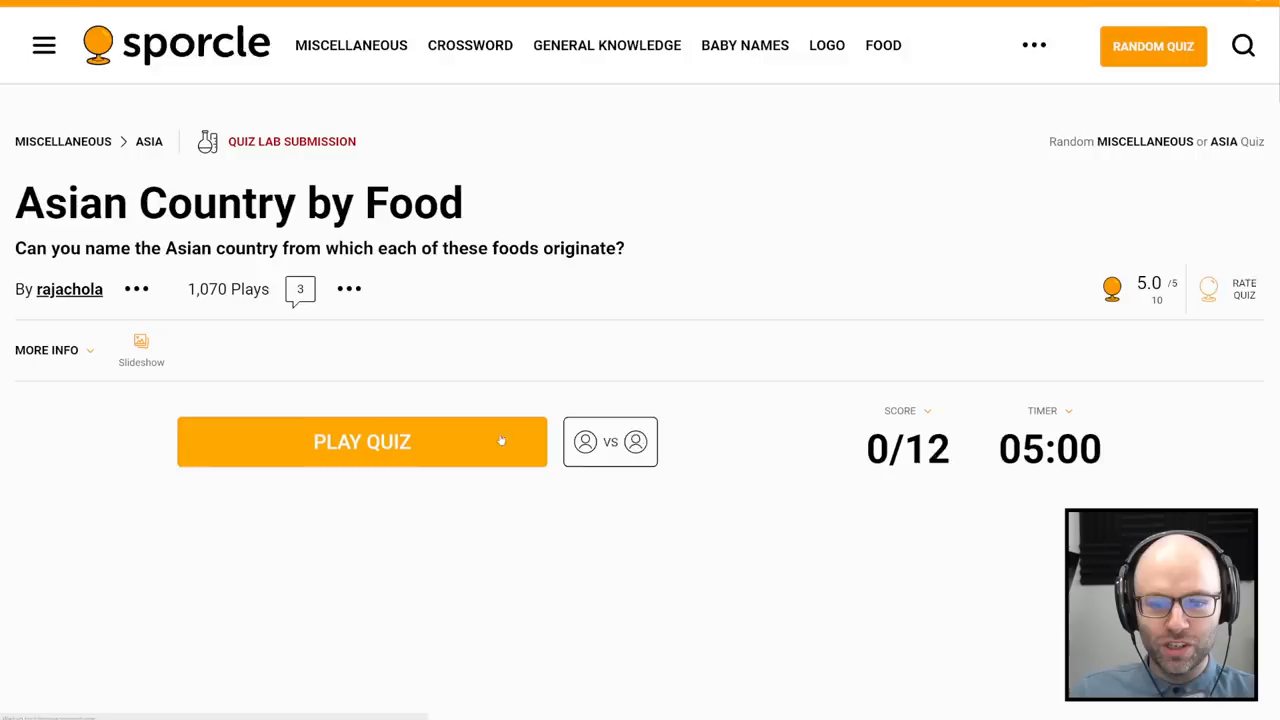
Step: Start the food quiz, get Abgoosht accepted for 8/12, and guess 'uzbekista' for Hamin
{"action": "left_click", "coordinate": [362, 442]}
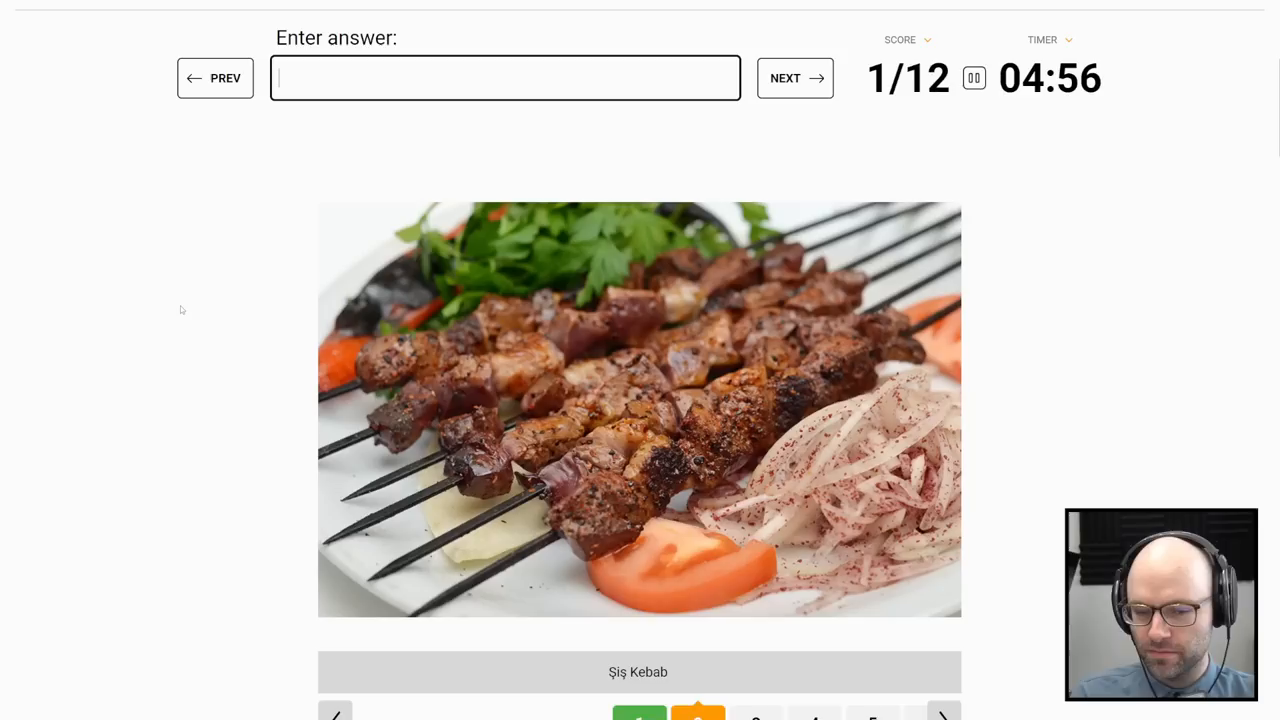
{"action": "left_click", "coordinate": [795, 78]}
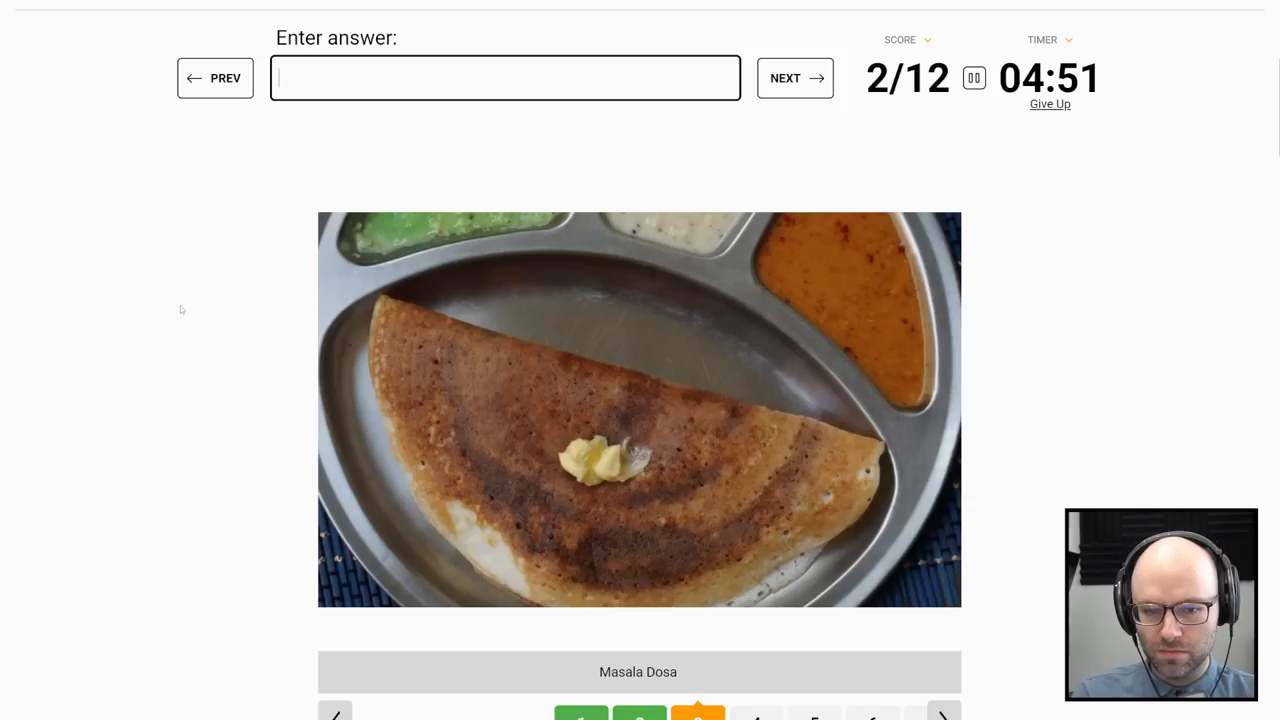
{"action": "left_click", "coordinate": [794, 78]}
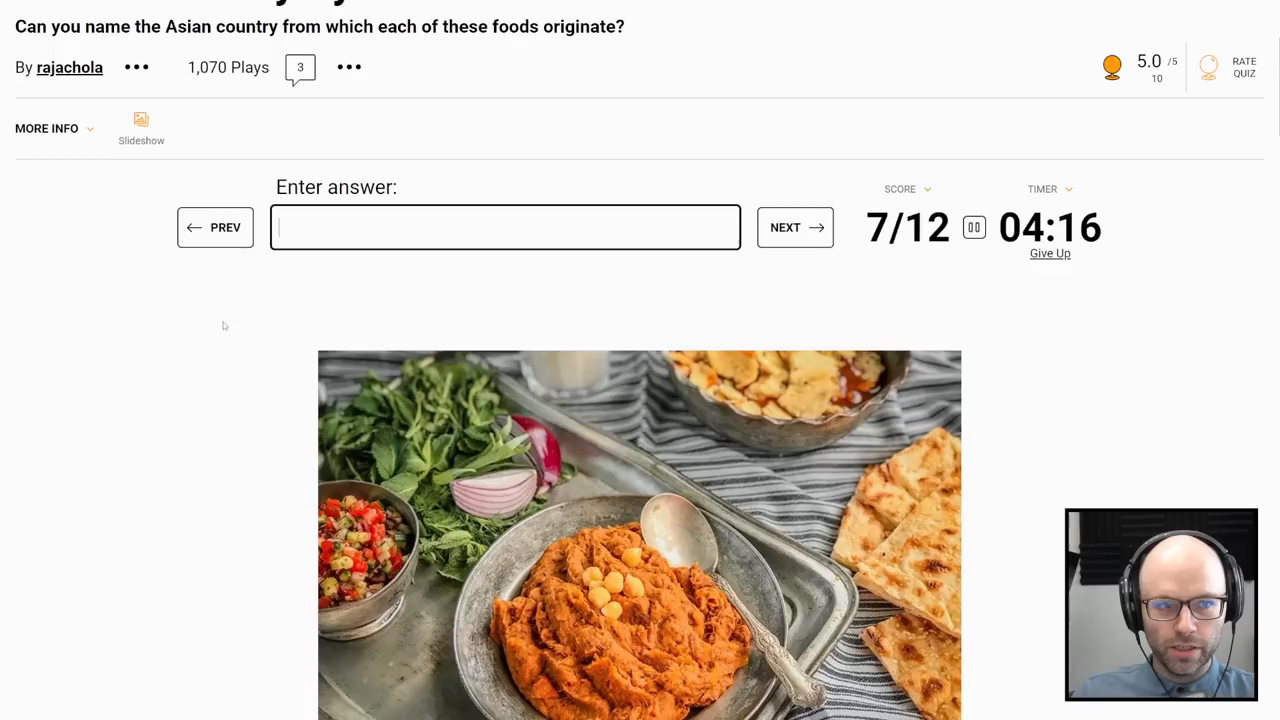
{"action": "scroll", "scroll_direction": "down", "scroll_amount": 3}
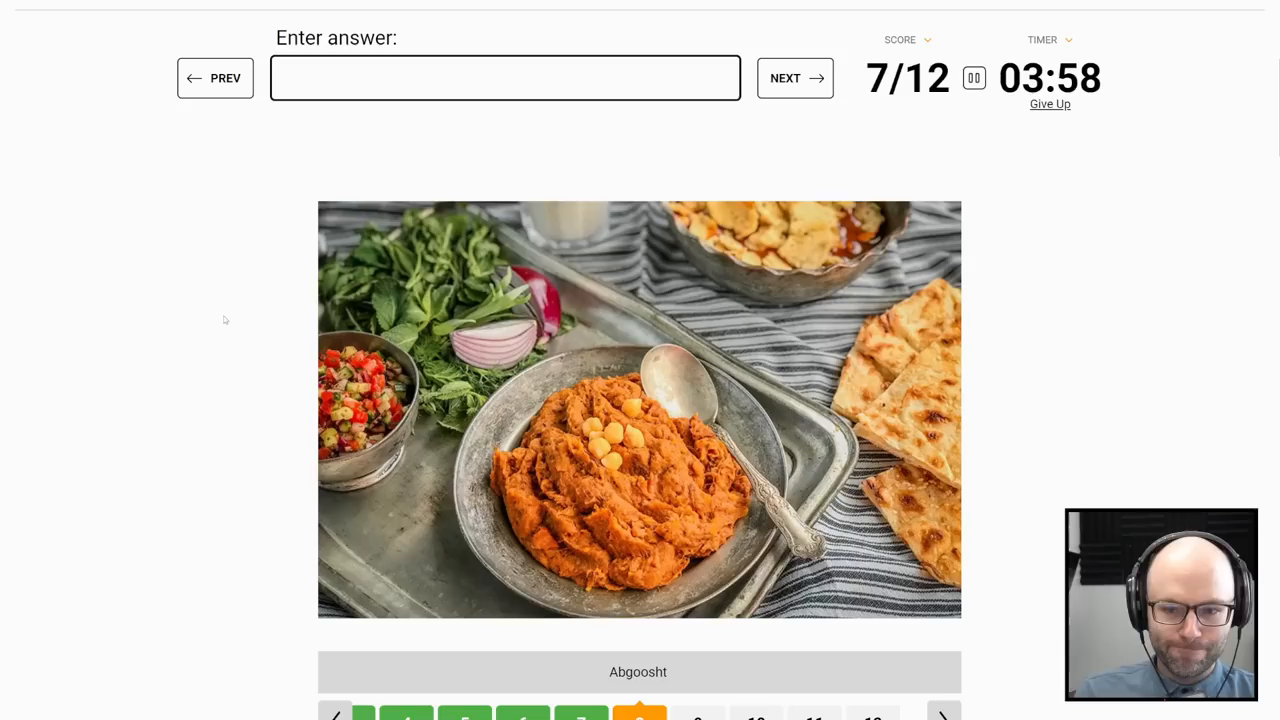
{"action": "type", "text": "g"}
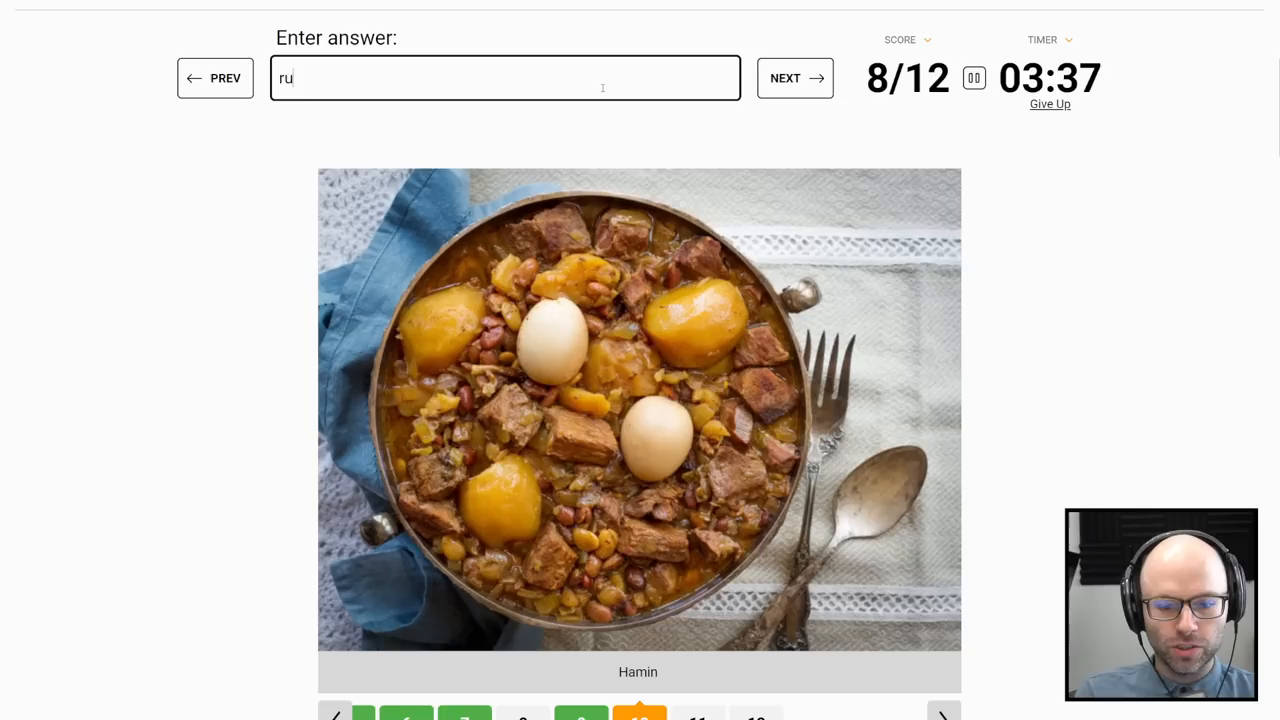
{"action": "type", "text": "uzbekista"}
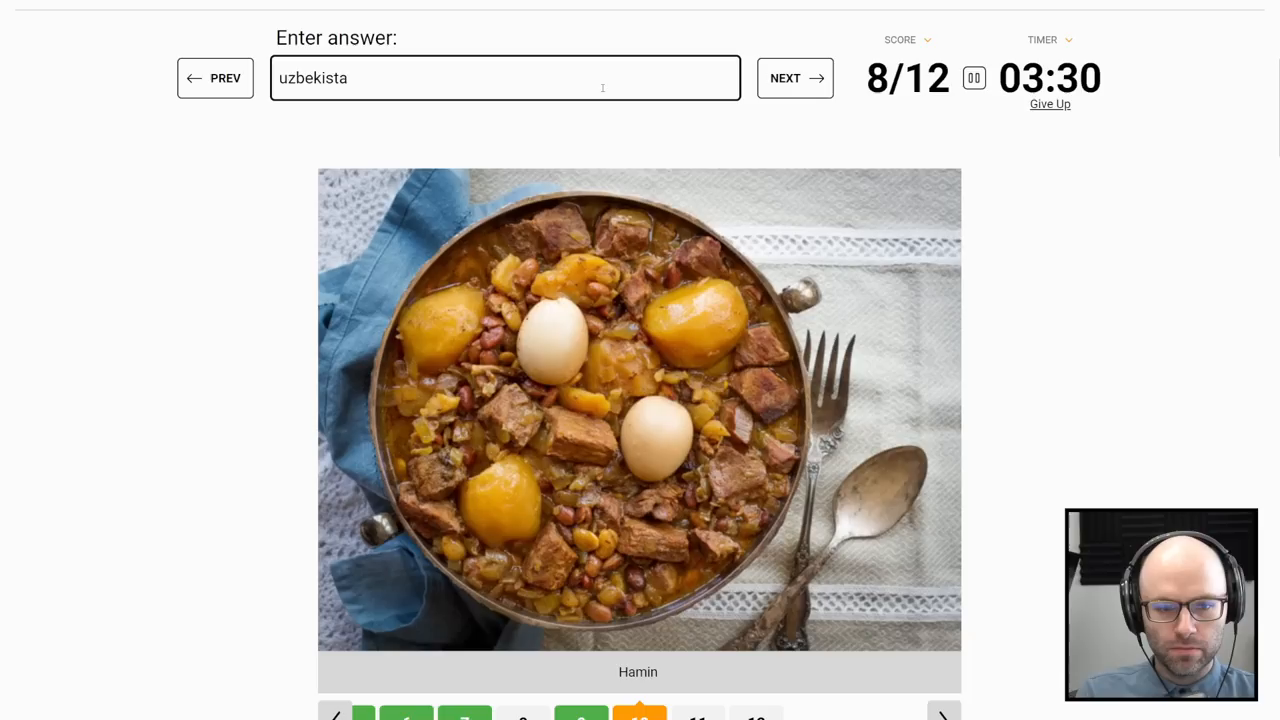
{"action": "left_click", "coordinate": [795, 78]}
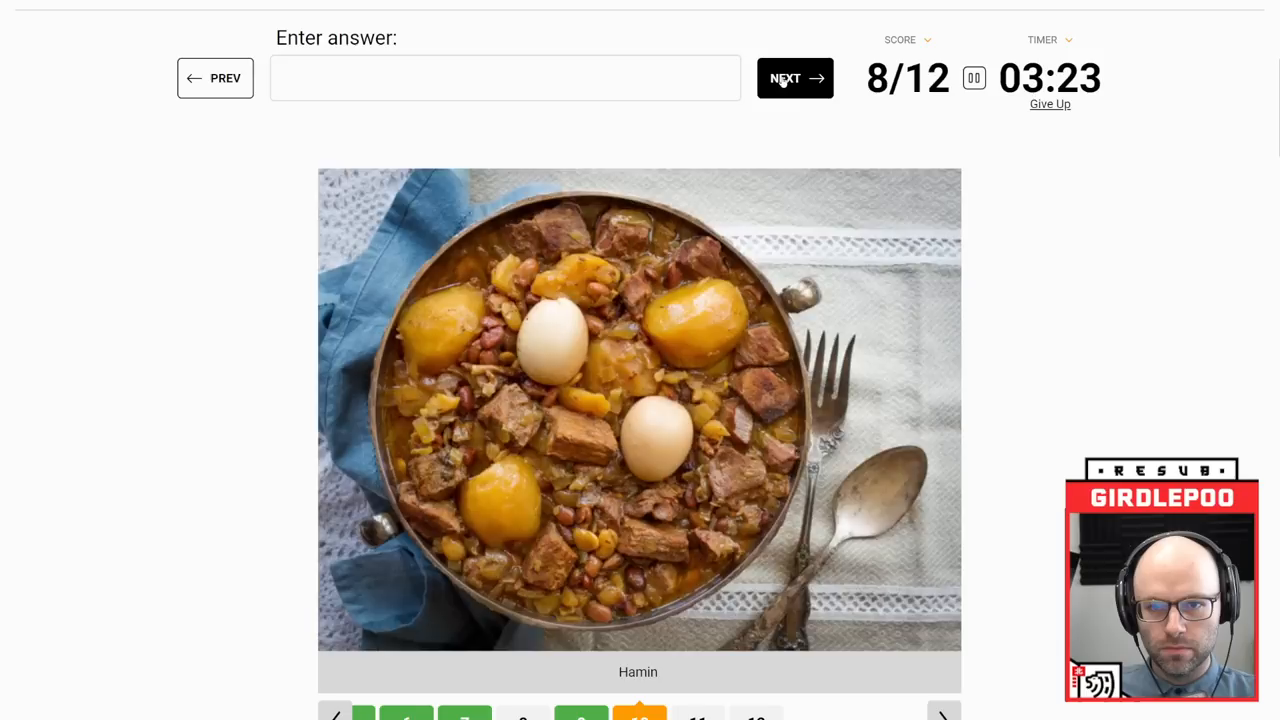
Step: Guess 'philippines' and 'geo' on remaining dishes, then give up at 9/12 (75%)
{"action": "left_click", "coordinate": [794, 78]}
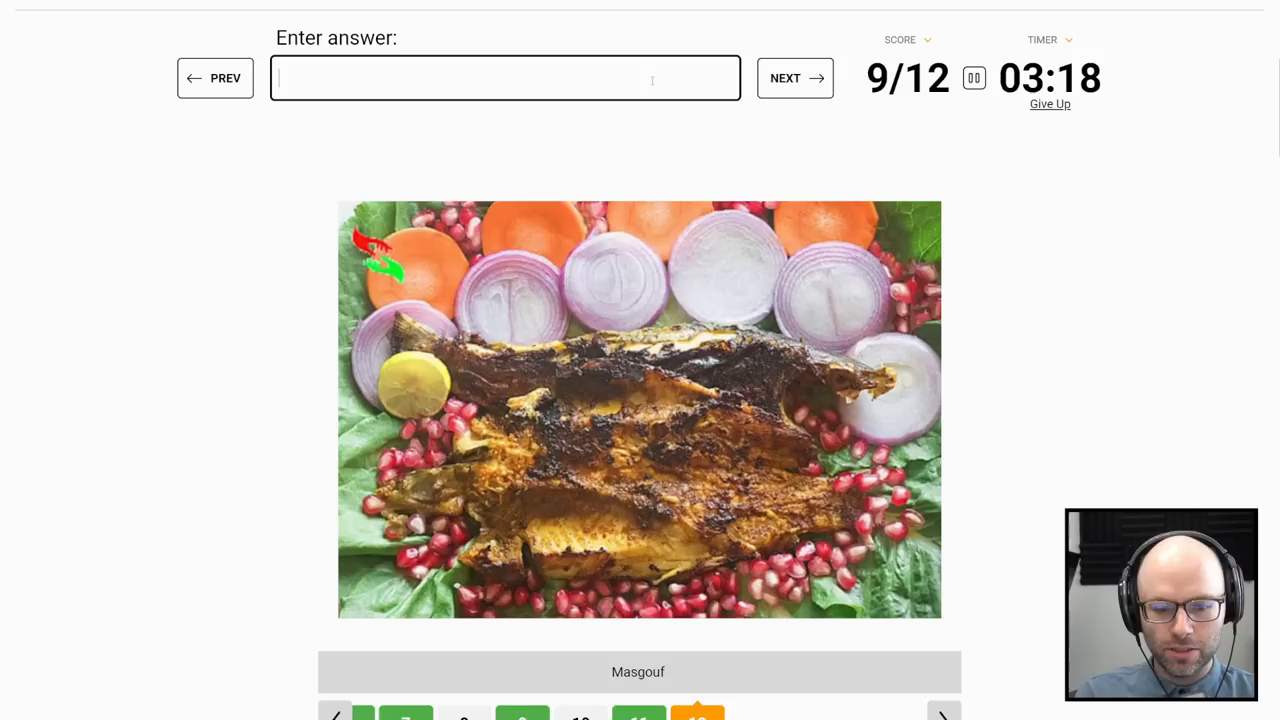
{"action": "type", "text": "philippines"}
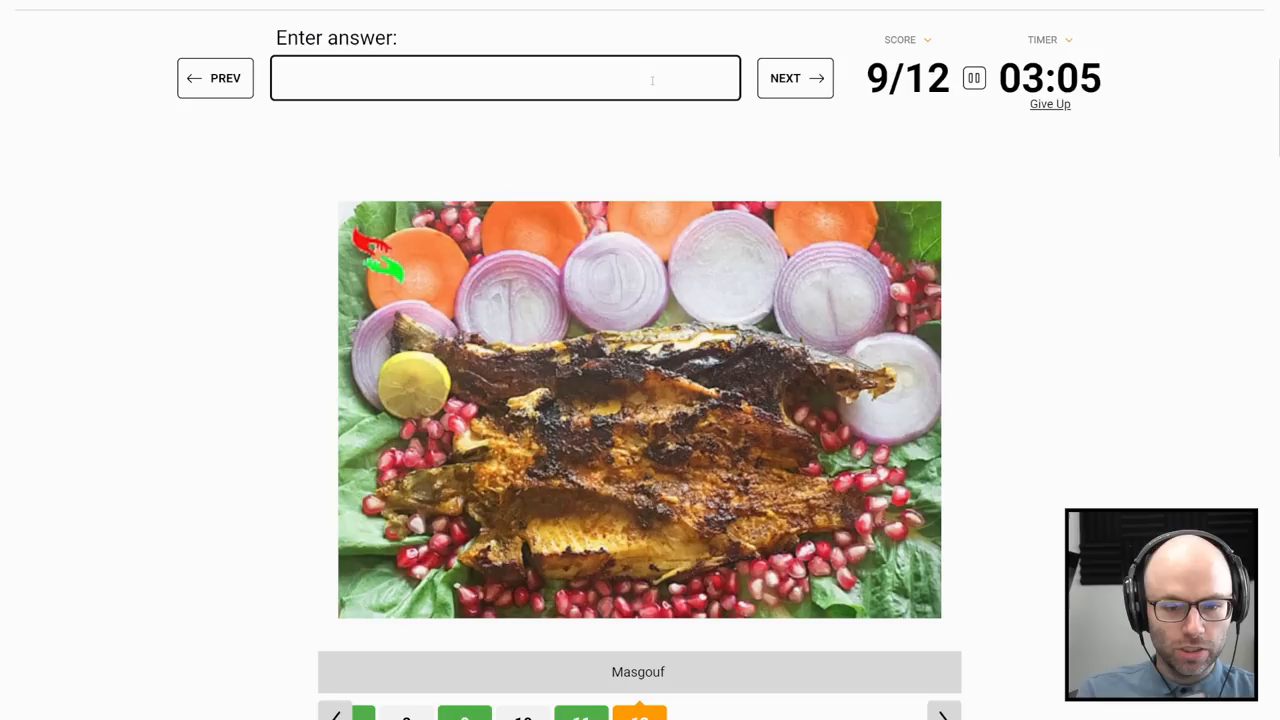
{"action": "left_click", "coordinate": [794, 78]}
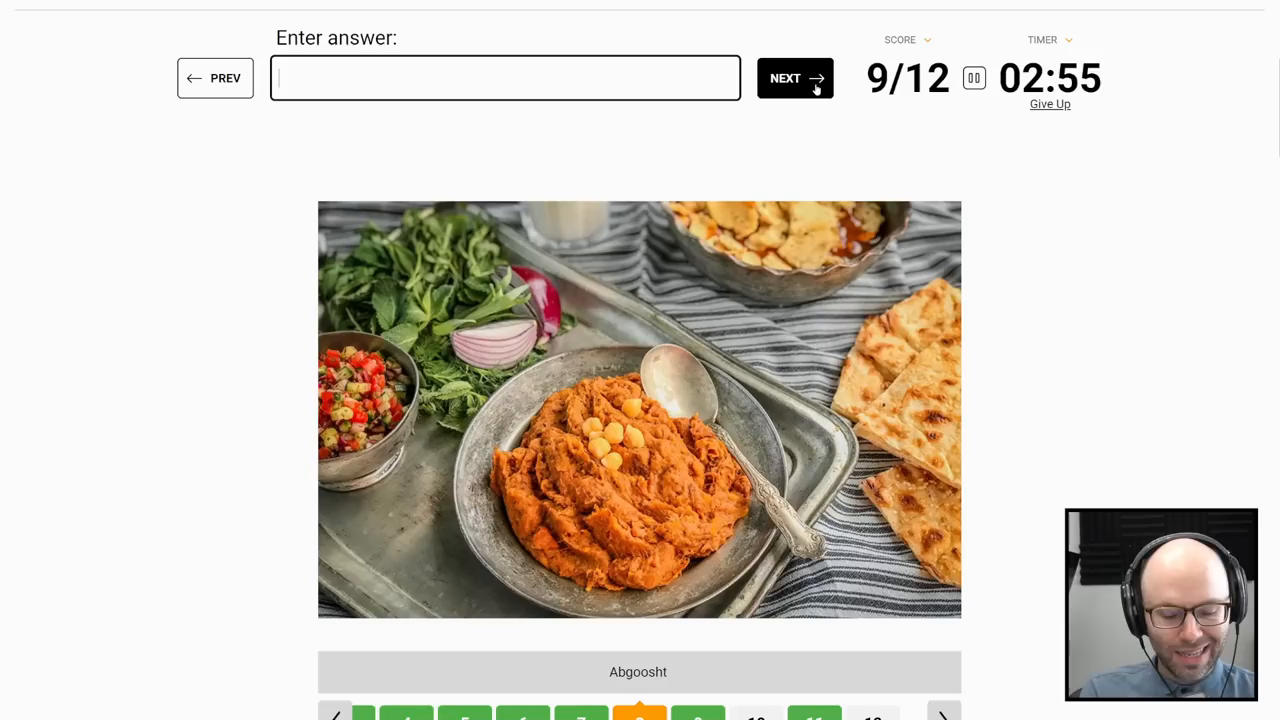
{"action": "type", "text": "geo"}
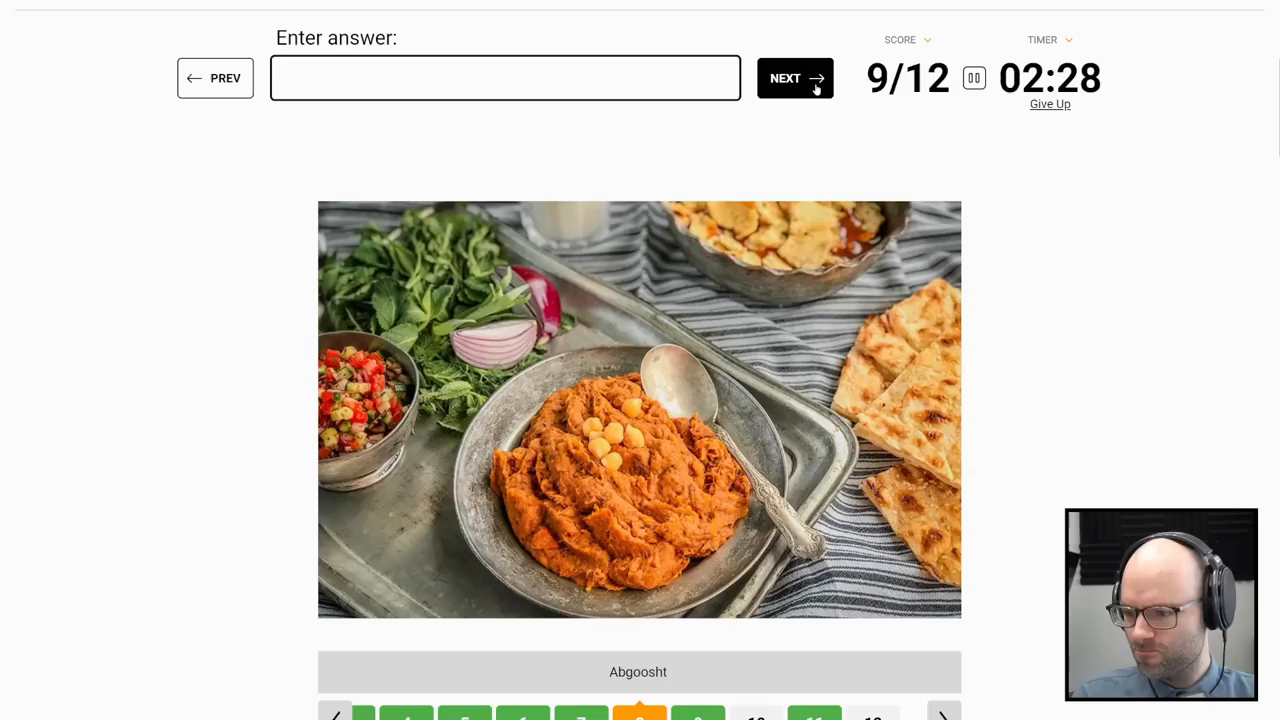
{"action": "left_click", "coordinate": [794, 78]}
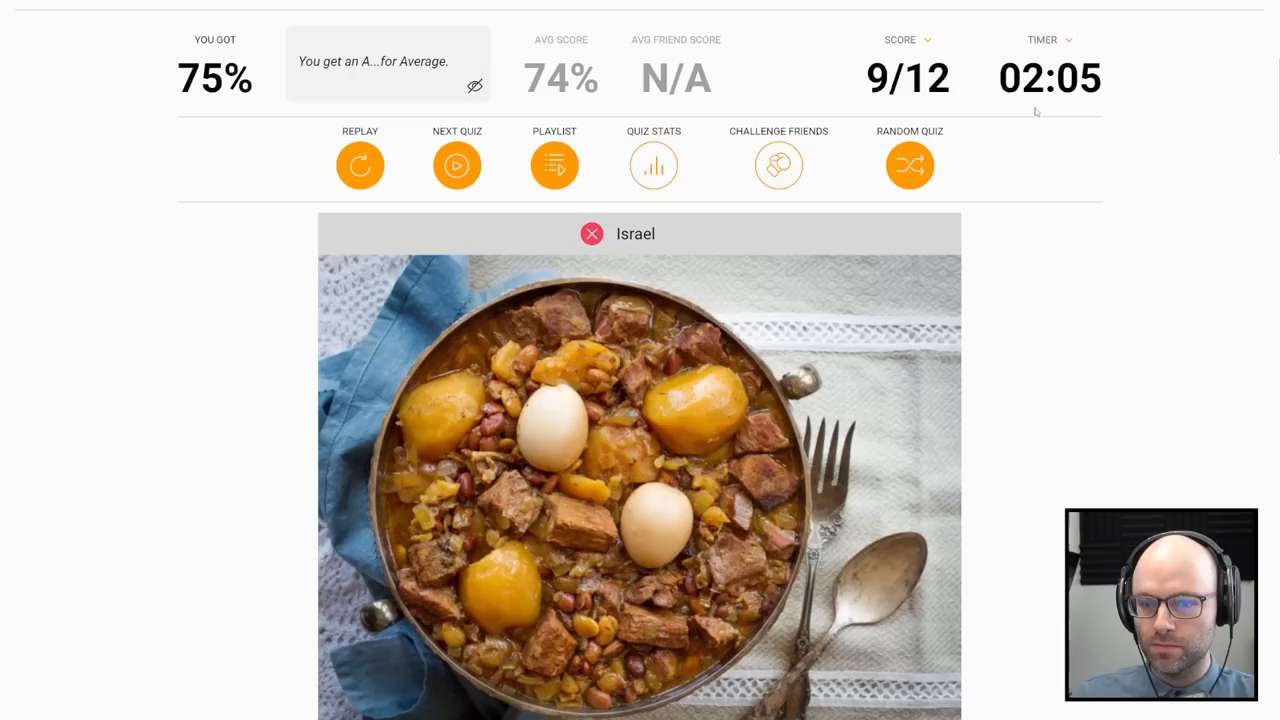
Step: Scroll down to the Quiz Playlist to reach the Country by Tourism Slogan quiz
{"action": "scroll", "scroll_direction": "down", "scroll_amount": 3}
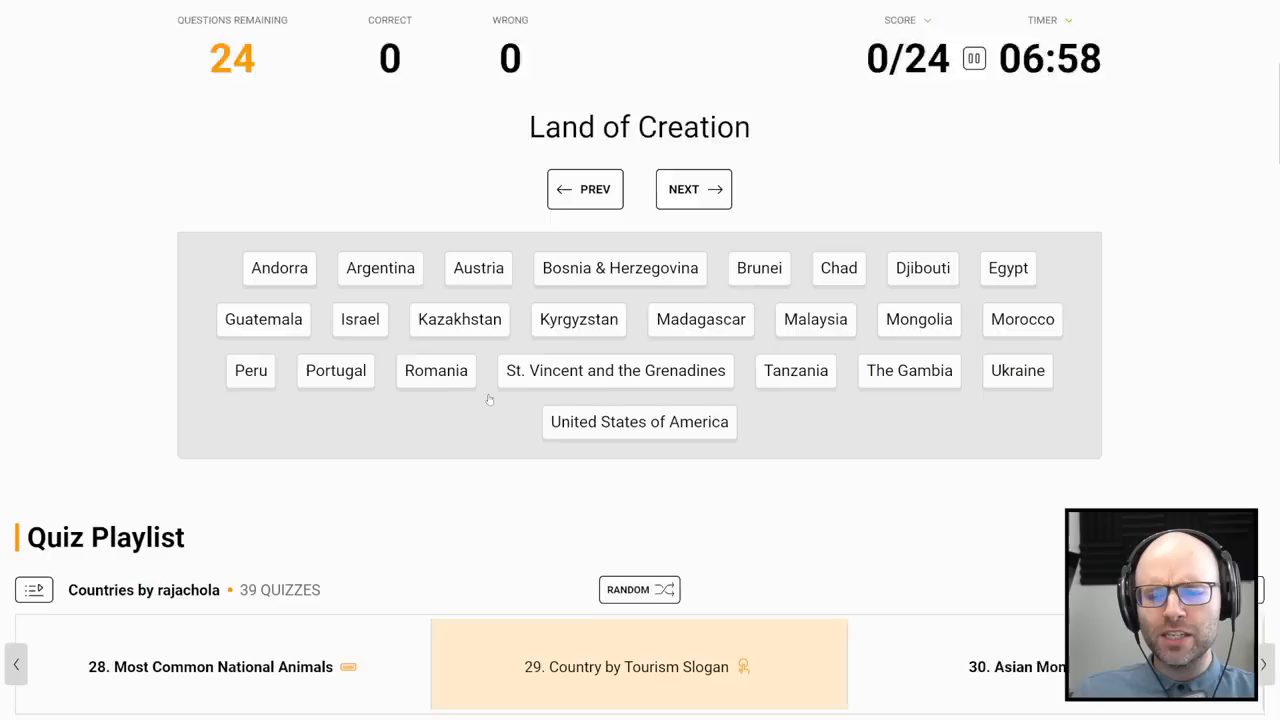
Step: Page the Quiz Playlist carousel over to Just Be Close: Science Edition
{"action": "scroll", "scroll_direction": "down", "scroll_amount": 3}
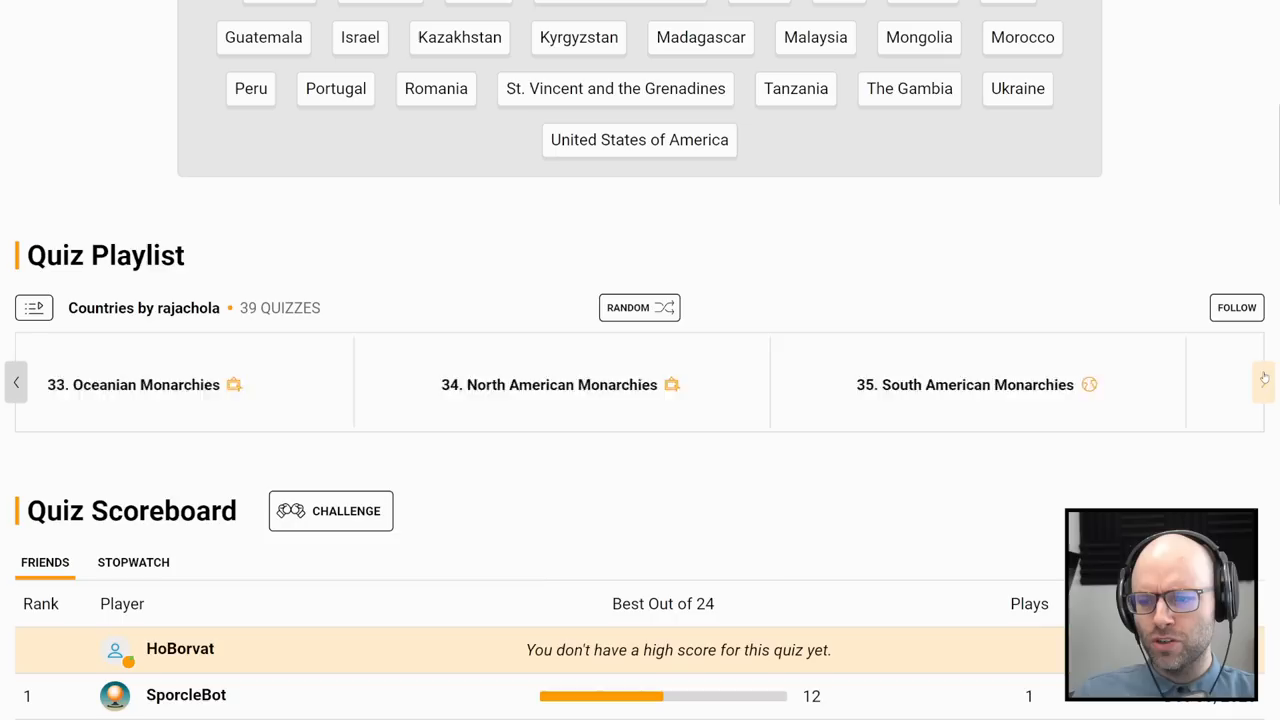
{"action": "left_click", "coordinate": [1263, 376]}
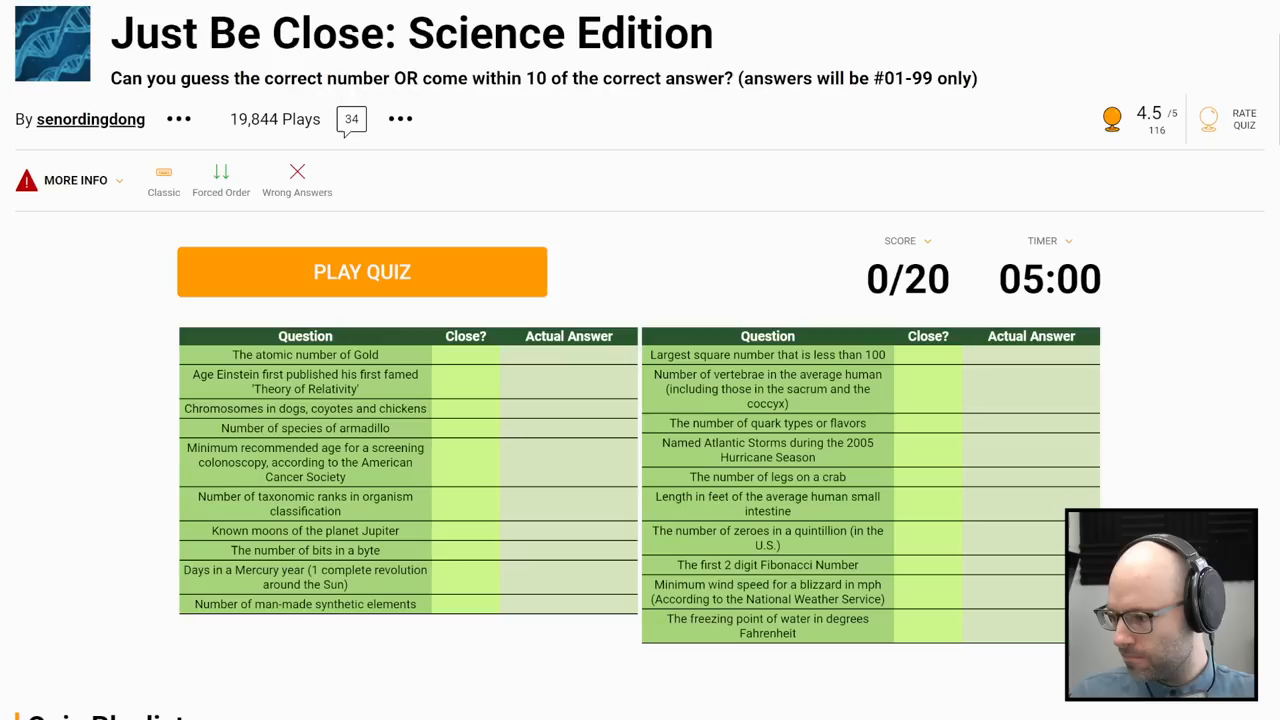
Step: Start the Science Edition quiz and enter numeric guesses such as 7, reaching 2/20
{"action": "left_click", "coordinate": [362, 271]}
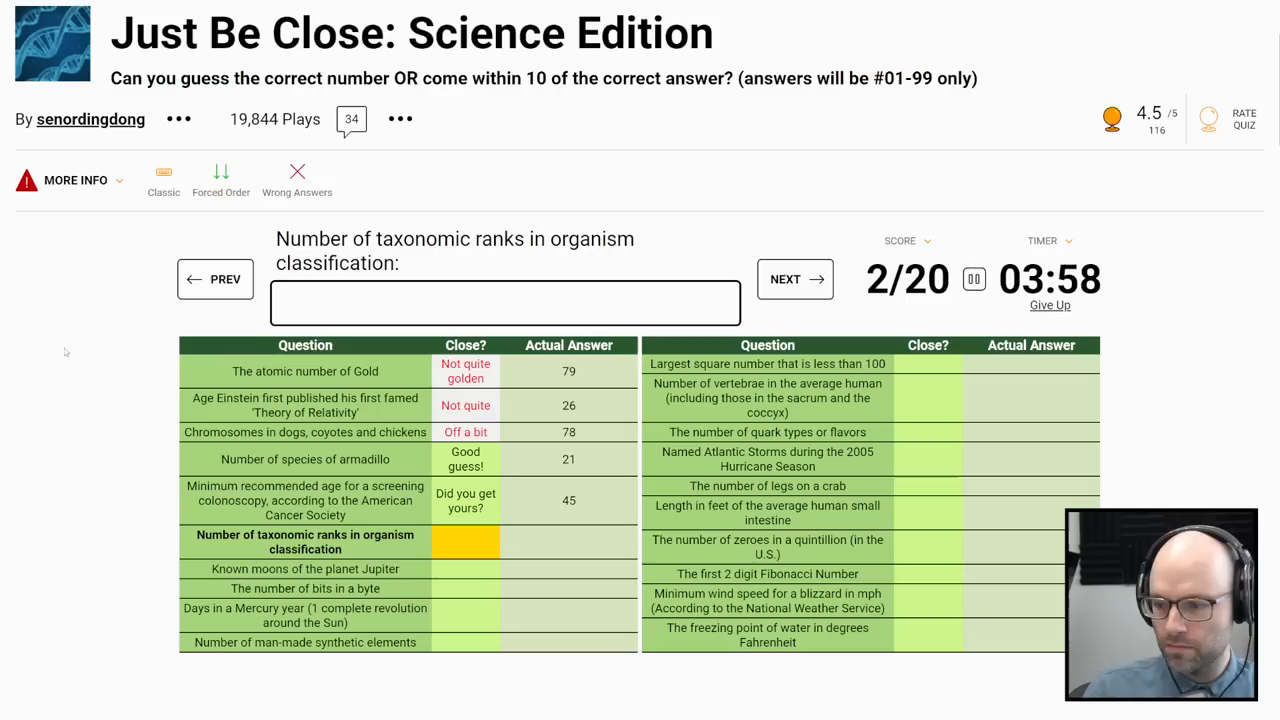
{"action": "type", "text": "7"}
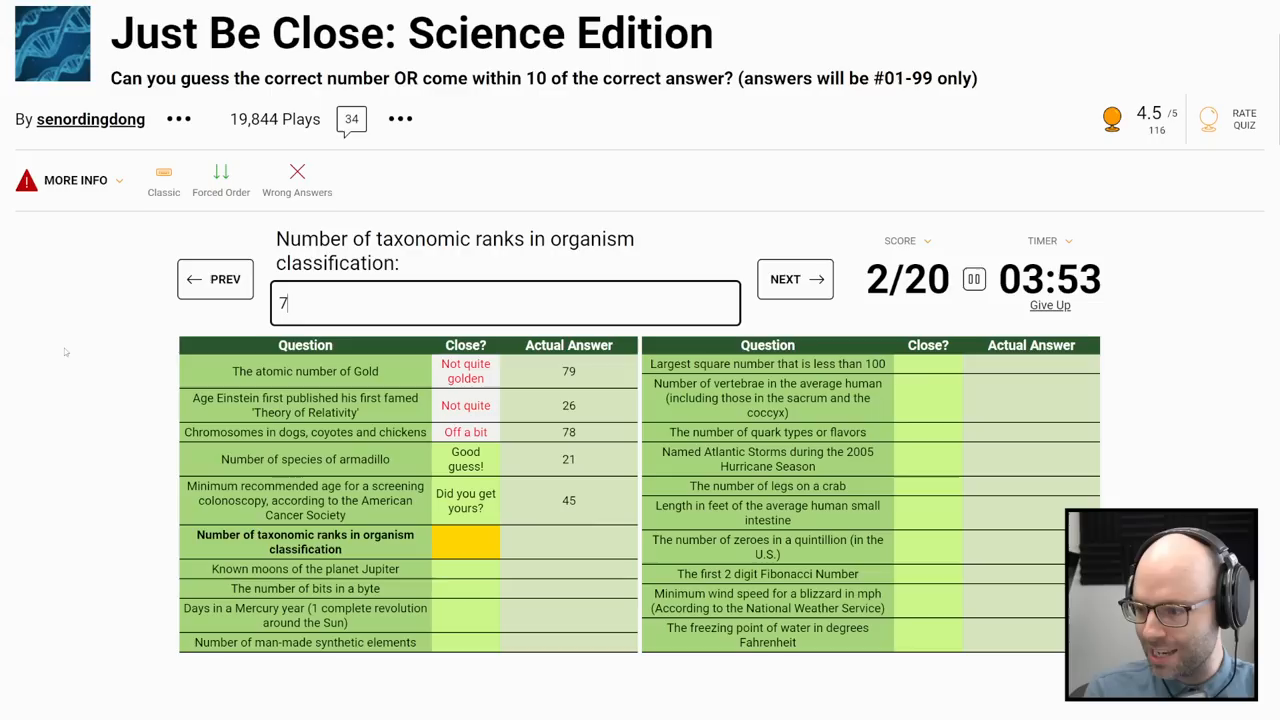
Step: Enter remaining numeric guesses such as 6 until the quiz ends at 11/20 (55%)
{"action": "left_click", "coordinate": [794, 279]}
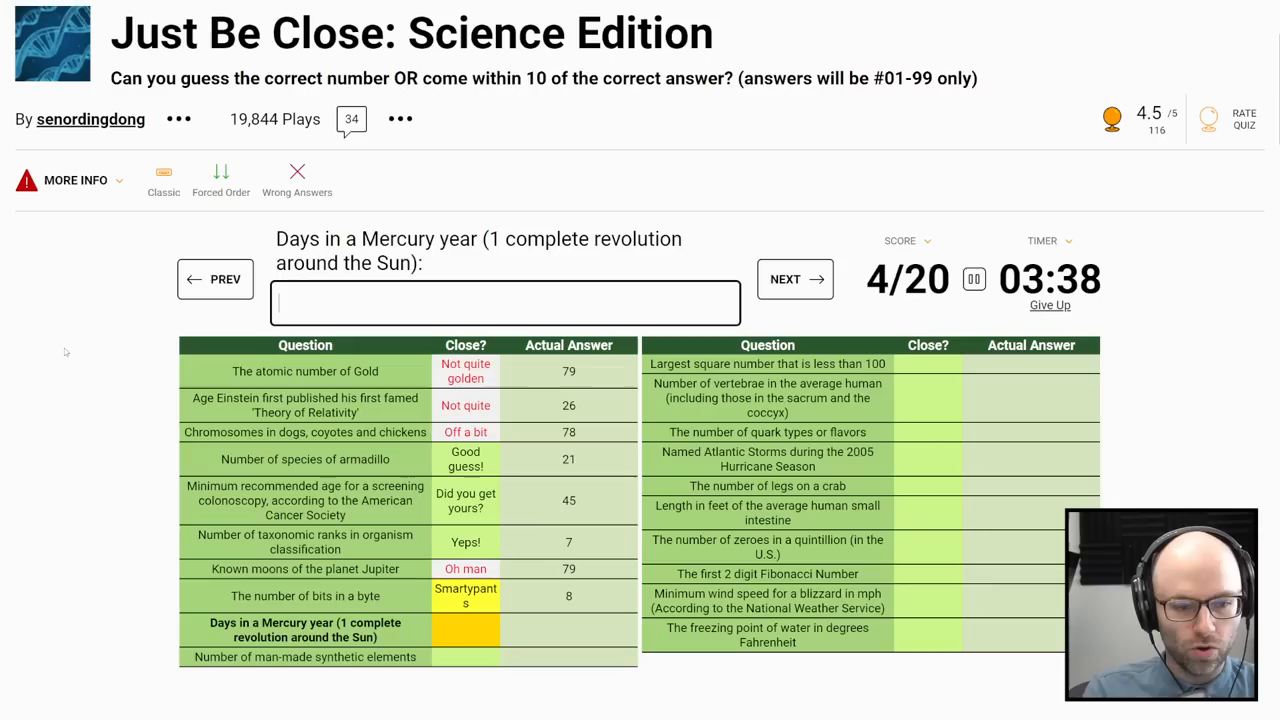
{"action": "left_click", "coordinate": [794, 279]}
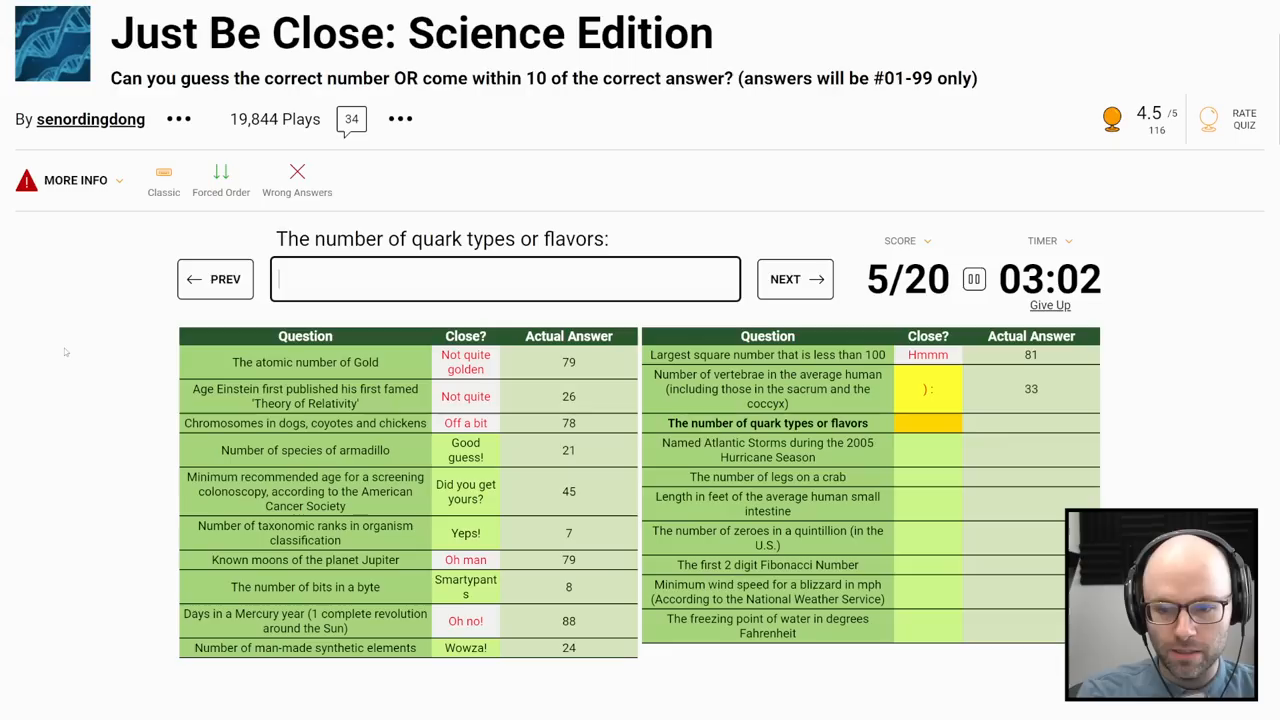
{"action": "type", "text": "6"}
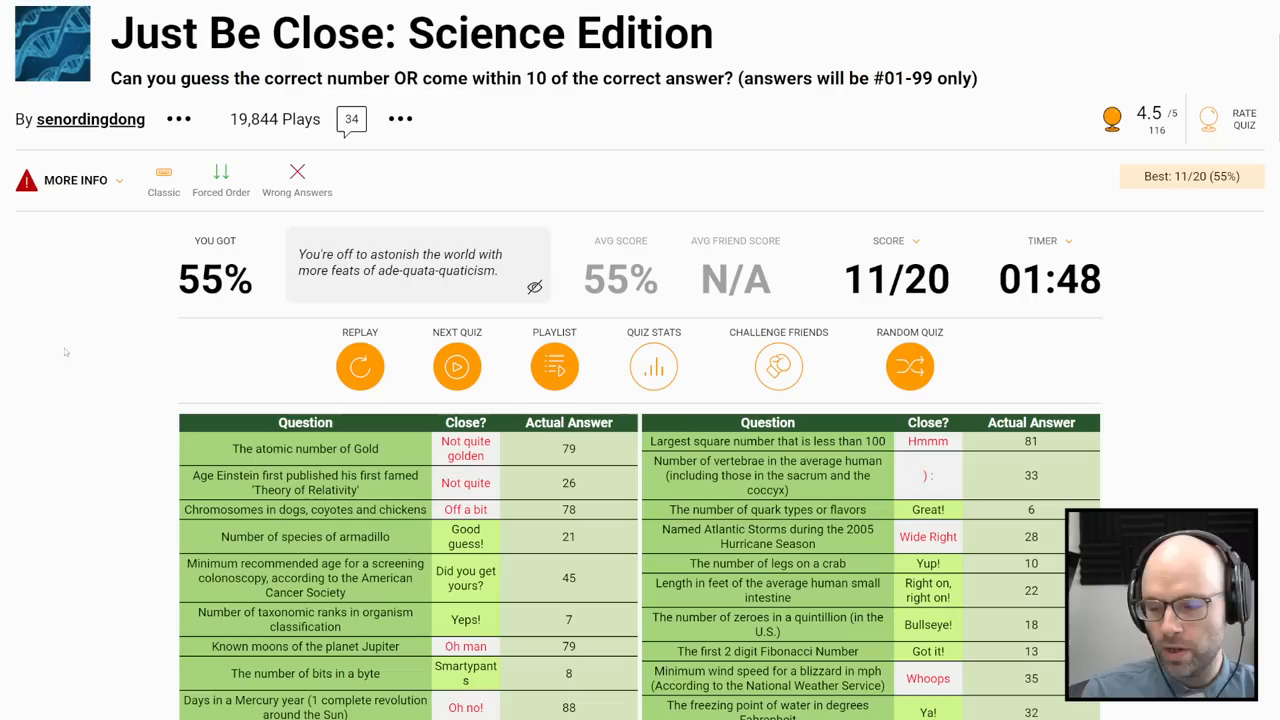
{"action": "scroll", "scroll_direction": "down", "scroll_amount": 3}
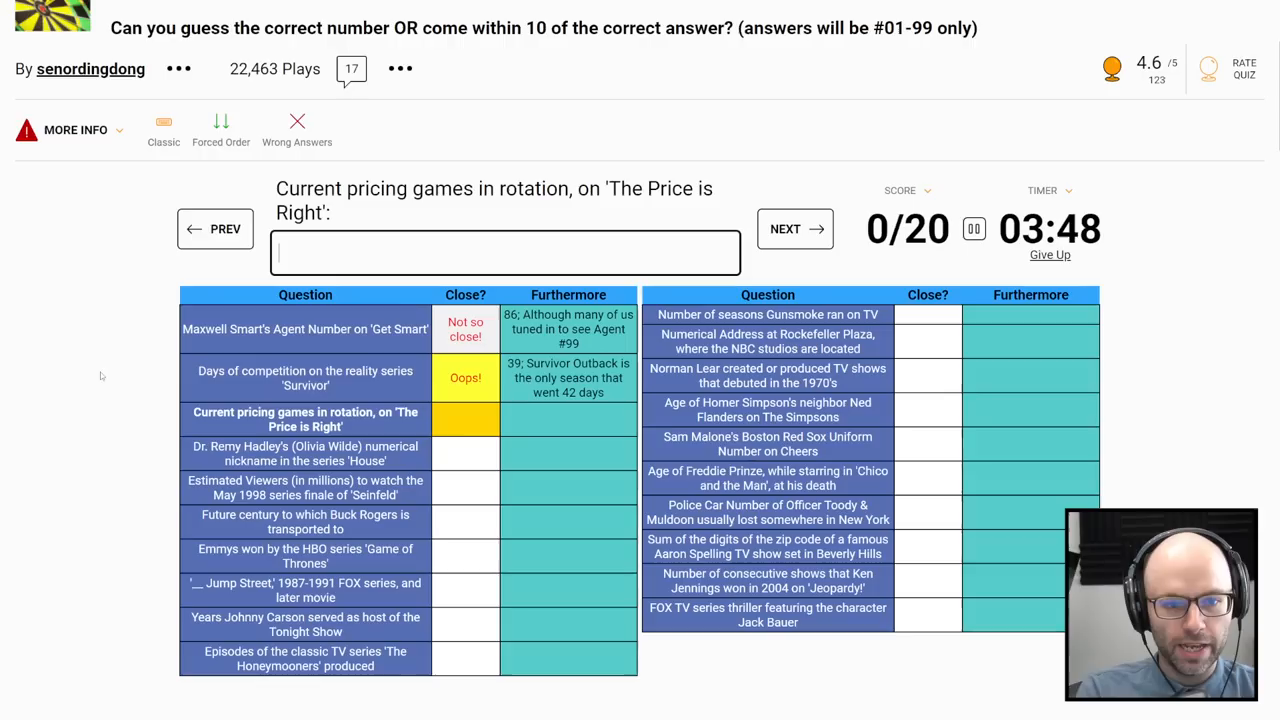
Step: Skip through the last TV clues to end at 12/20, then load Just Be Close: Music Edition
{"action": "left_click", "coordinate": [795, 228]}
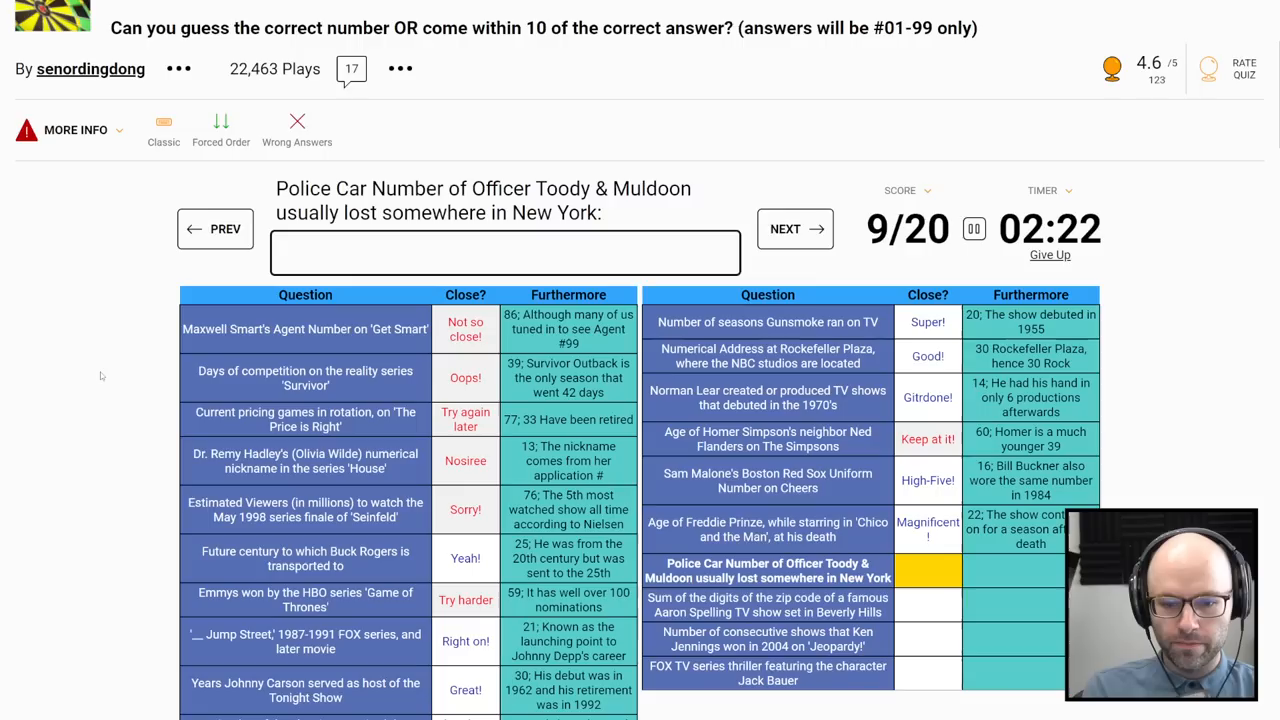
{"action": "left_click", "coordinate": [794, 228]}
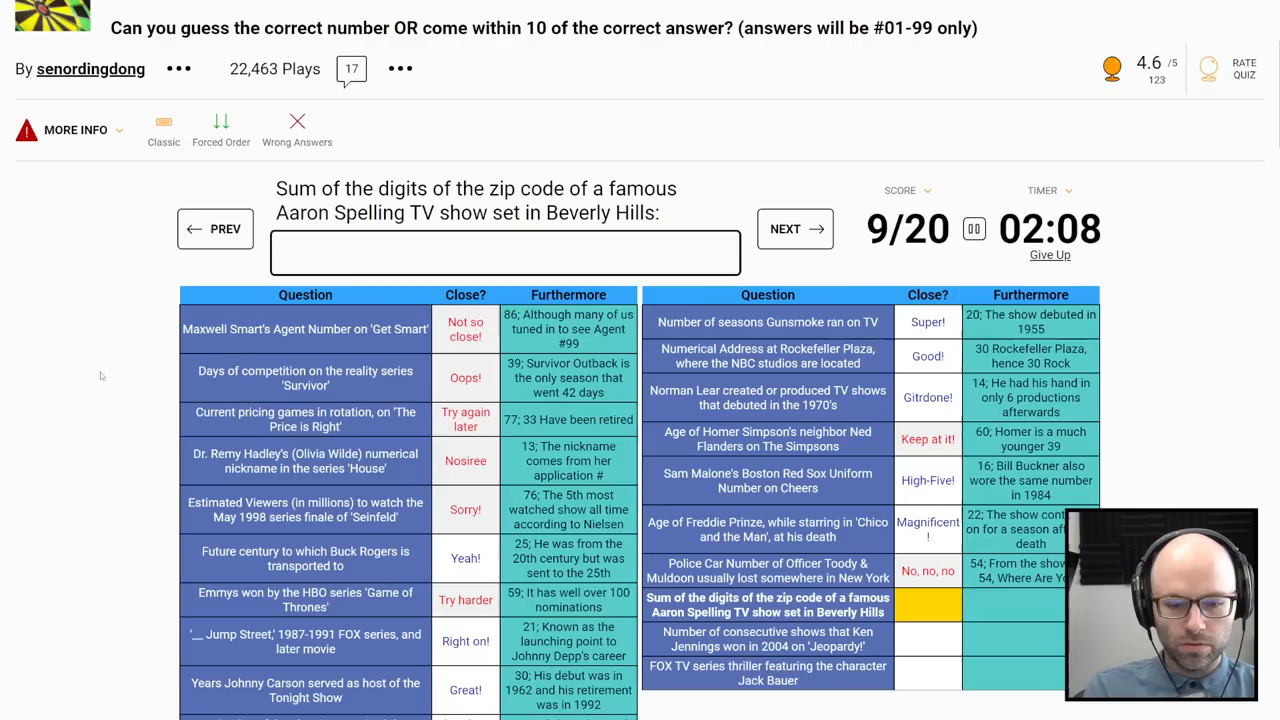
{"action": "left_click", "coordinate": [794, 229]}
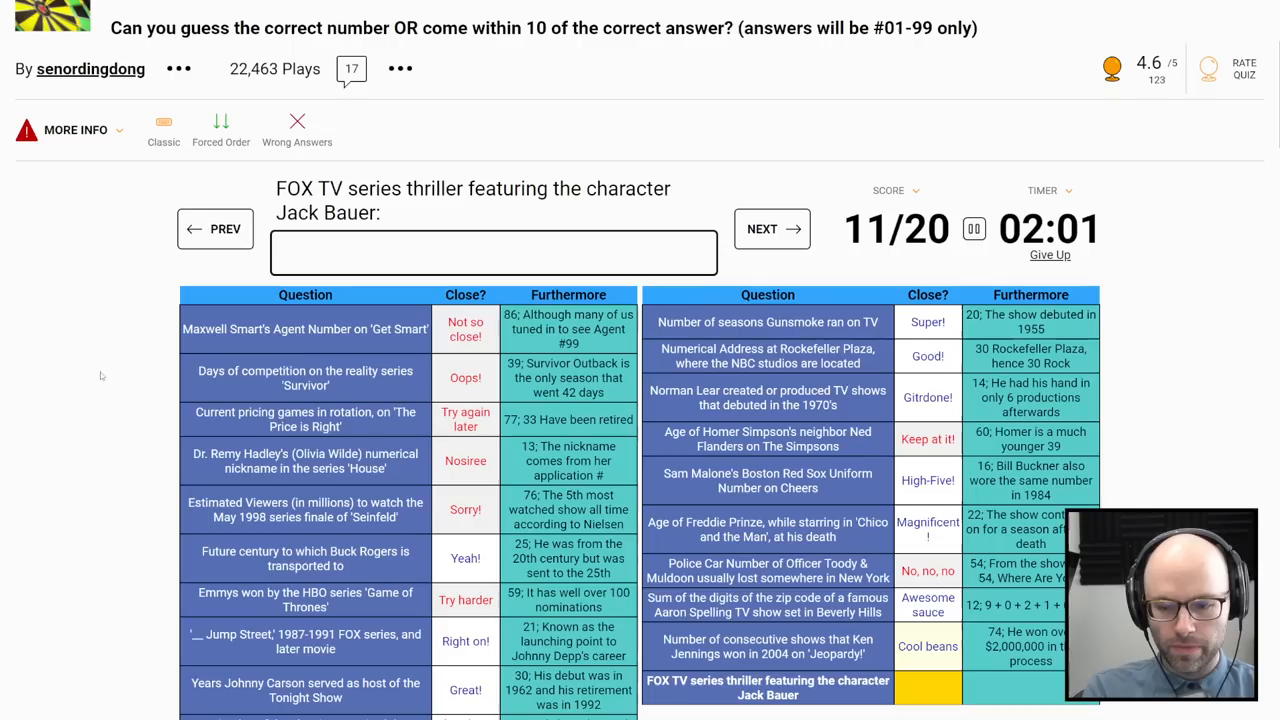
{"action": "left_click", "coordinate": [772, 229]}
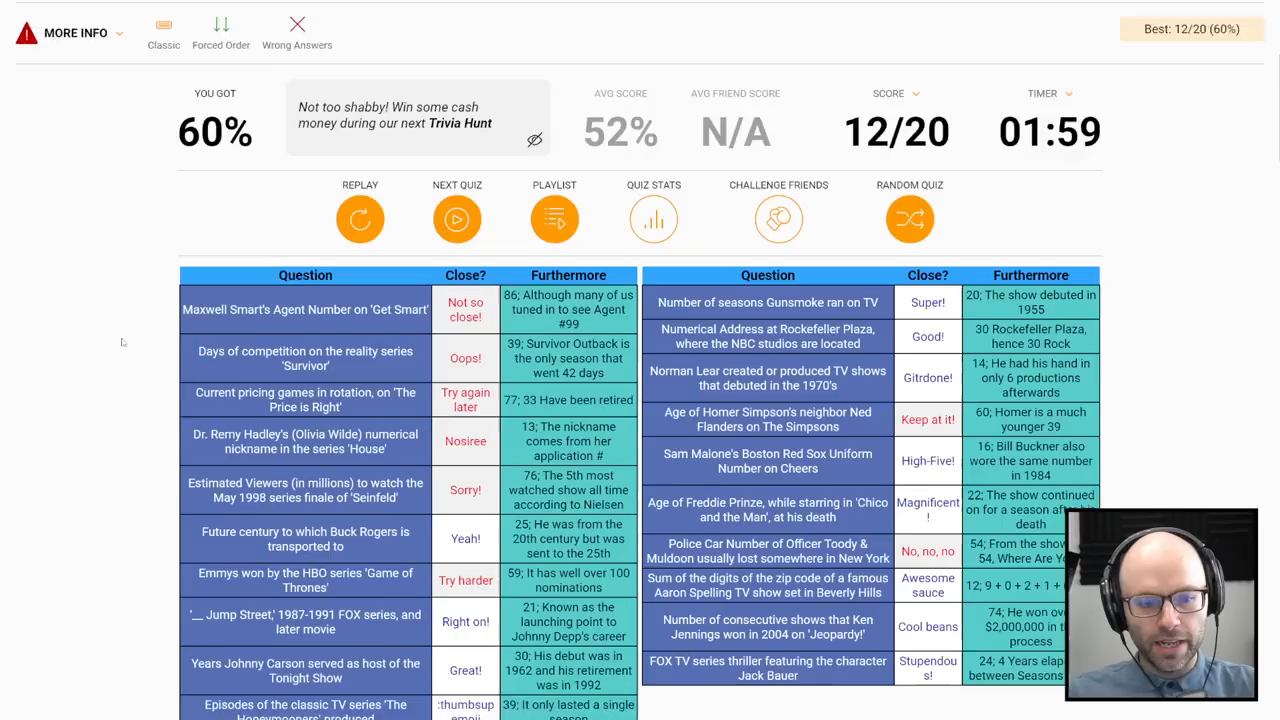
{"action": "left_click", "coordinate": [909, 218]}
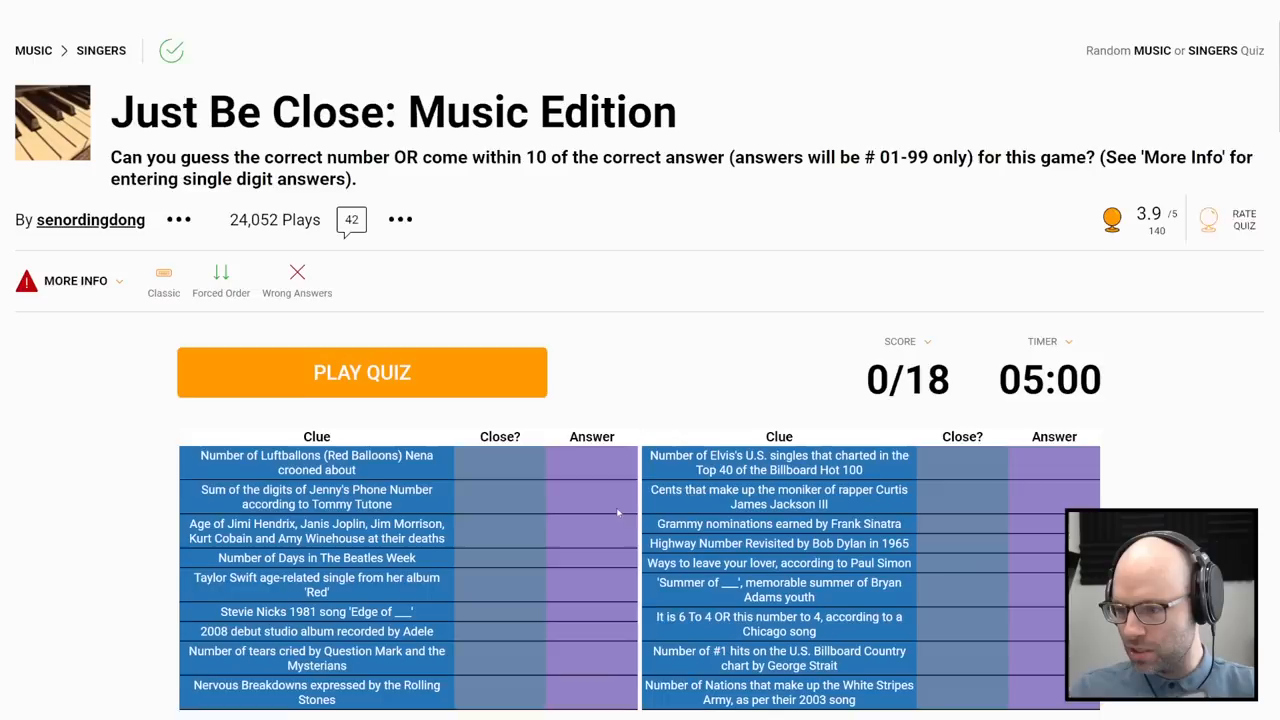
Step: Start the Music Edition quiz and enter guesses such as 38 for the opening clues
{"action": "left_click", "coordinate": [362, 372]}
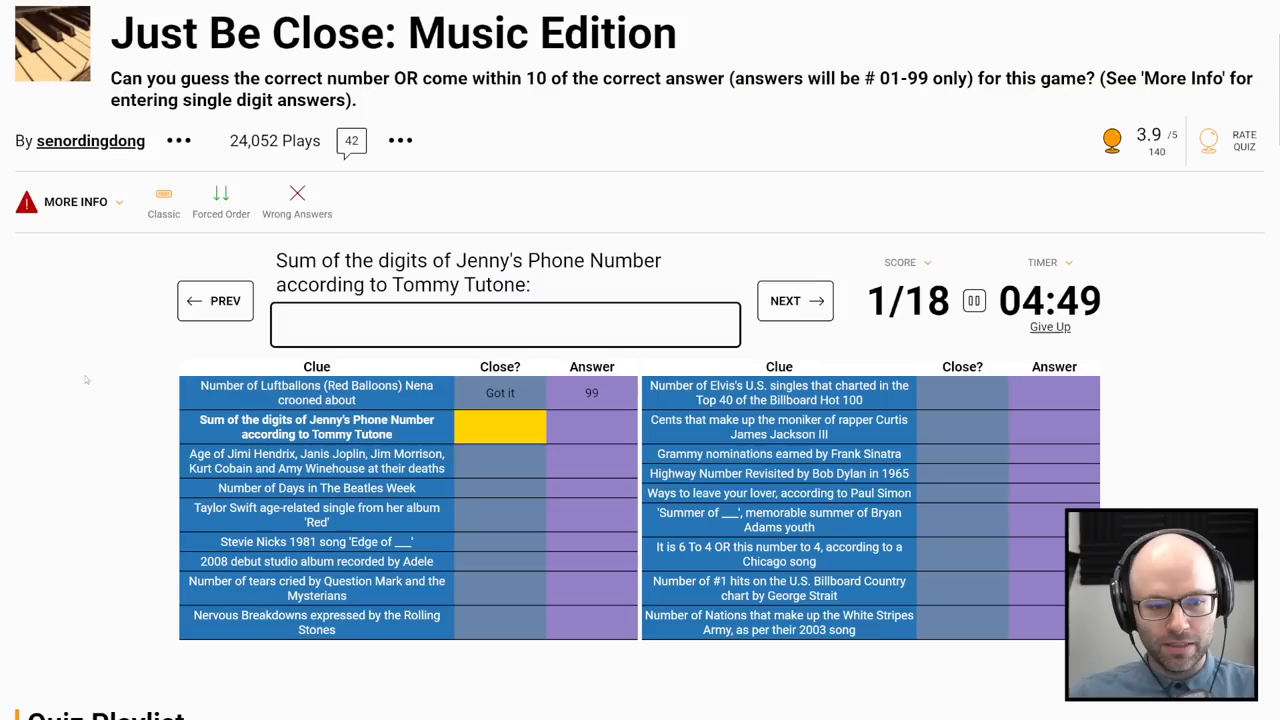
{"action": "type", "text": "38"}
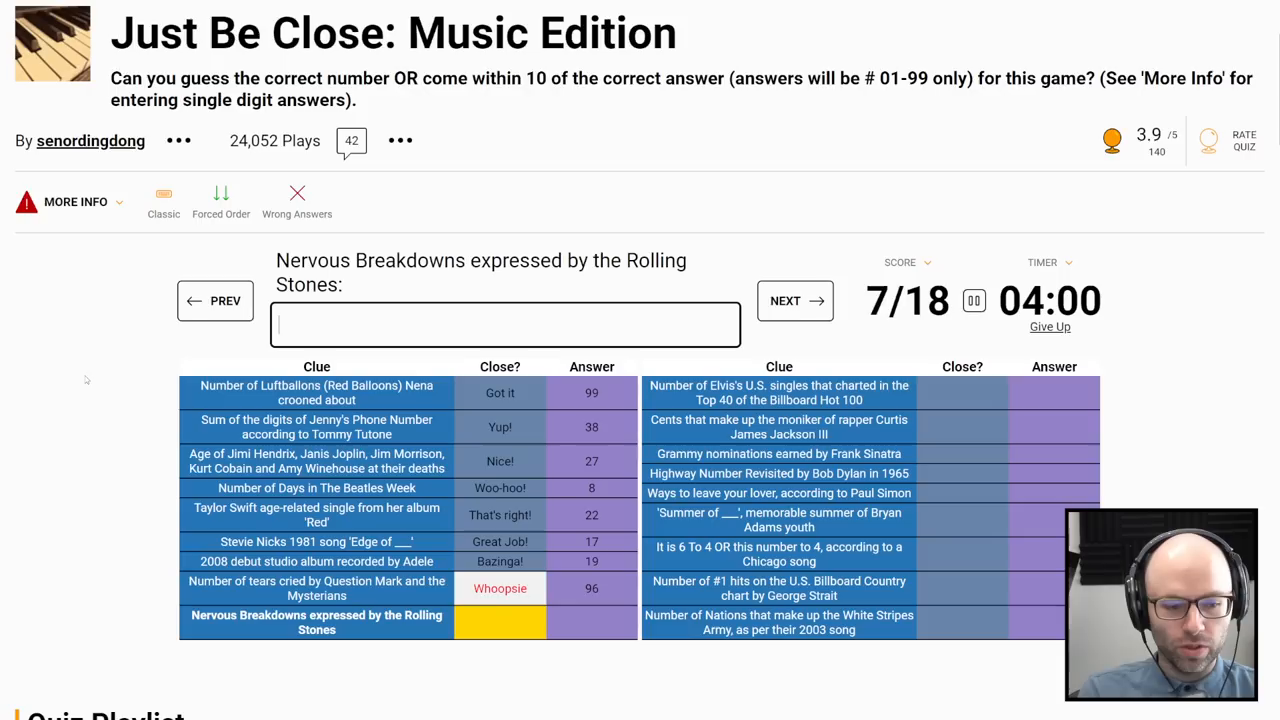
Step: Enter remaining music guesses, such as 19, until the quiz ends at 13/18
{"action": "type", "text": "19"}
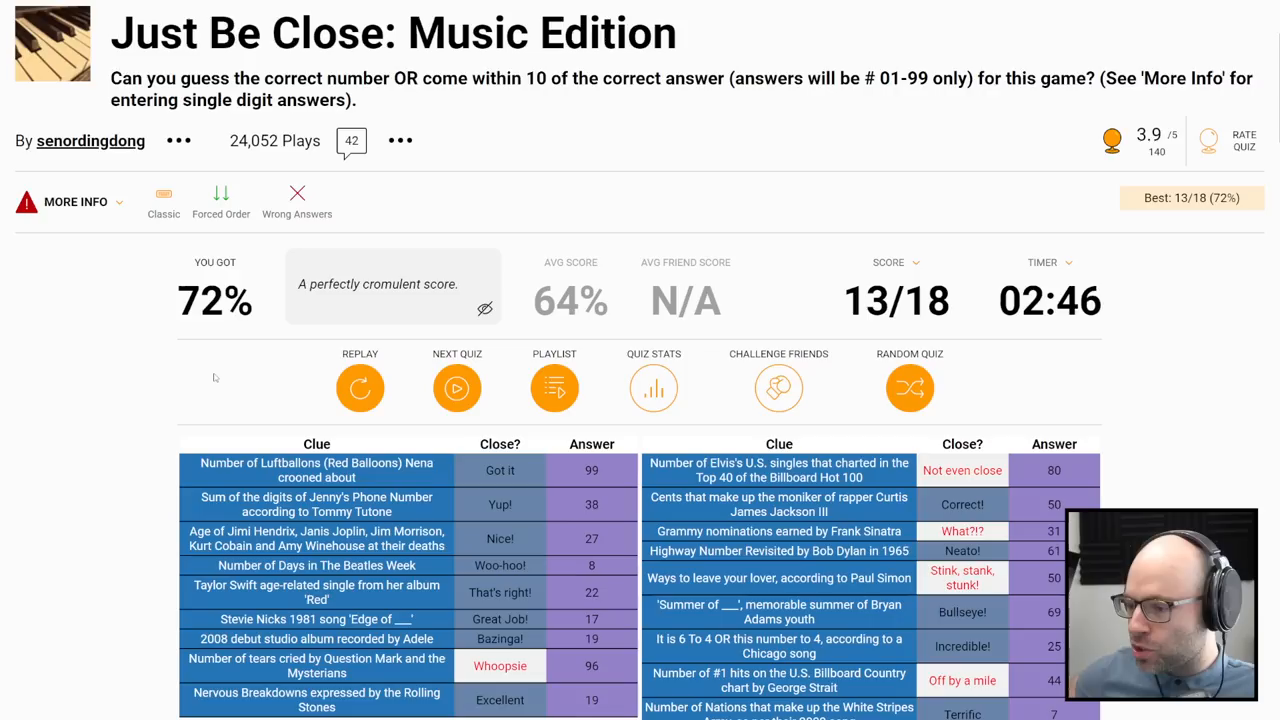
Step: Scroll down the results page to reach the Geography Edition quiz
{"action": "scroll", "scroll_direction": "down", "scroll_amount": 3}
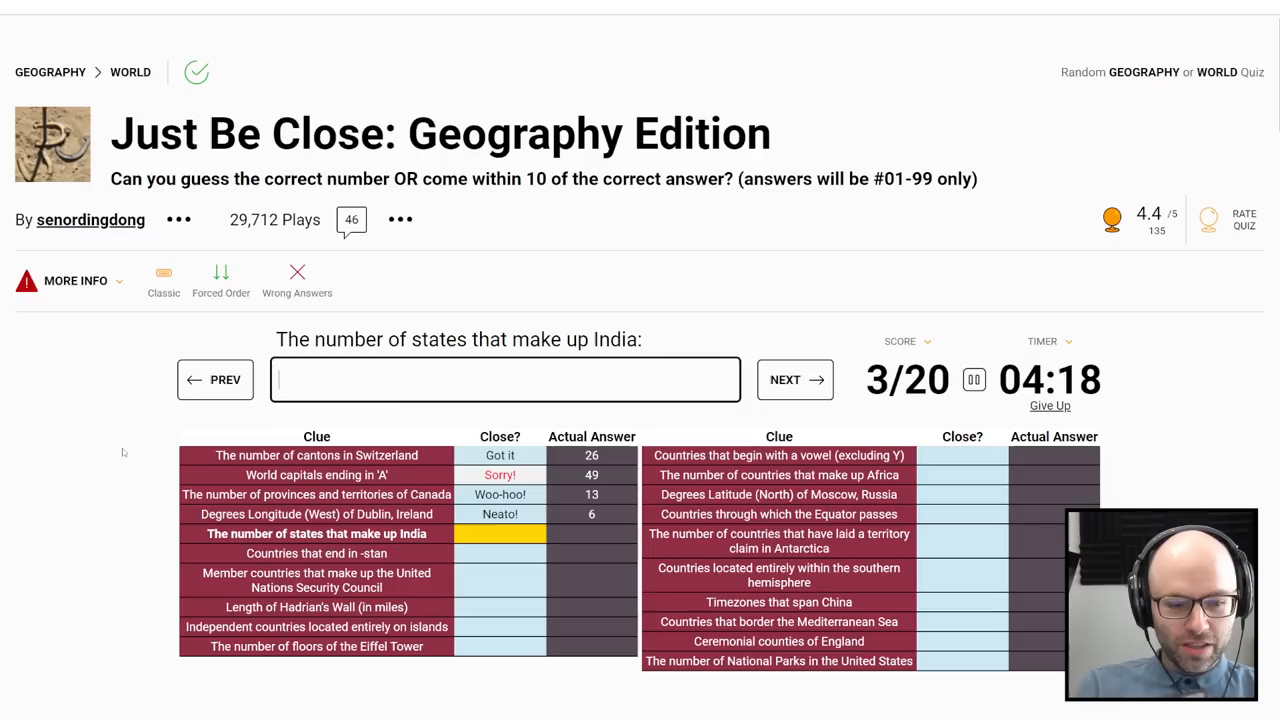
Step: Enter Geography guesses 29, 7, 15, 13, 34, 1 and 22, reaching 10/20
{"action": "type", "text": "29"}
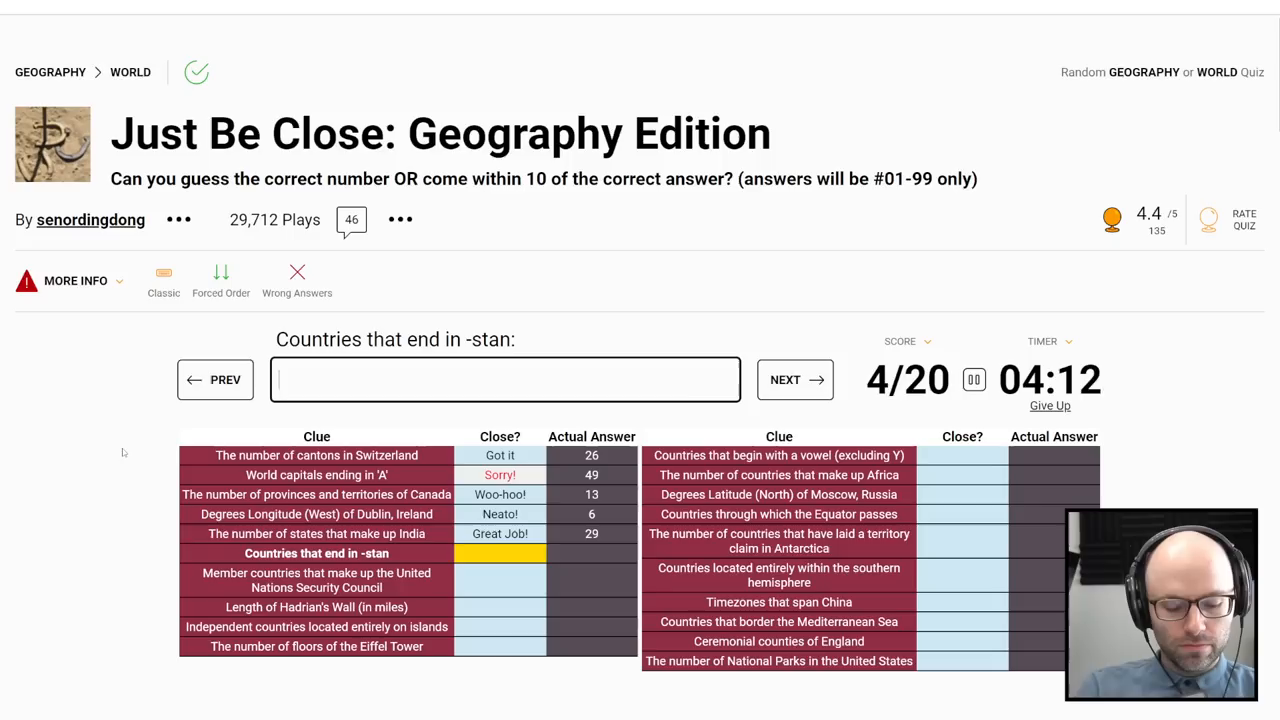
{"action": "type", "text": "7"}
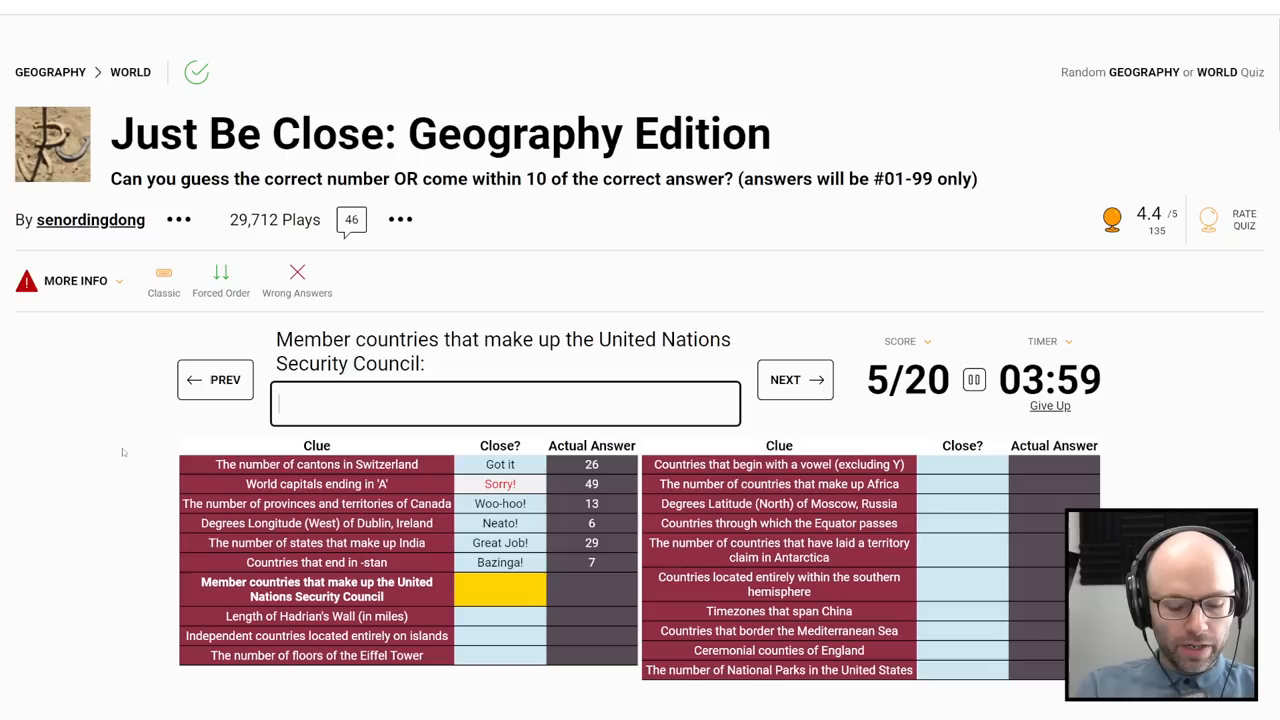
{"action": "type", "text": "15"}
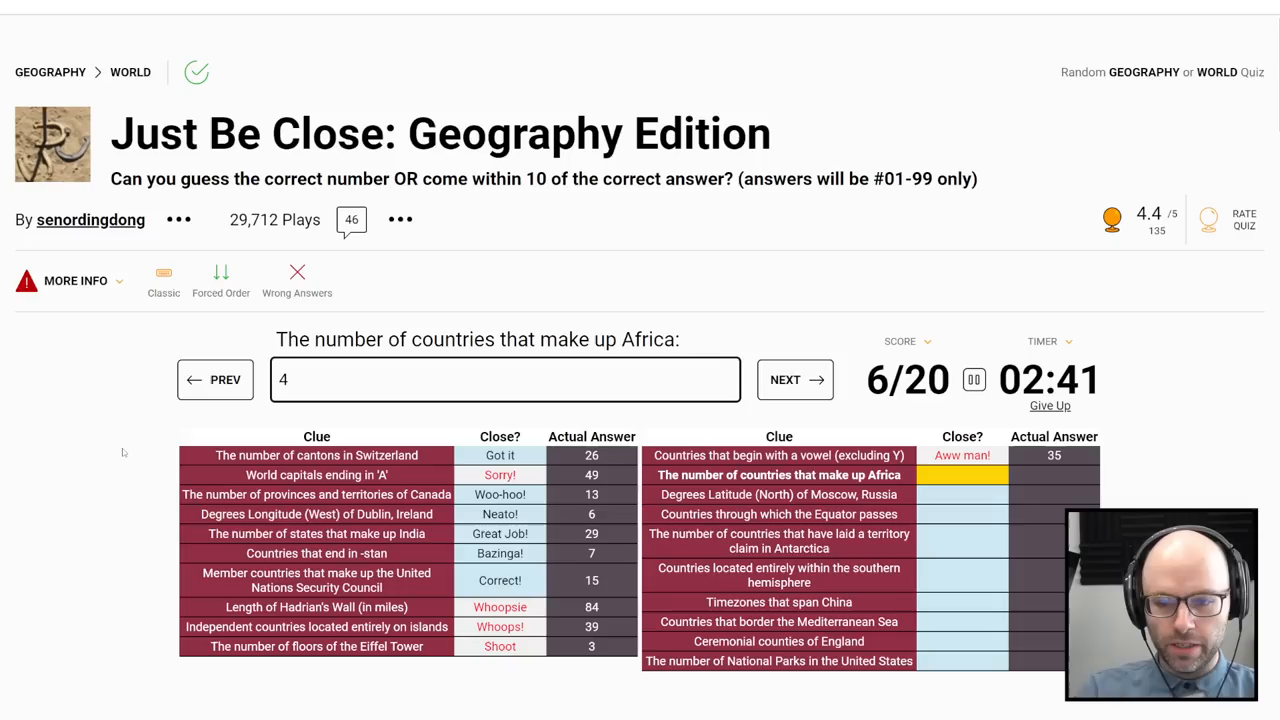
{"action": "key", "text": "Enter"}
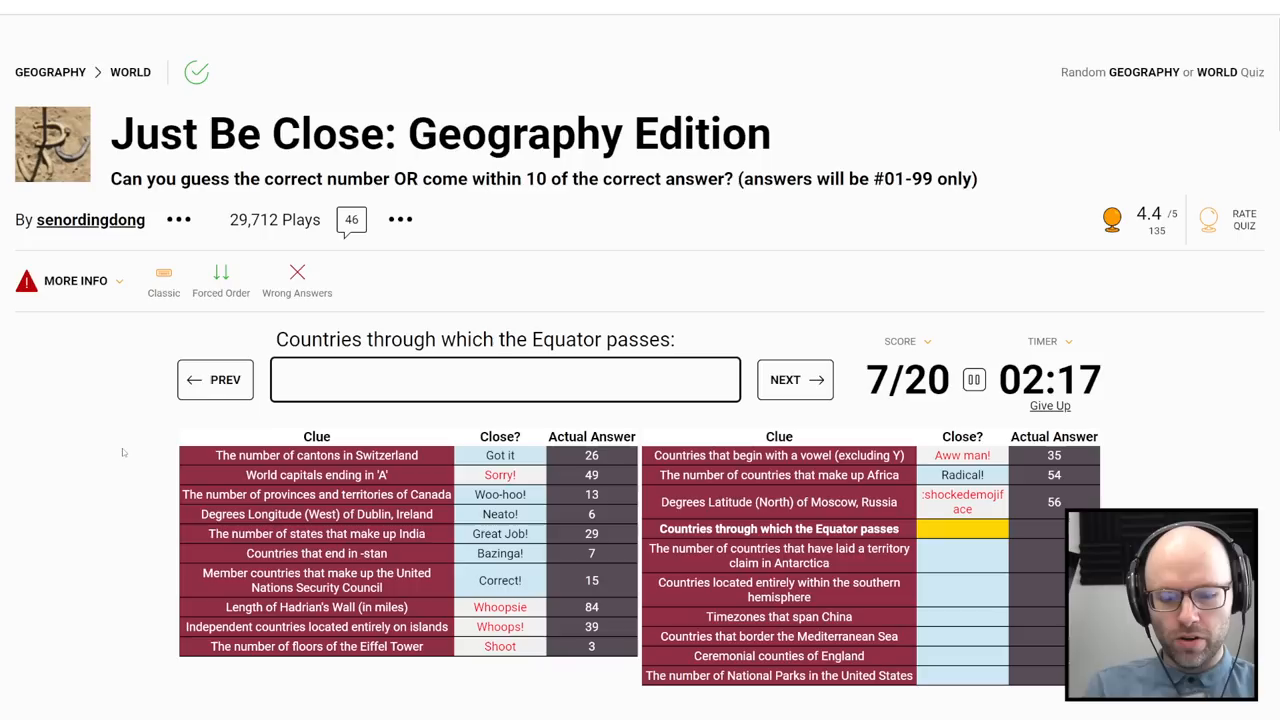
{"action": "type", "text": "13"}
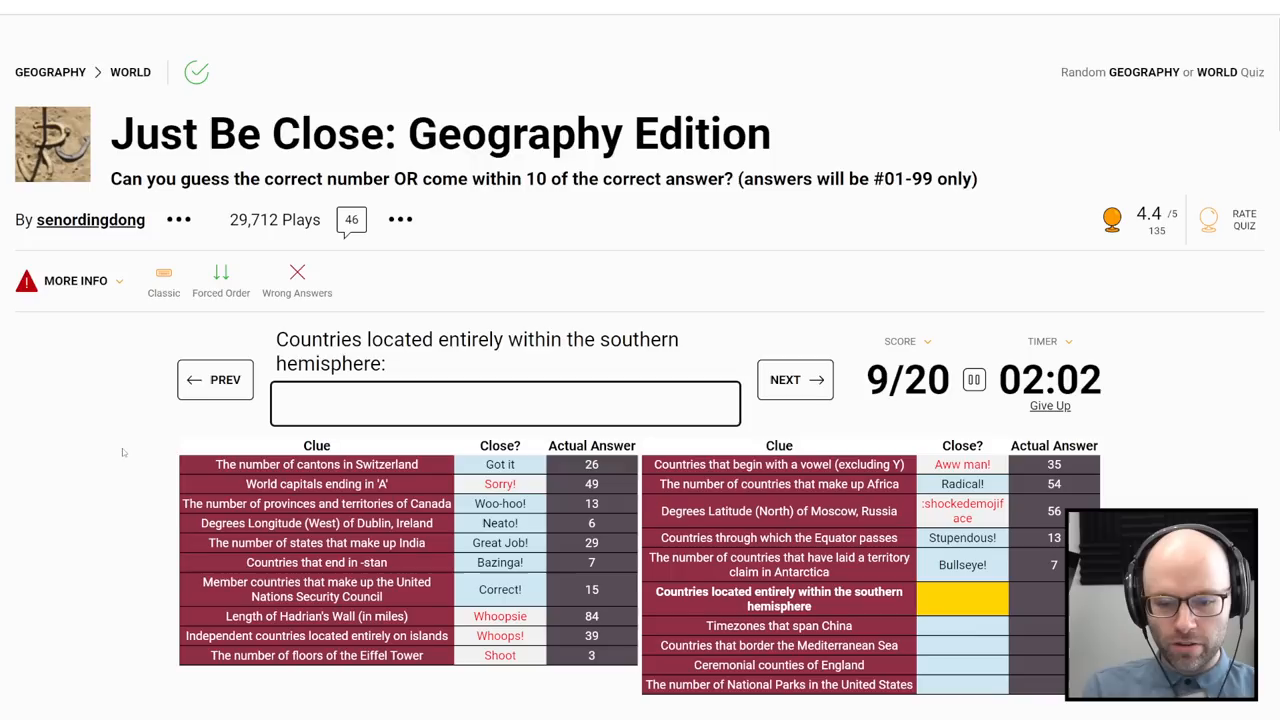
{"action": "type", "text": "34"}
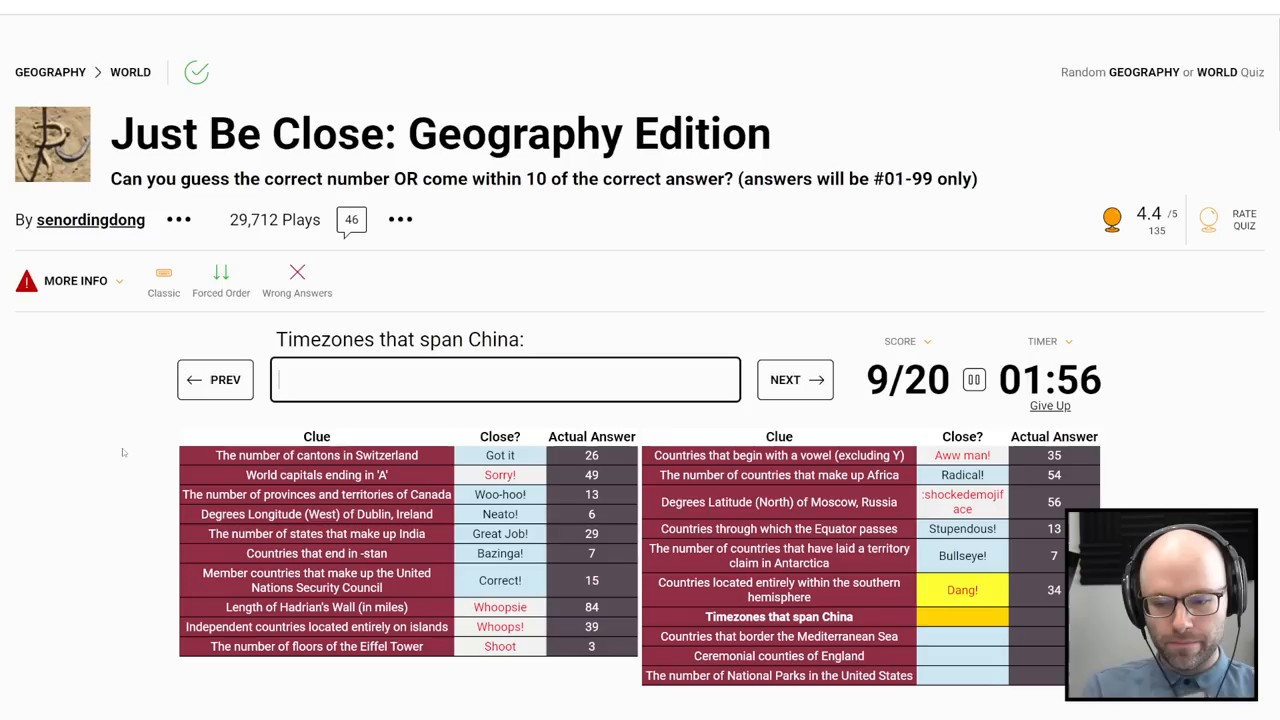
{"action": "type", "text": "1"}
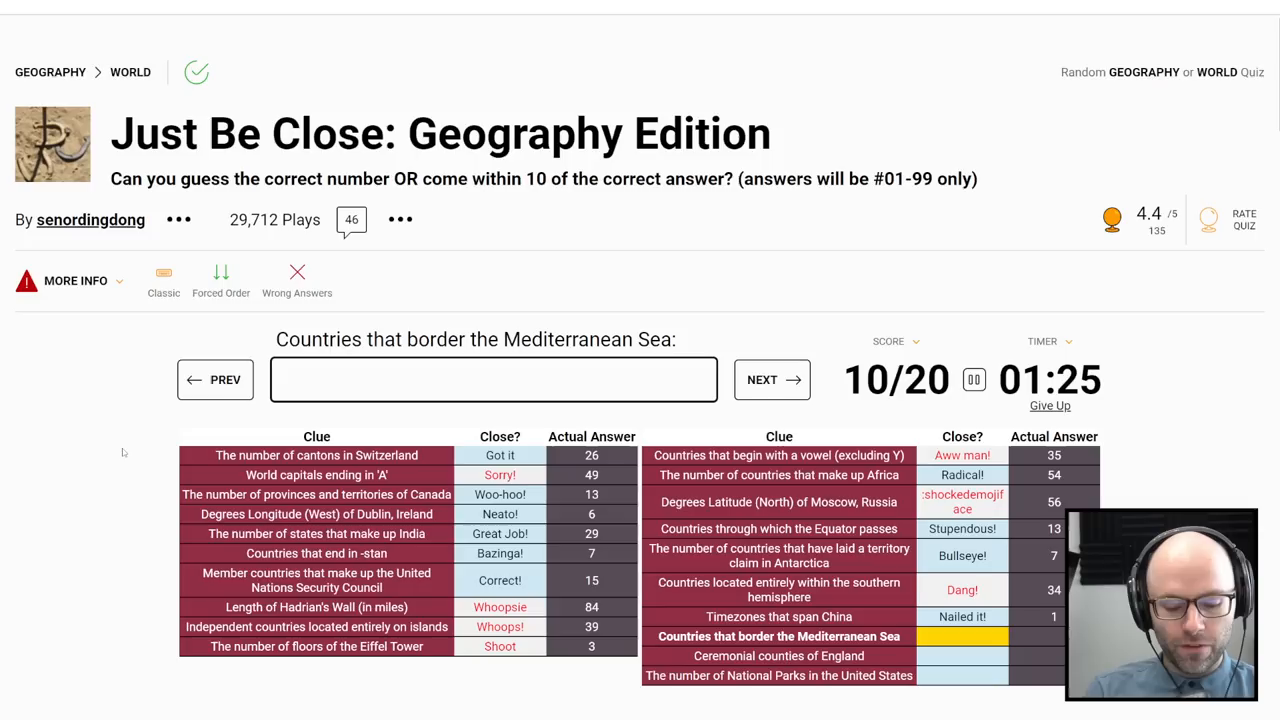
{"action": "type", "text": "22"}
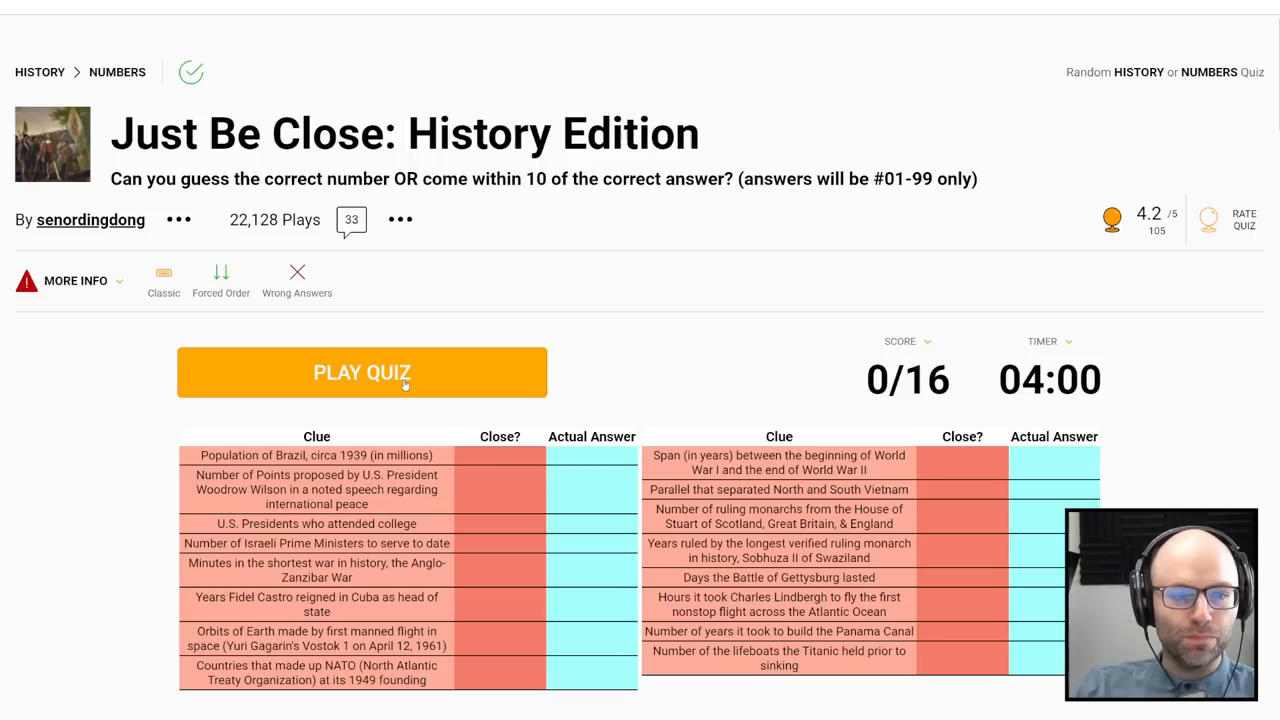
Step: Start the History Edition quiz, skip the Anglo-Zanzibar War clue, and guess 1 for Gagarin's orbits
{"action": "left_click", "coordinate": [362, 373]}
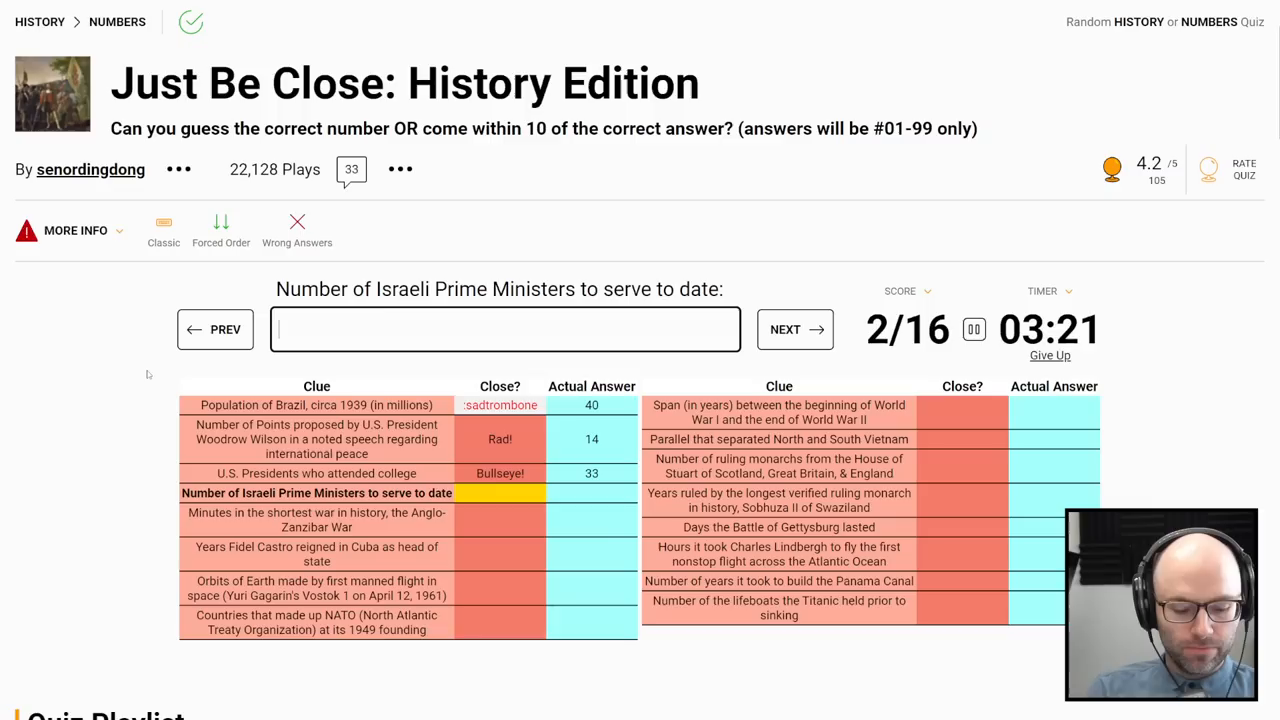
{"action": "key", "text": "Enter"}
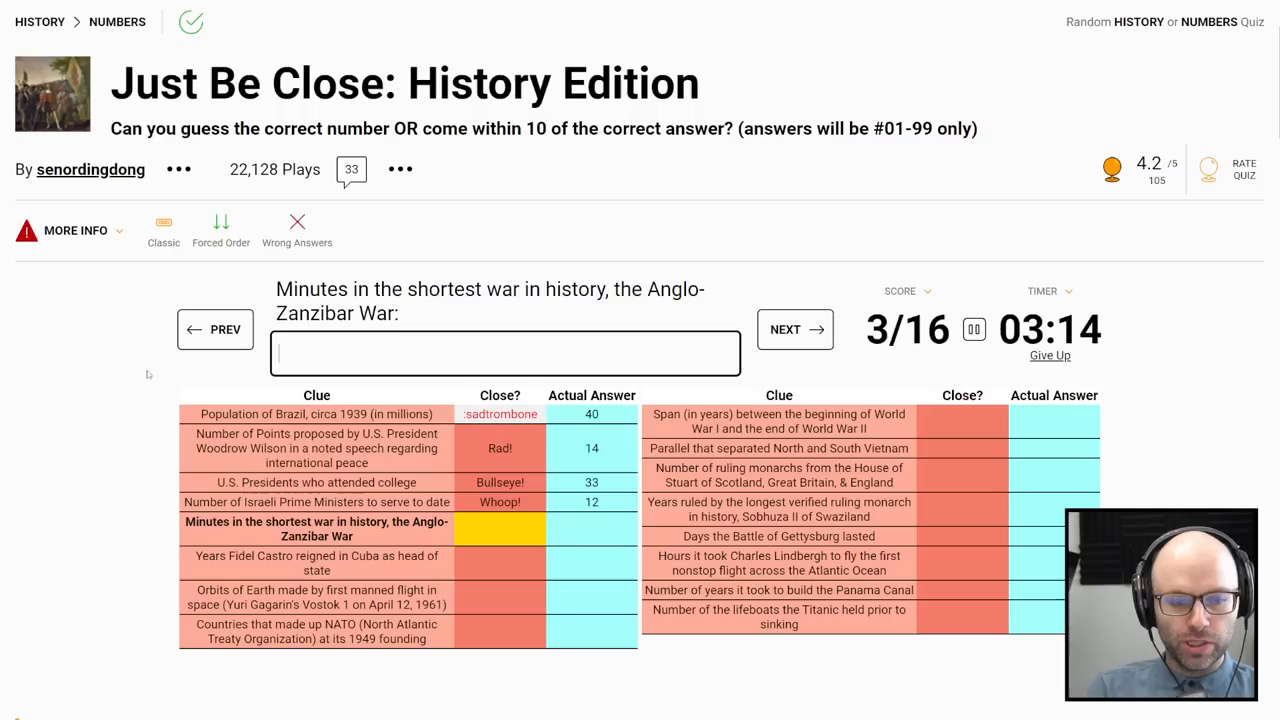
{"action": "left_click", "coordinate": [794, 329]}
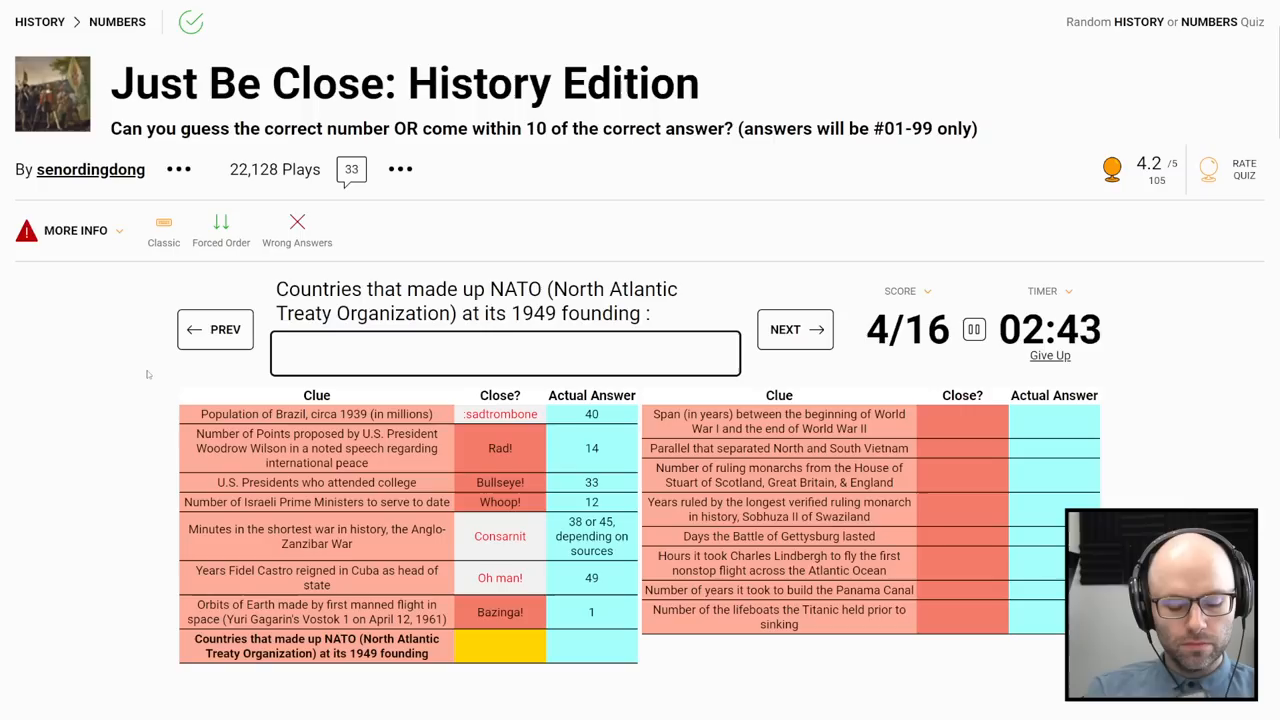
{"action": "type", "text": "1"}
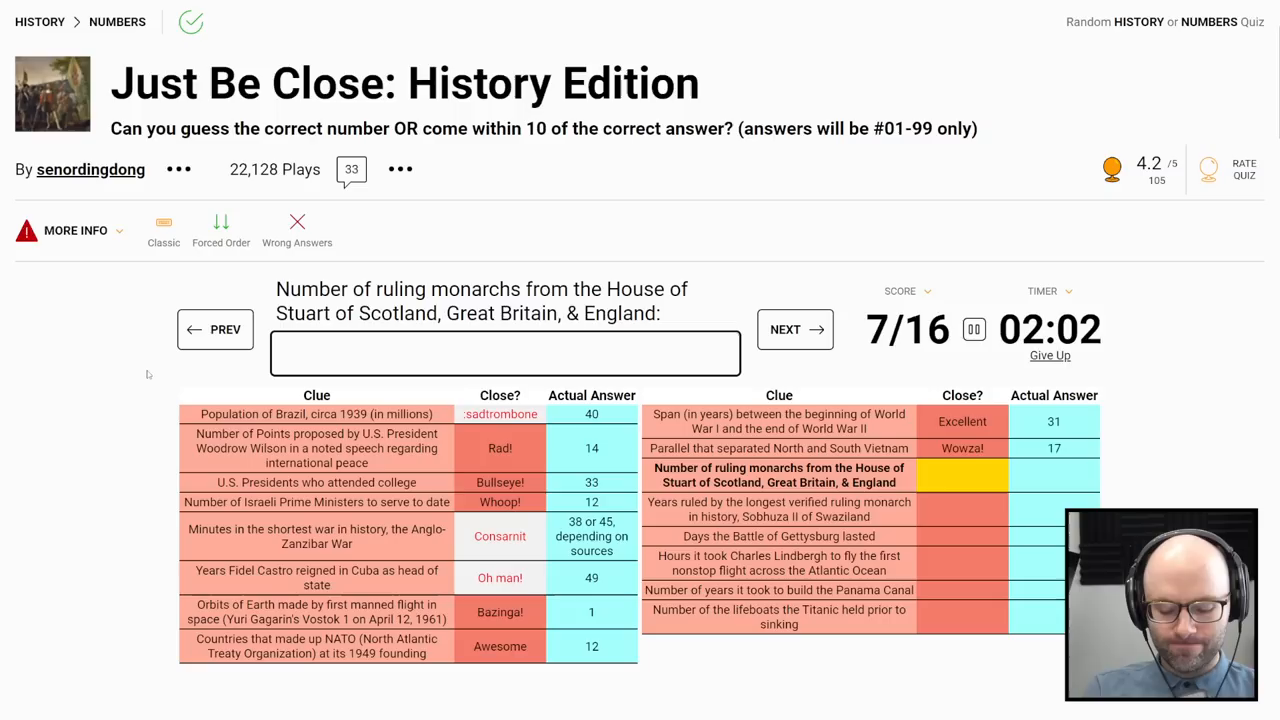
Step: Enter History guesses 15, 34 and 10 for the remaining right-column clues
{"action": "type", "text": "15"}
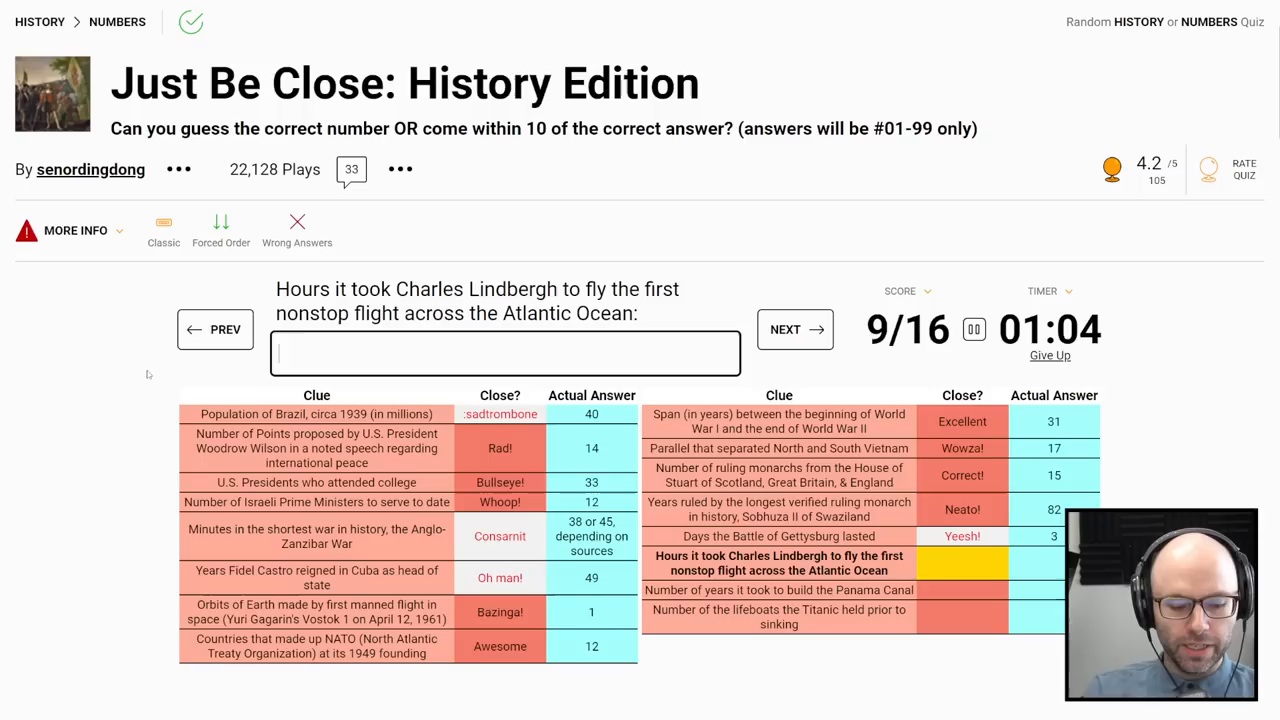
{"action": "type", "text": "34"}
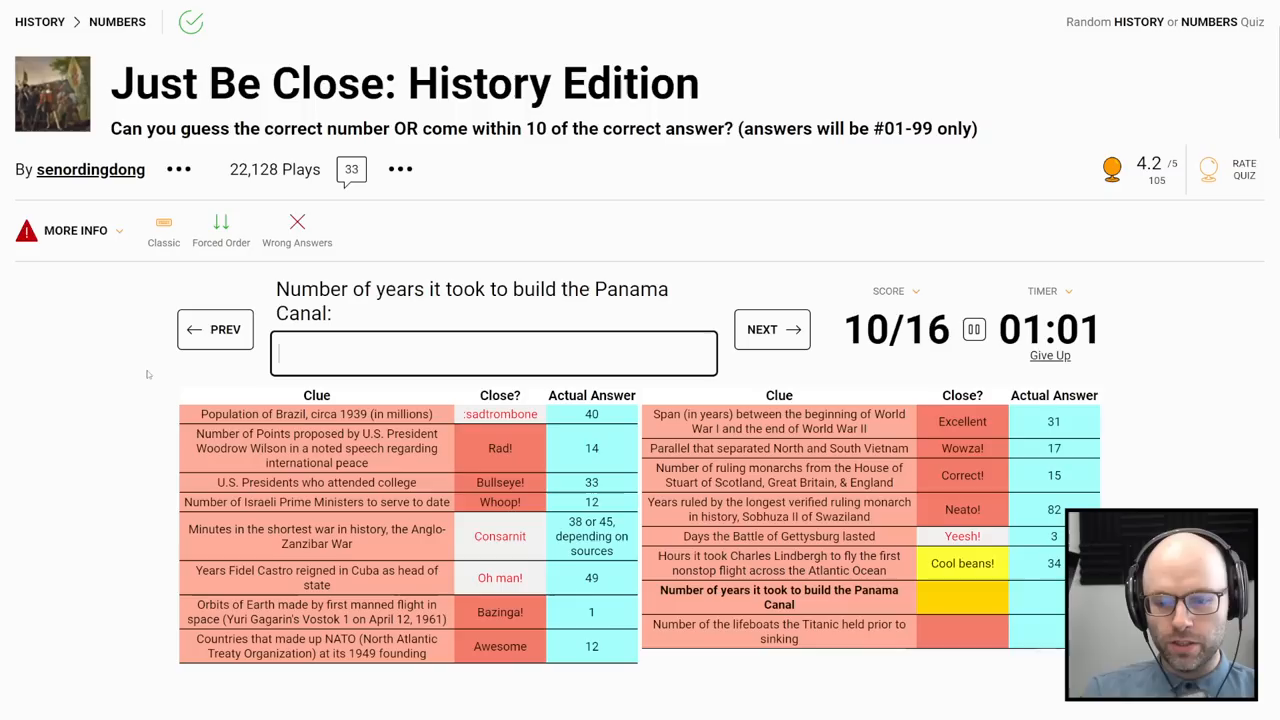
{"action": "type", "text": "10"}
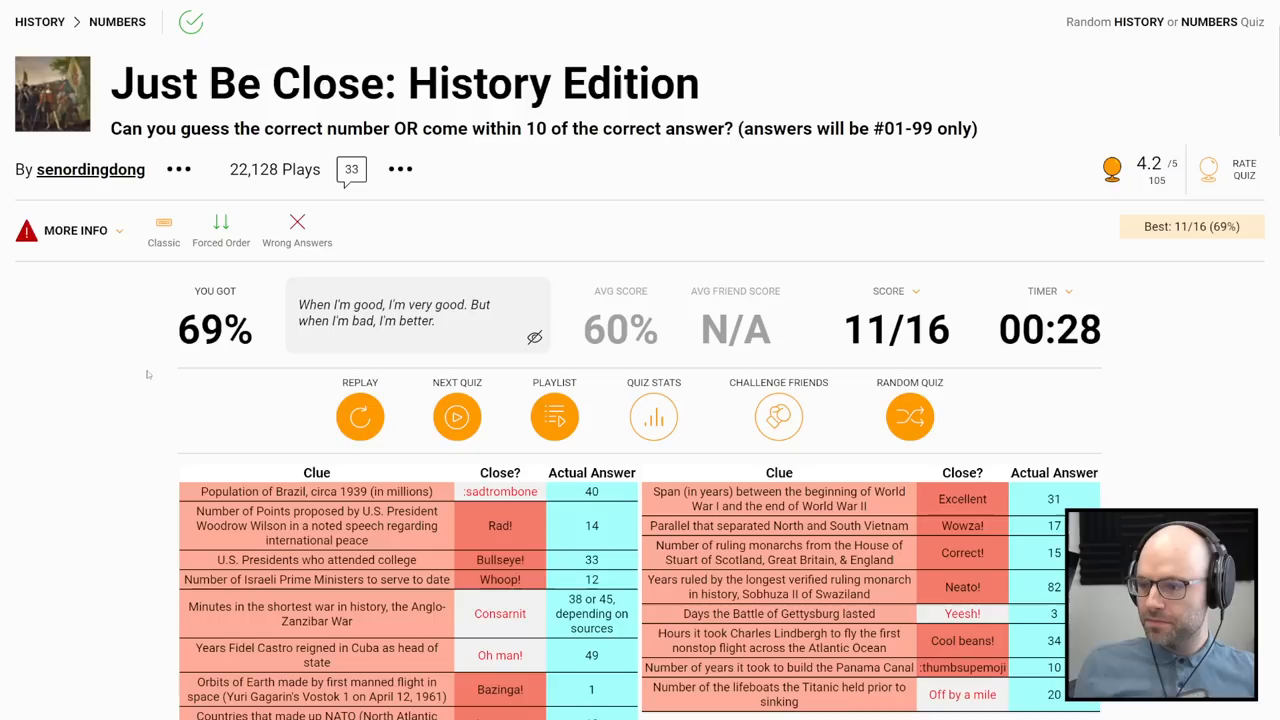
Step: Scroll down the History results page toward the next quiz
{"action": "scroll", "scroll_direction": "down", "scroll_amount": 3}
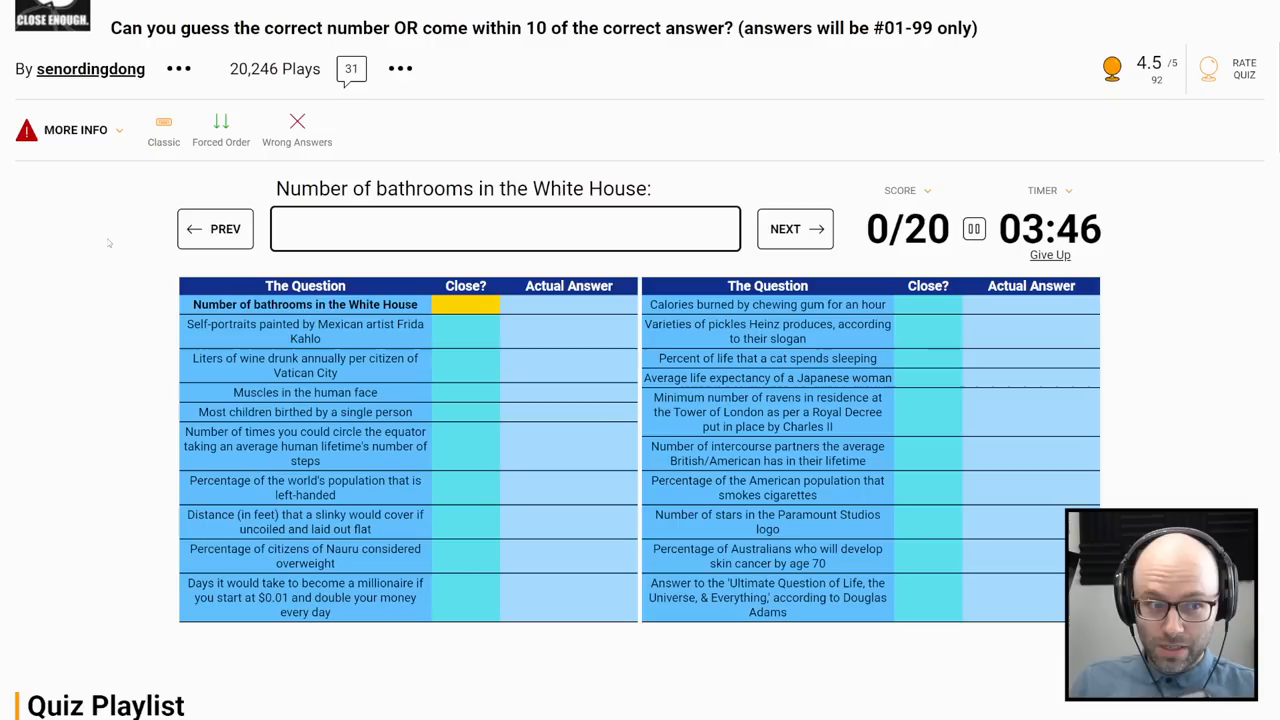
Step: Skip the White House, Frida Kahlo, Vatican wine and most-children clues, guessing 3 elsewhere
{"action": "left_click", "coordinate": [794, 228]}
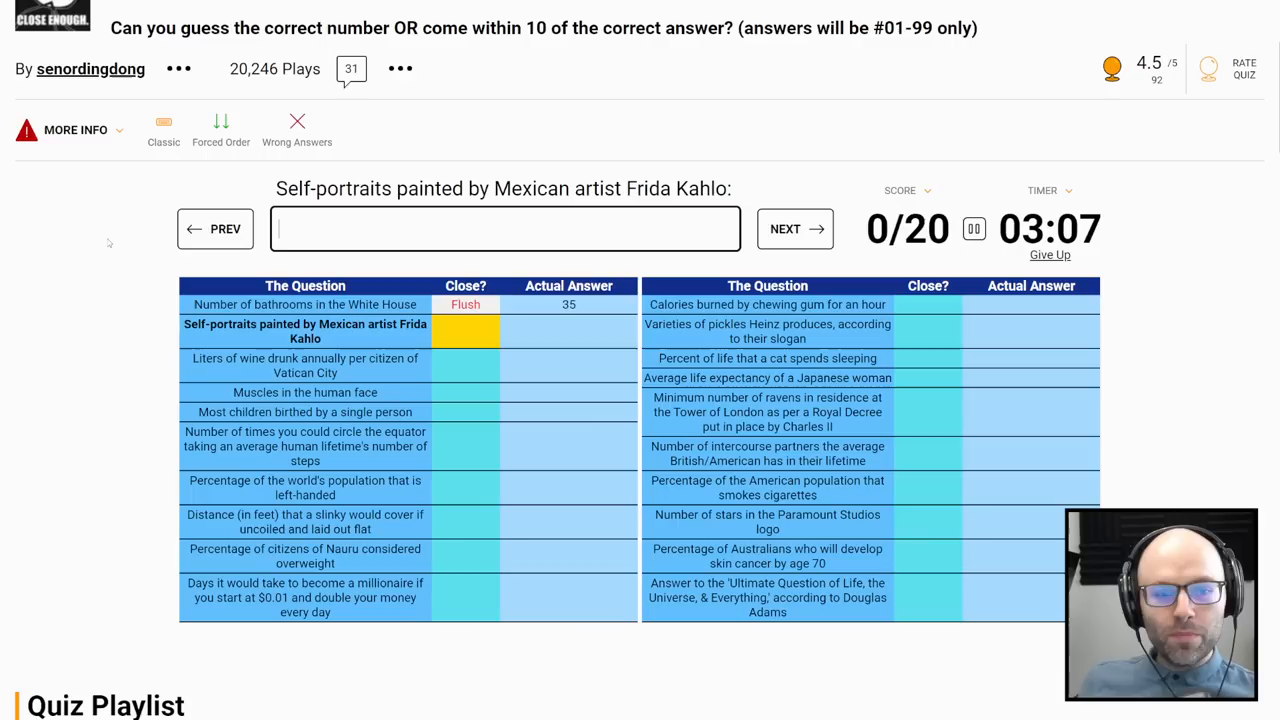
{"action": "left_click", "coordinate": [794, 228]}
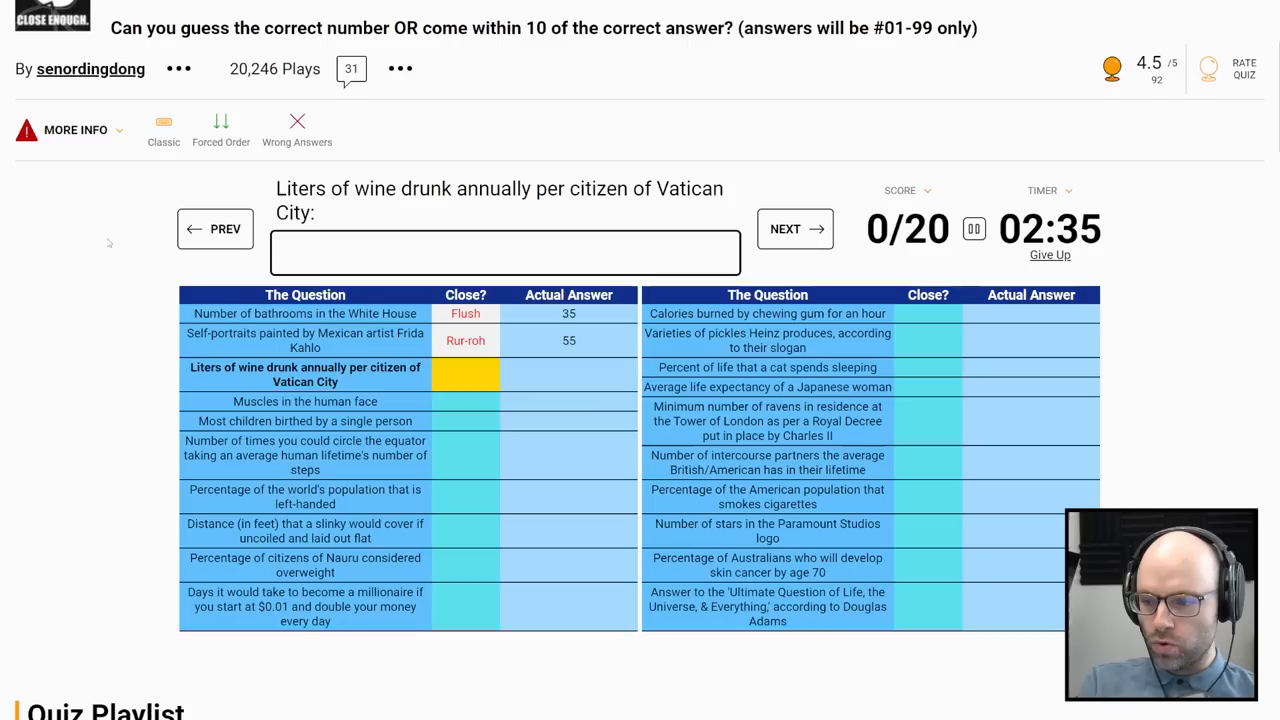
{"action": "left_click", "coordinate": [795, 228]}
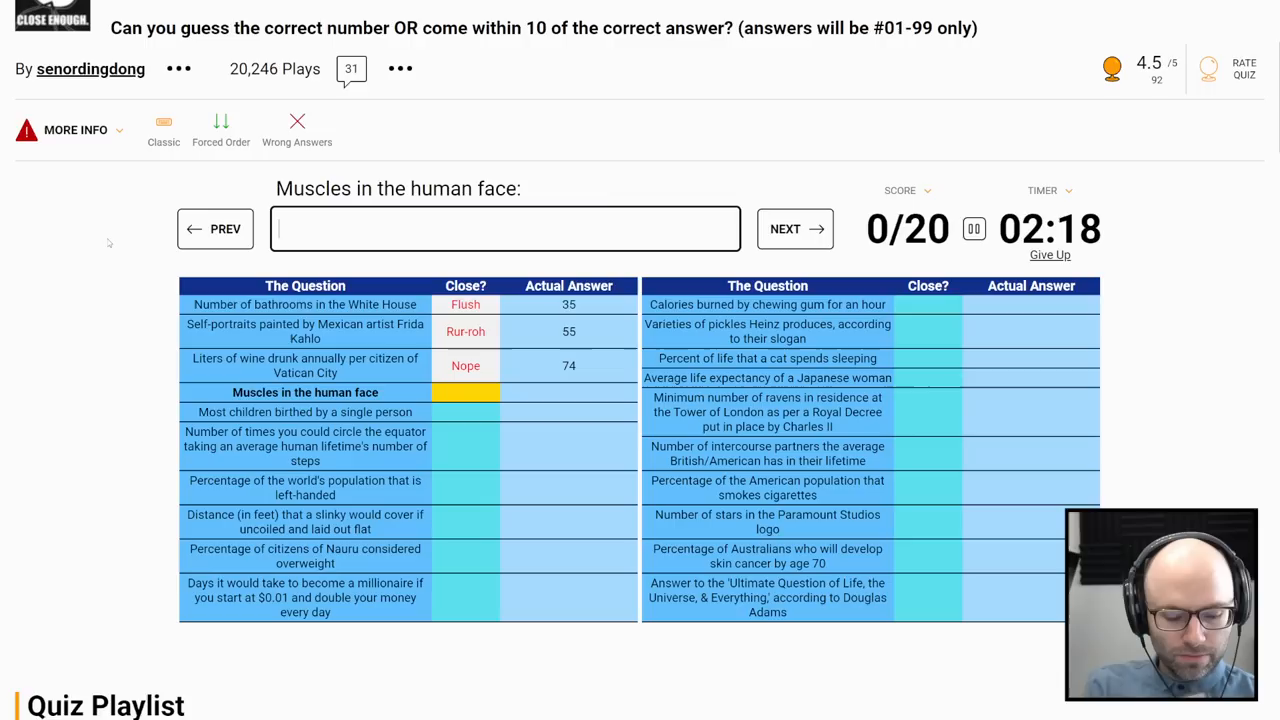
{"action": "type", "text": "3"}
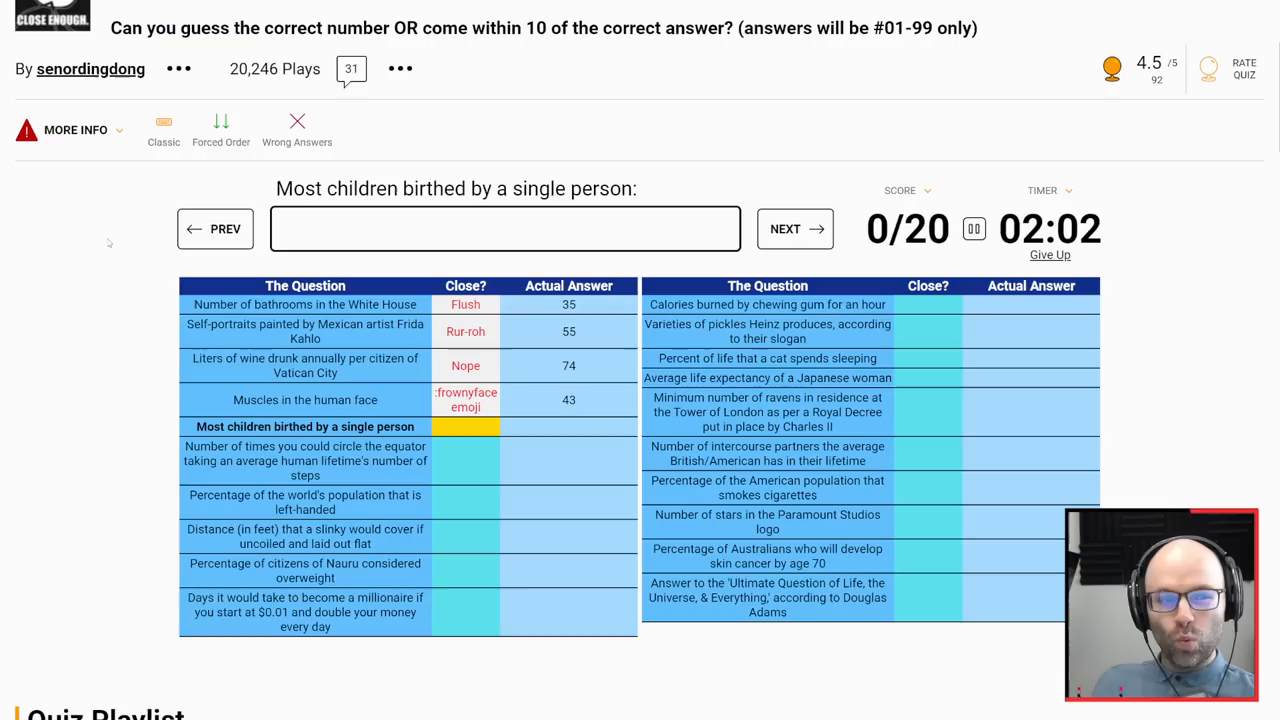
{"action": "left_click", "coordinate": [794, 228]}
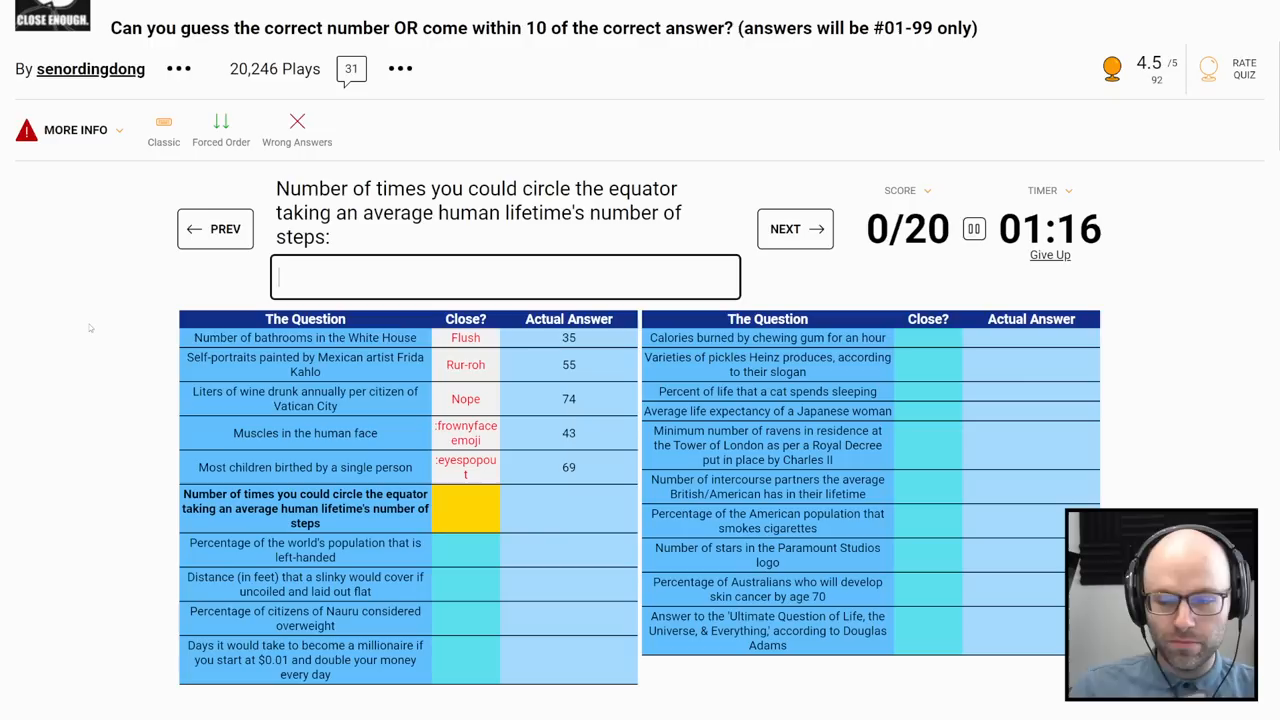
{"action": "left_click", "coordinate": [795, 228]}
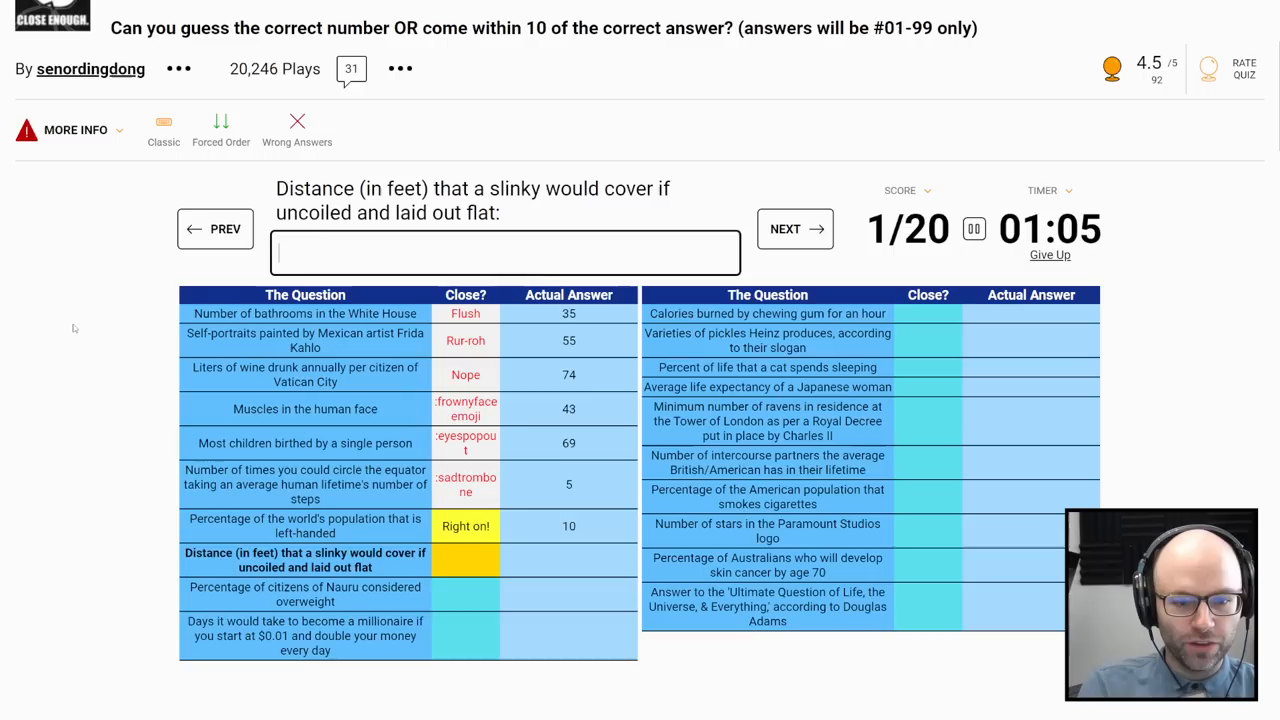
{"action": "left_click", "coordinate": [795, 228]}
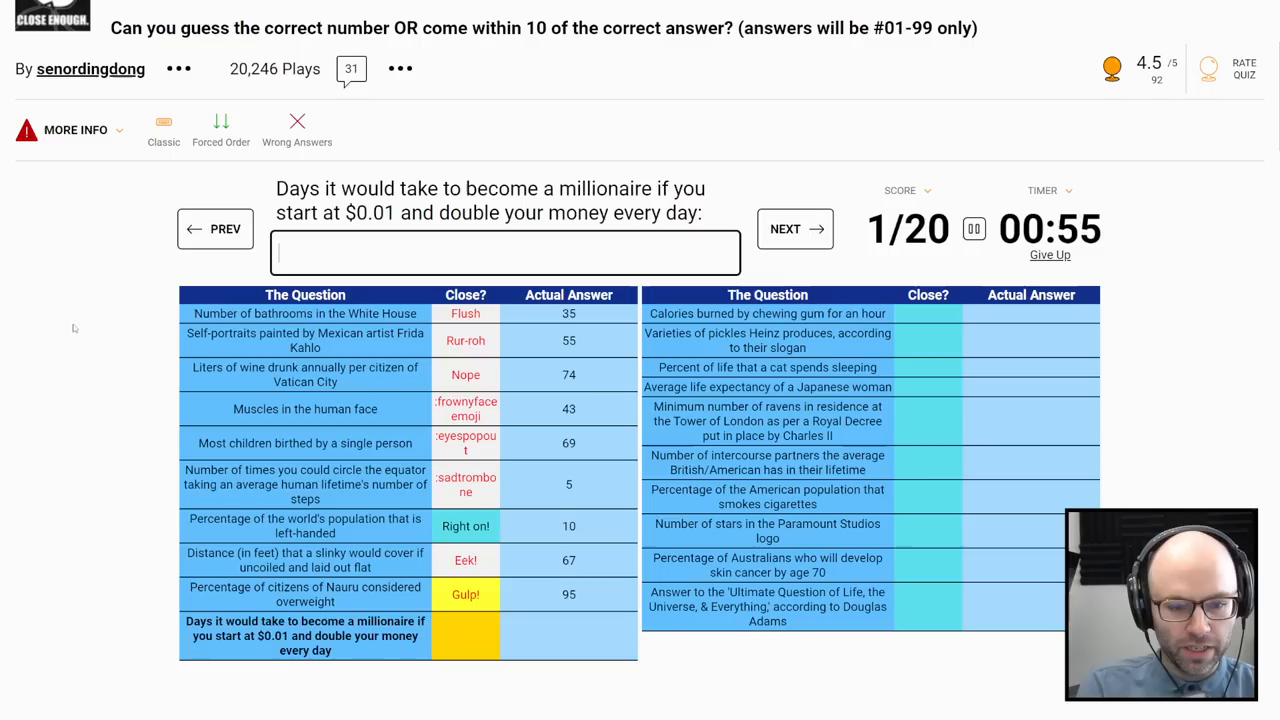
{"action": "left_click", "coordinate": [794, 228]}
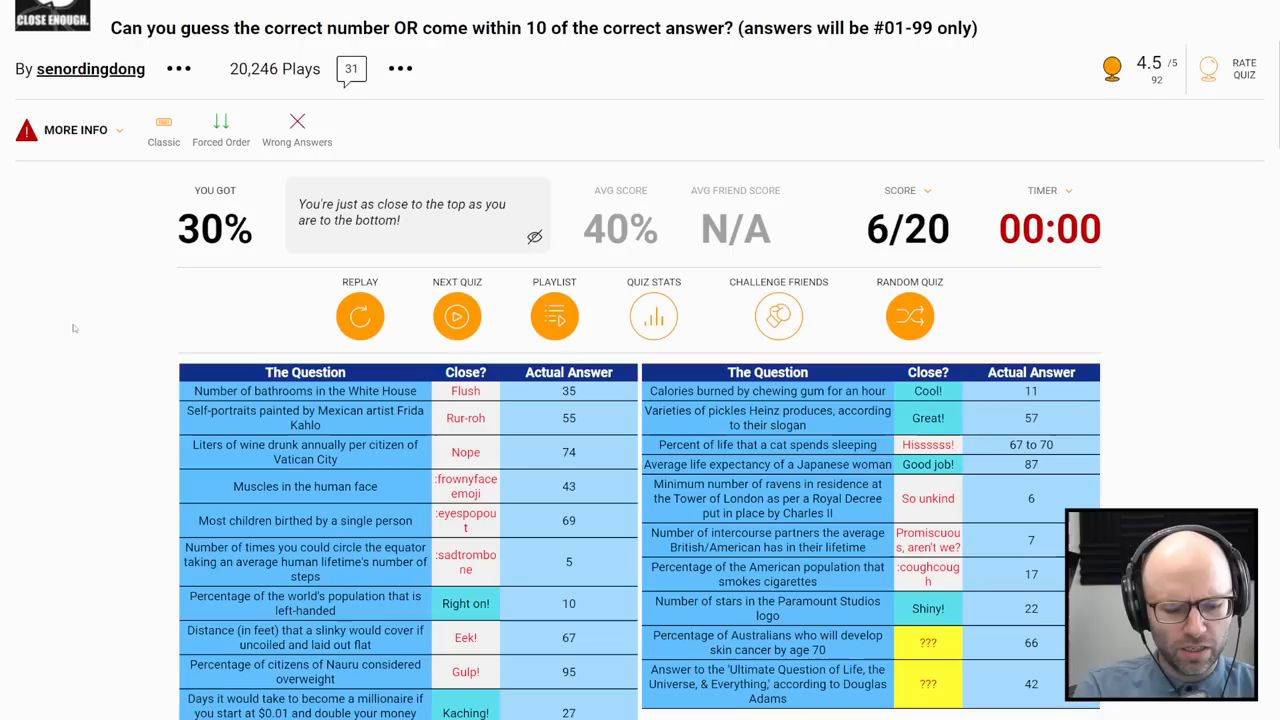
Step: Scroll down the trivia results page to find the Sports Edition quiz
{"action": "scroll", "scroll_direction": "down", "scroll_amount": 3}
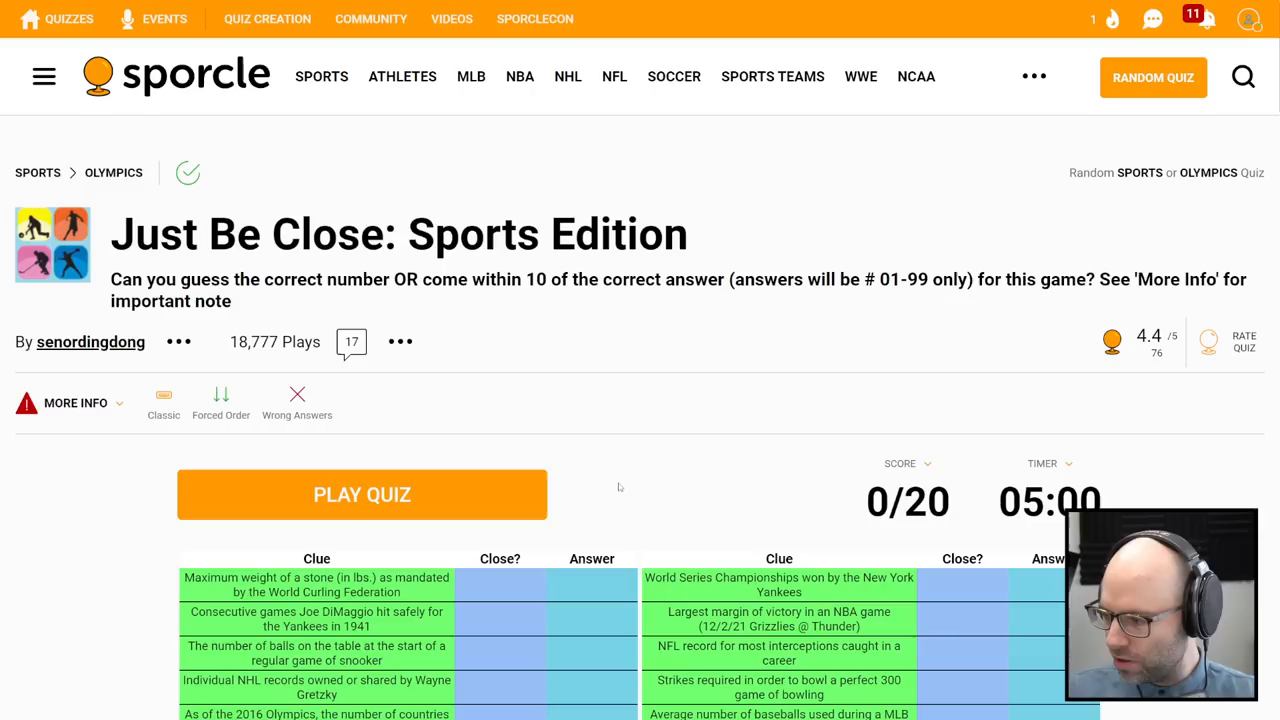
Step: Start the Sports Edition quiz and answer clues with 22, 91 and 8
{"action": "scroll", "scroll_direction": "down", "scroll_amount": 3}
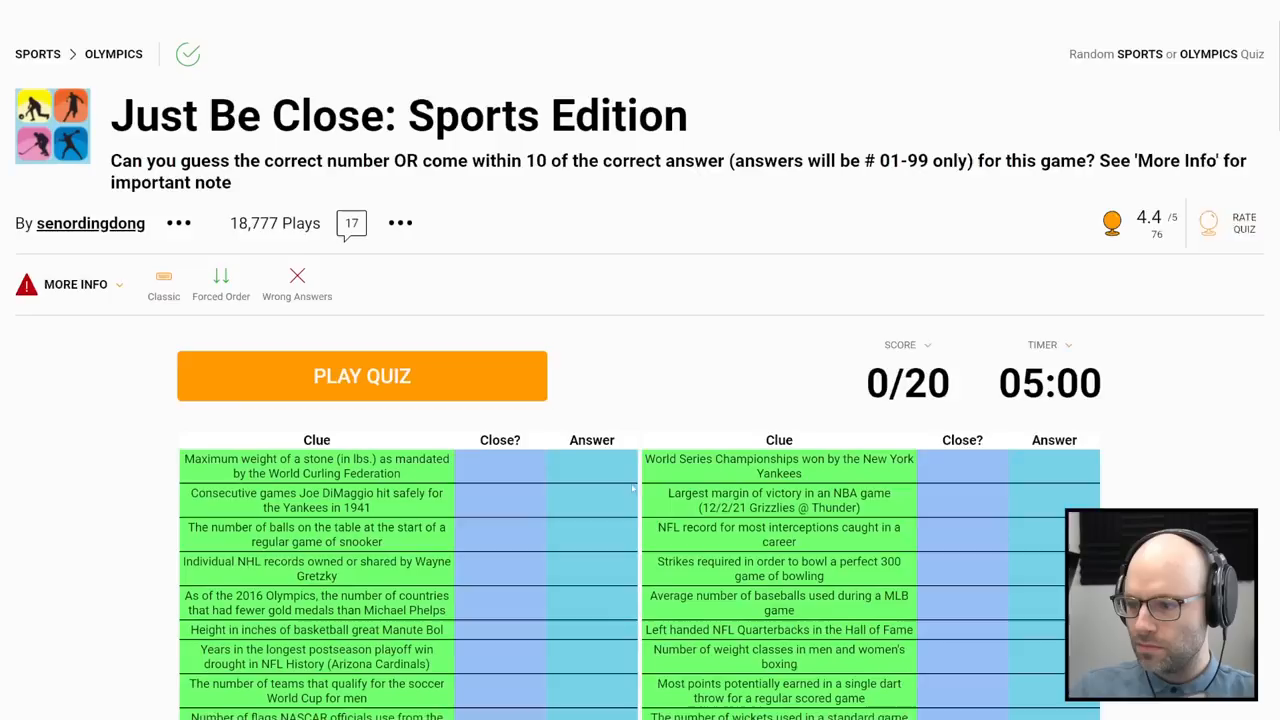
{"action": "left_click", "coordinate": [362, 376]}
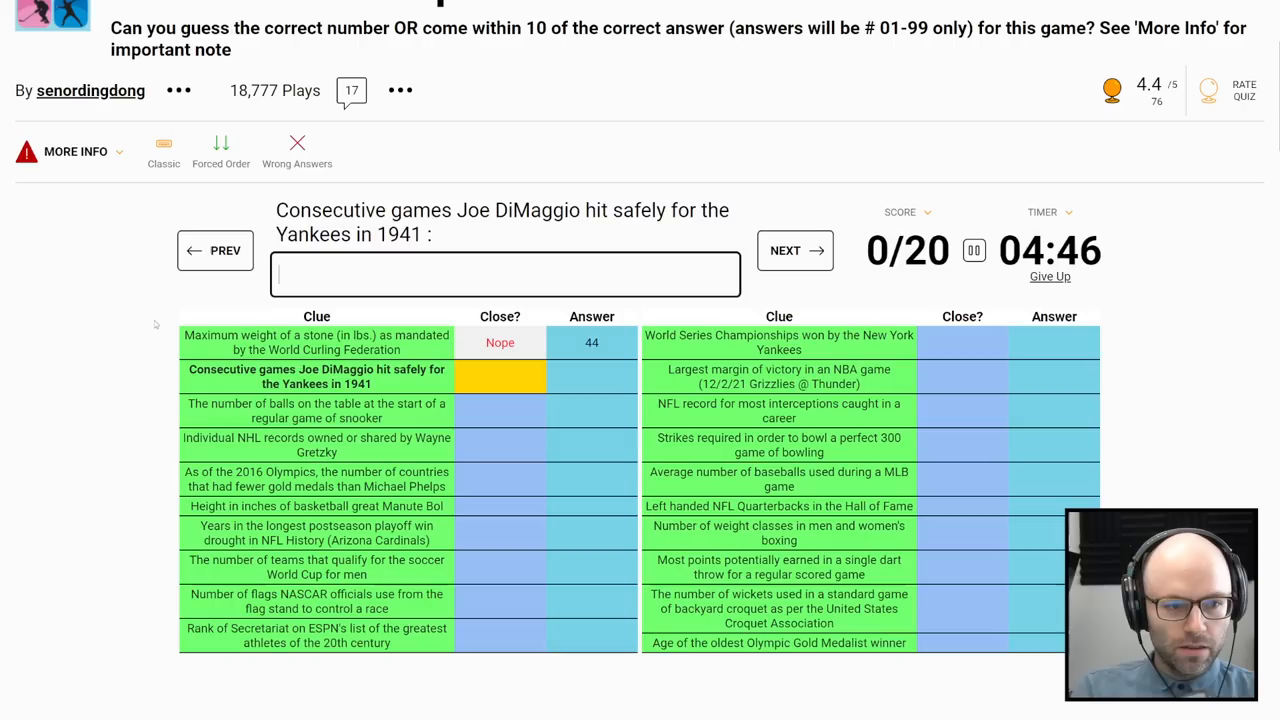
{"action": "left_click", "coordinate": [794, 250]}
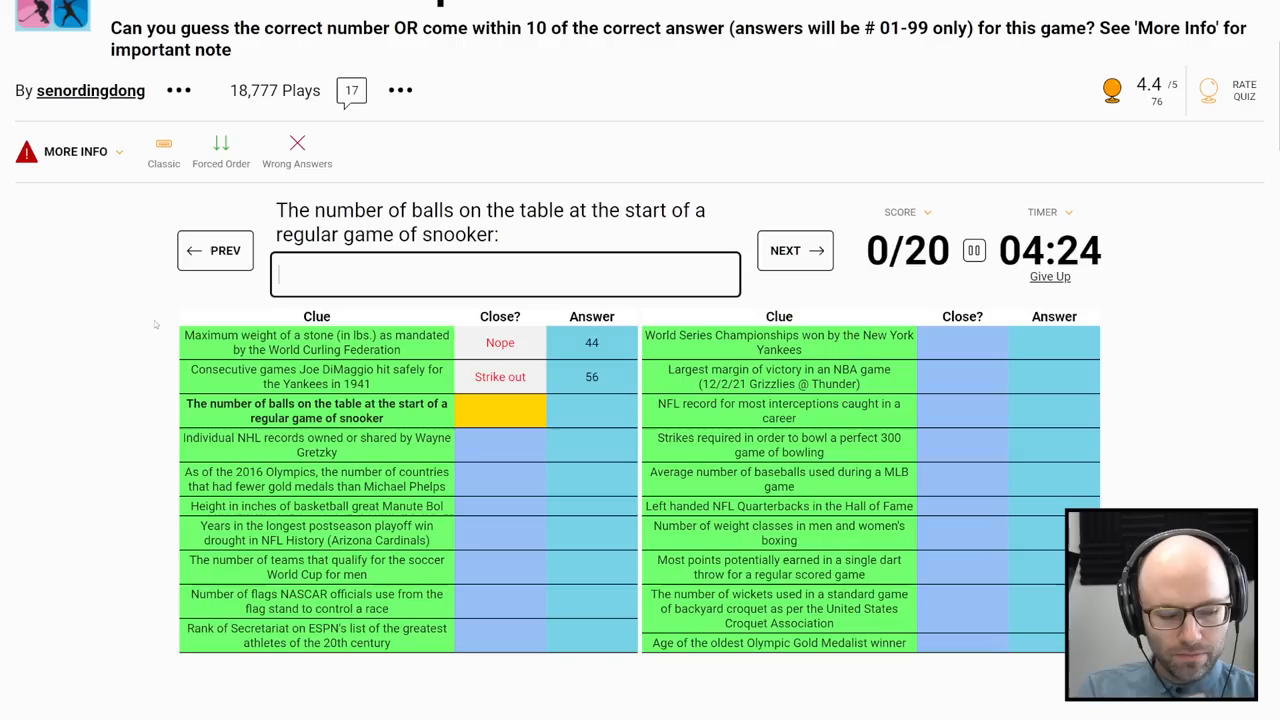
{"action": "type", "text": "22"}
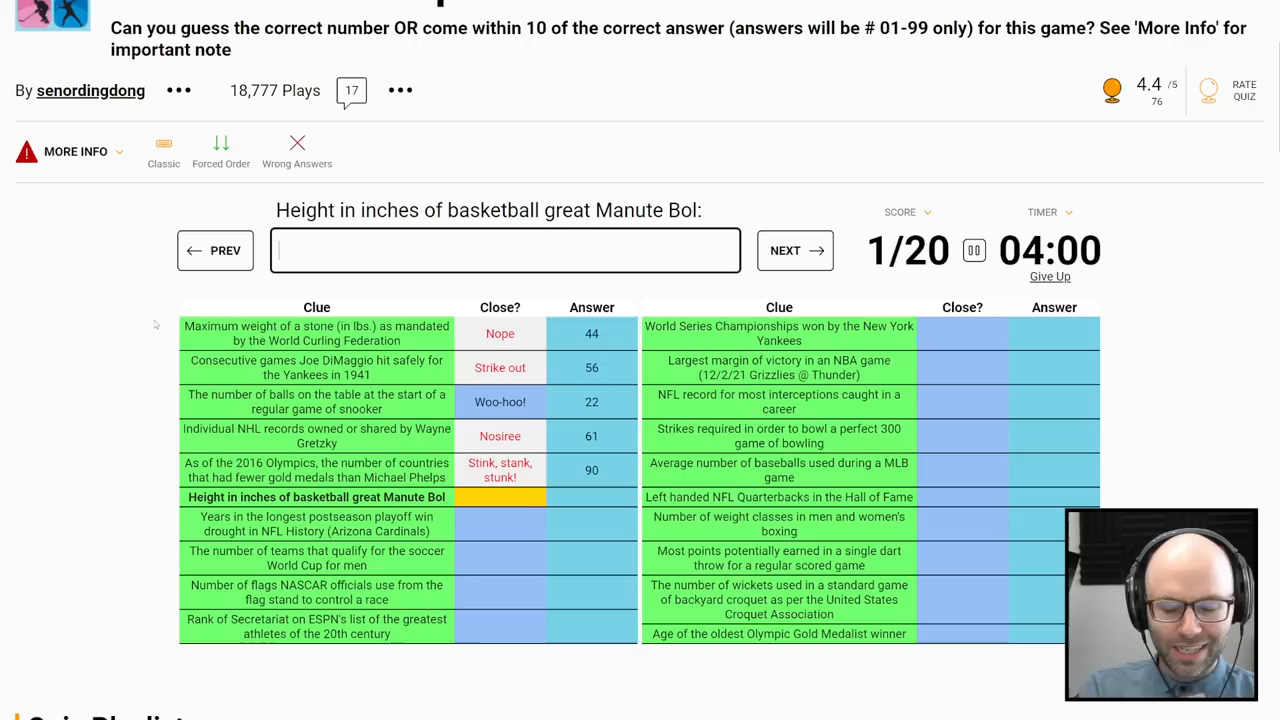
{"action": "type", "text": "91"}
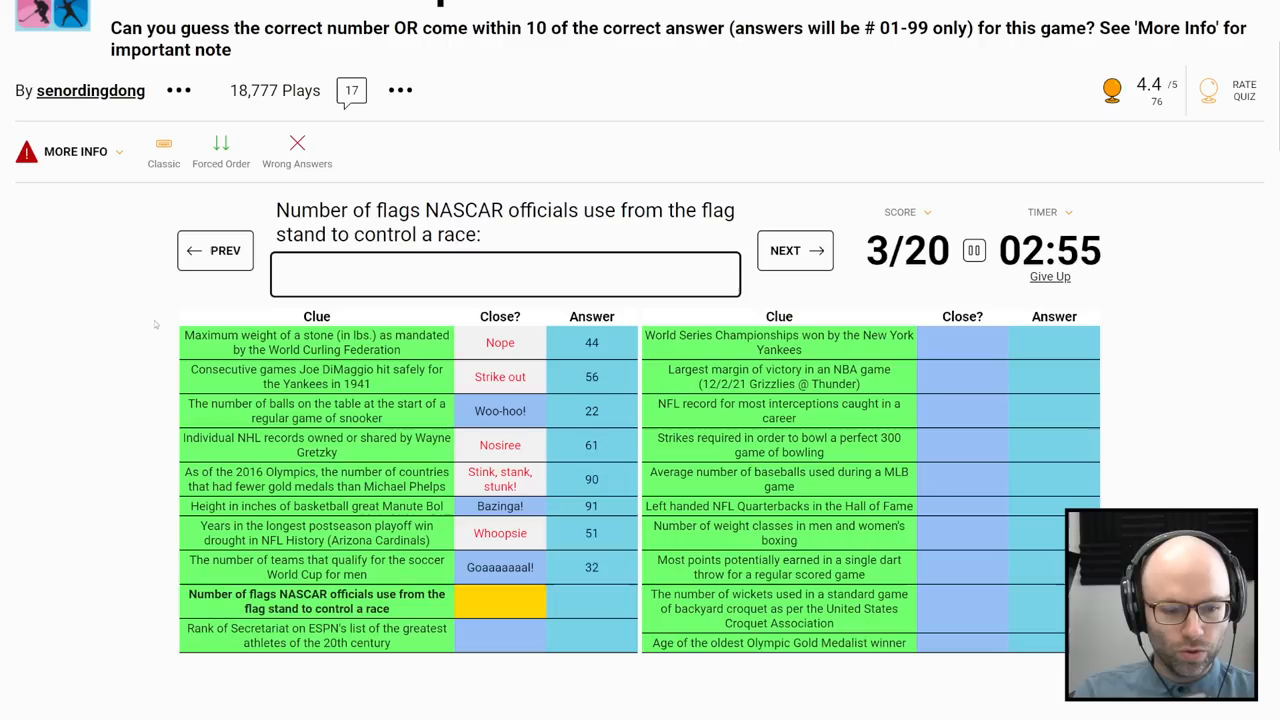
{"action": "type", "text": "8"}
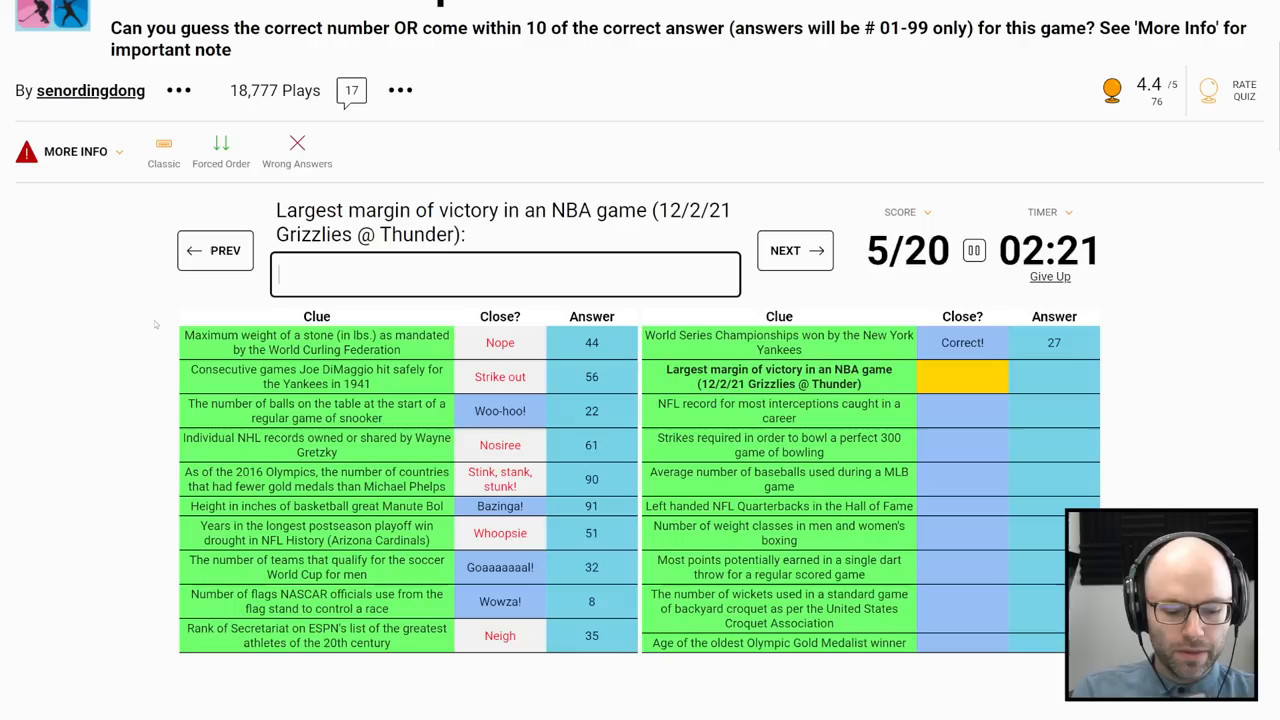
Step: Answer the NBA victory margin clue with 9, ending the quiz at 10 of 20
{"action": "left_click", "coordinate": [794, 250]}
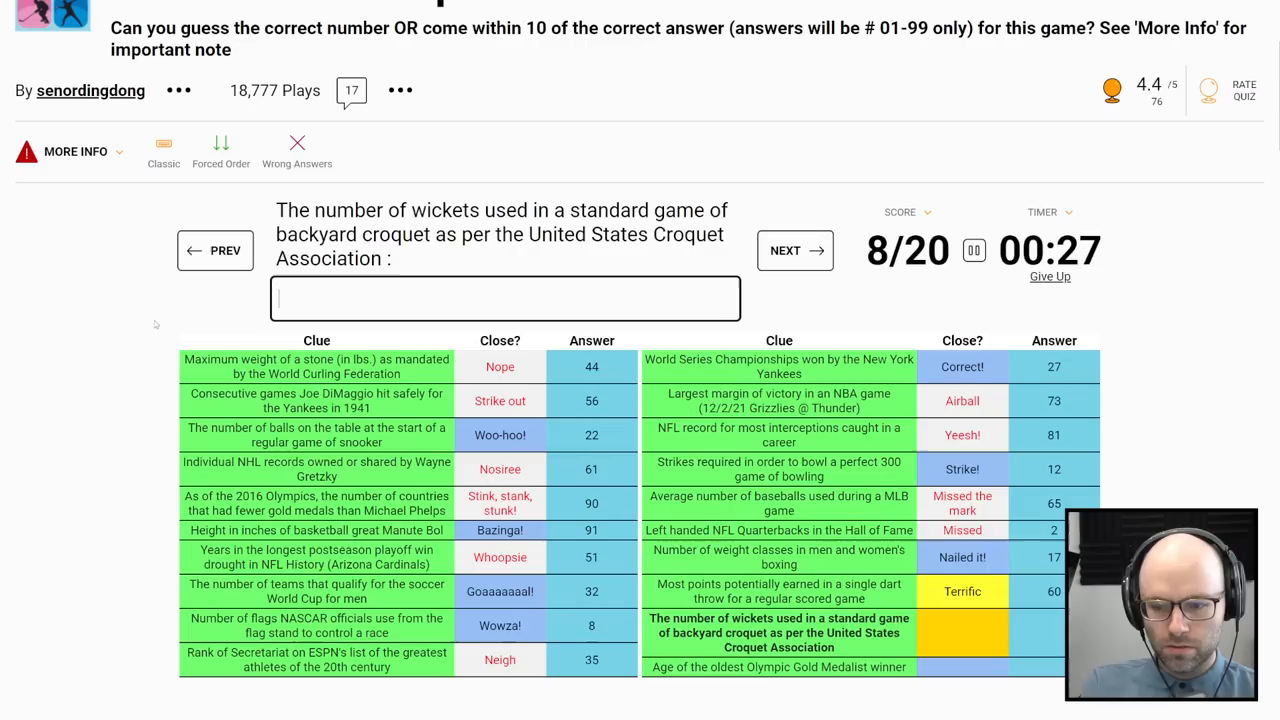
{"action": "type", "text": "9"}
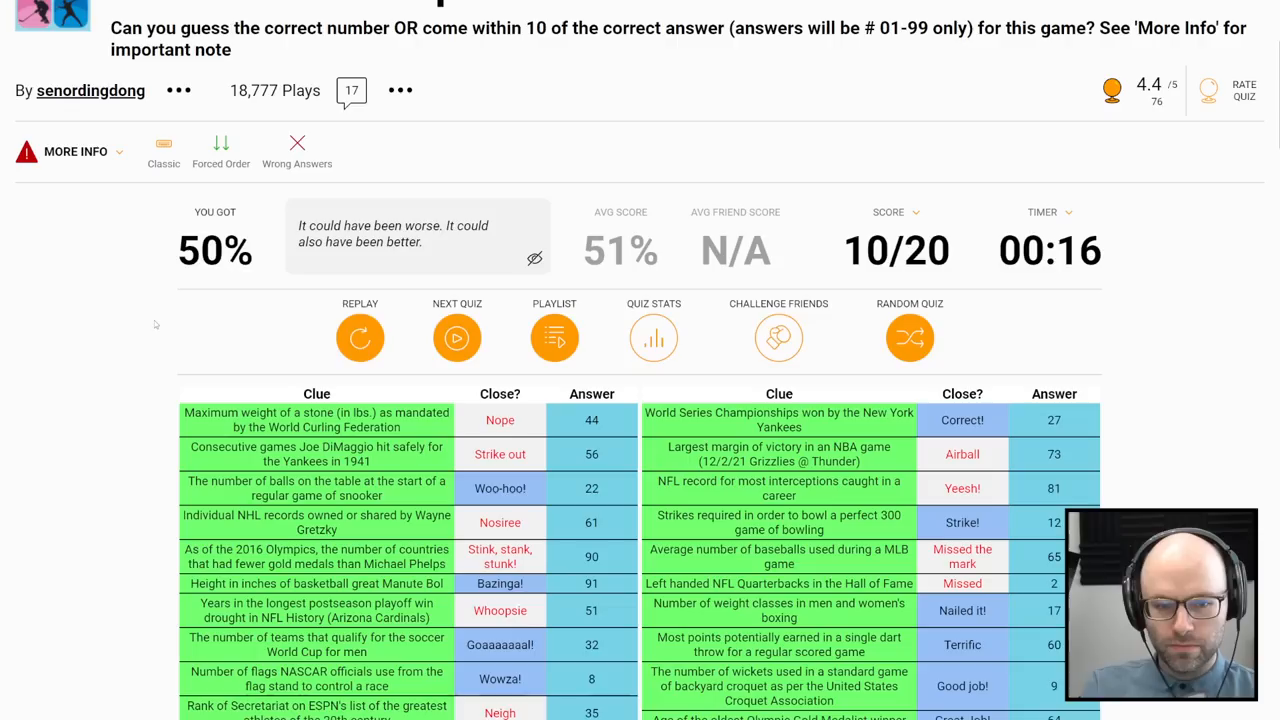
Step: Scroll down the finished Sports Edition results page
{"action": "scroll", "scroll_direction": "down", "scroll_amount": 3}
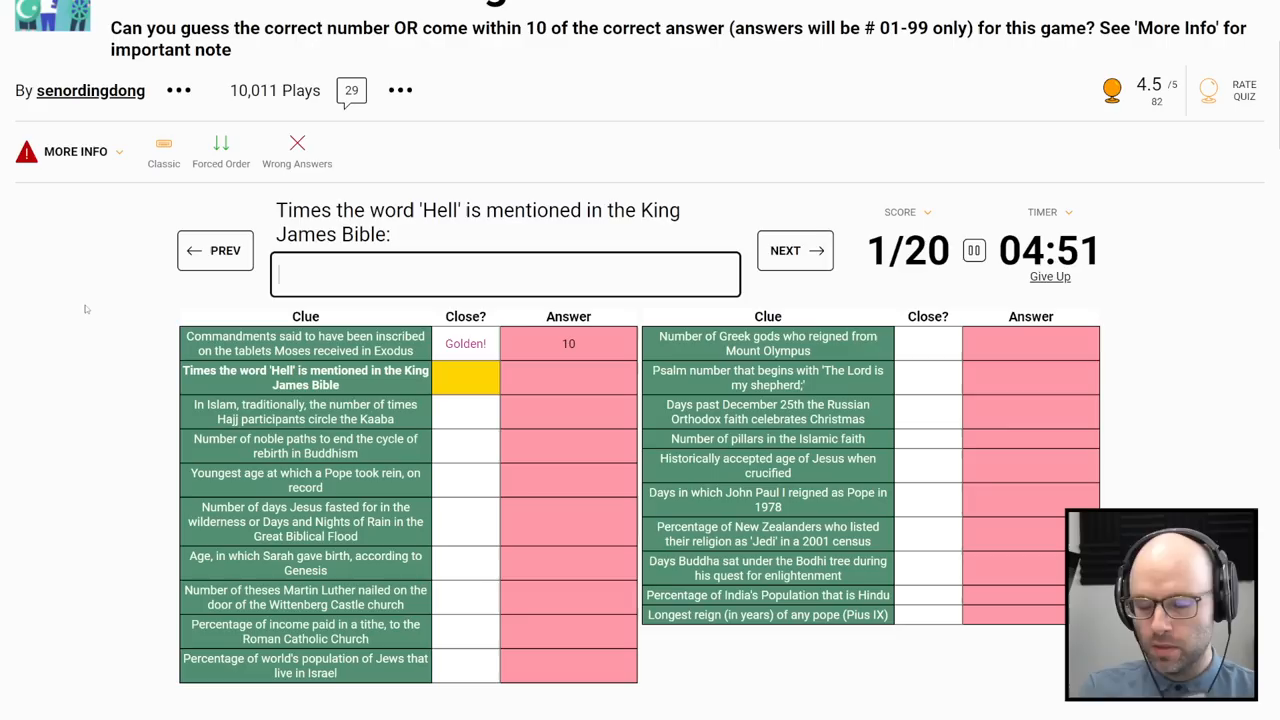
Step: Answer religion clues with 7, 10 for Luther's theses, 5 for Jews in Israel, and 49
{"action": "left_click", "coordinate": [794, 250]}
{"action": "type", "text": "54"}
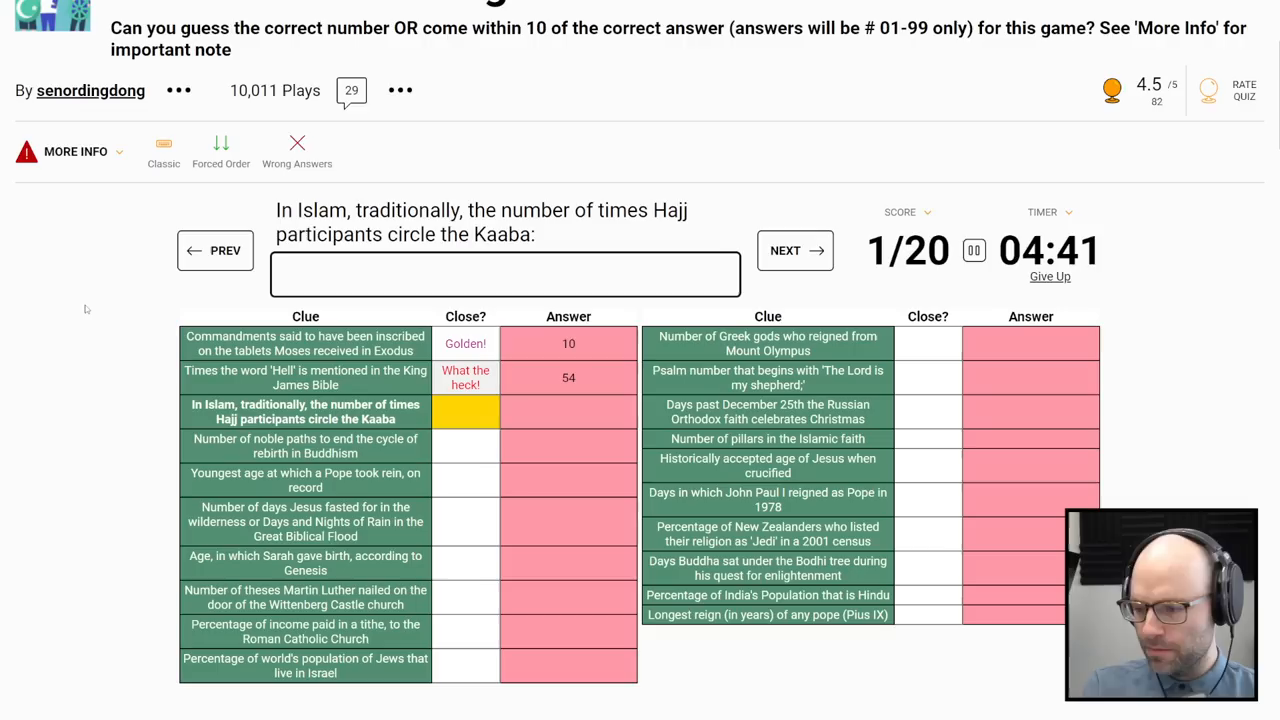
{"action": "type", "text": "7"}
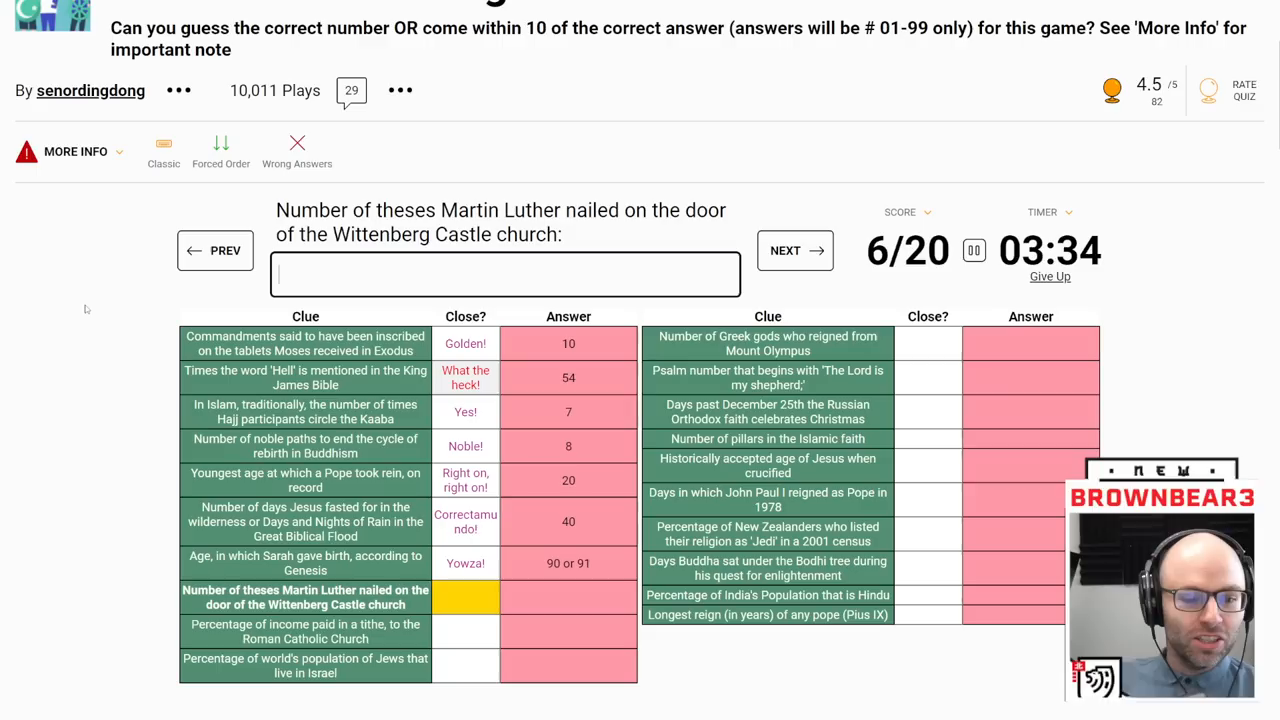
{"action": "left_click", "coordinate": [794, 251]}
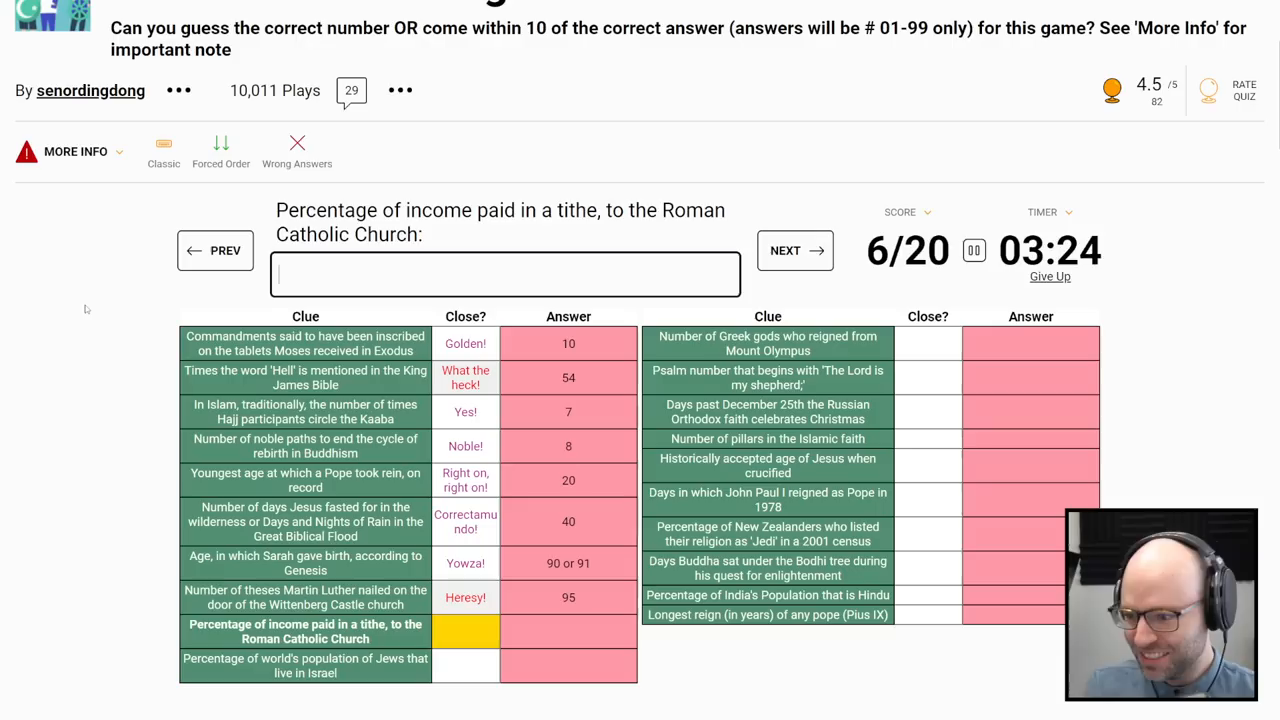
{"action": "type", "text": "10"}
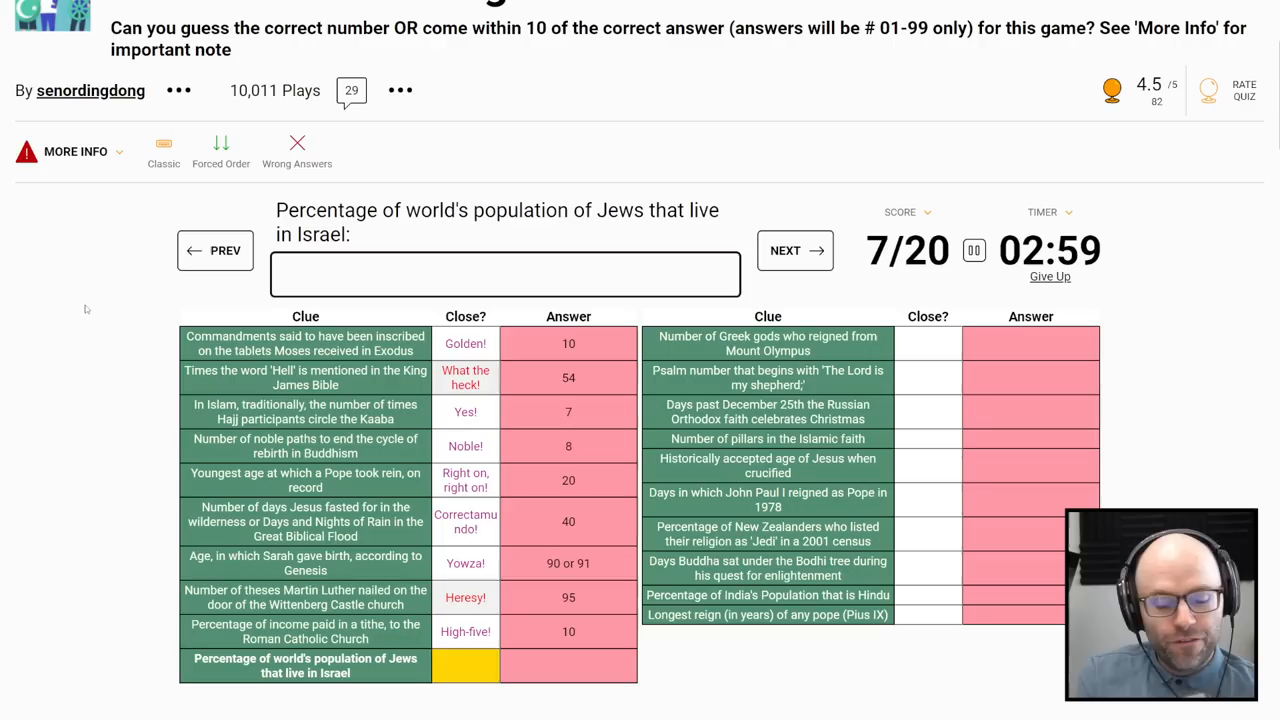
{"action": "left_click", "coordinate": [795, 250]}
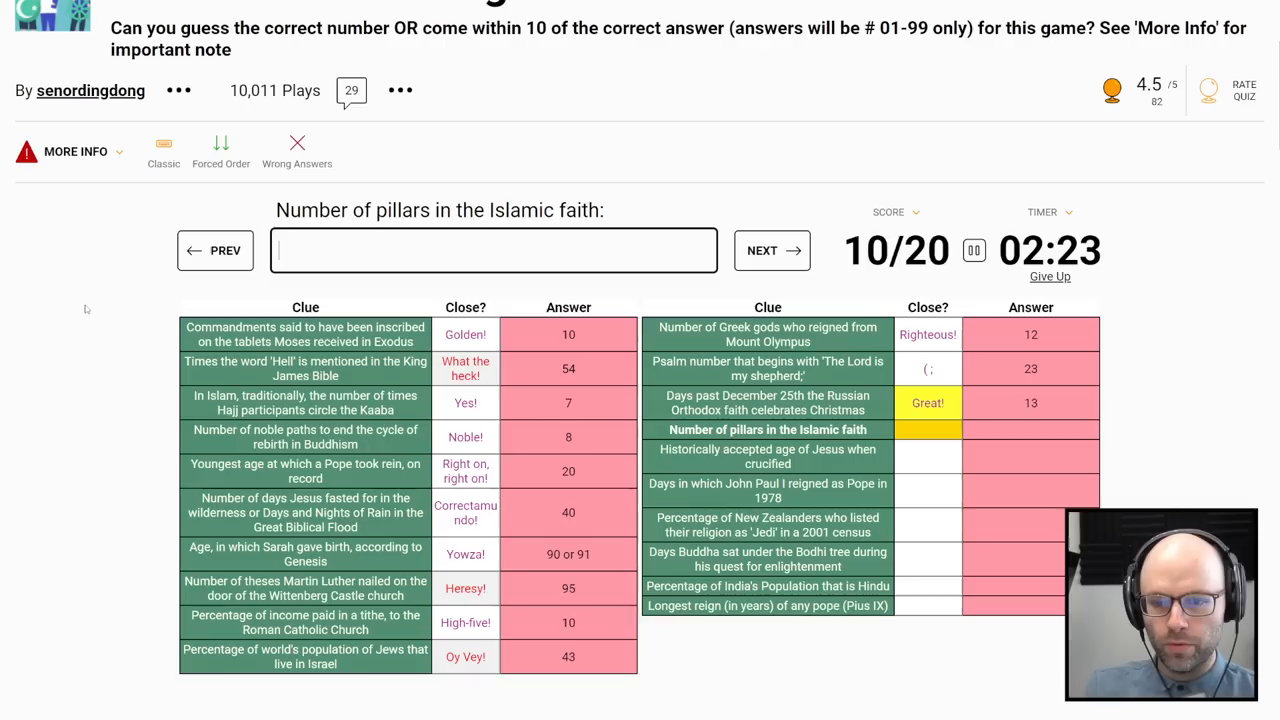
{"action": "type", "text": "5"}
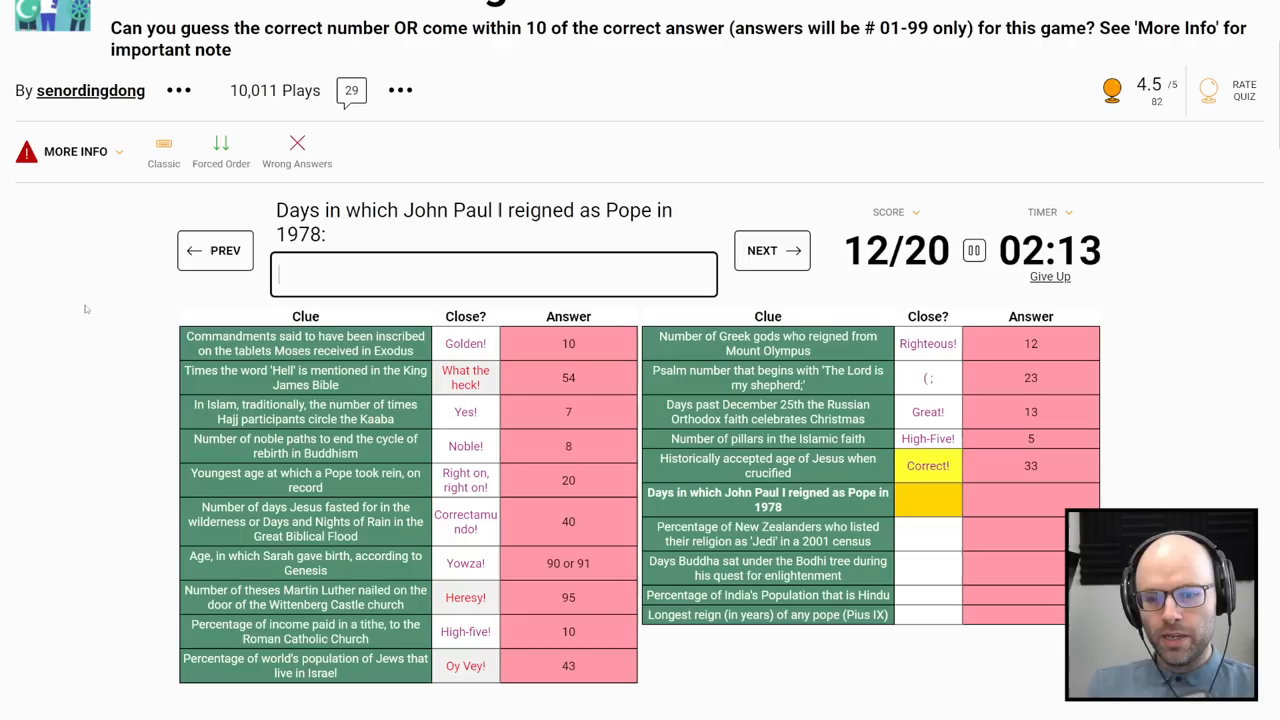
{"action": "left_click", "coordinate": [771, 250]}
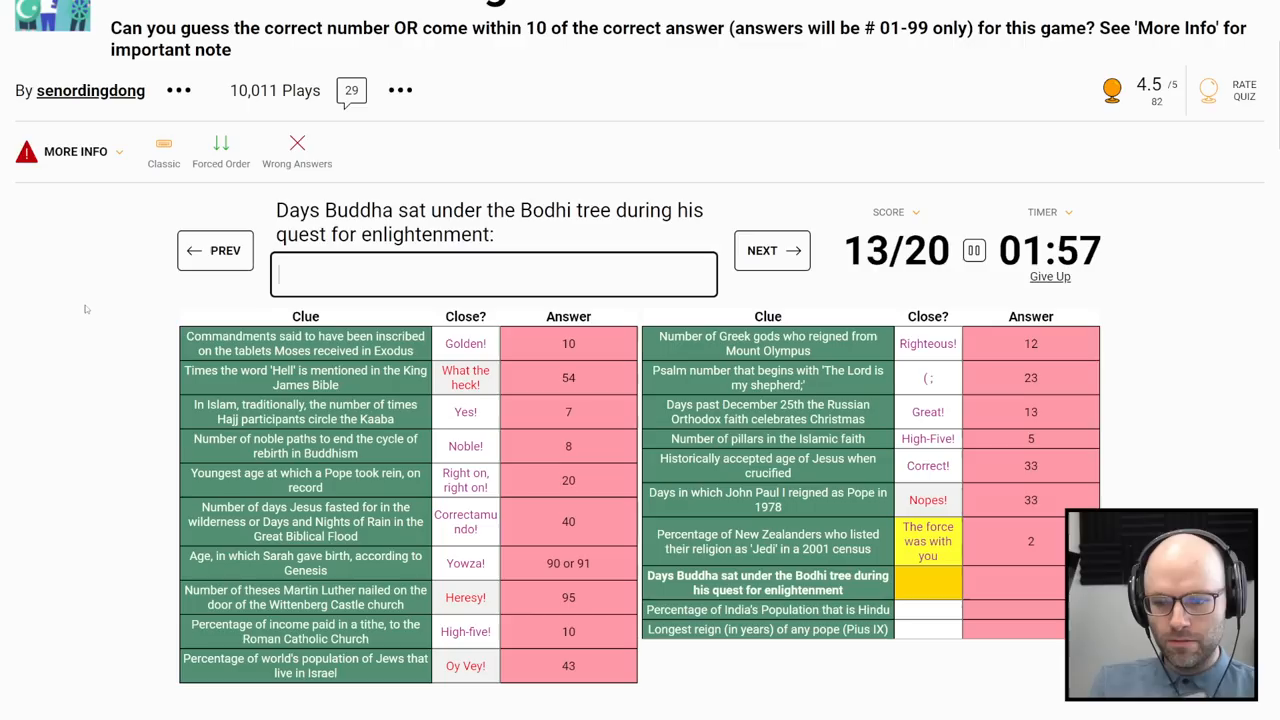
{"action": "type", "text": "49"}
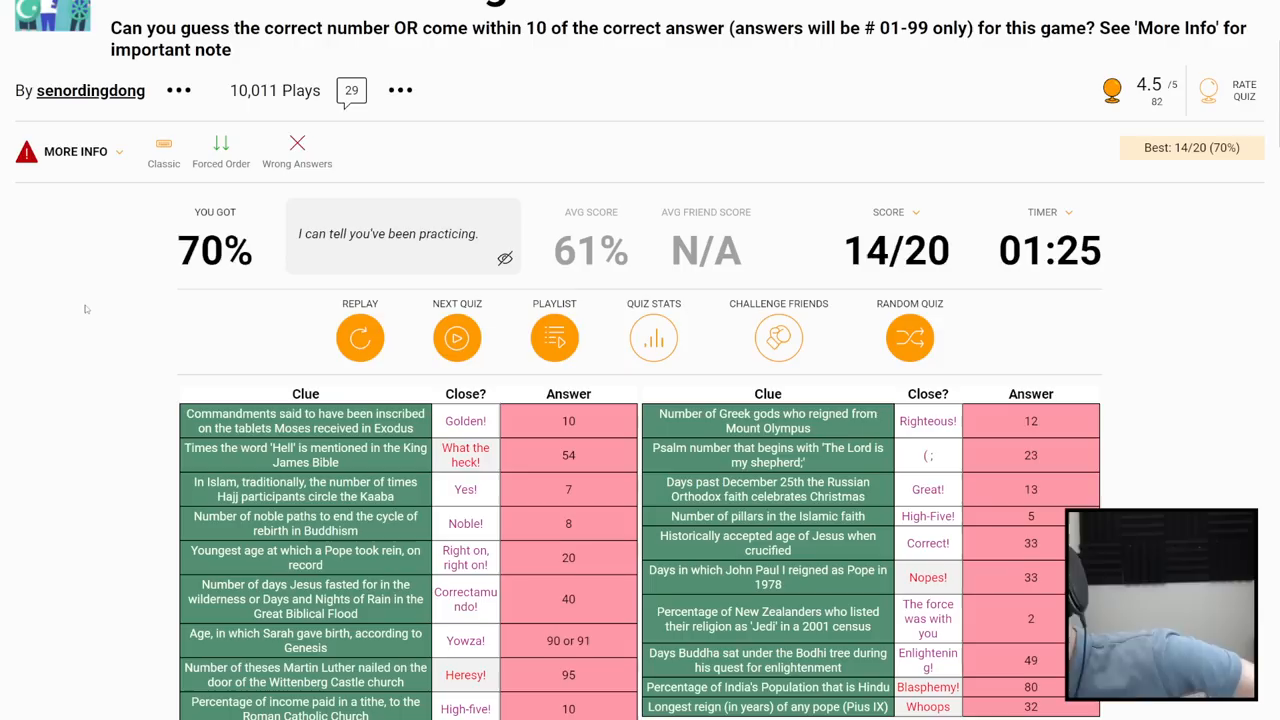
{"action": "scroll", "scroll_direction": "down", "scroll_amount": 3}
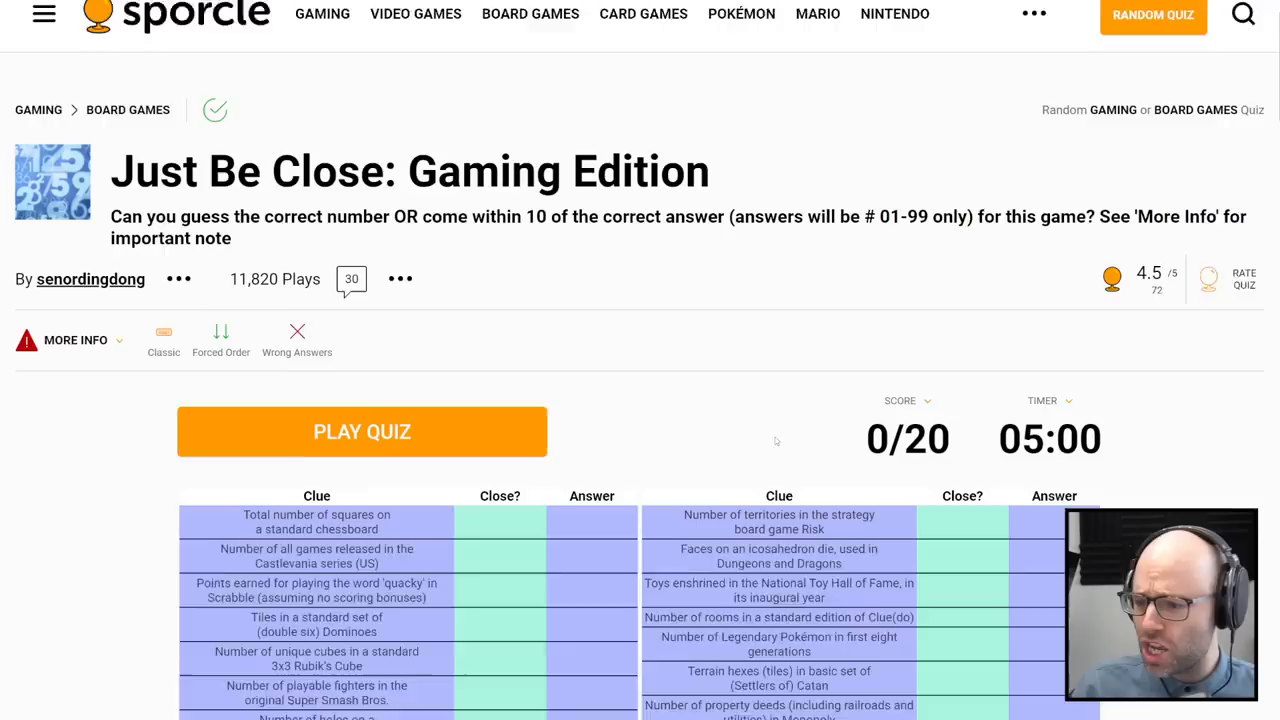
Step: Start the Just Be Close: Gaming Edition quiz
{"action": "left_click", "coordinate": [362, 432]}
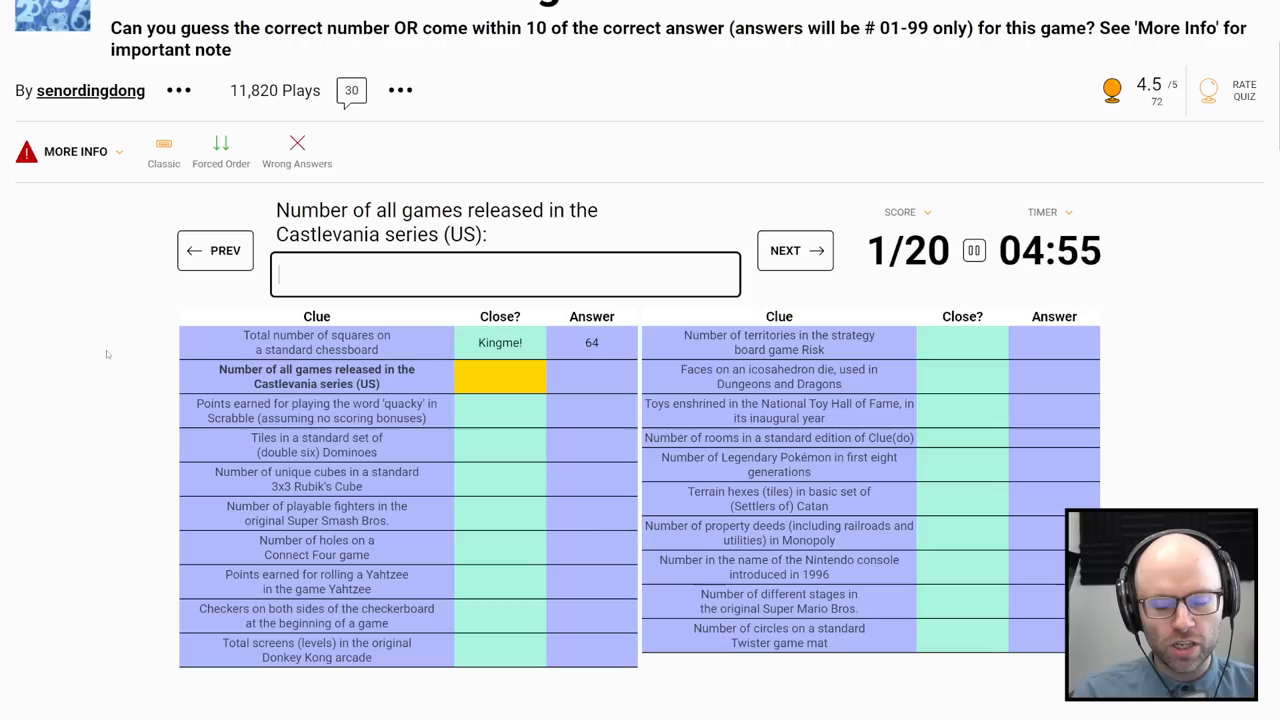
Step: Answer Gaming Edition clues with 24, 26 for the Rubik's Cube, and 12
{"action": "key", "text": "Enter"}
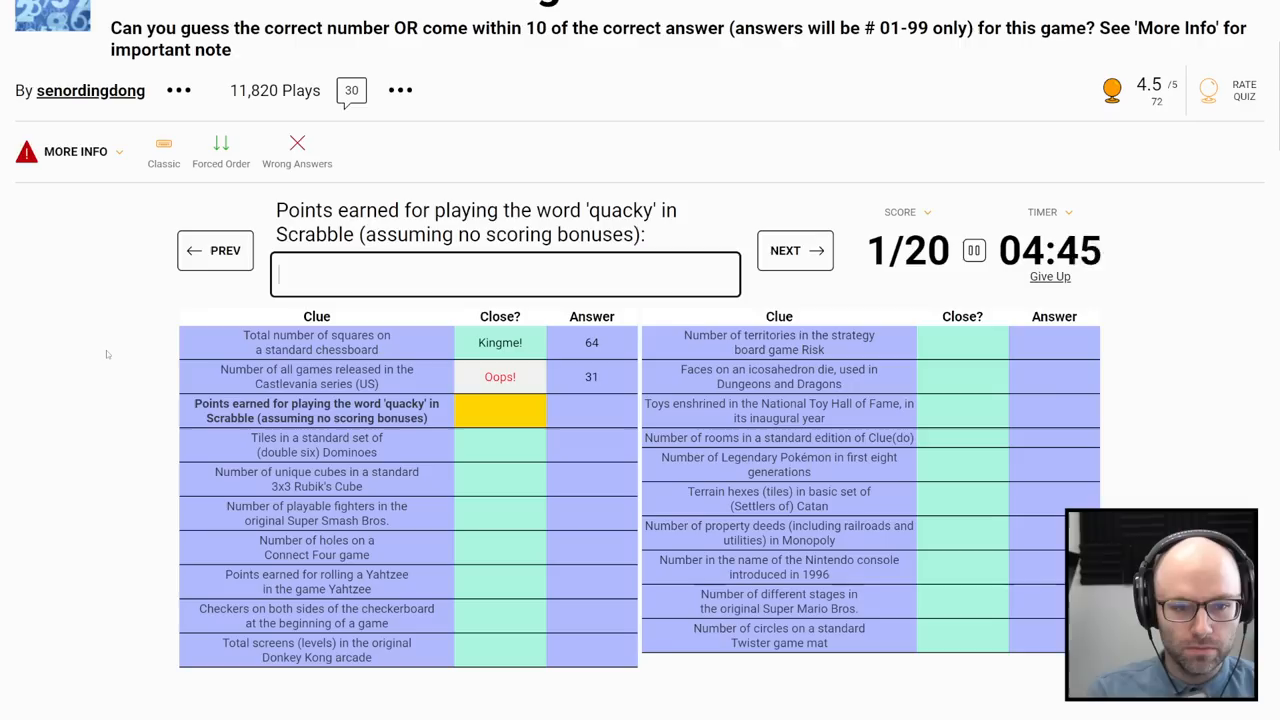
{"action": "type", "text": "24"}
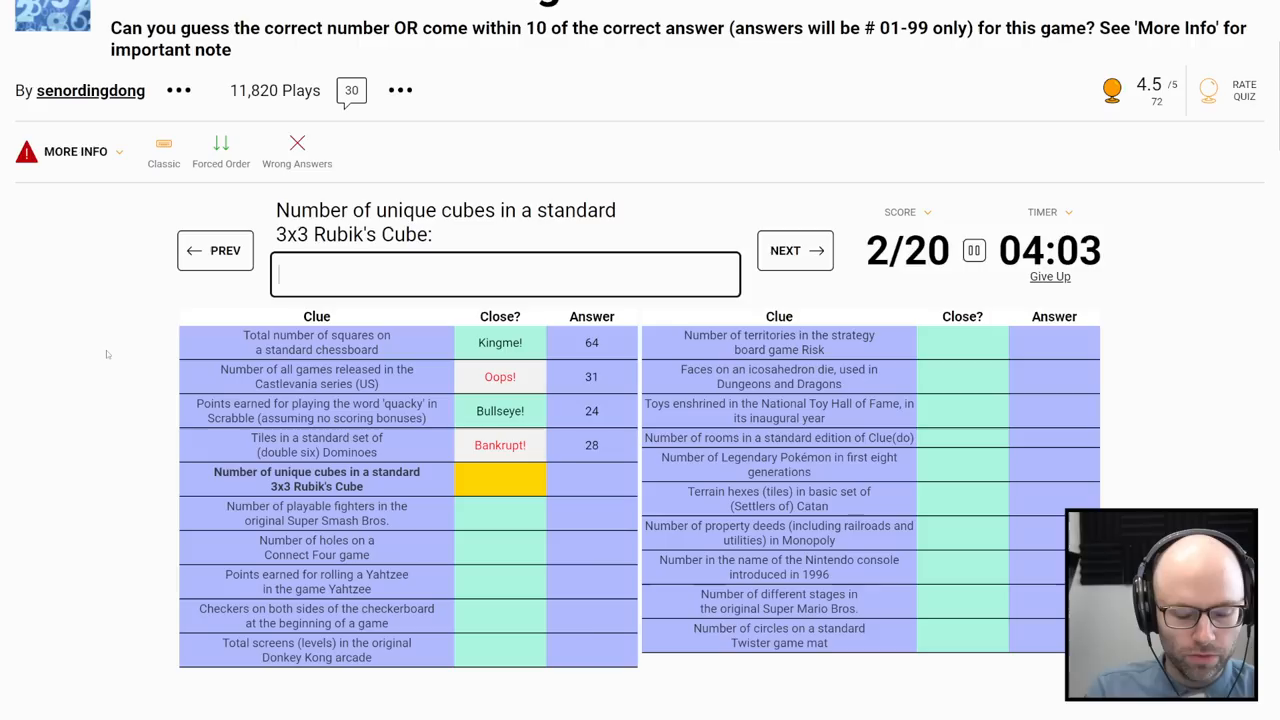
{"action": "type", "text": "26"}
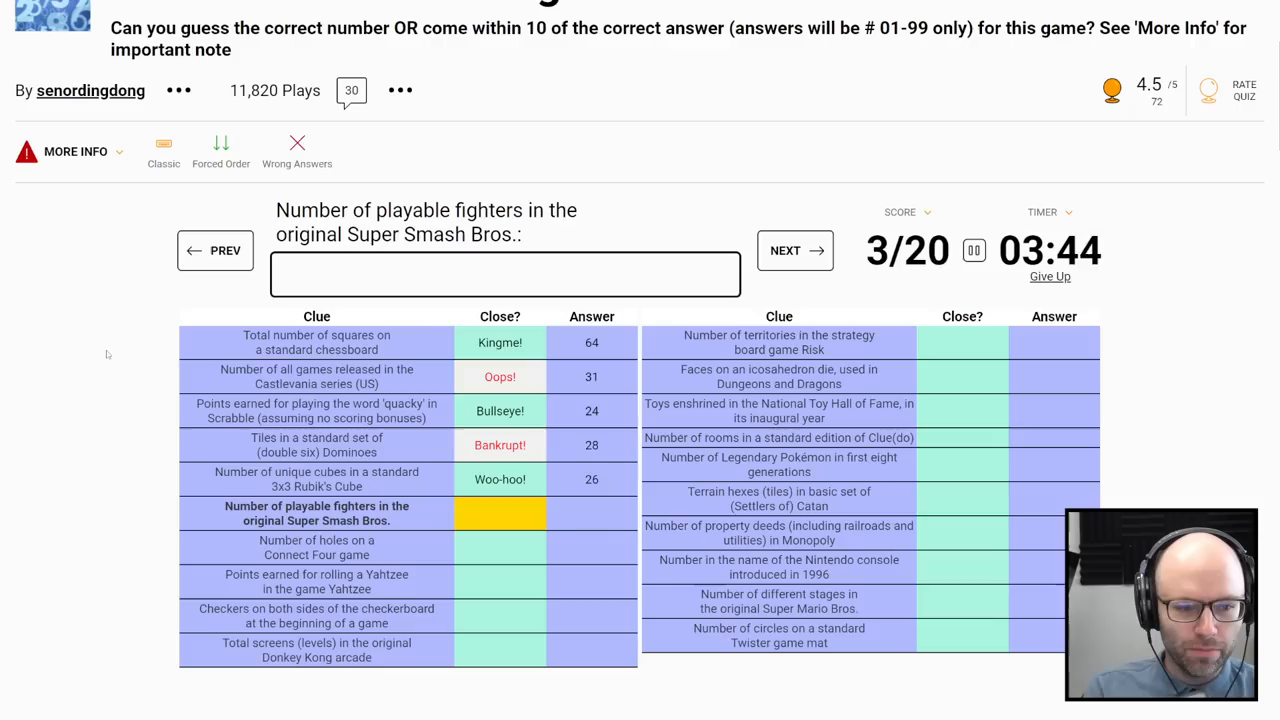
{"action": "type", "text": "12"}
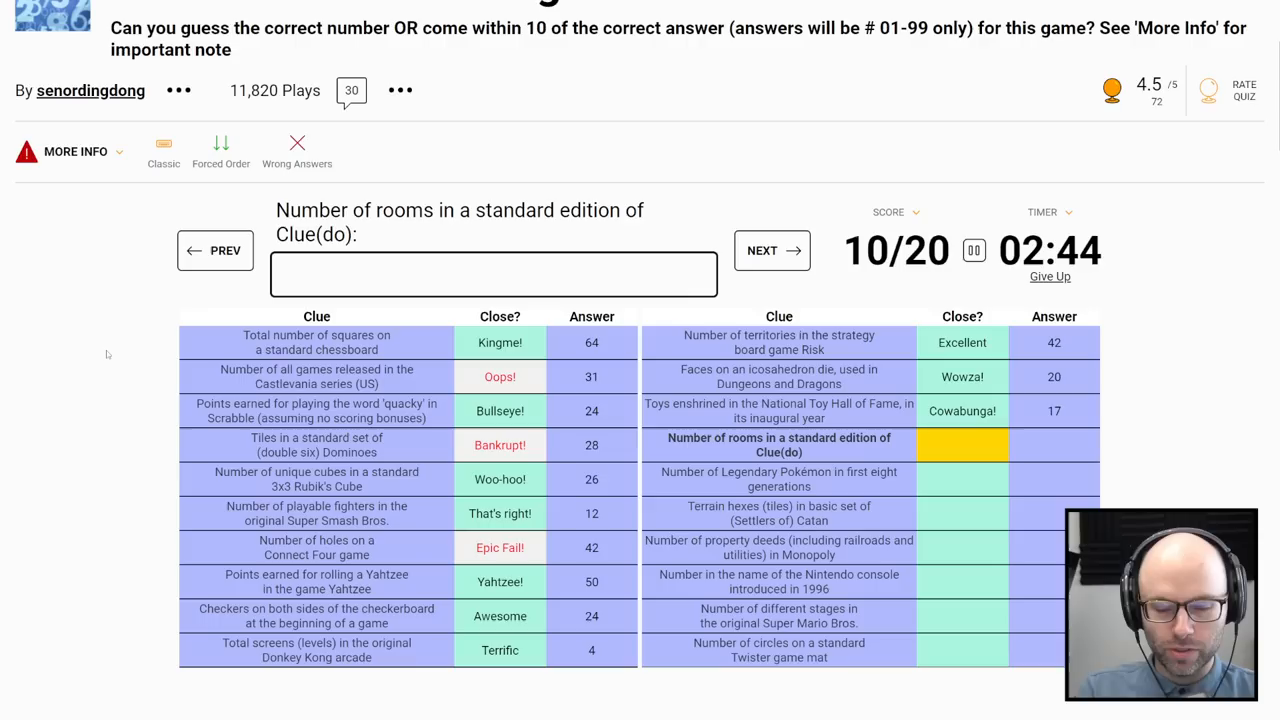
Step: Enter guesses 1 and 19 for the final Gaming Edition clues
{"action": "type", "text": "1"}
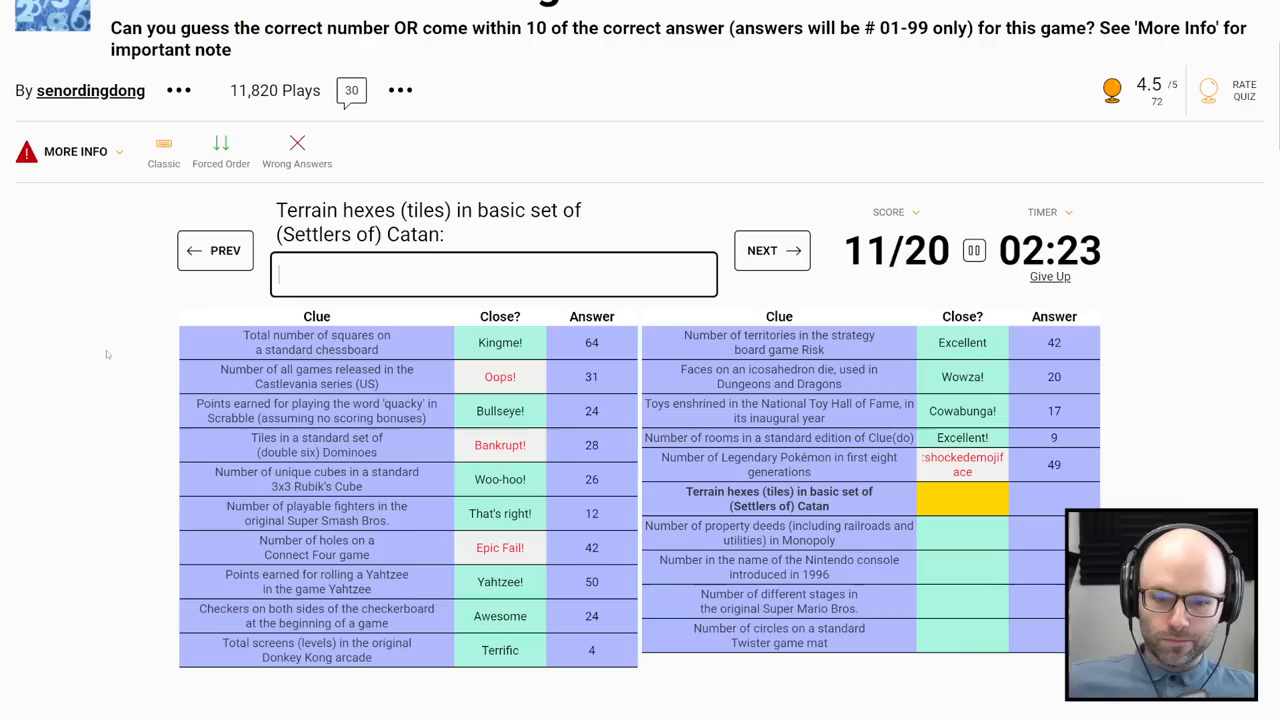
{"action": "type", "text": "19"}
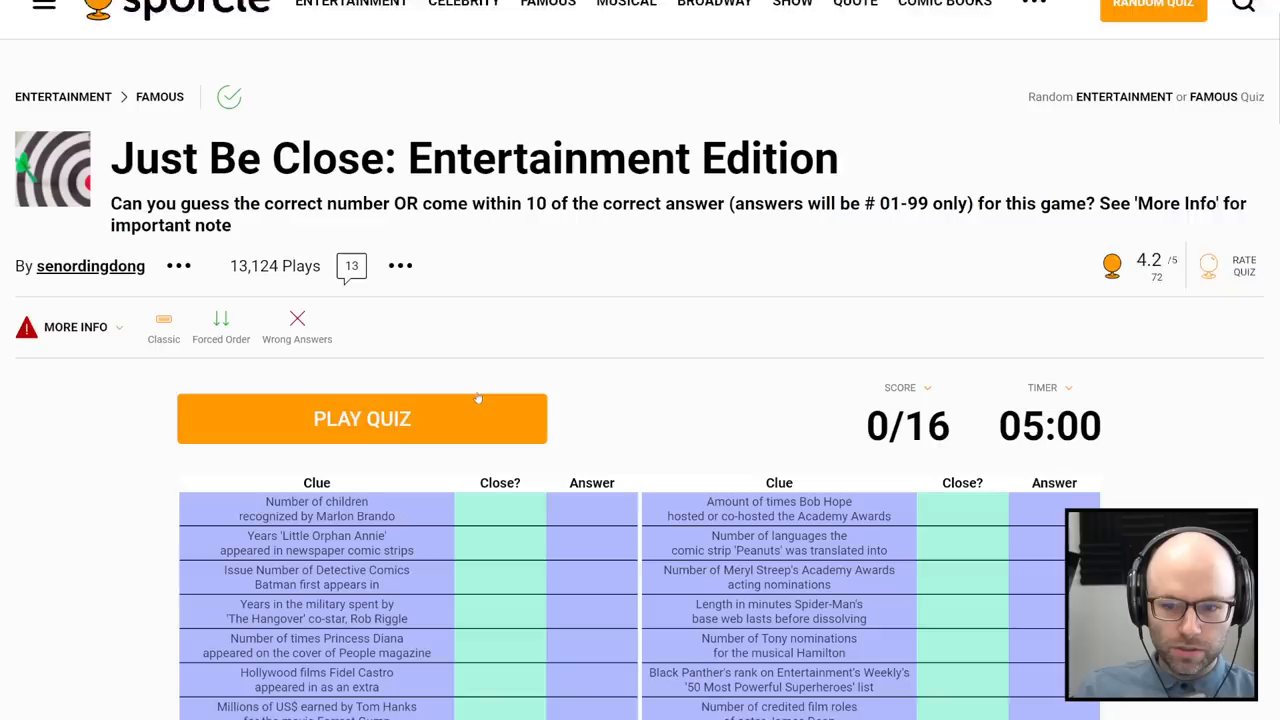
Step: Start the Entertainment Edition quiz and guess 11 for Marlon Brando's children
{"action": "left_click", "coordinate": [362, 418]}
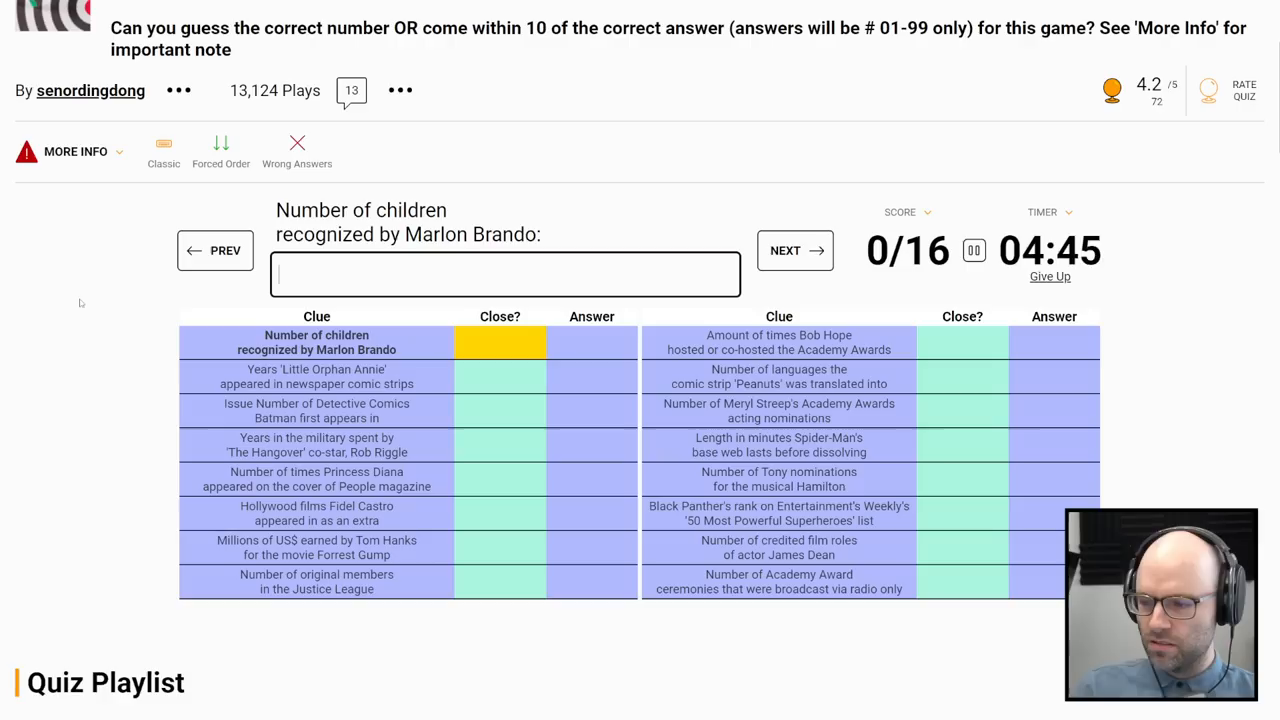
{"action": "type", "text": "11"}
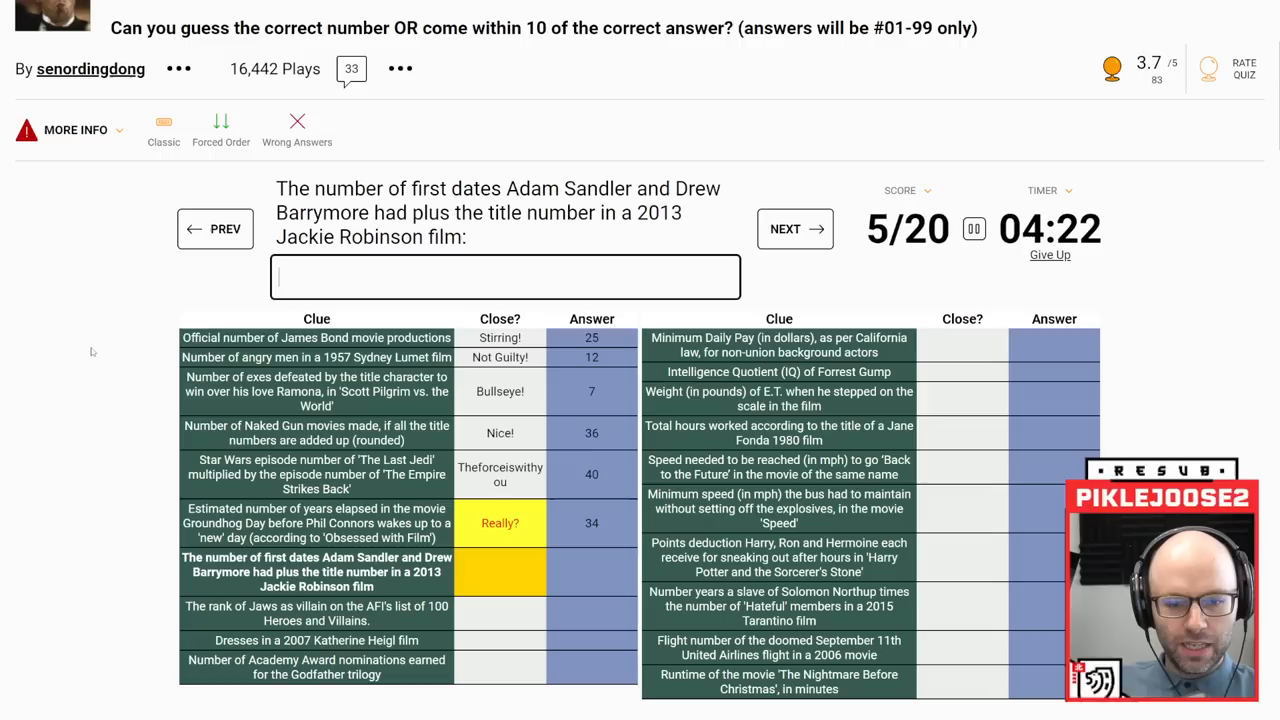
Step: Return to the Movie Edition answer box to continue answering clues
{"action": "left_click", "coordinate": [795, 228]}
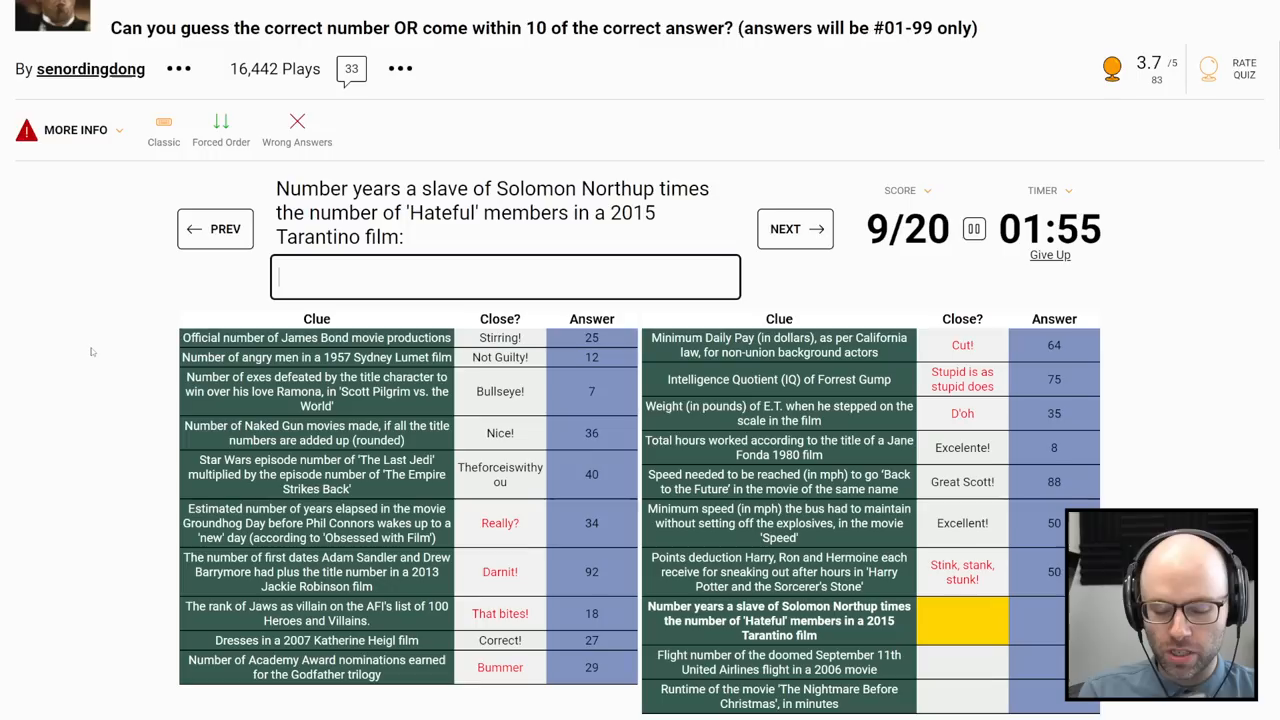
Step: Enter 96 for the Solomon Northup times Hateful Eight members clue
{"action": "type", "text": "96"}
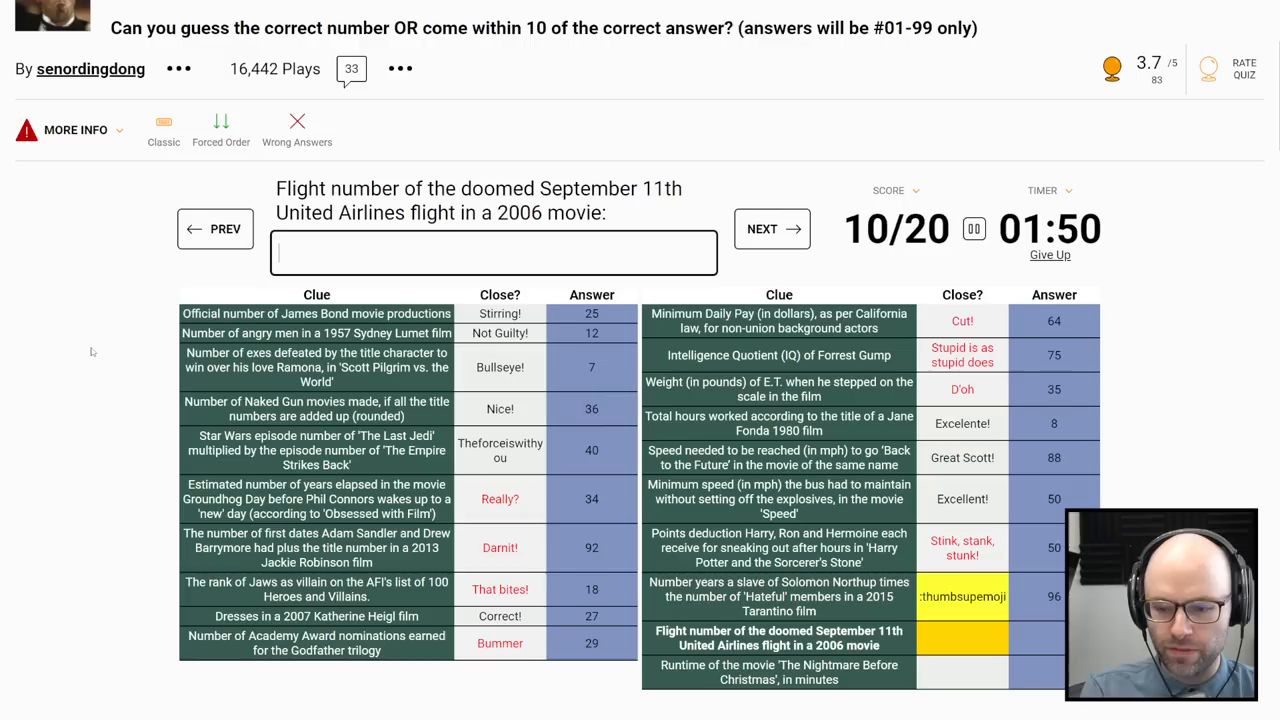